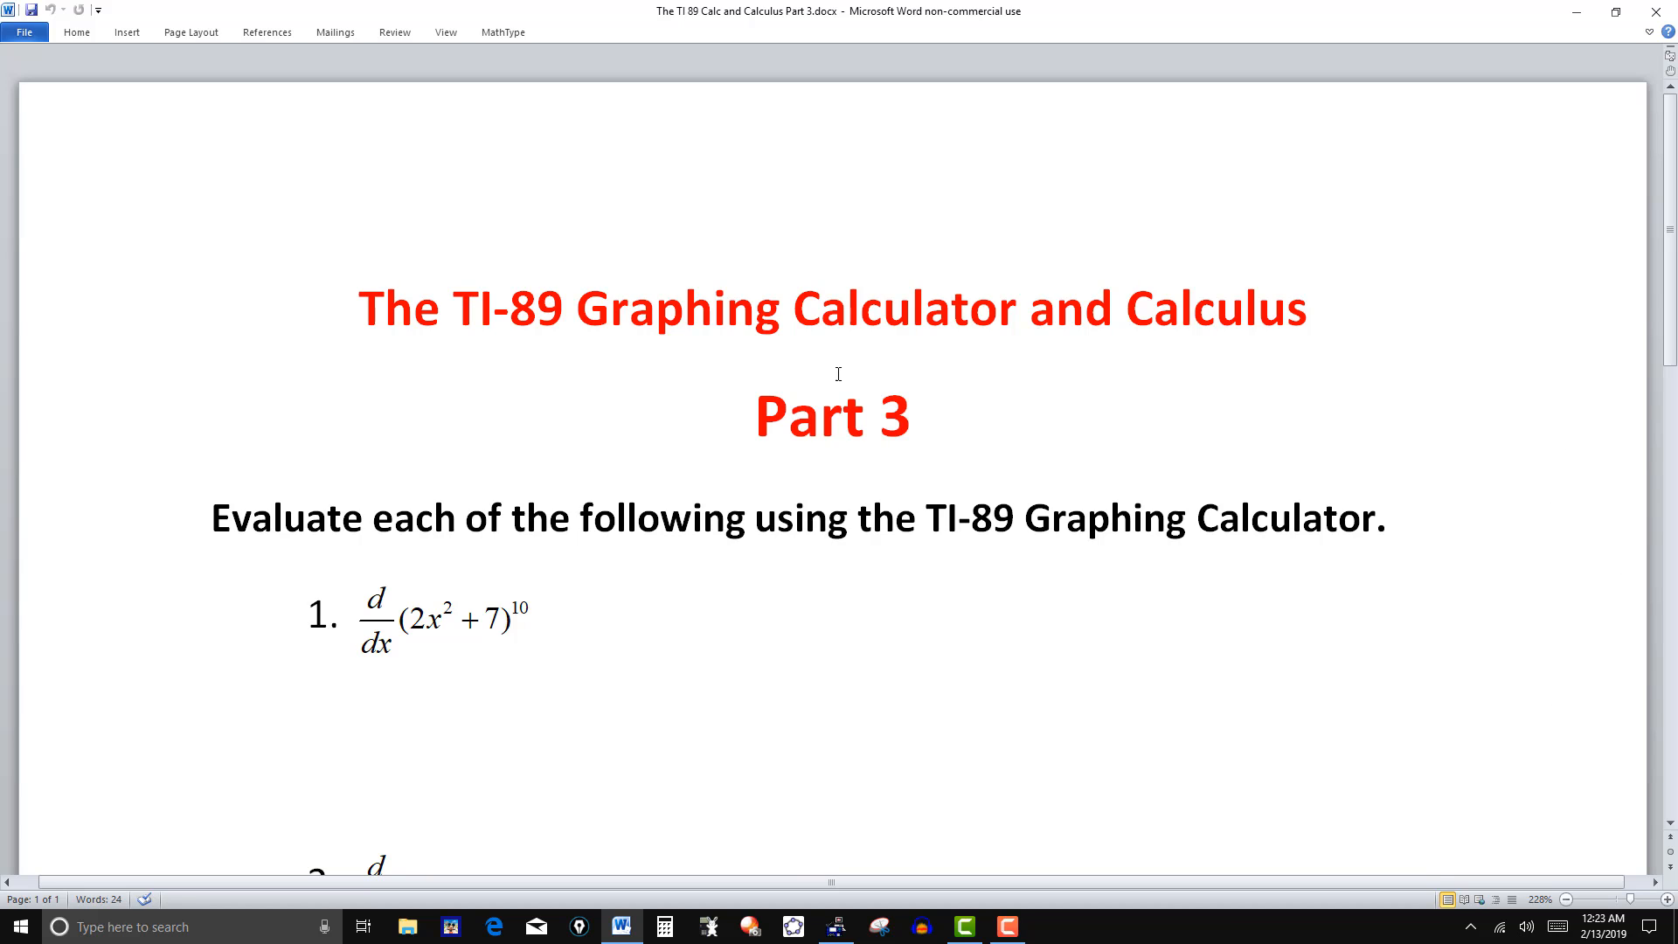
{"action": "mouse_move", "coordinate": [785, 368]}
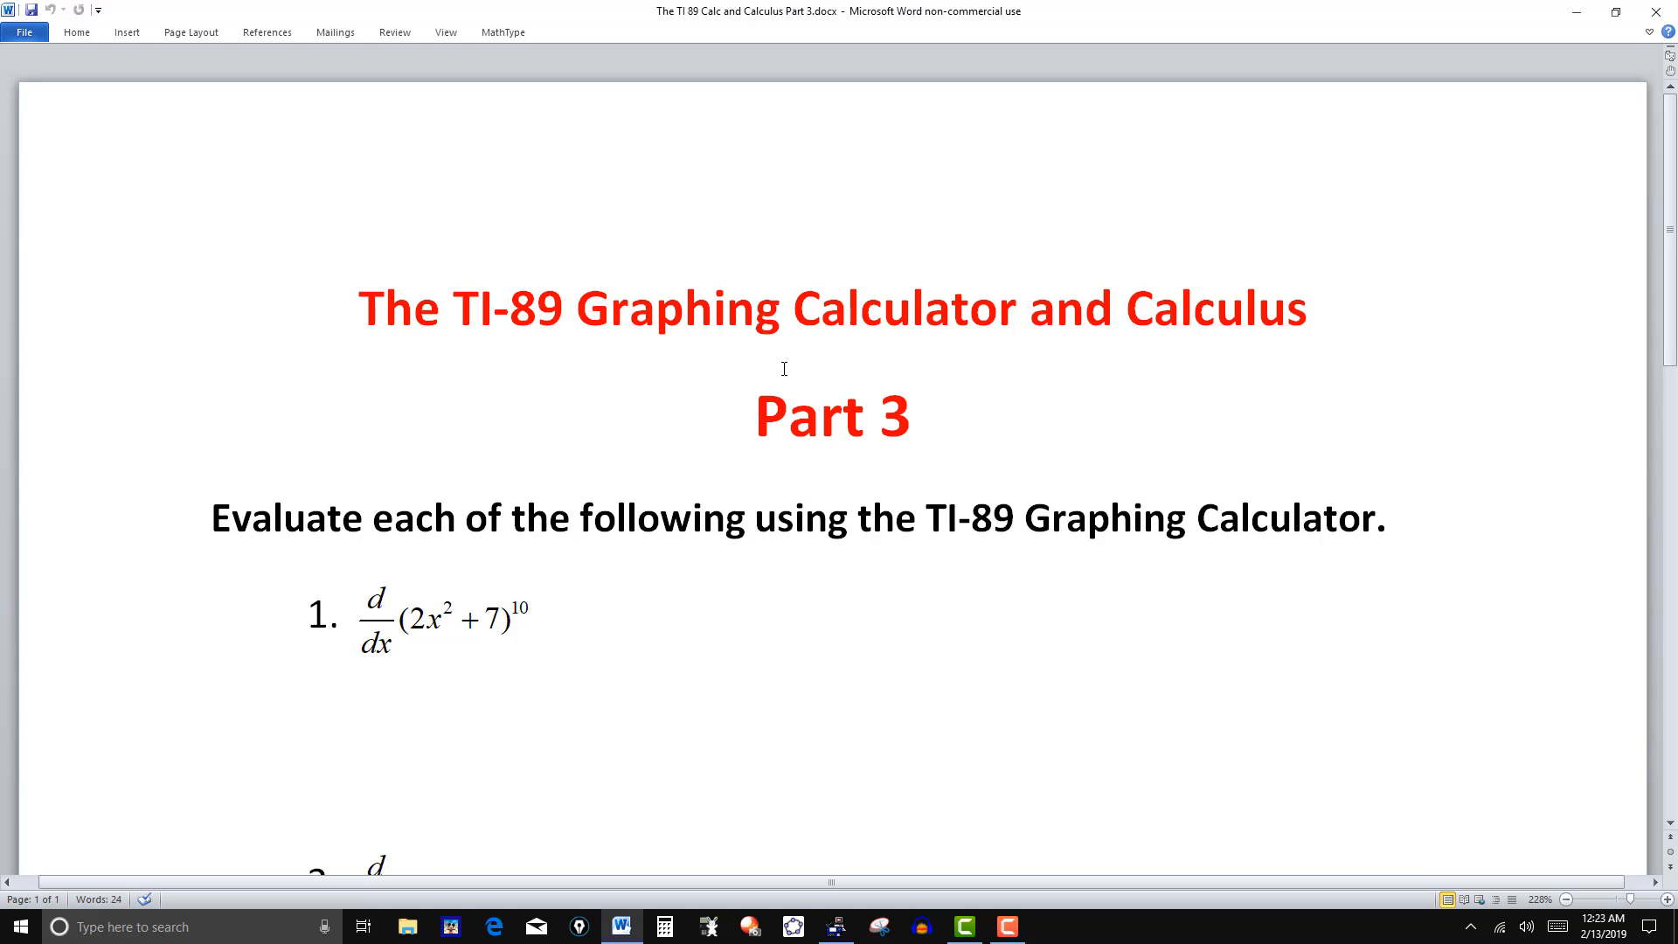
{"action": "mouse_move", "coordinate": [908, 495]}
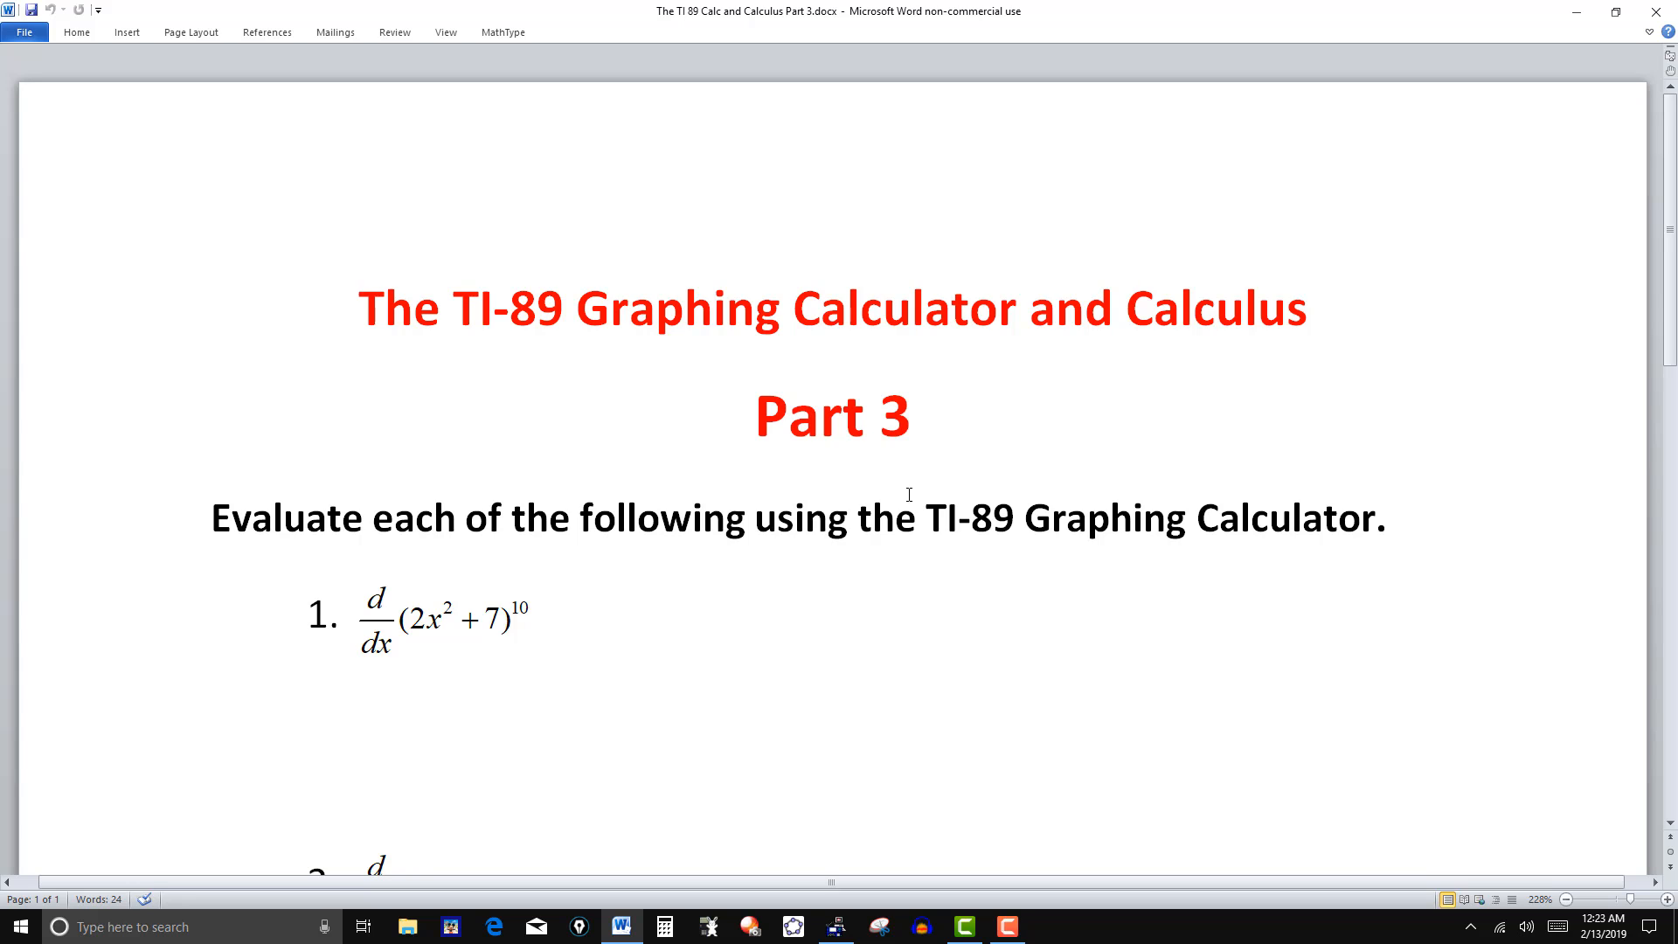
- Bring the TI-89 emulator to the front and review its Calc menu's differentiate and integrate functions
{"action": "left_click", "coordinate": [360, 308]}
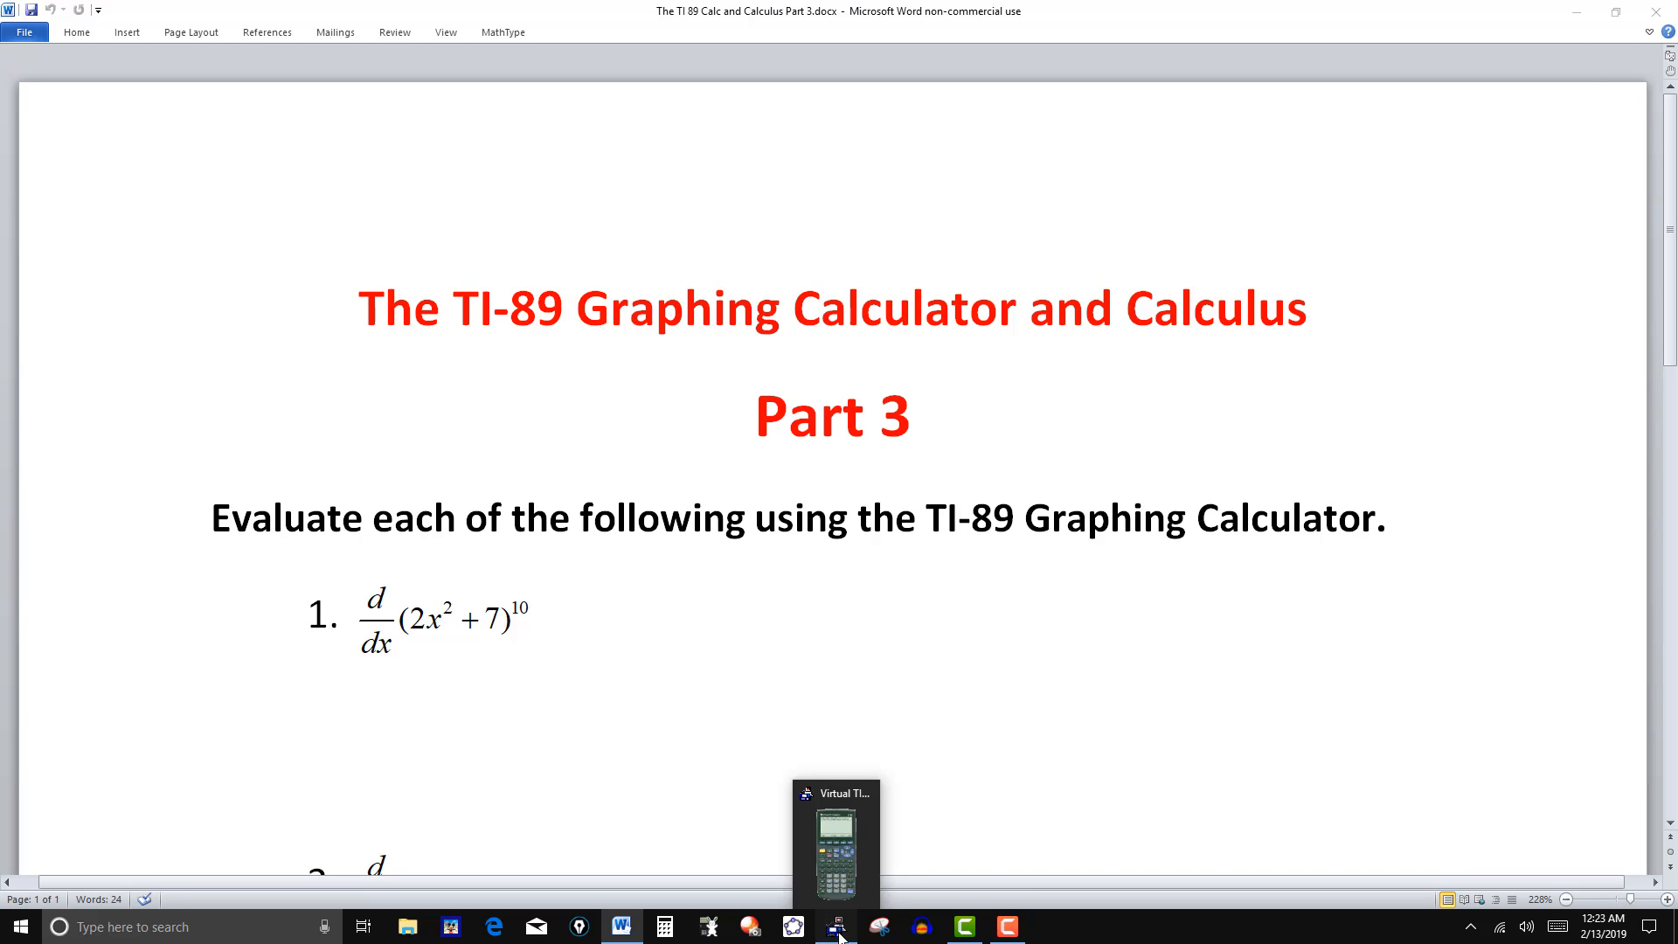
{"action": "left_click", "coordinate": [837, 924]}
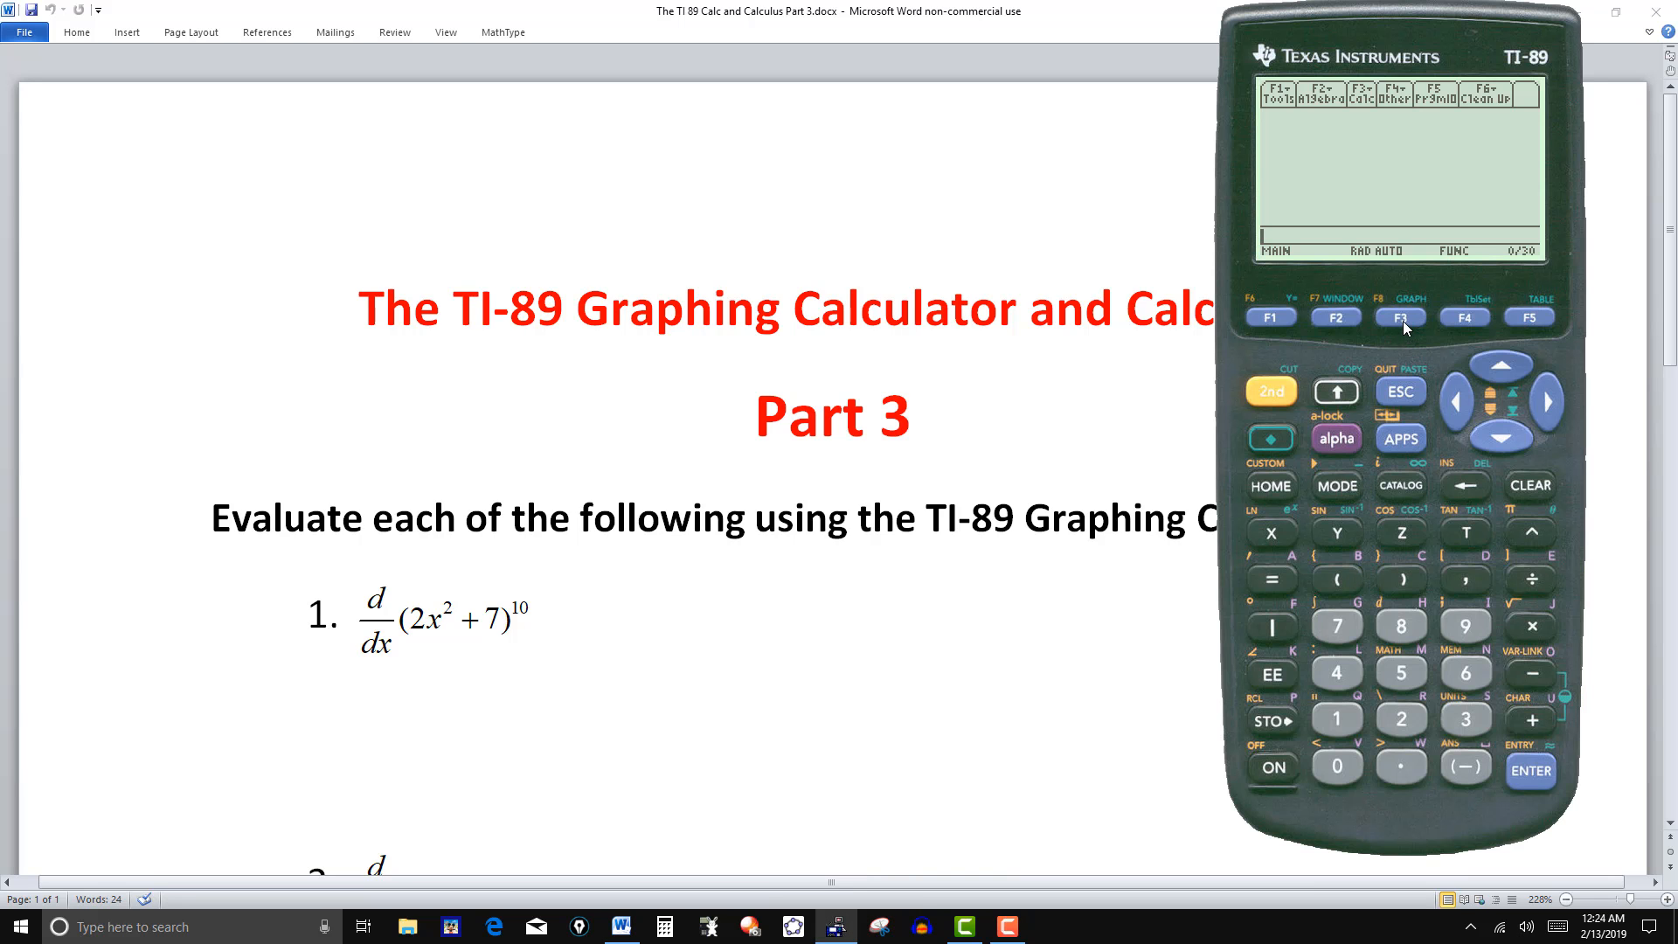
{"action": "mouse_move", "coordinate": [1428, 37]}
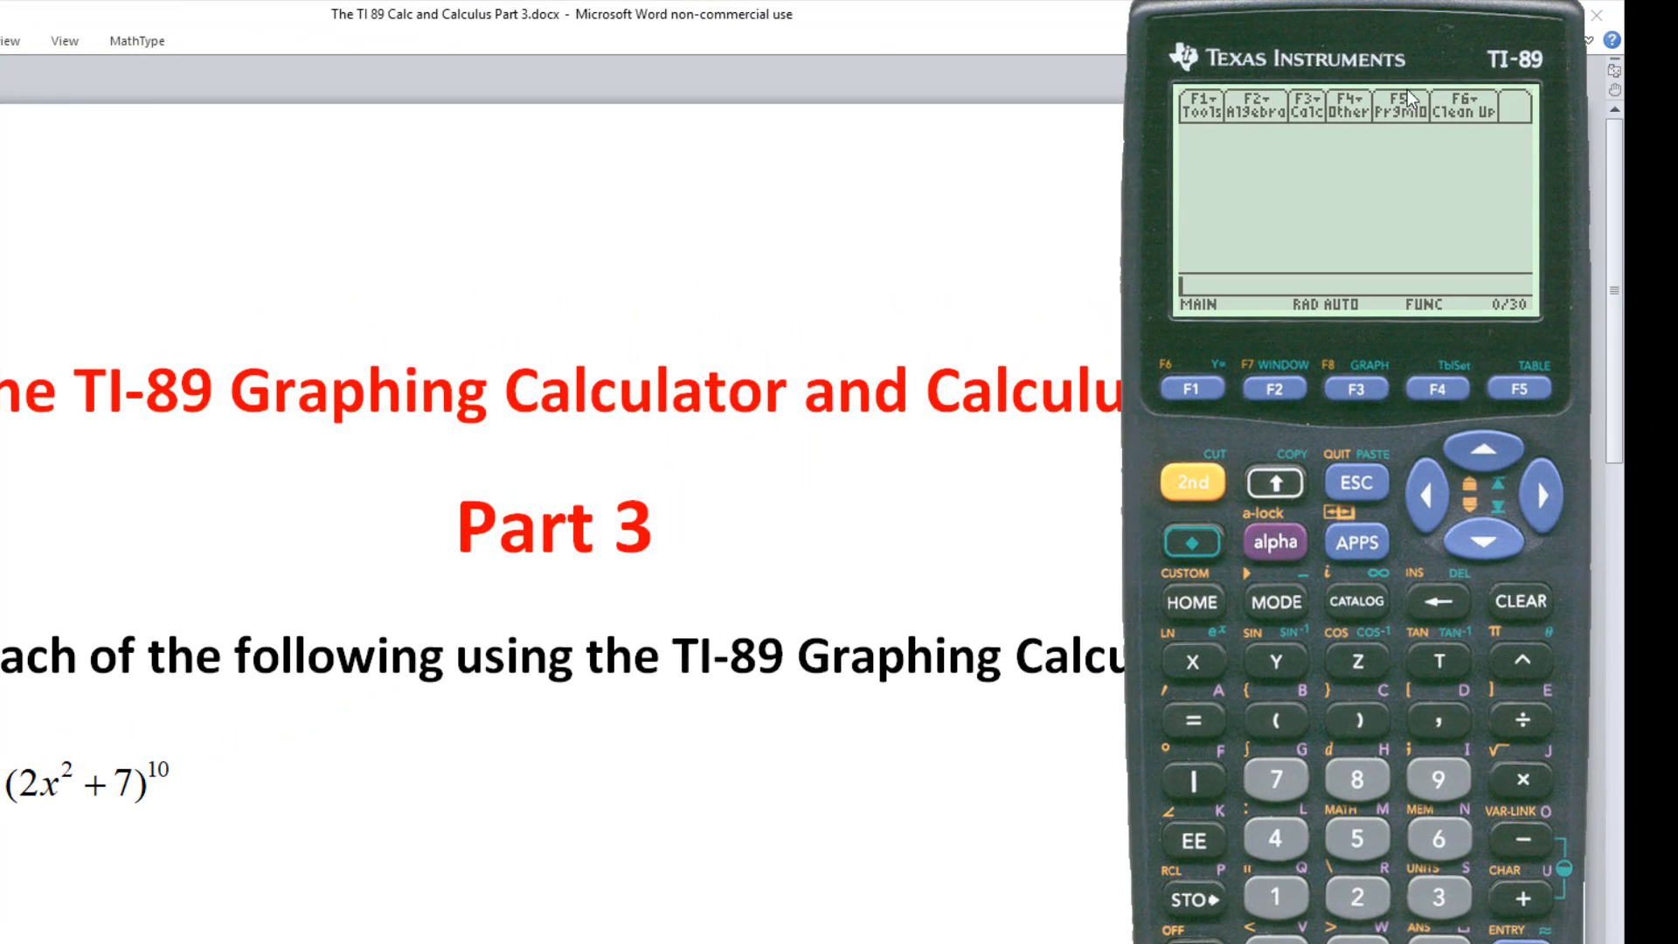
{"action": "mouse_move", "coordinate": [1260, 416]}
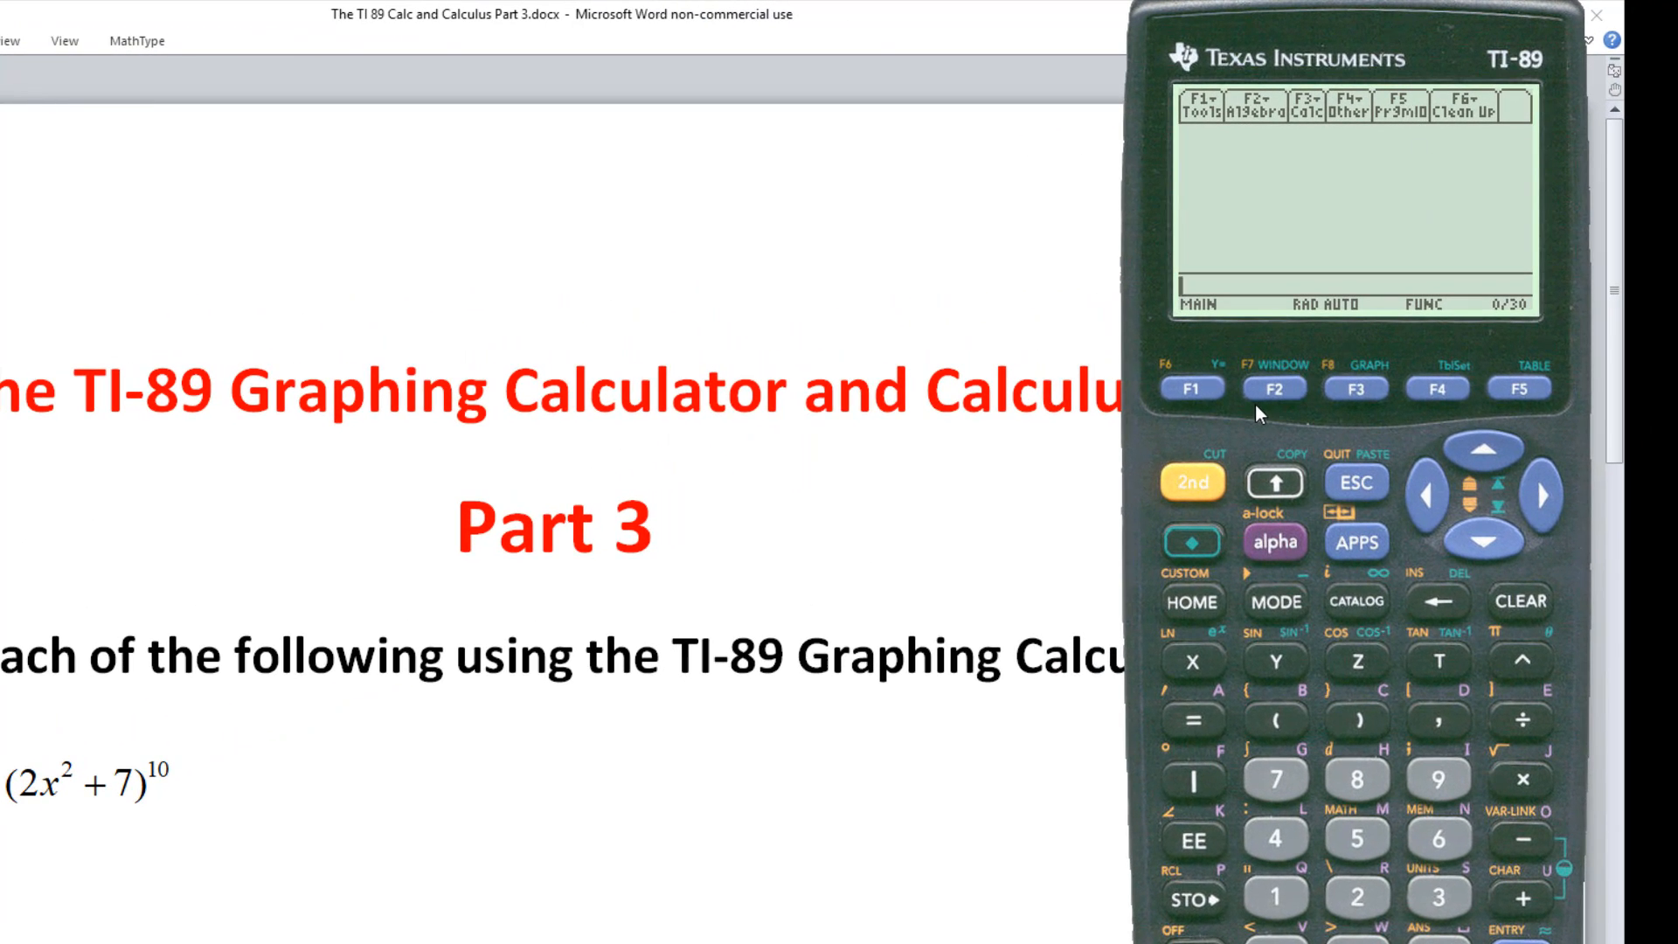
{"action": "mouse_move", "coordinate": [1365, 397]}
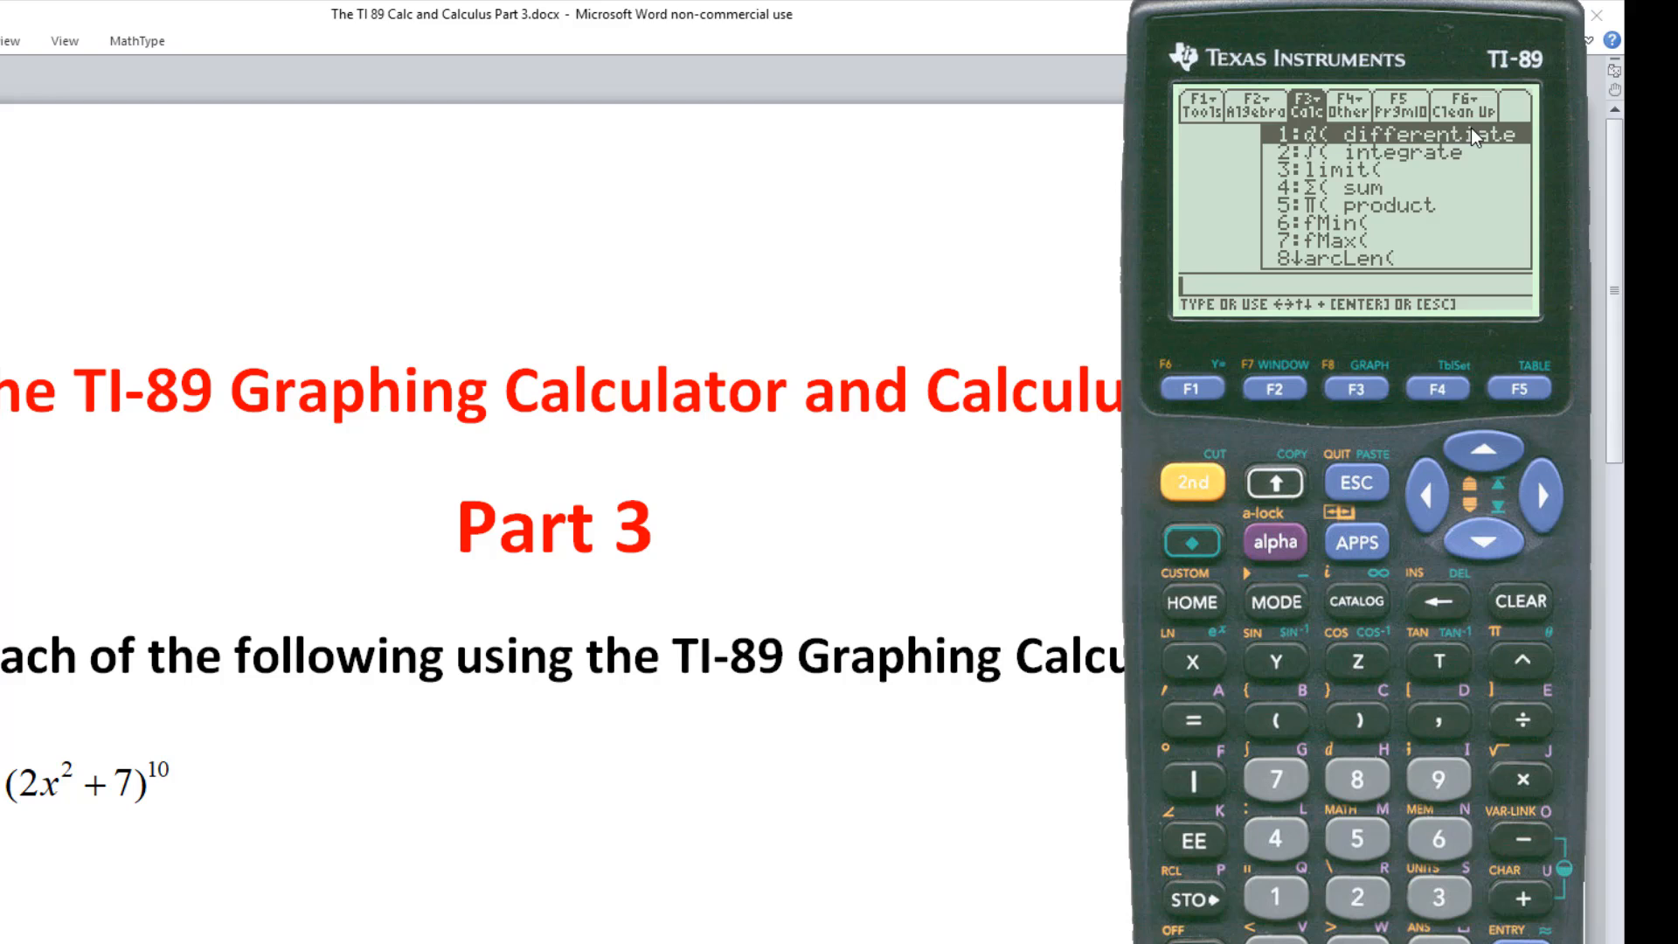
{"action": "mouse_move", "coordinate": [1410, 152]}
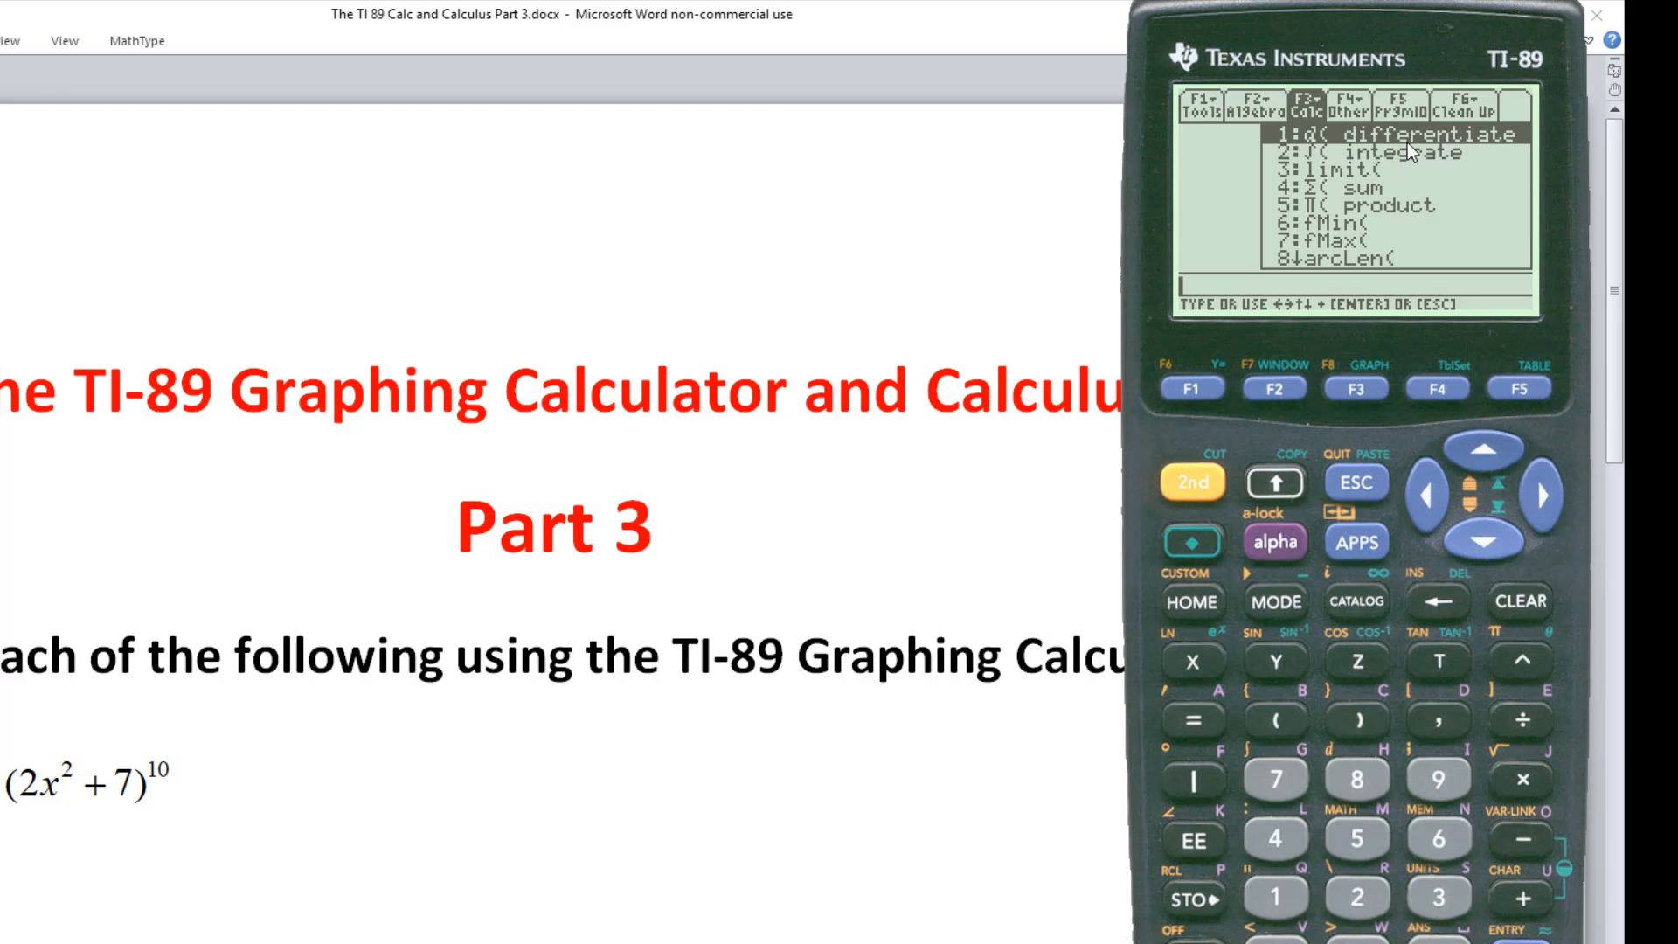
{"action": "mouse_move", "coordinate": [1386, 154]}
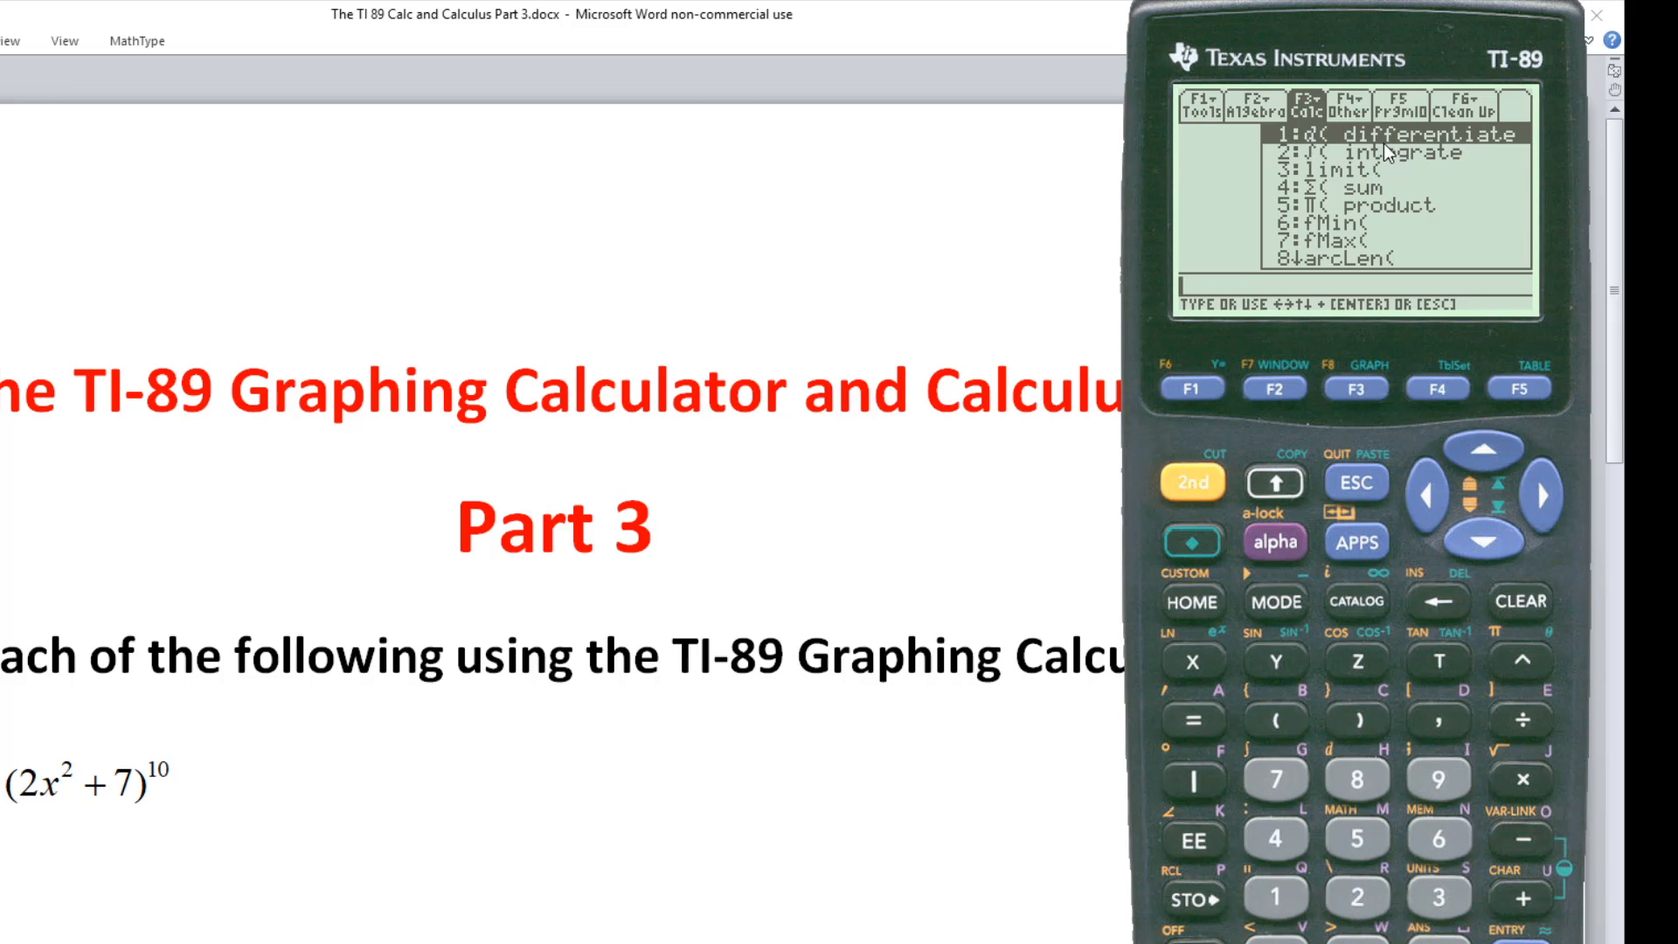
{"action": "mouse_move", "coordinate": [1367, 175]}
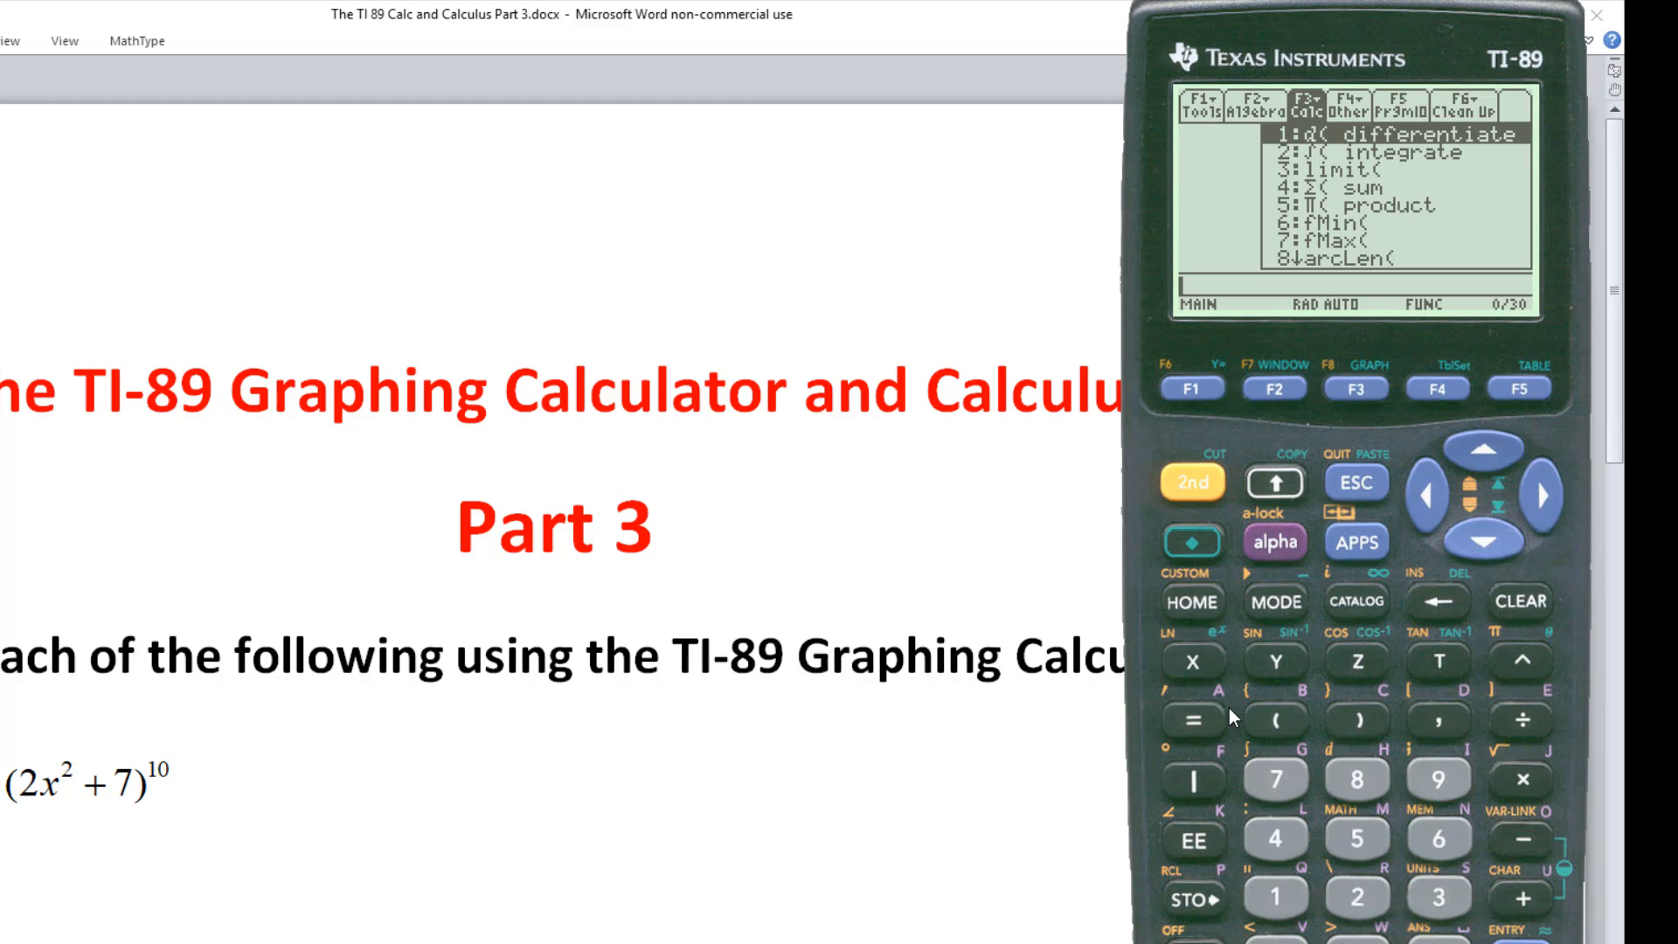
{"action": "mouse_move", "coordinate": [1228, 566]}
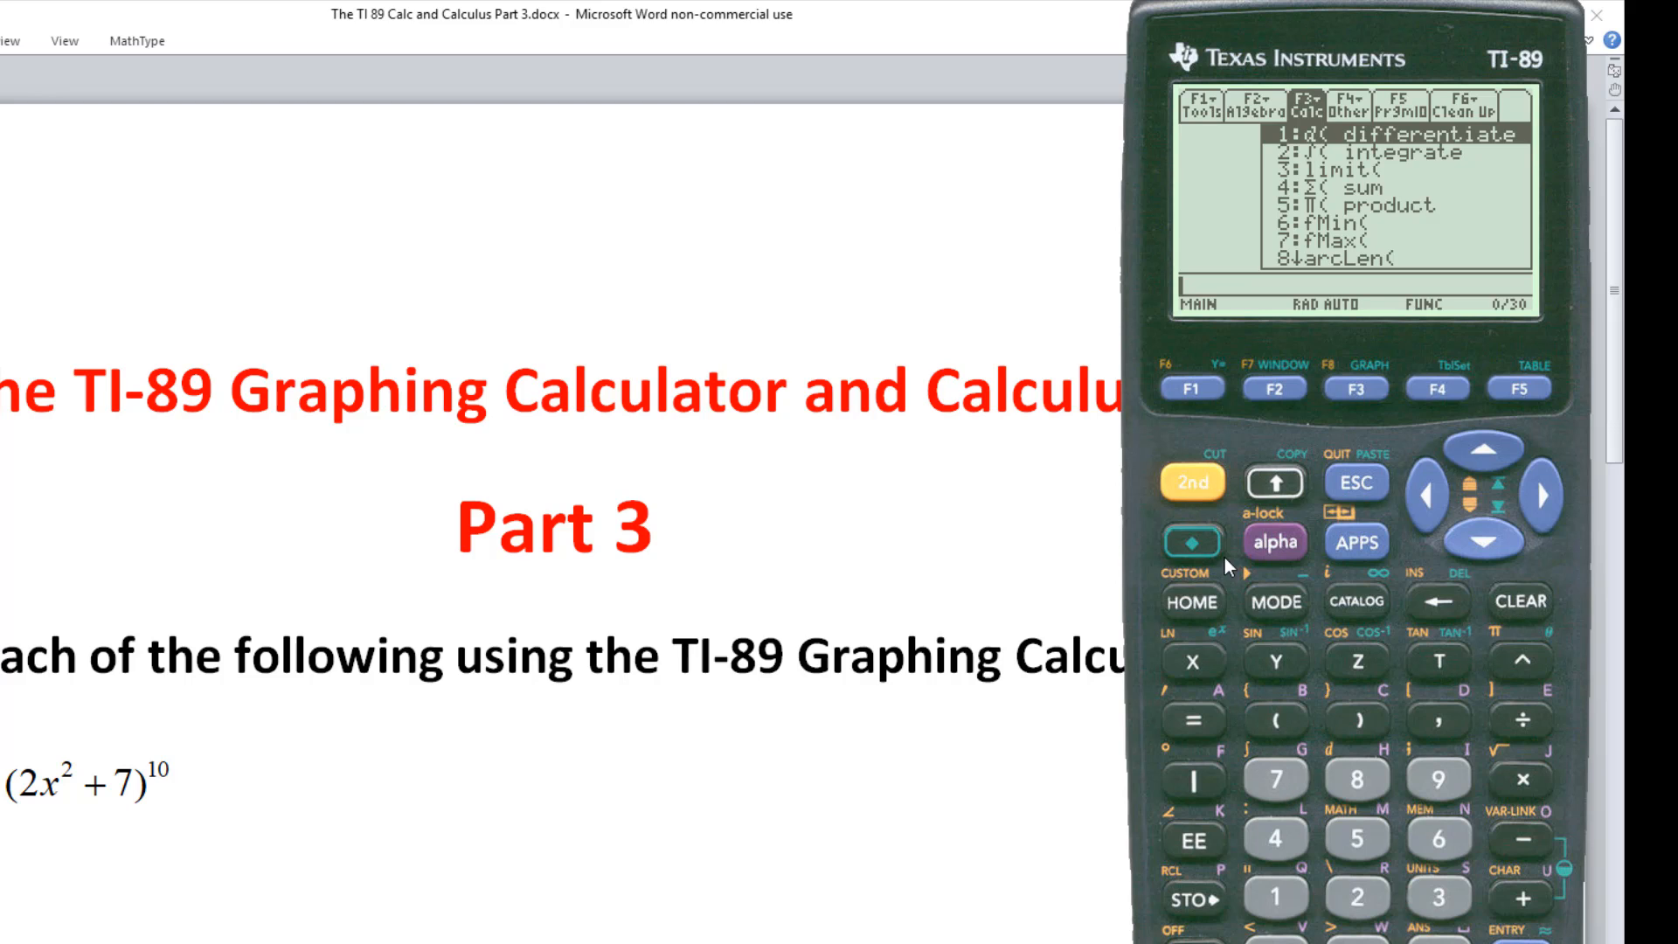
{"action": "left_click", "coordinate": [1190, 482]}
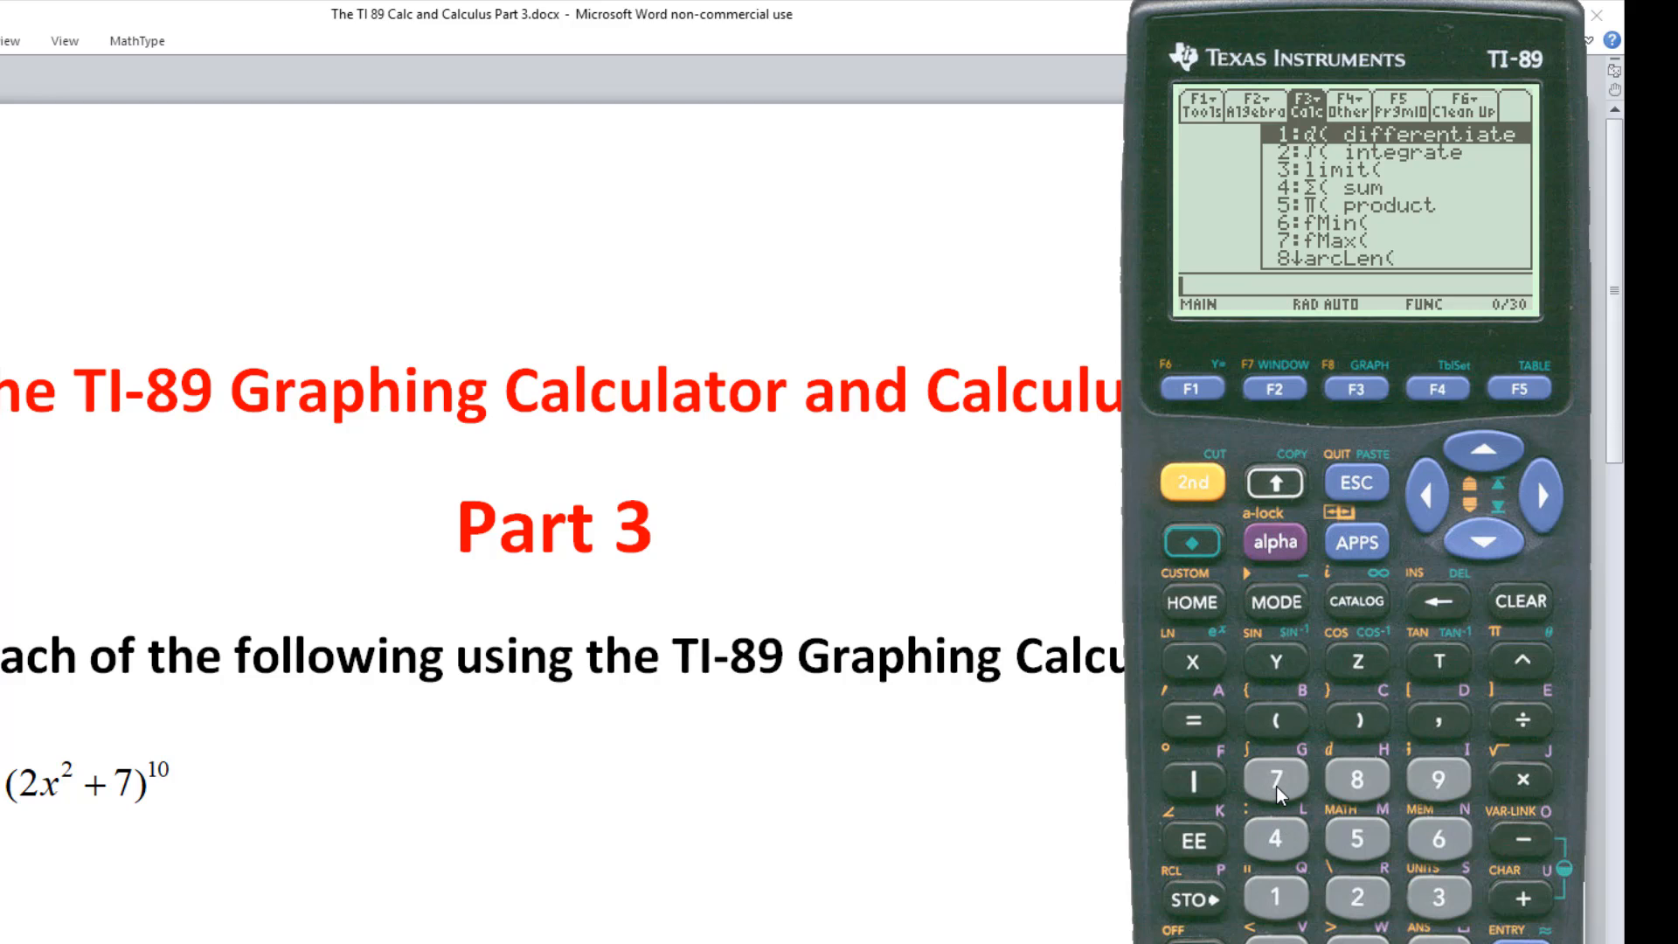
{"action": "mouse_move", "coordinate": [1428, 504]}
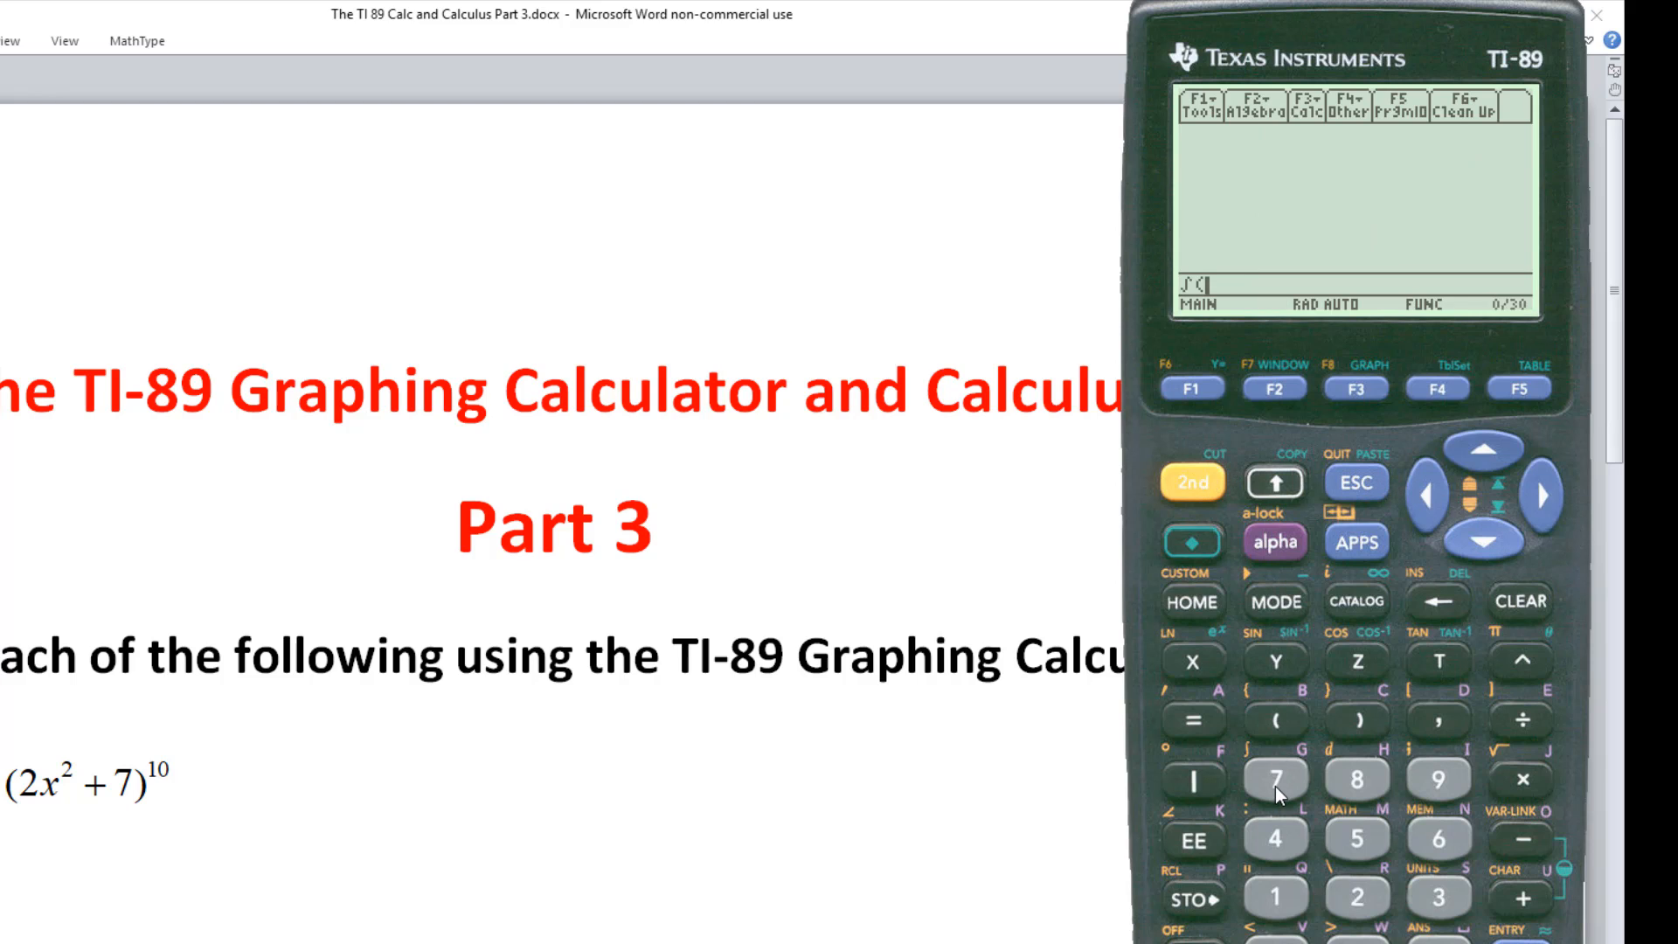
{"action": "mouse_move", "coordinate": [1433, 495]}
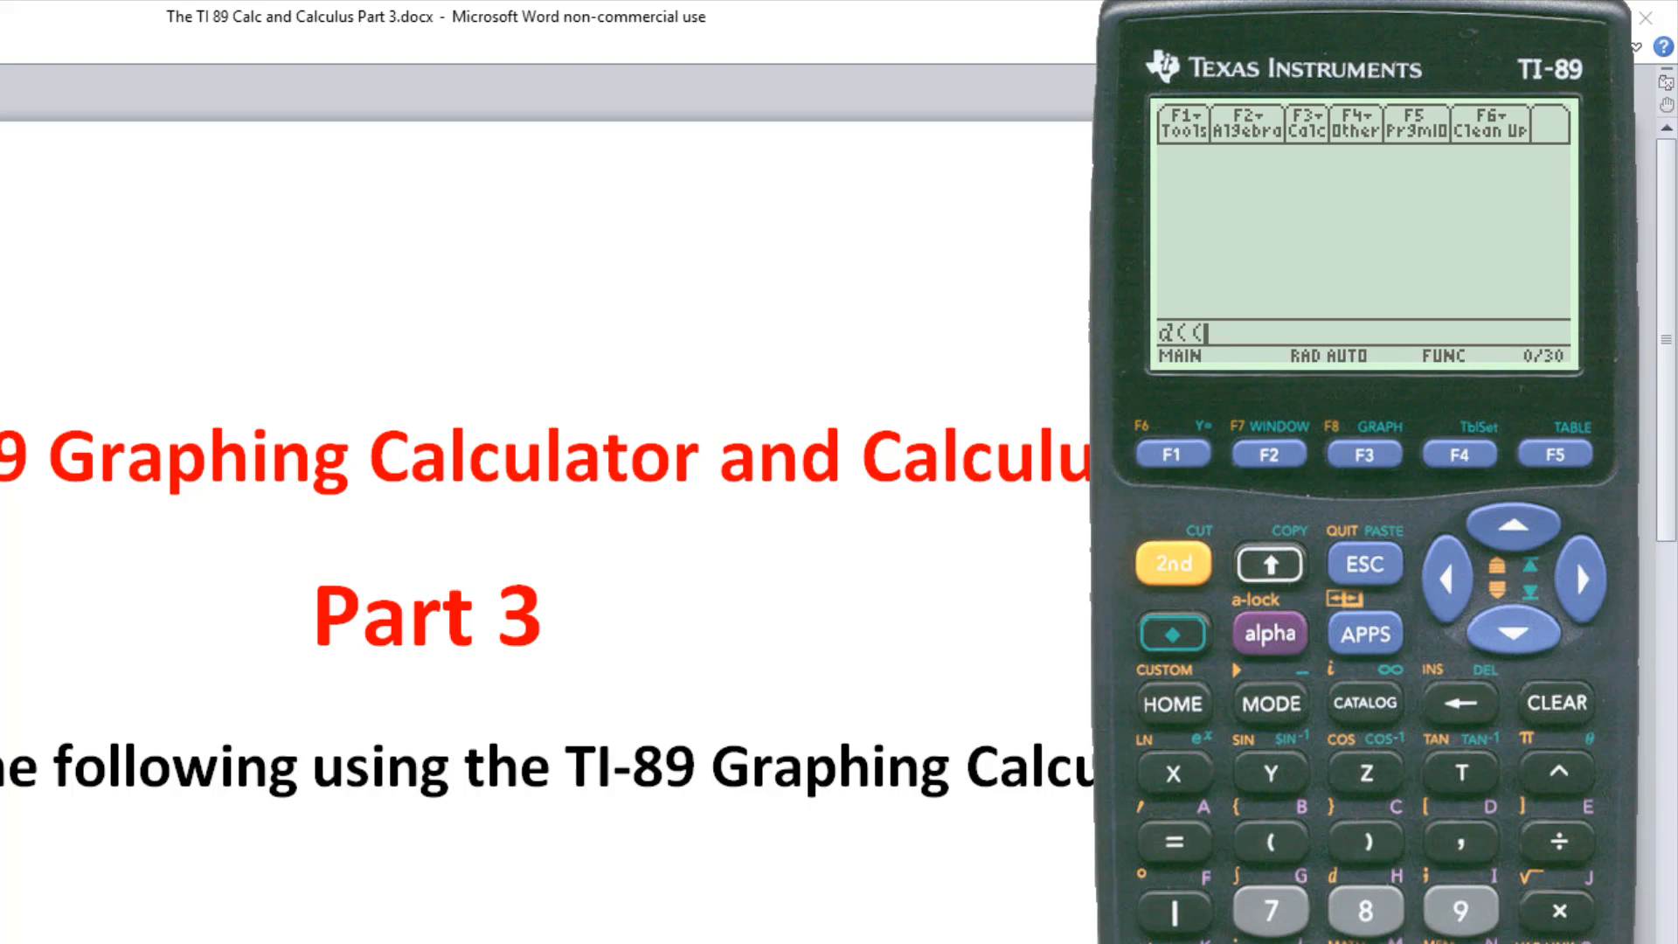
- Evaluate d((2x^2+7)^10,x), returning 40·x·(2·x²+7)^9 for problem 1
{"action": "type", "text": "2x^2+"}
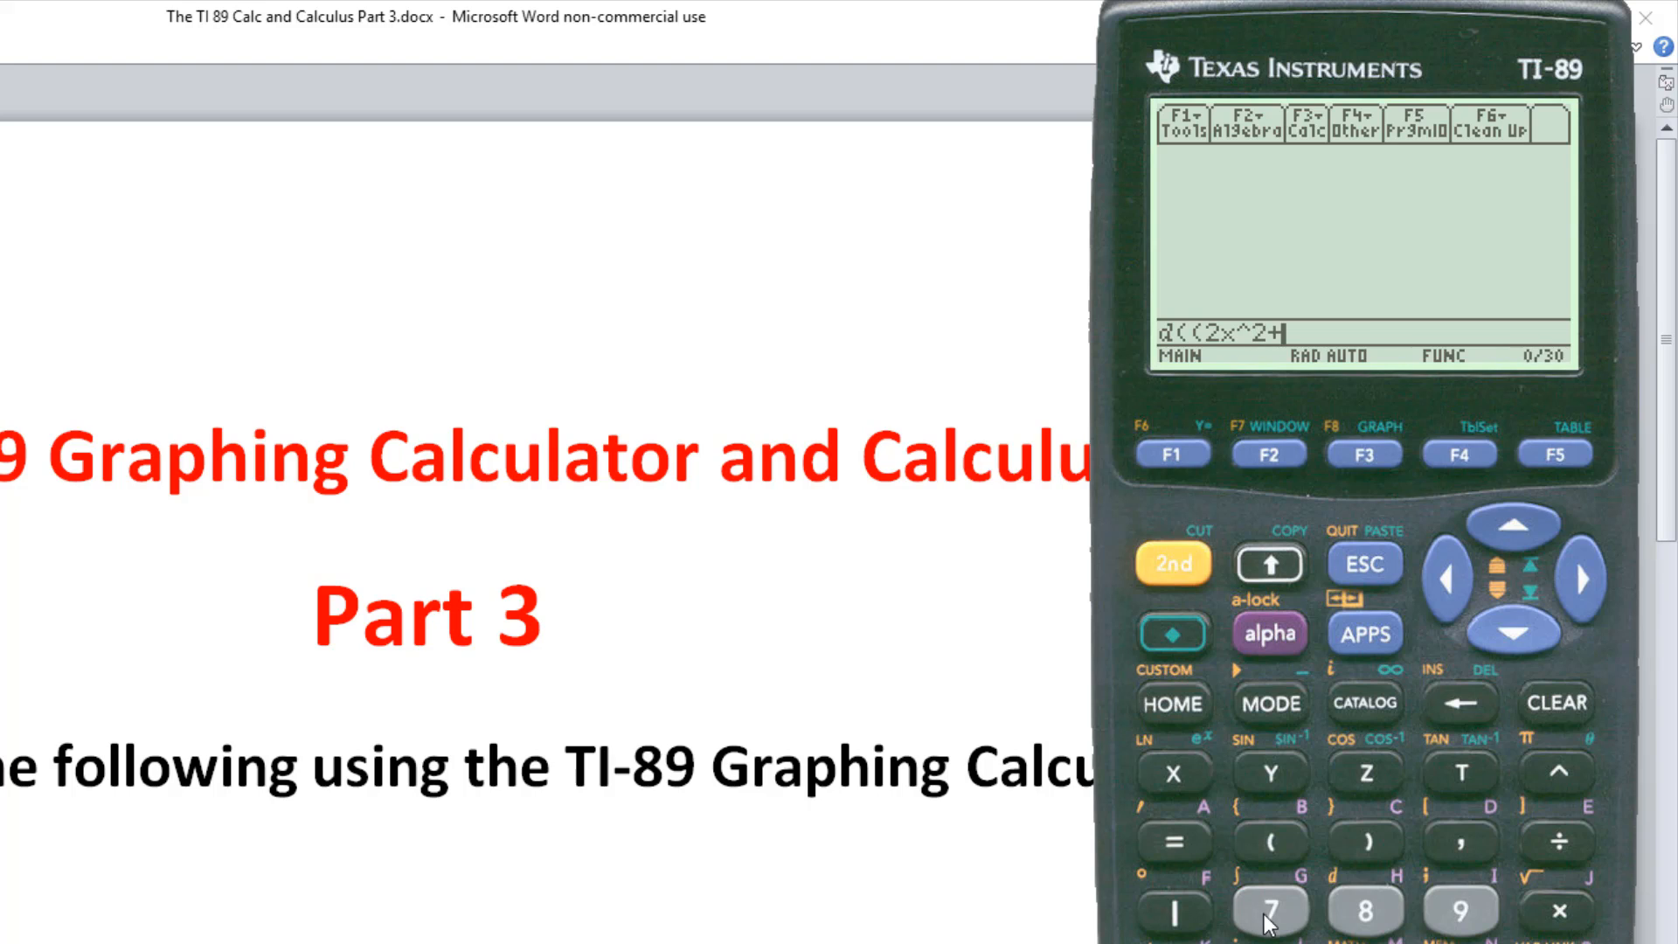
{"action": "left_click", "coordinate": [1270, 911]}
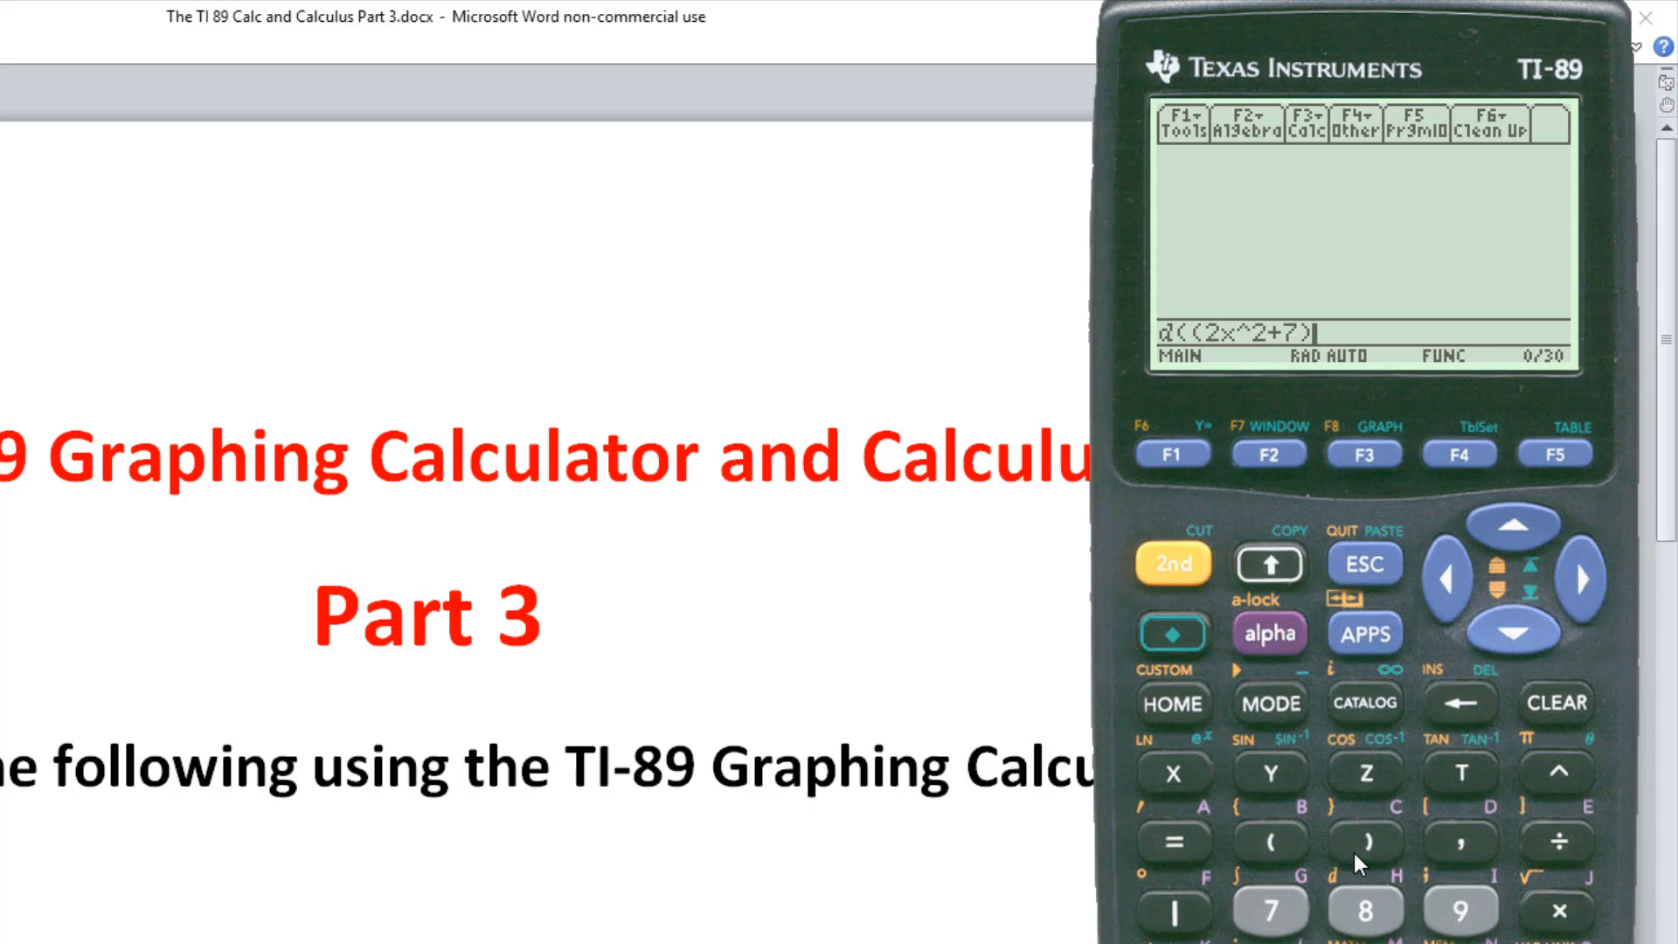
{"action": "mouse_move", "coordinate": [1557, 779]}
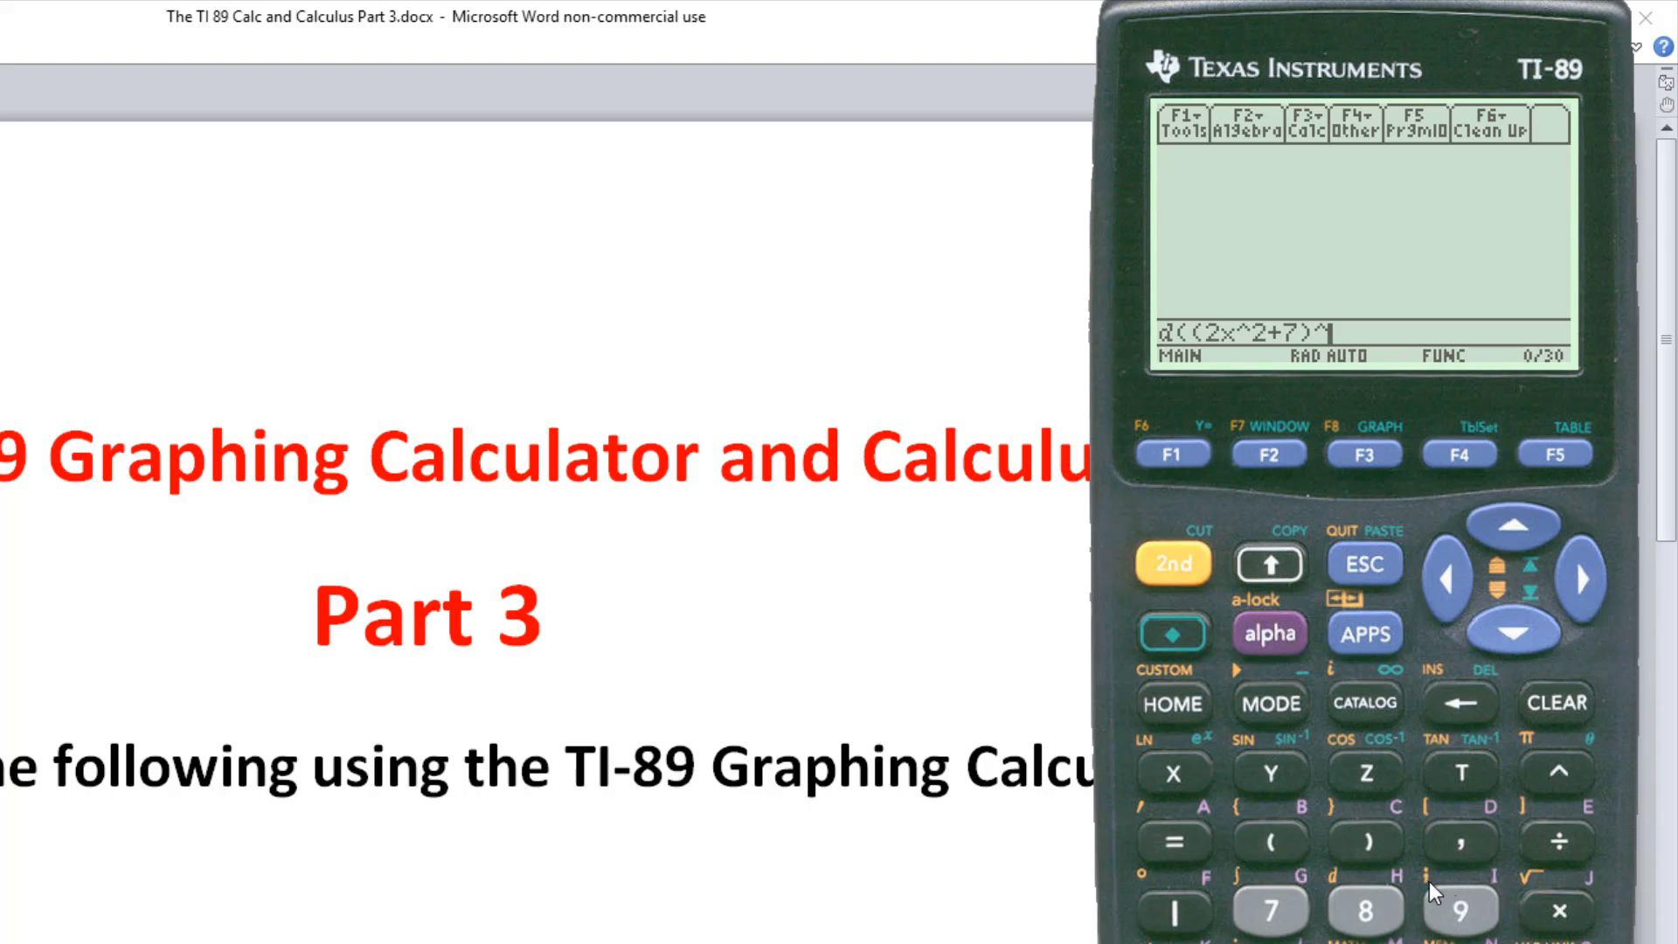
{"action": "mouse_move", "coordinate": [1281, 927]}
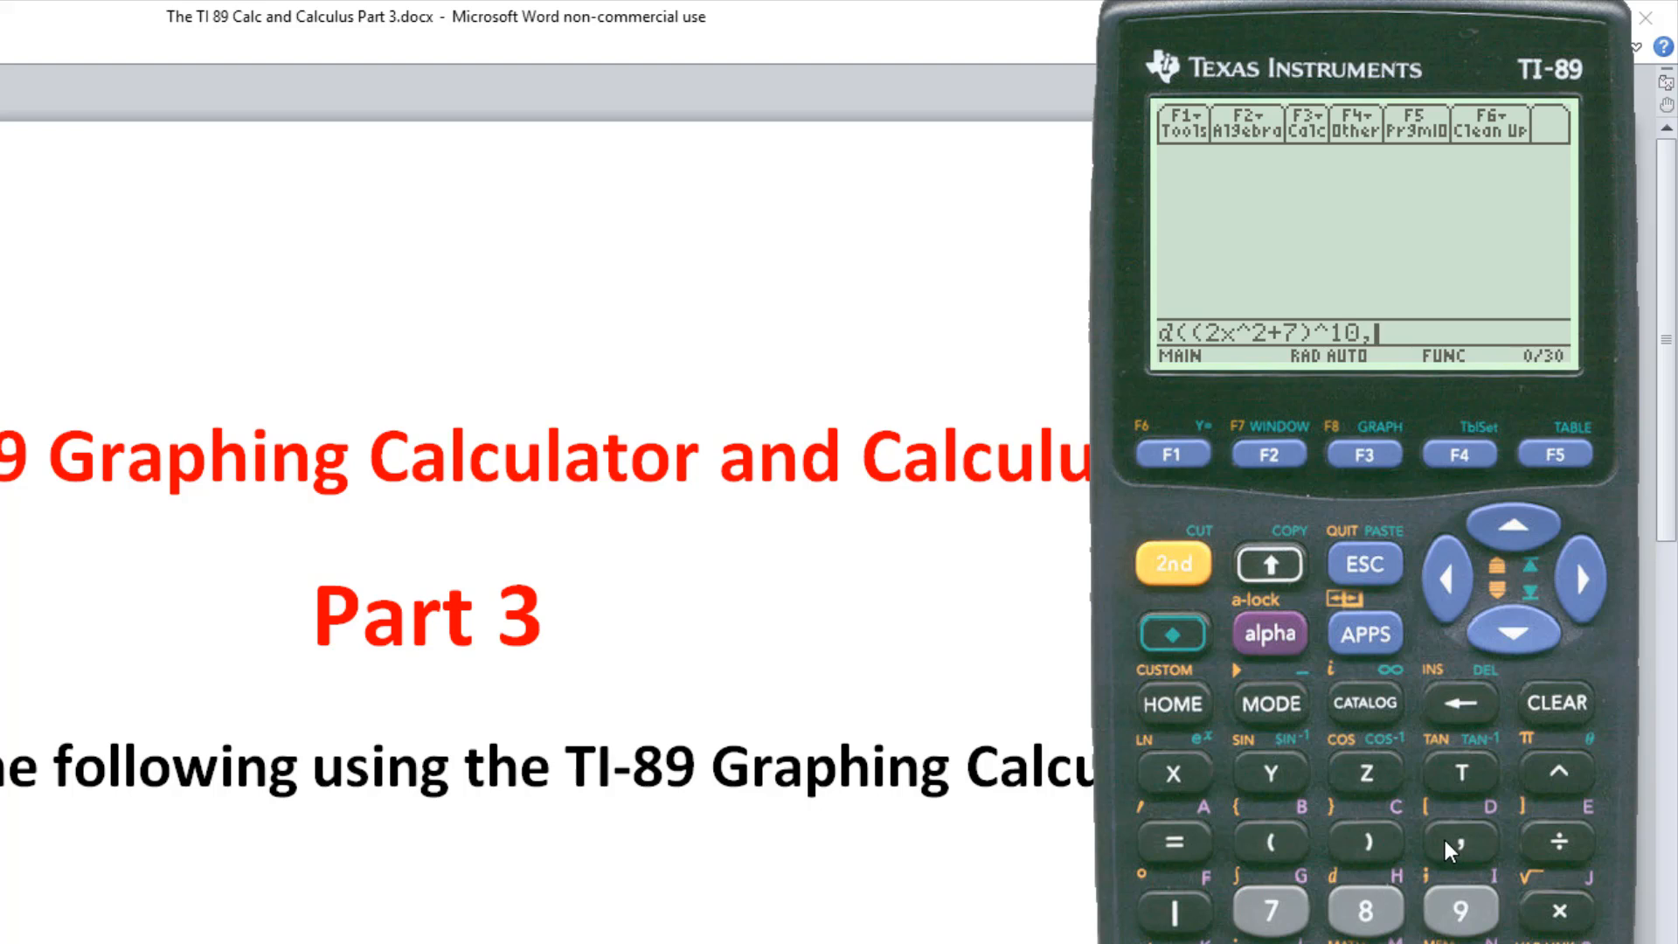
{"action": "mouse_move", "coordinate": [1174, 781]}
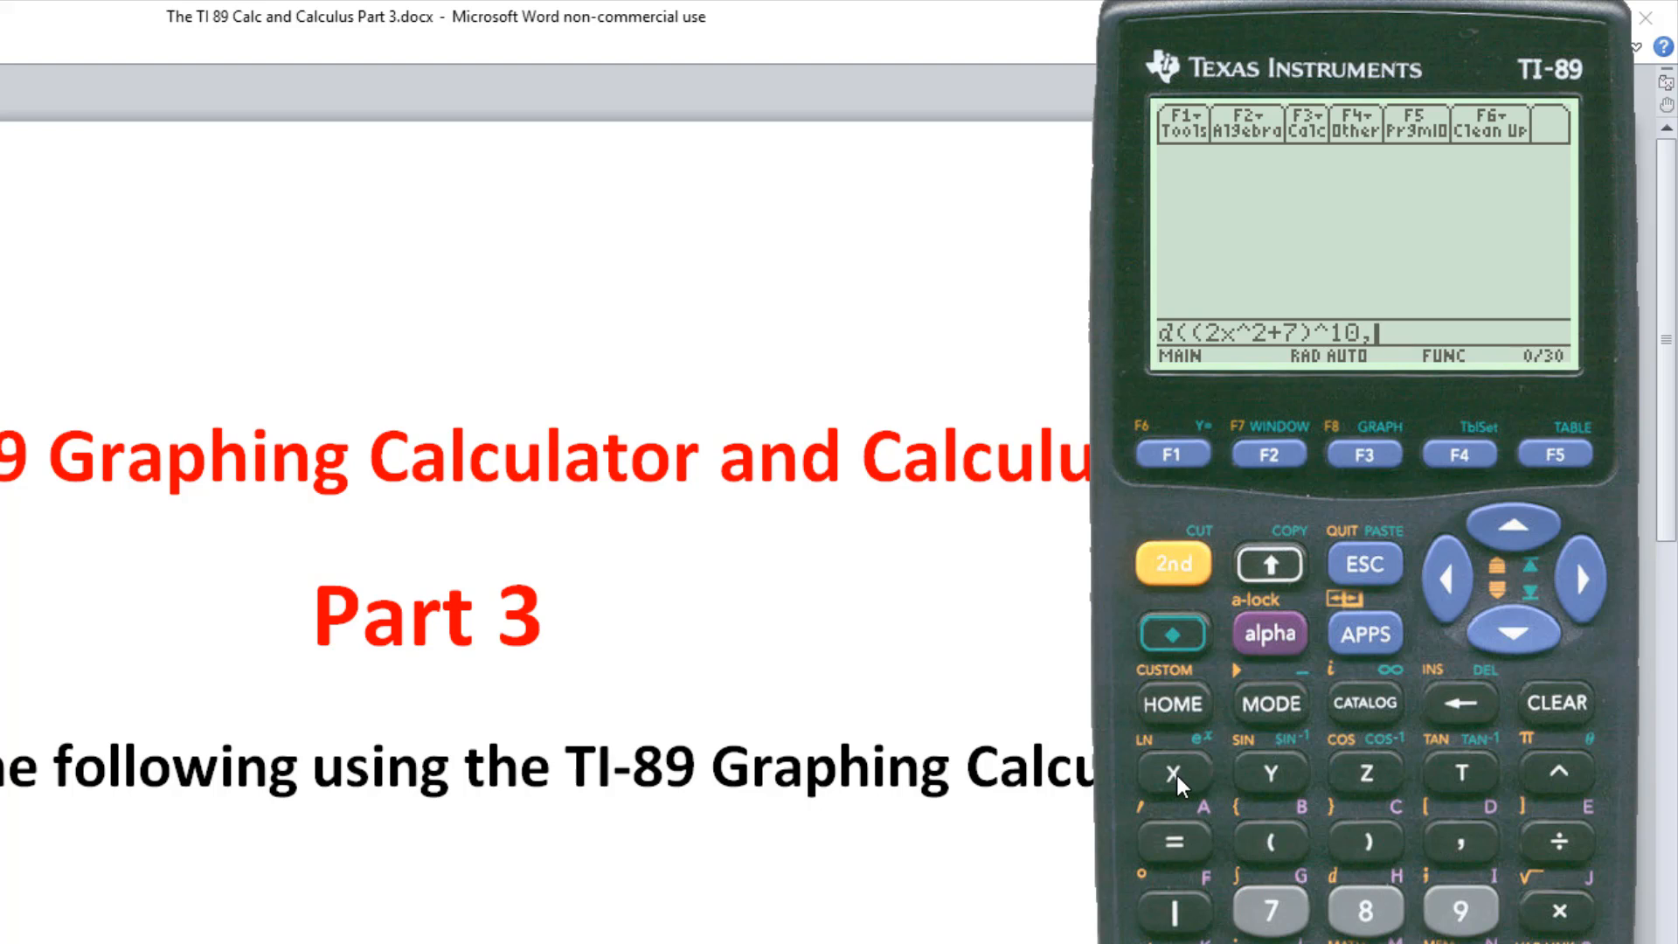
{"action": "left_click", "coordinate": [1172, 774]}
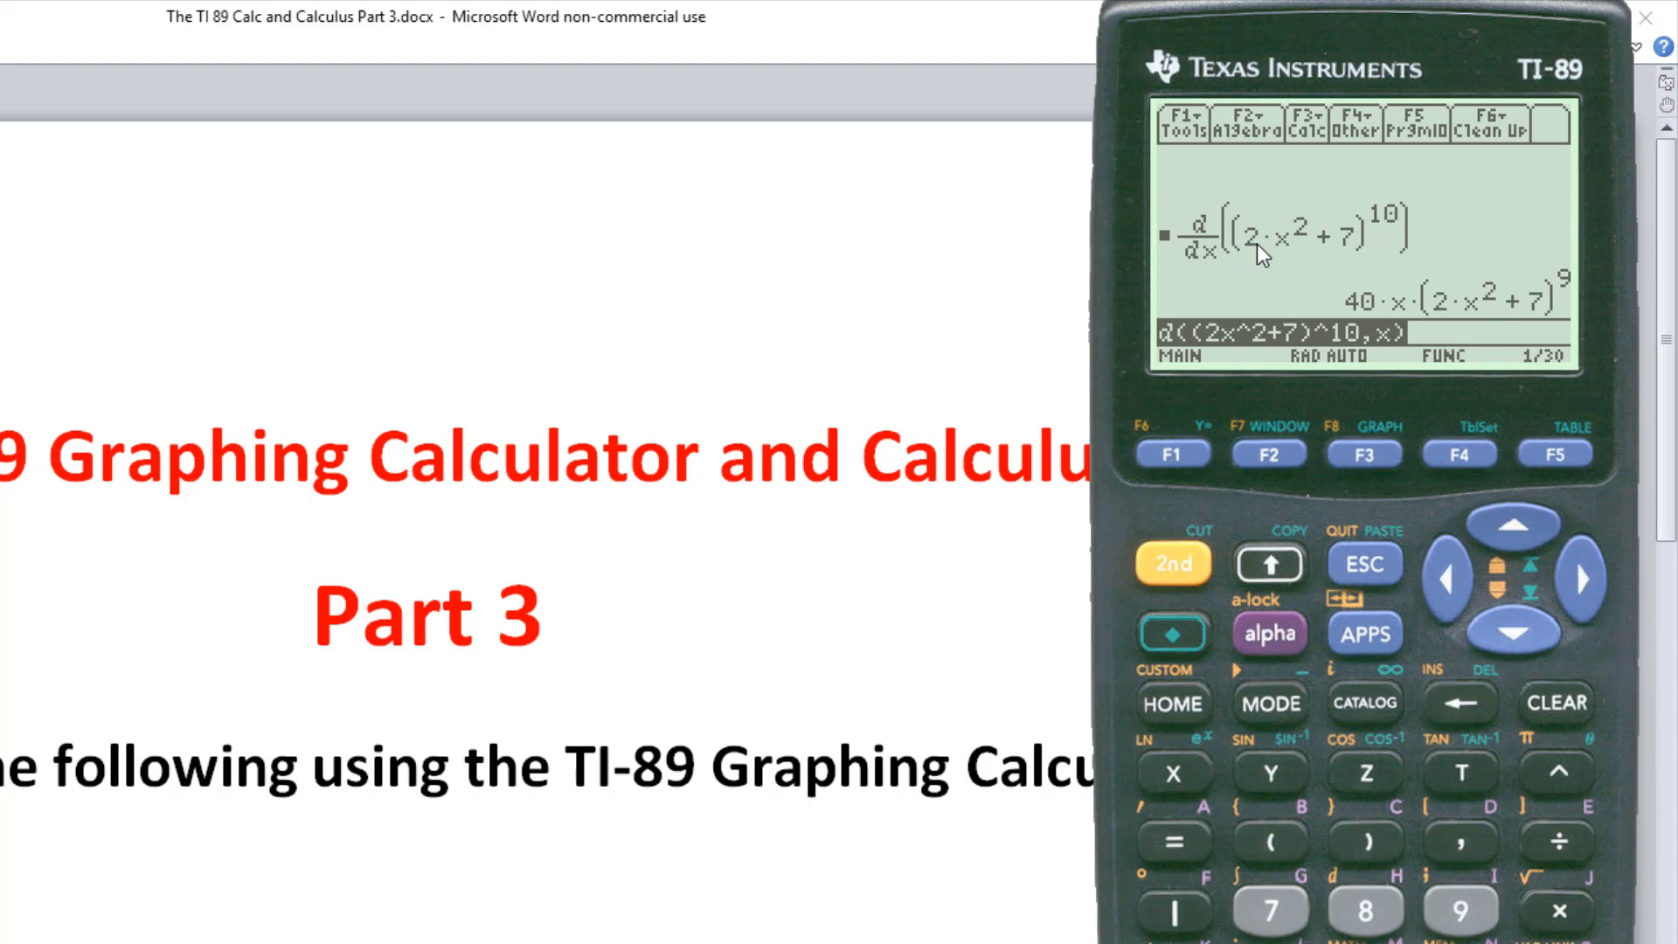
{"action": "mouse_move", "coordinate": [1386, 316]}
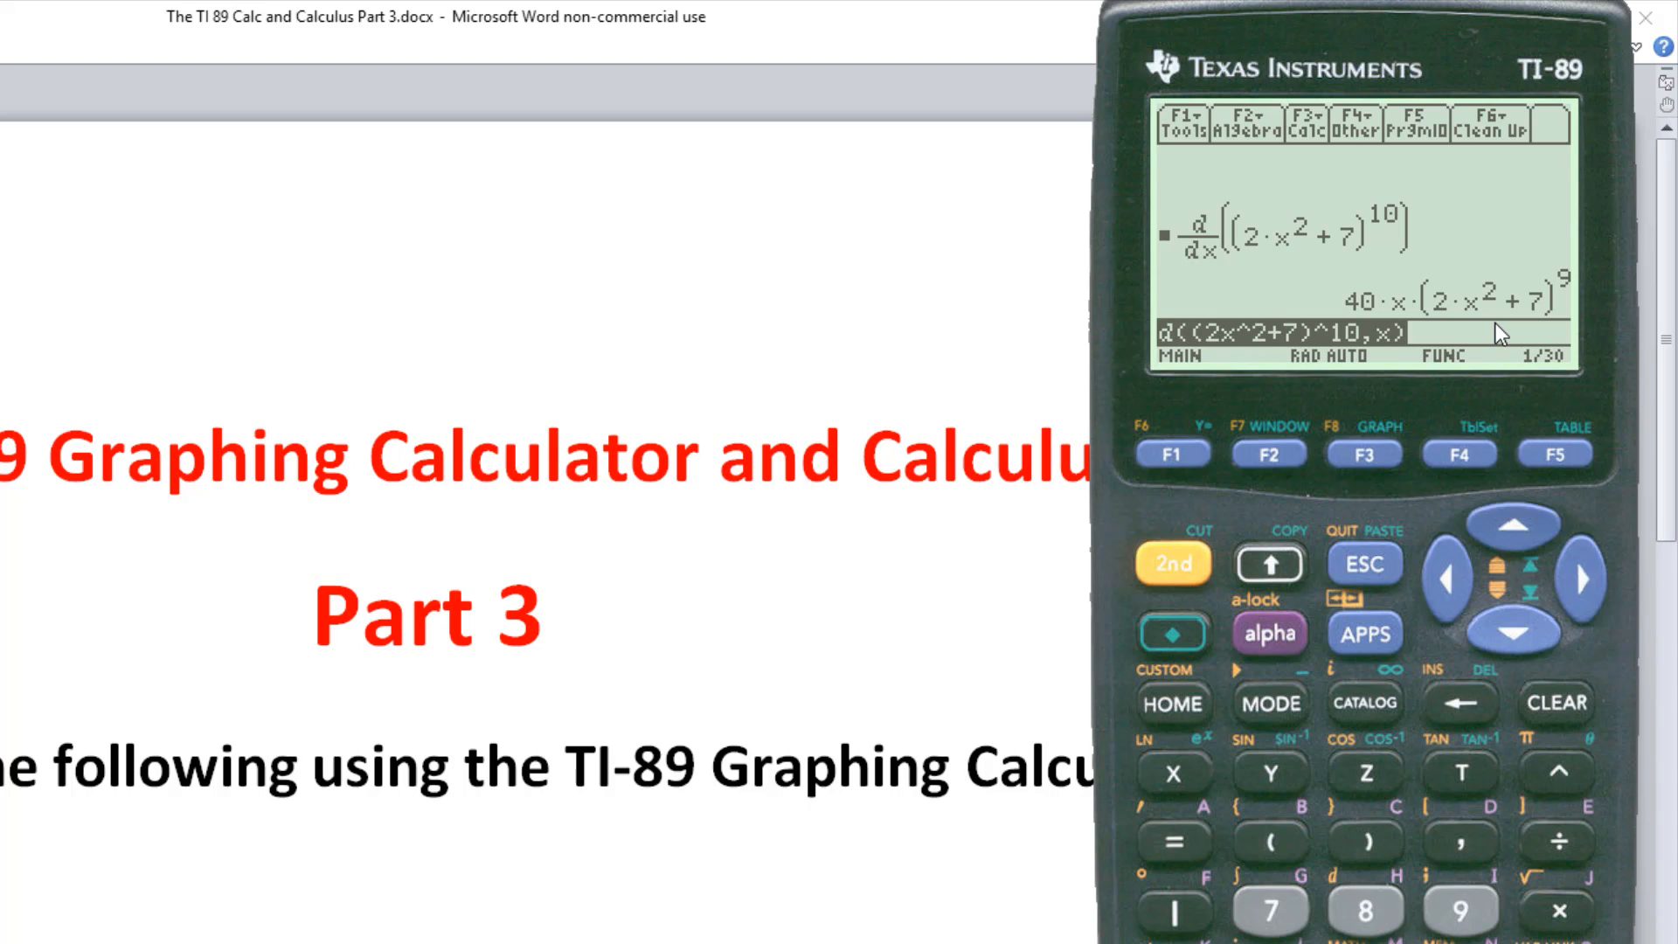
{"action": "mouse_move", "coordinate": [1592, 650]}
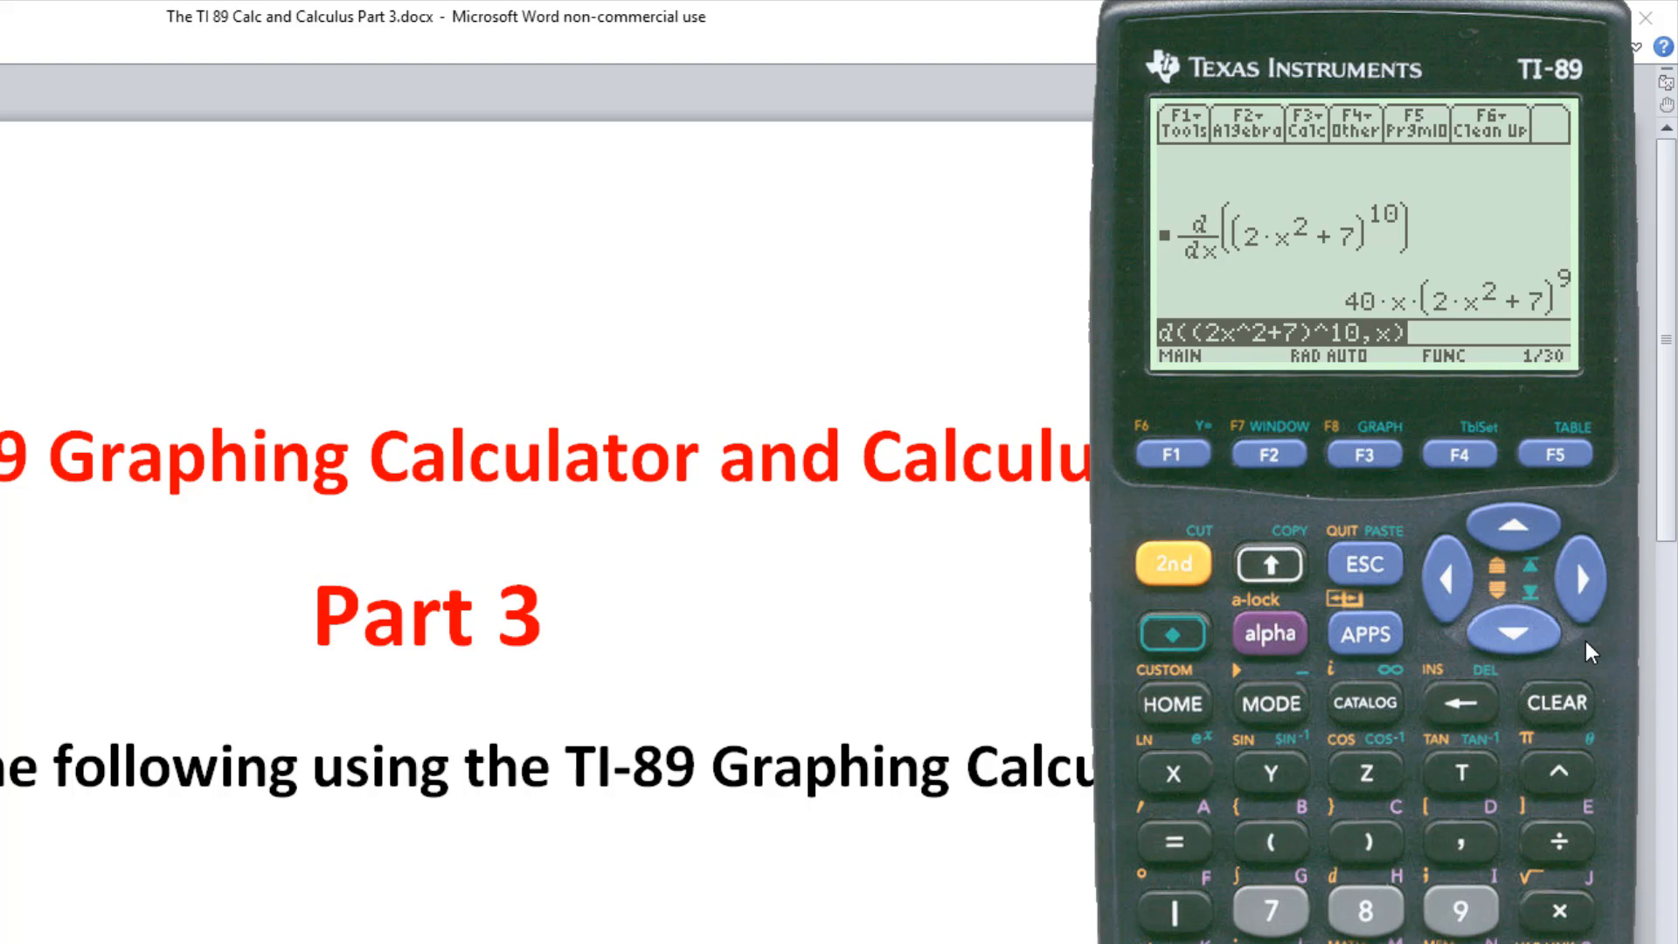
{"action": "mouse_move", "coordinate": [1579, 723]}
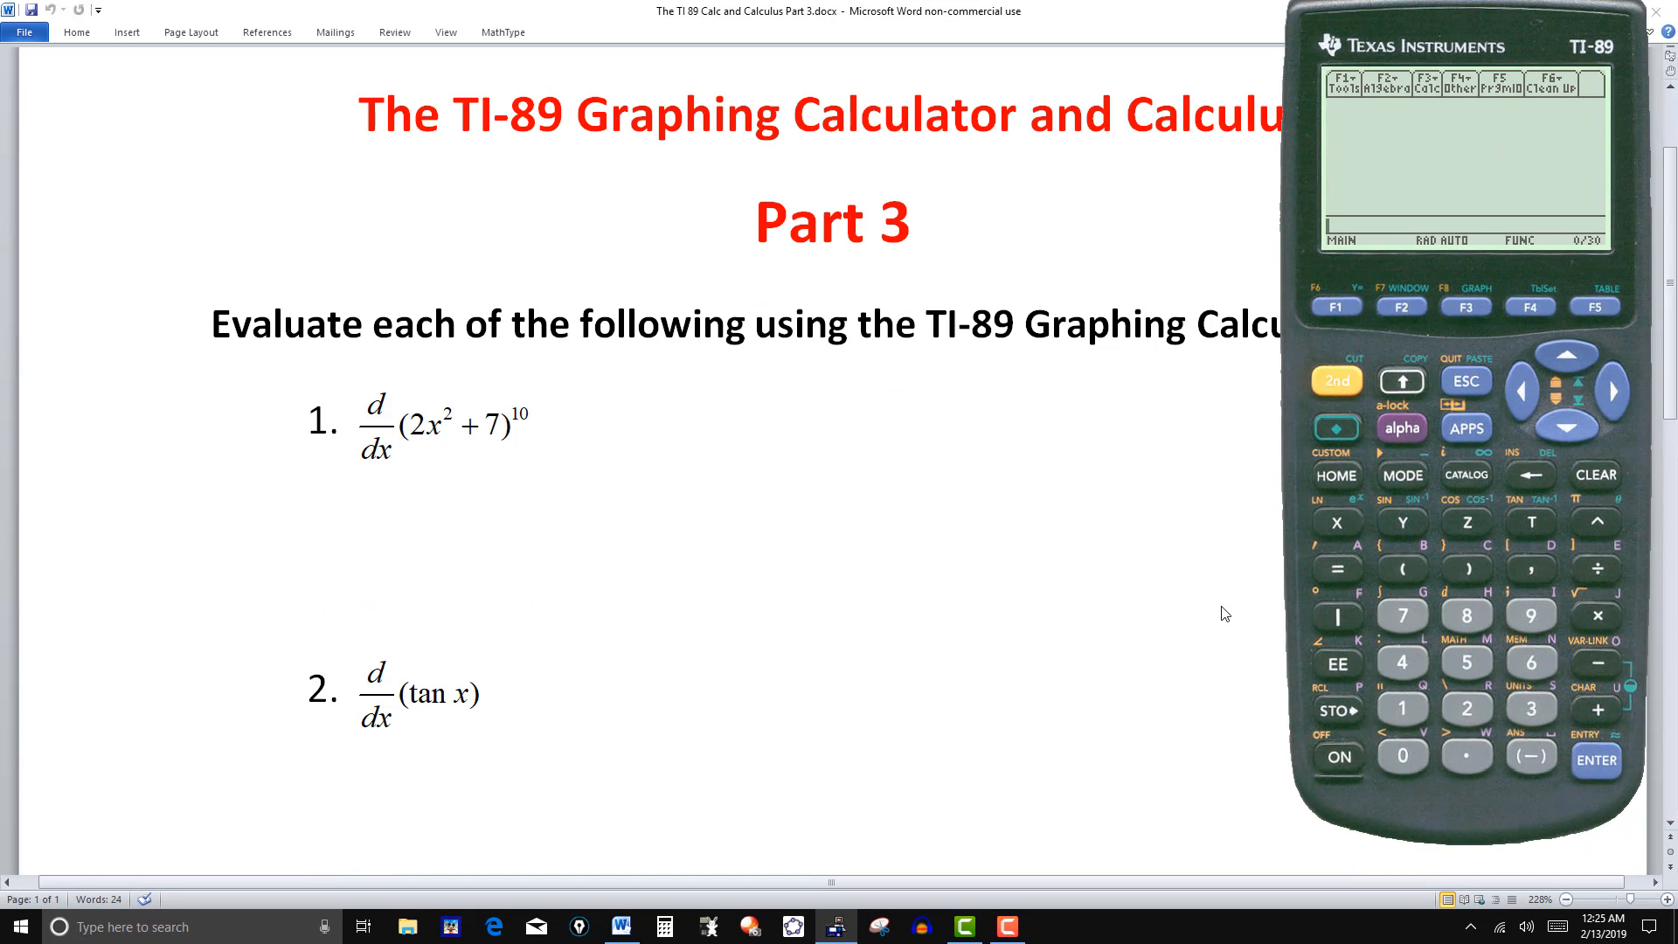
{"action": "mouse_move", "coordinate": [1565, 352]}
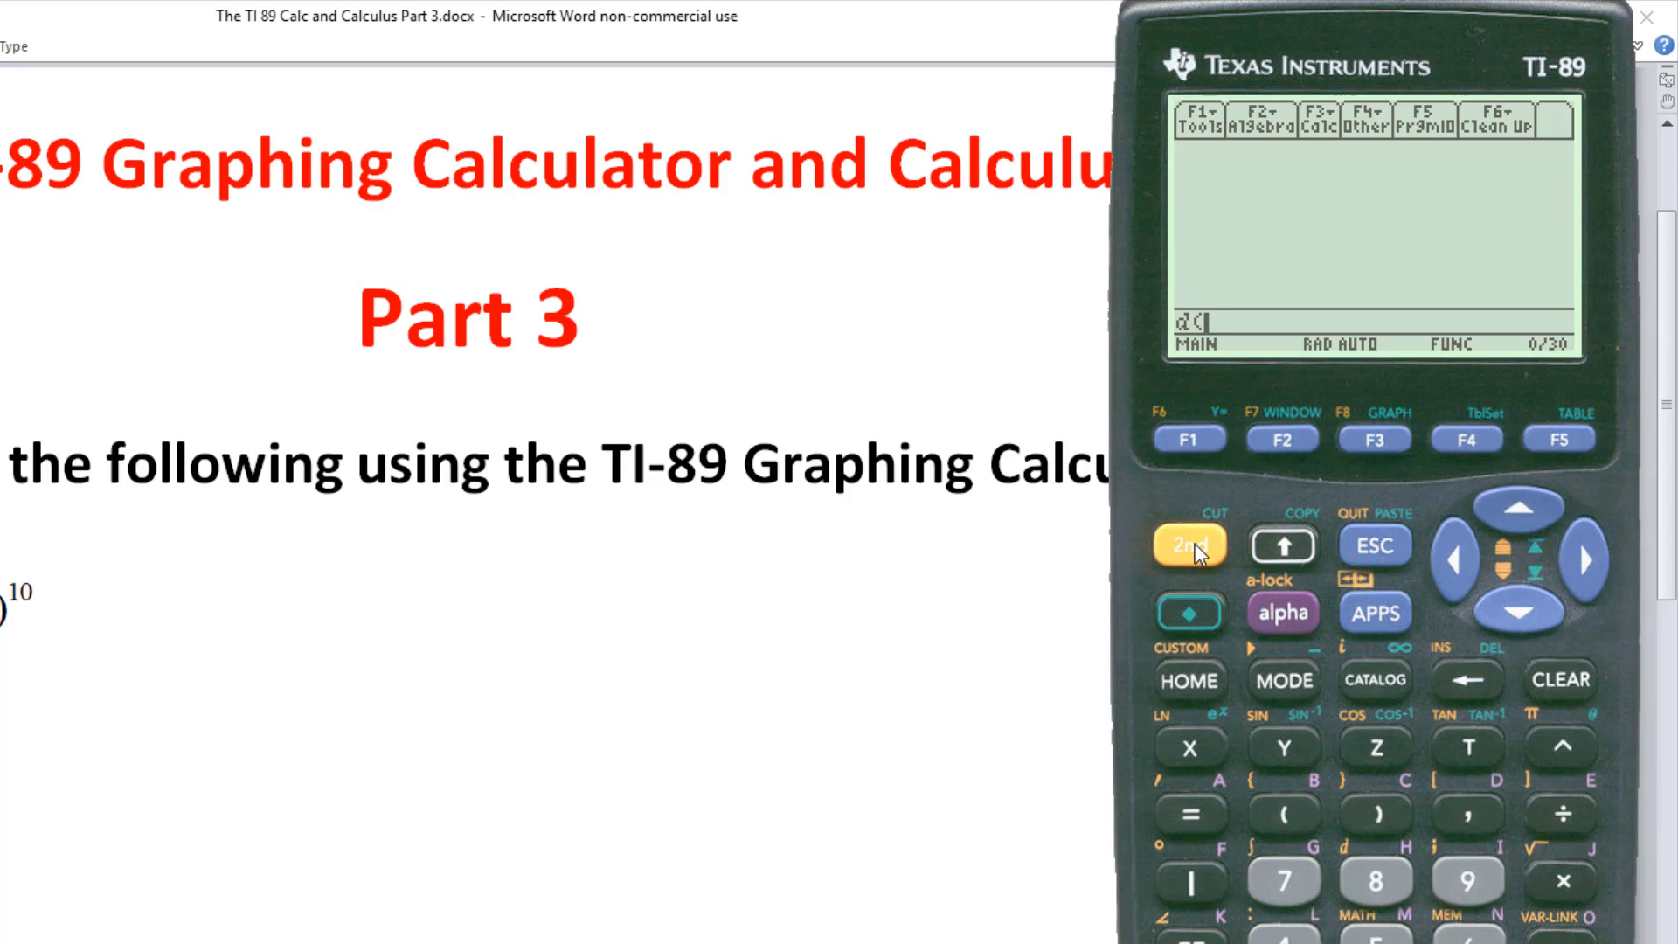
- Evaluate d(tan(x),x), returning 1/(cos(x))² for problem 2
{"action": "left_click", "coordinate": [1187, 543]}
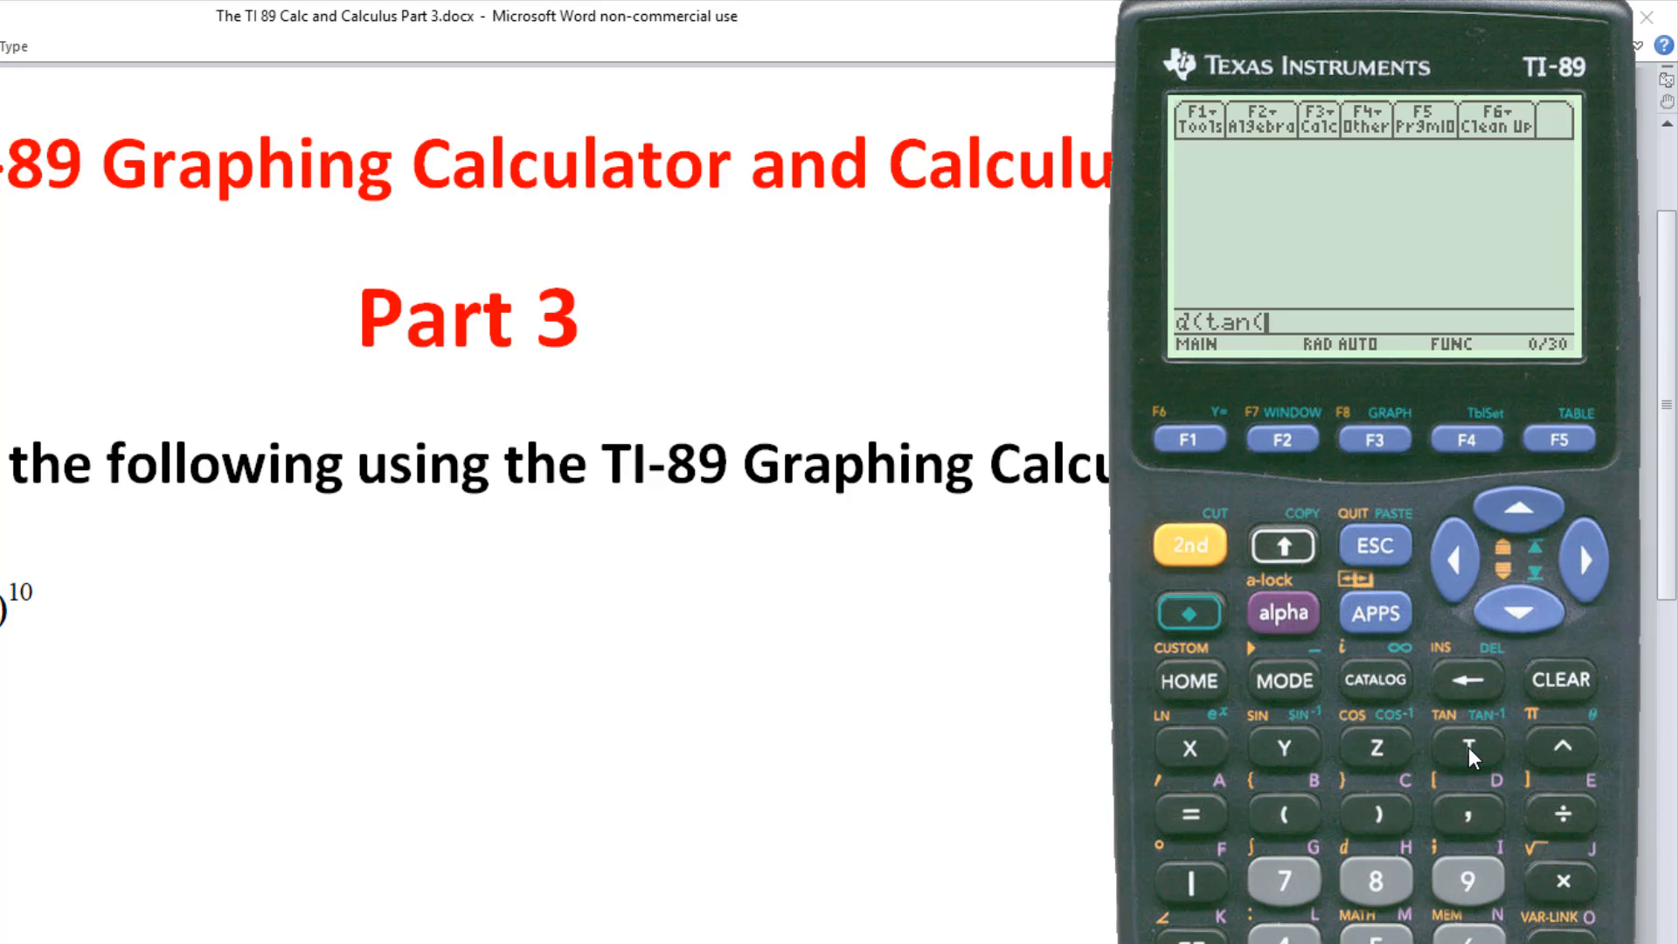
{"action": "left_click", "coordinate": [1189, 746]}
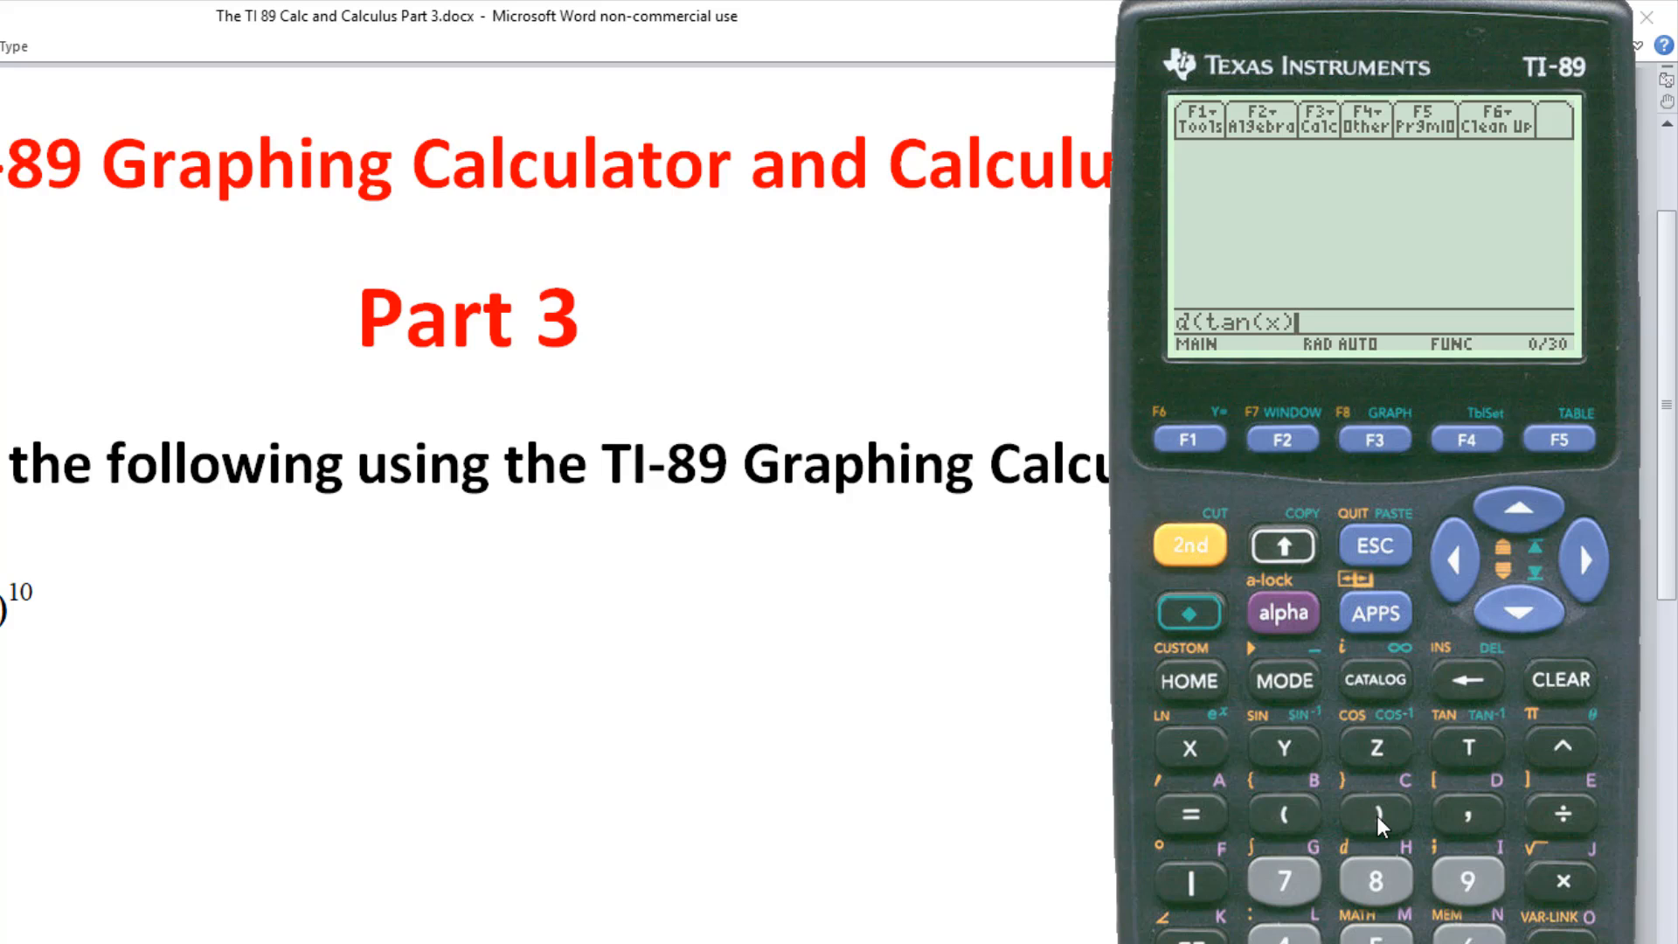
{"action": "left_click", "coordinate": [1468, 812]}
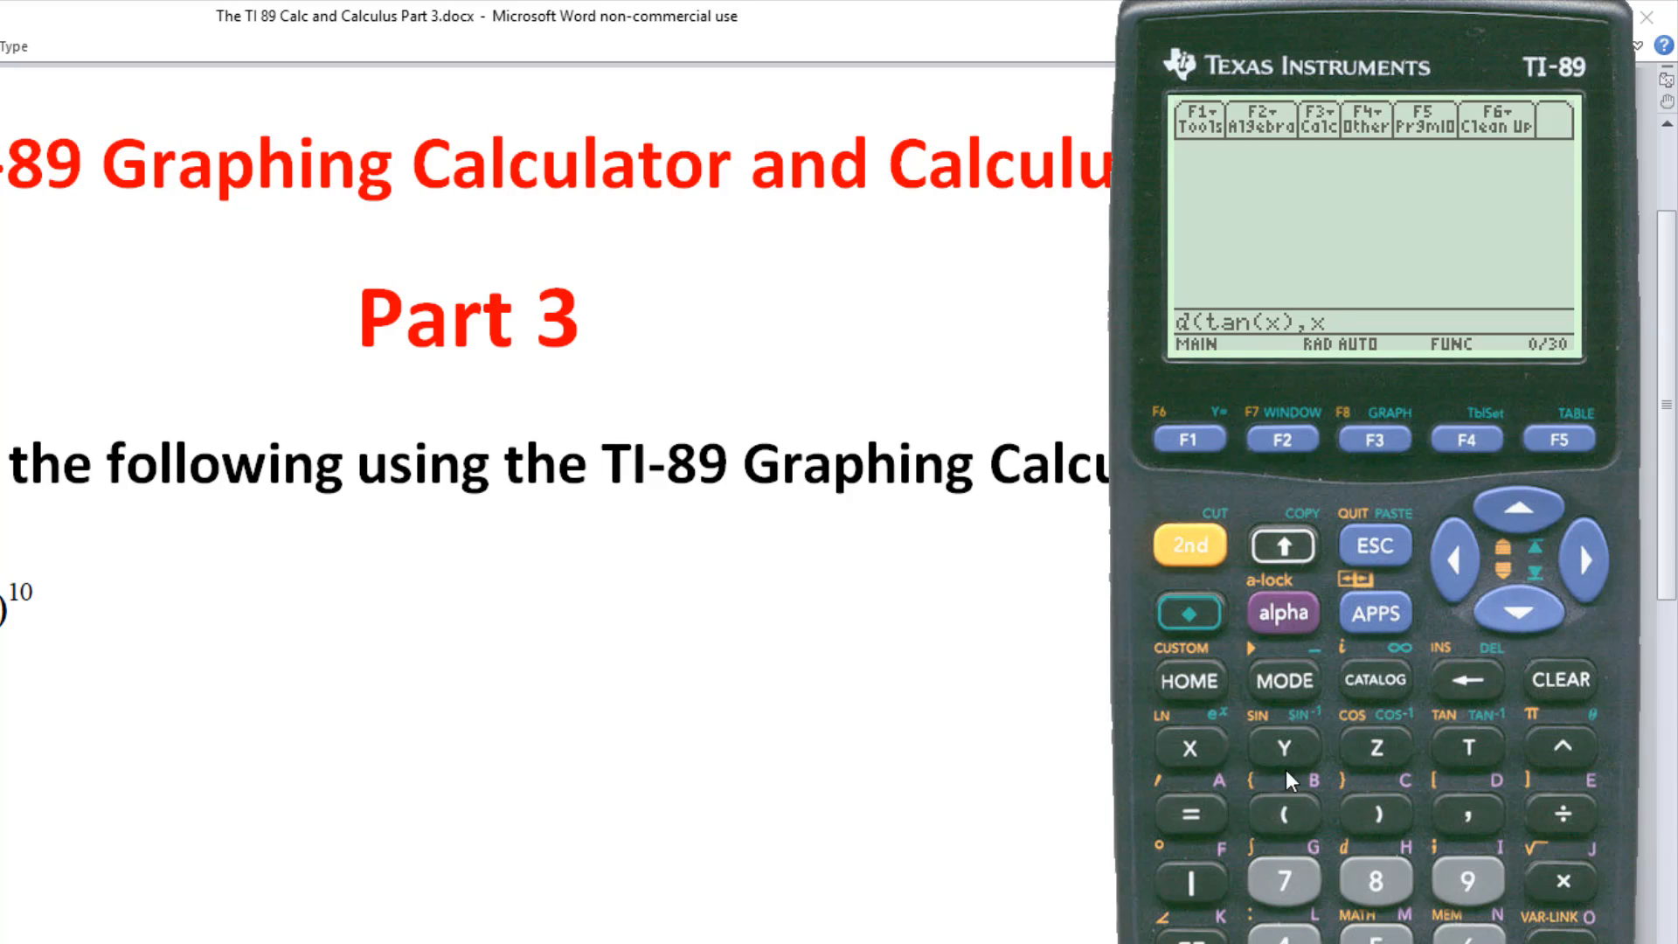
{"action": "type", "text": ")"}
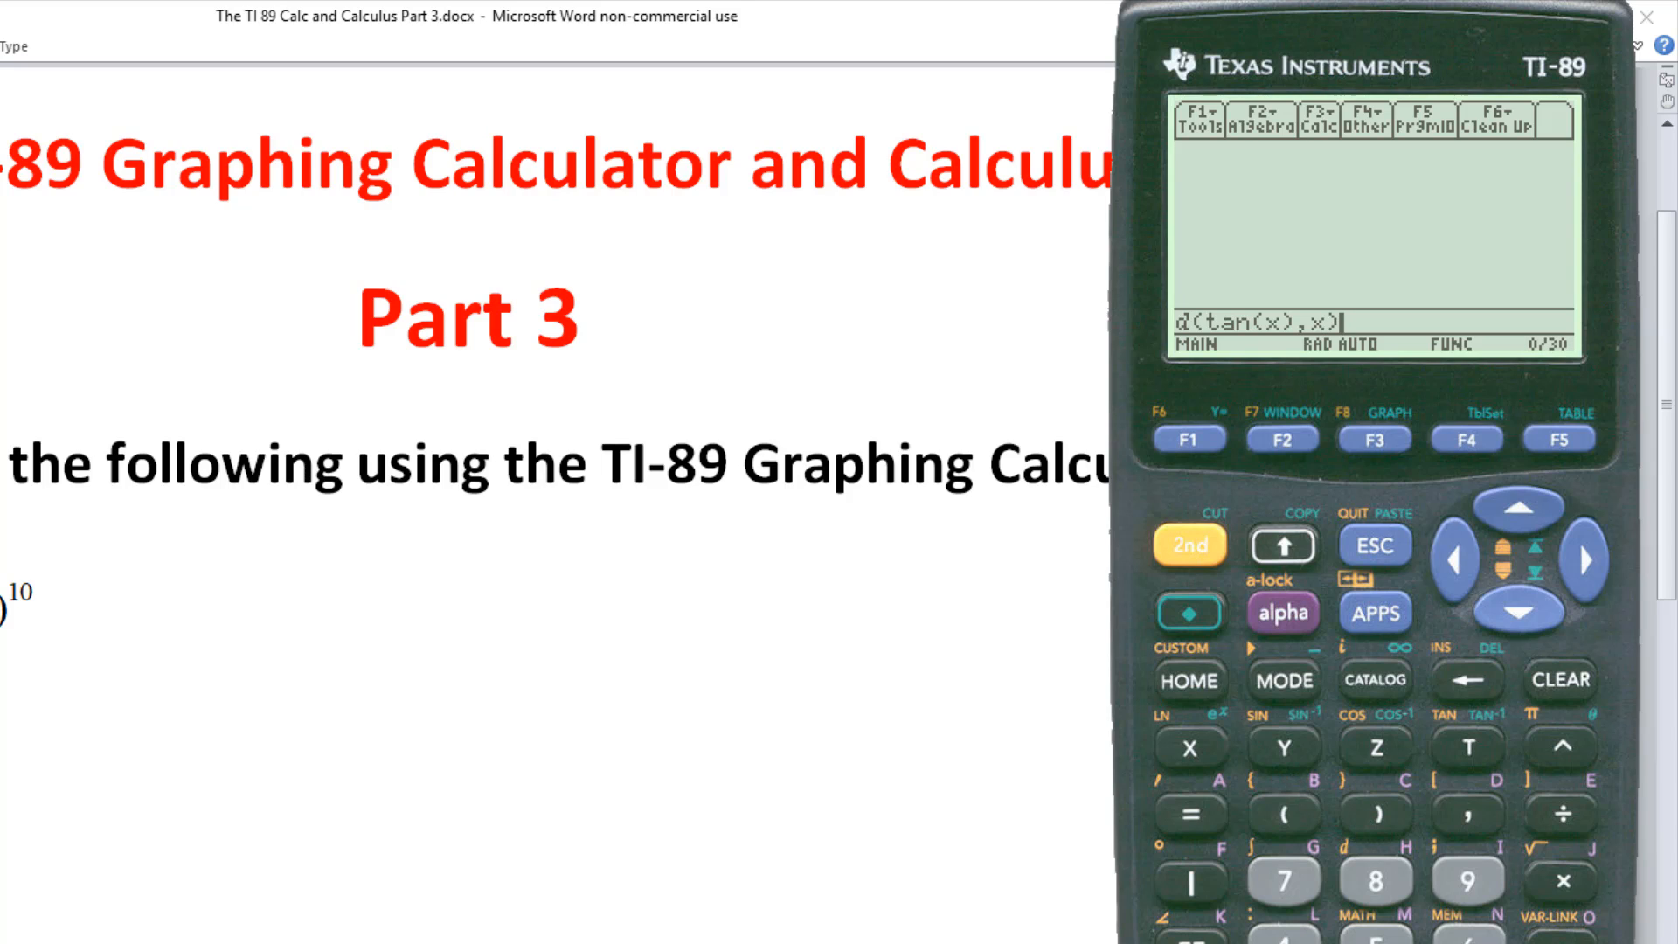
{"action": "key", "text": "Enter"}
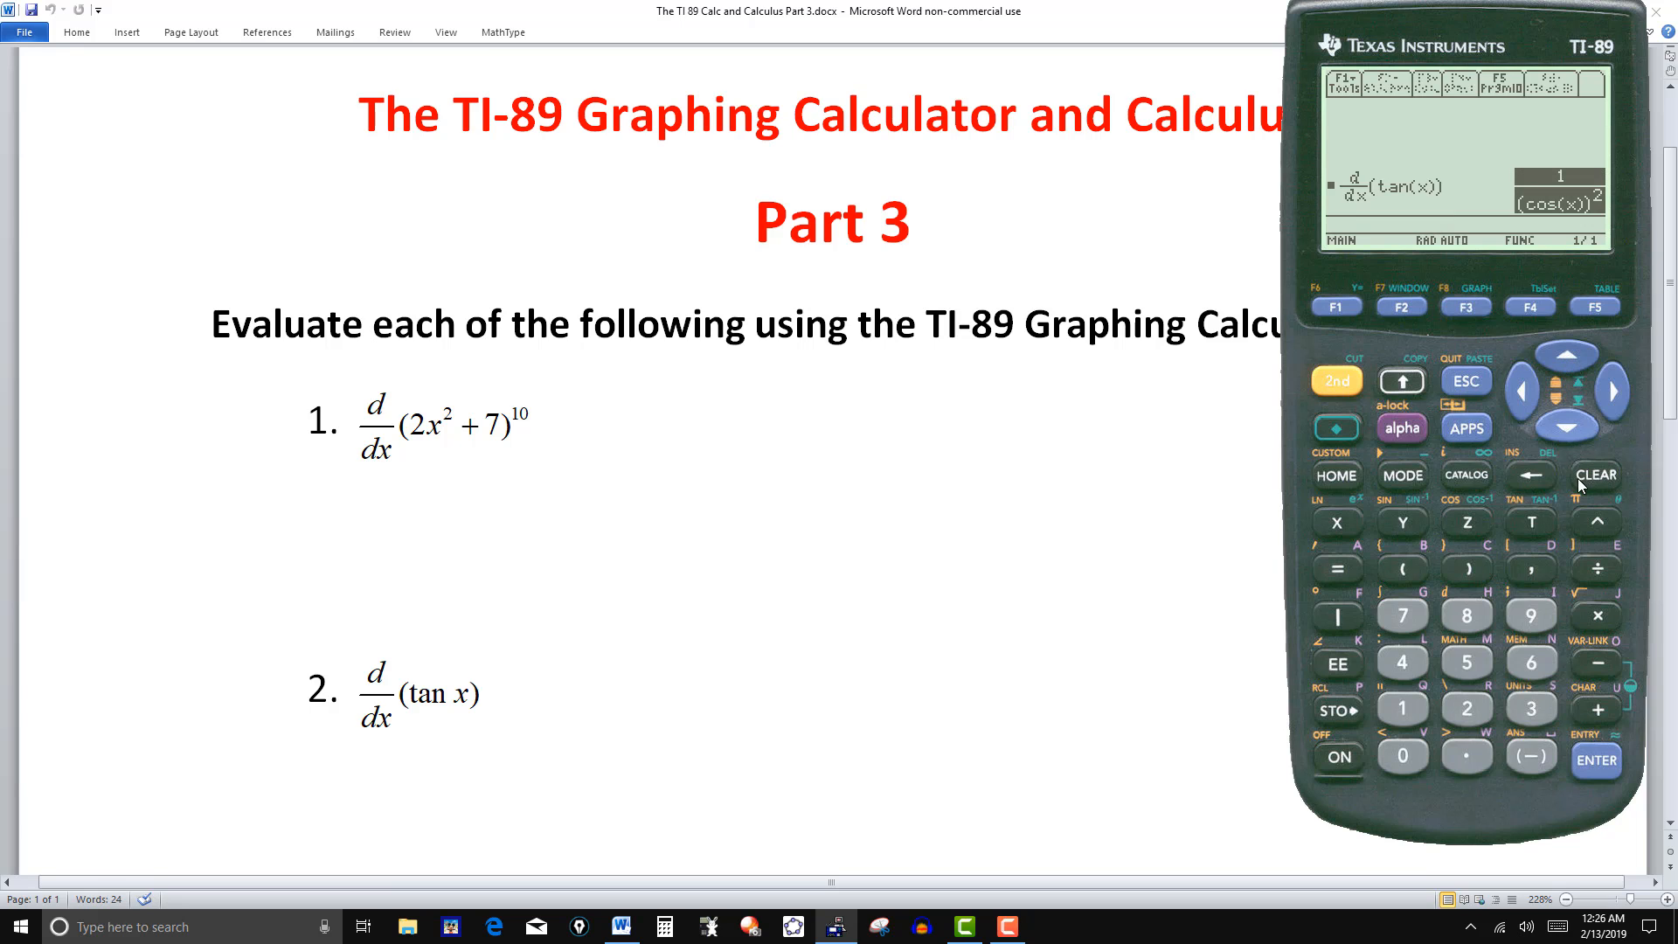
- Scroll to problem 3 and evaluate d(sin(cos(x)),x), returning -sin(x)·cos(cos(x))
{"action": "scroll", "scroll_direction": "down", "scroll_amount": 3}
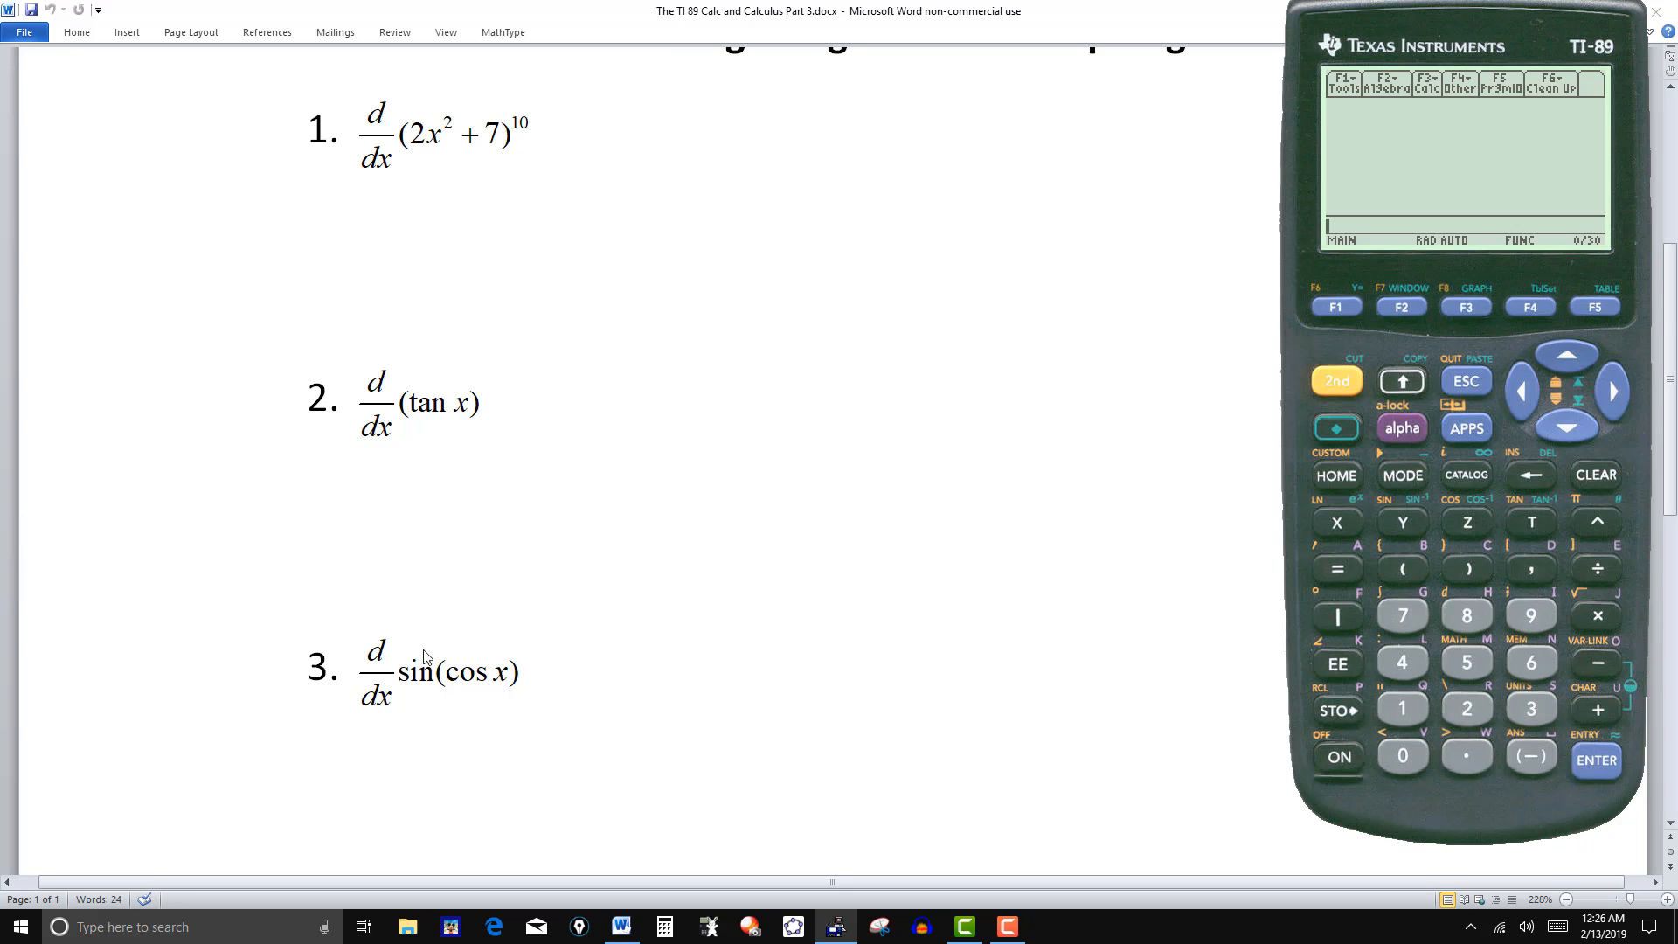
{"action": "mouse_move", "coordinate": [461, 697]}
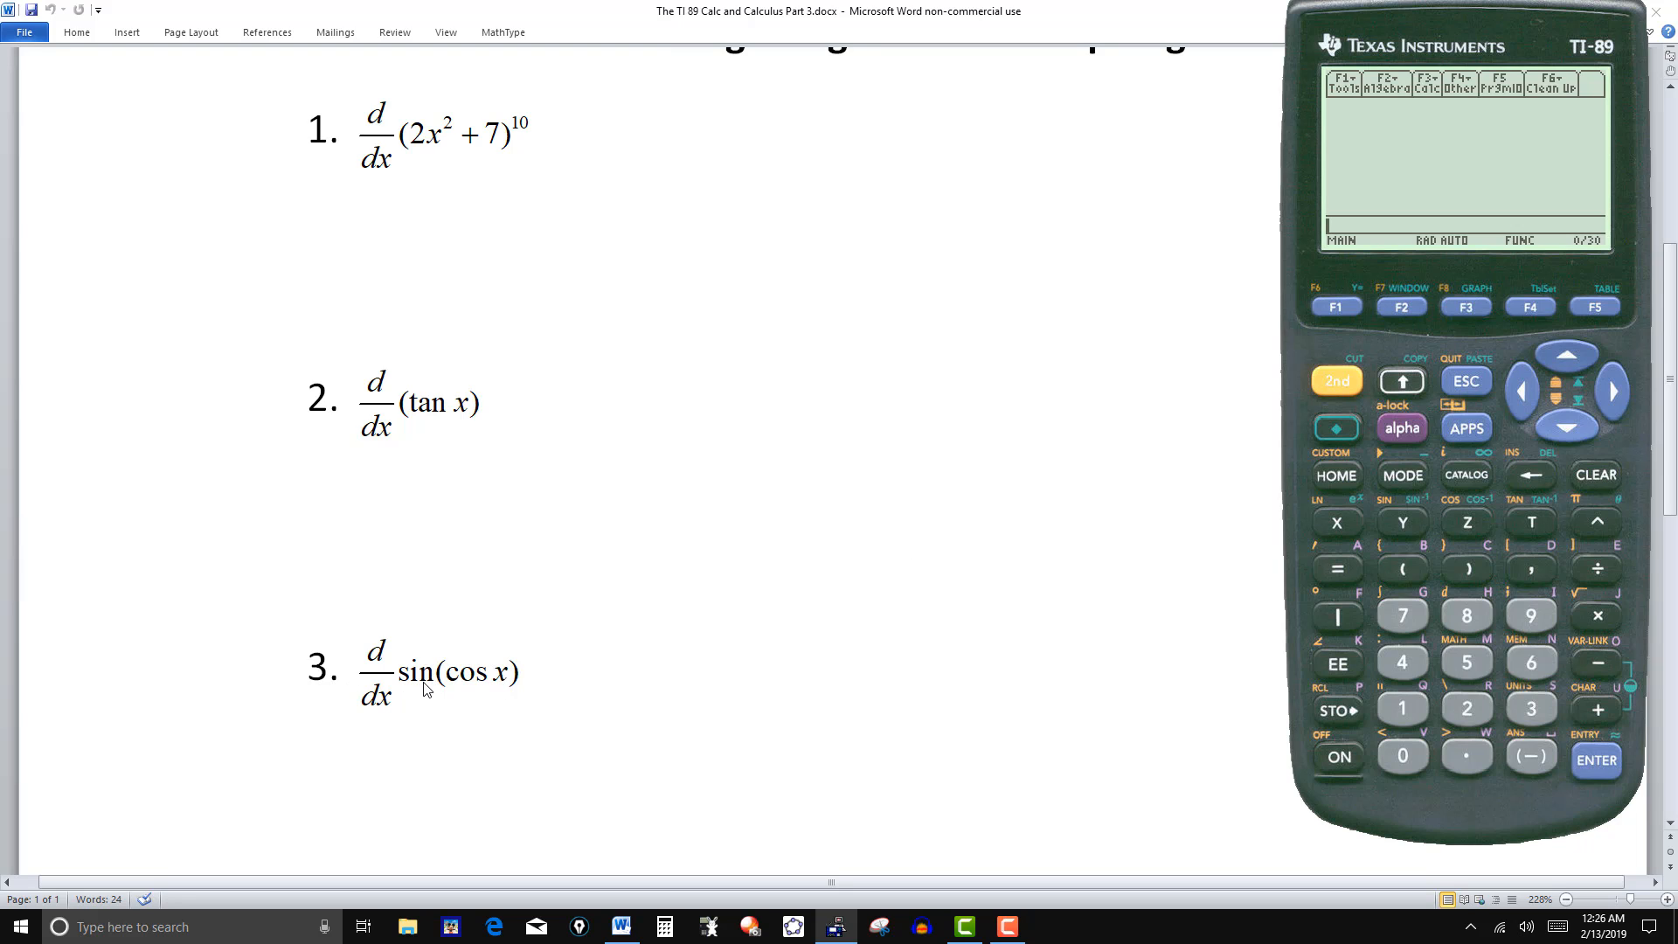
{"action": "mouse_move", "coordinate": [457, 685]}
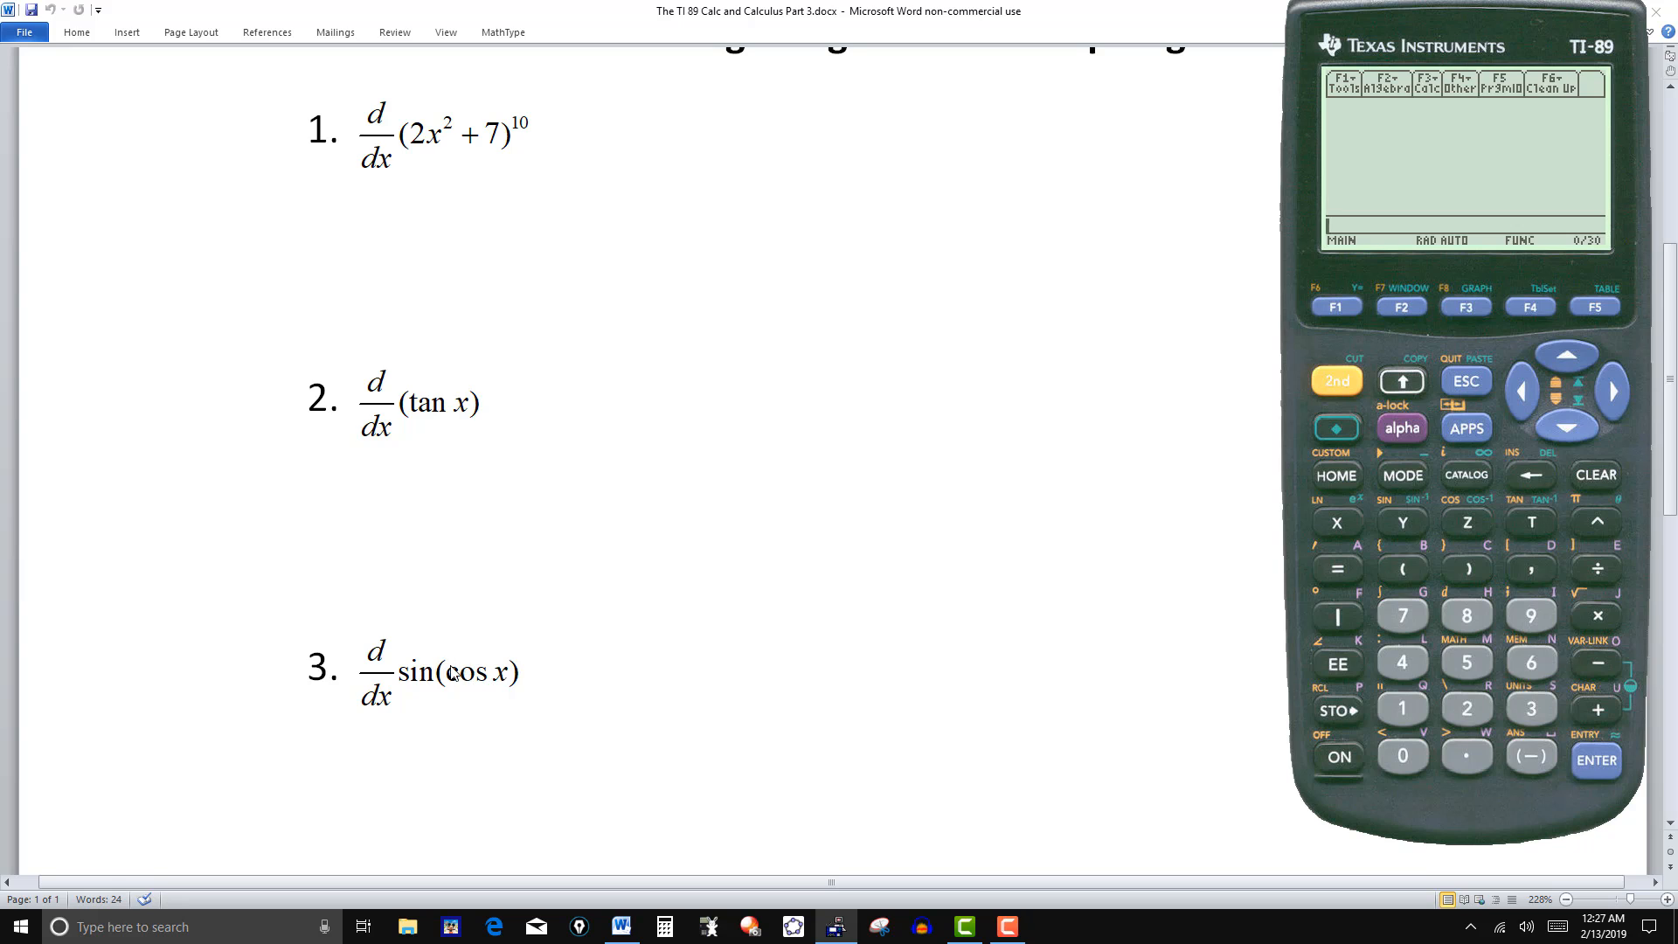
{"action": "mouse_move", "coordinate": [439, 692]}
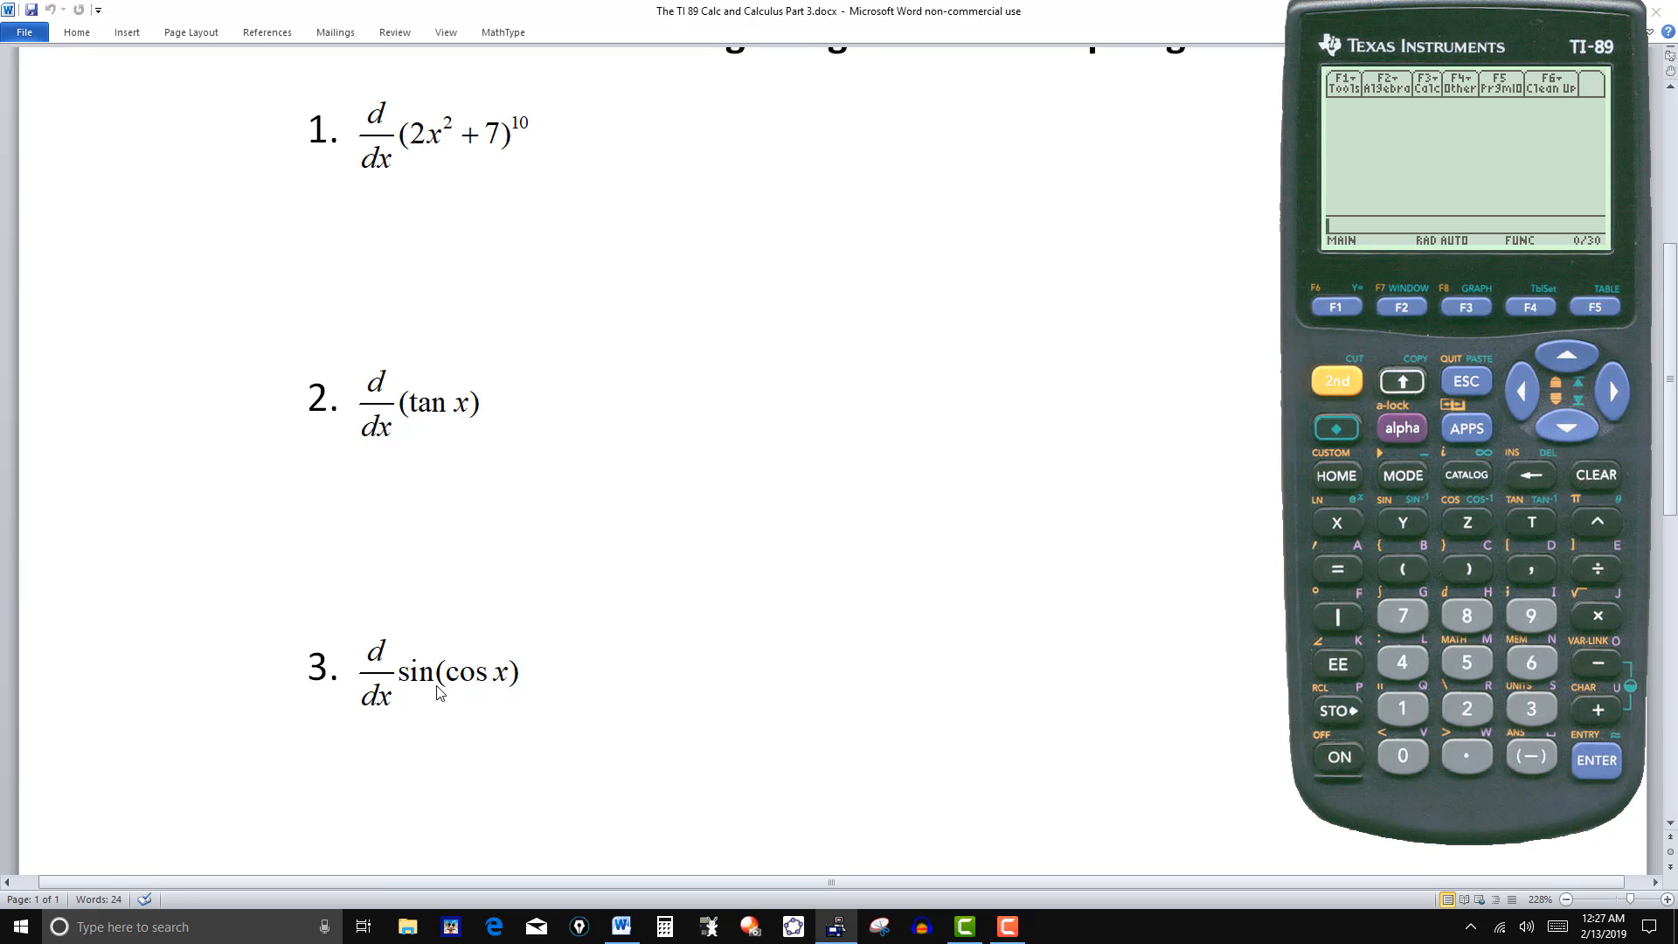
{"action": "mouse_move", "coordinate": [483, 698]}
{"action": "type", "text": "d("}
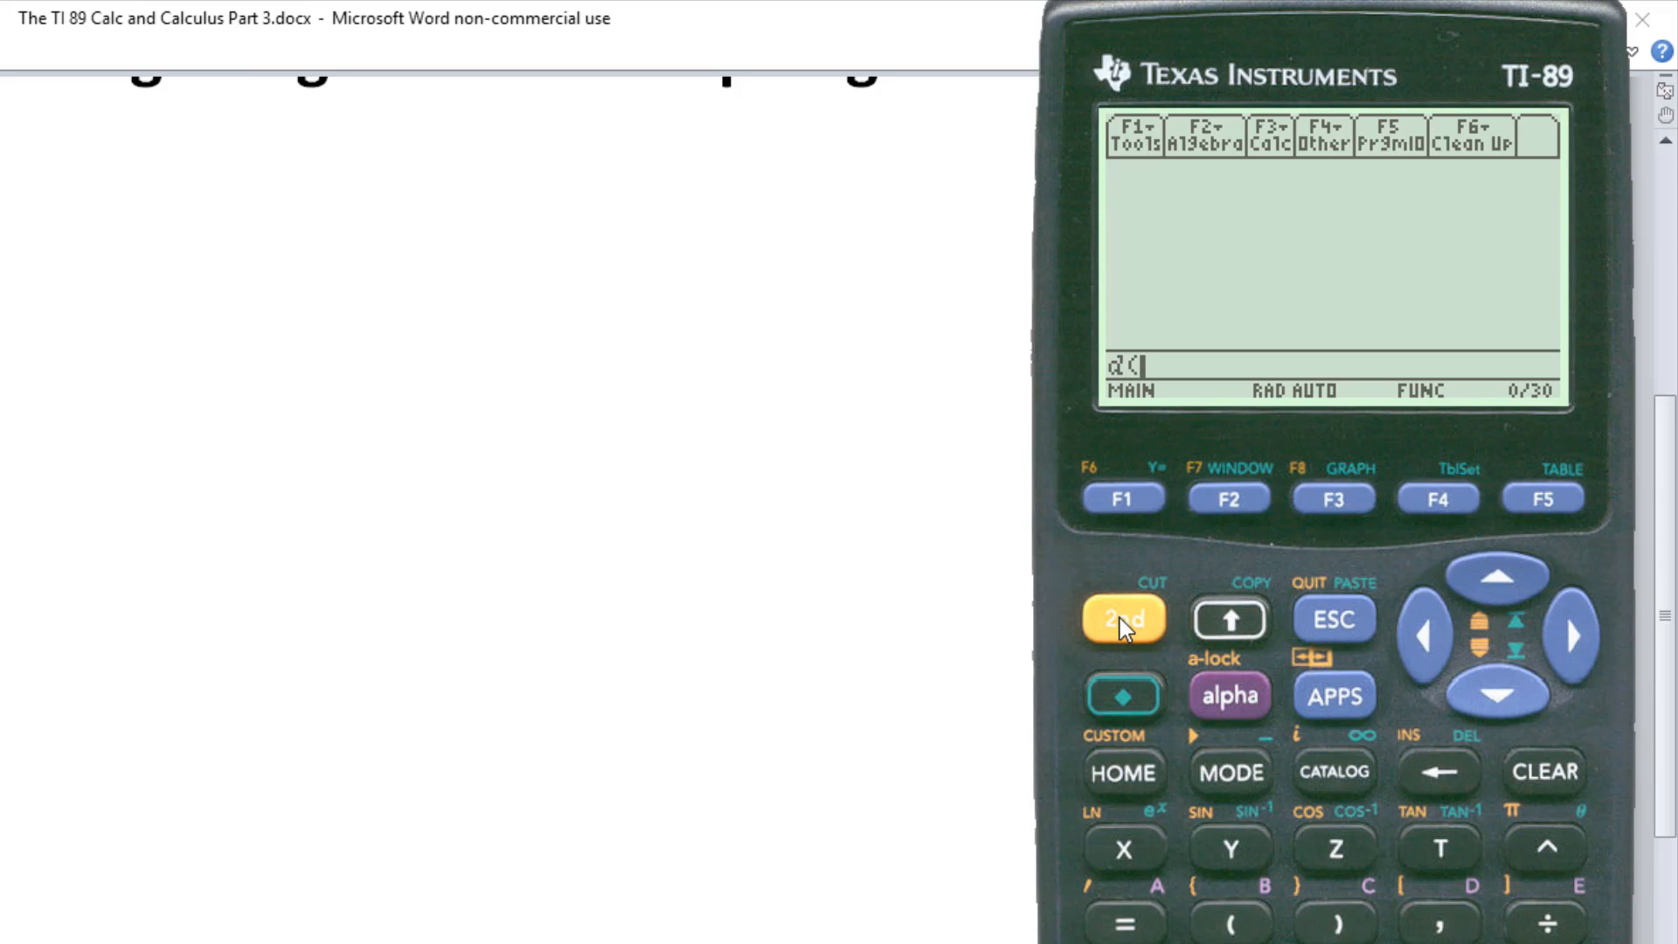
{"action": "left_click", "coordinate": [1228, 847]}
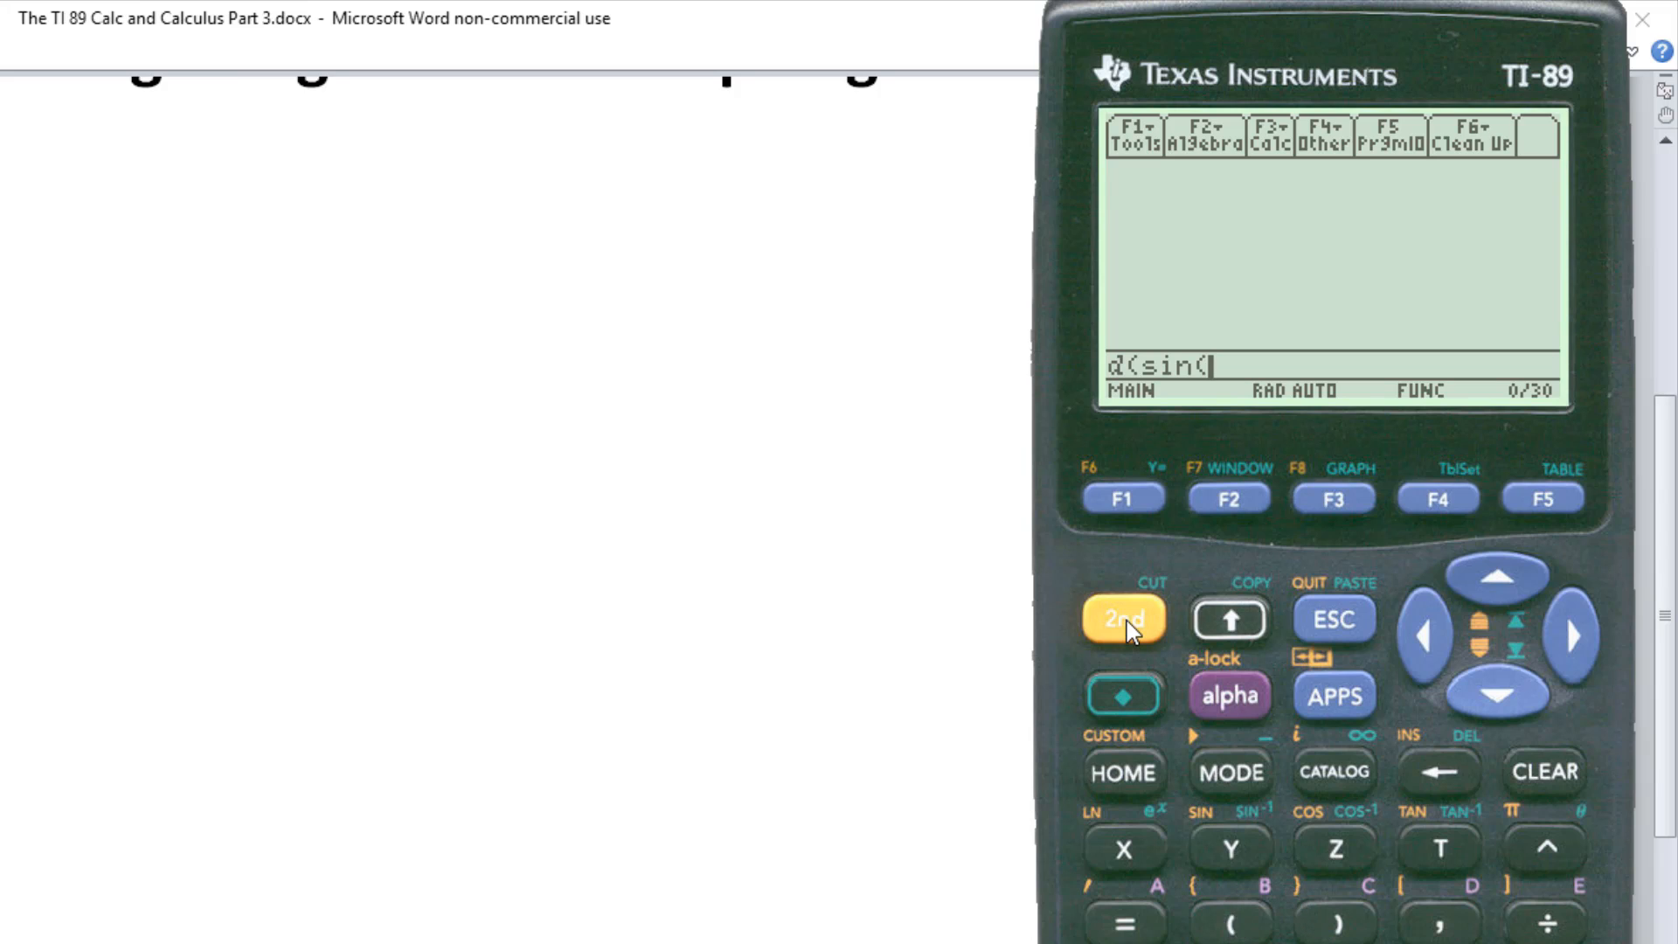
{"action": "left_click", "coordinate": [1333, 849]}
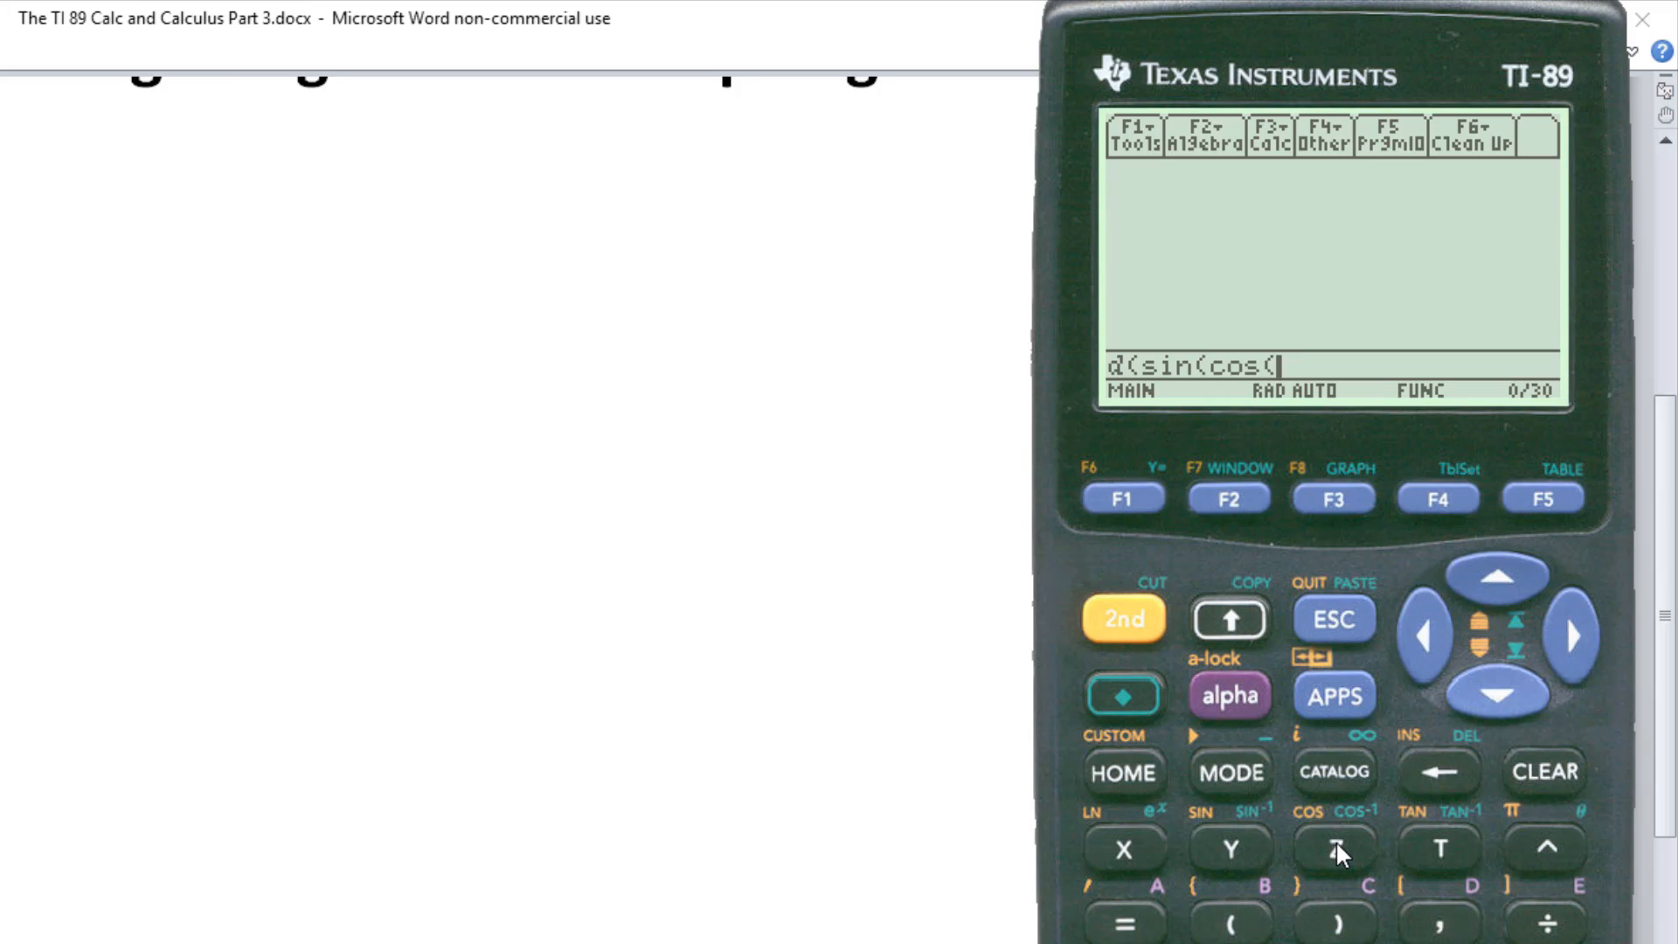
{"action": "left_click", "coordinate": [1122, 850]}
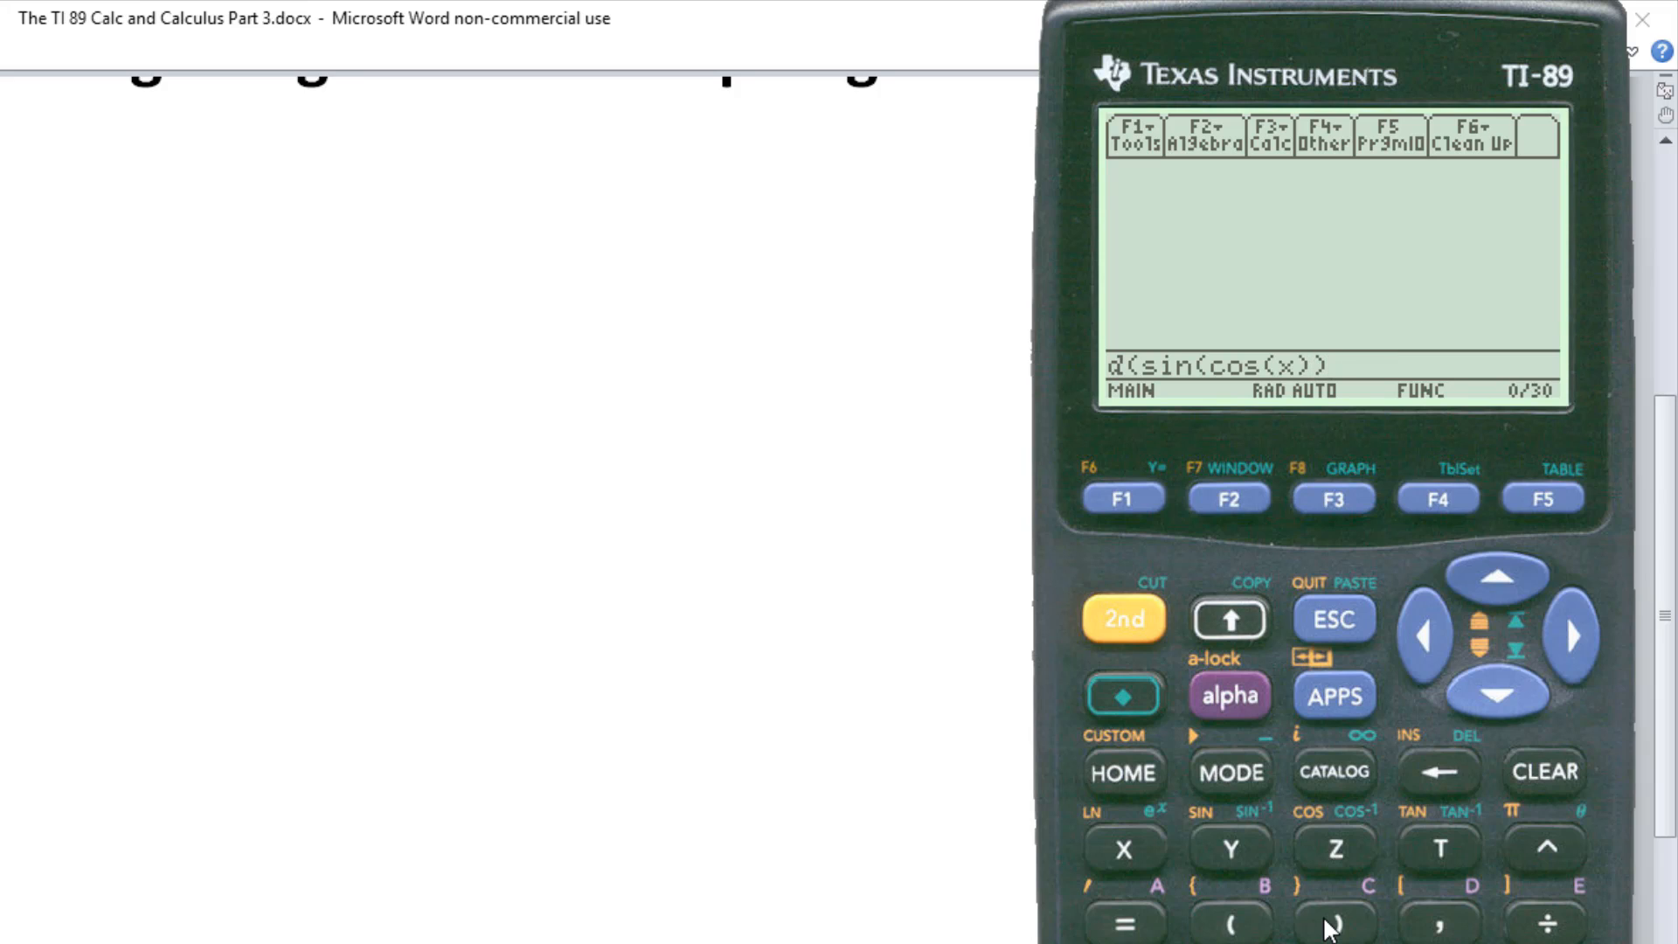
{"action": "mouse_move", "coordinate": [1414, 928]}
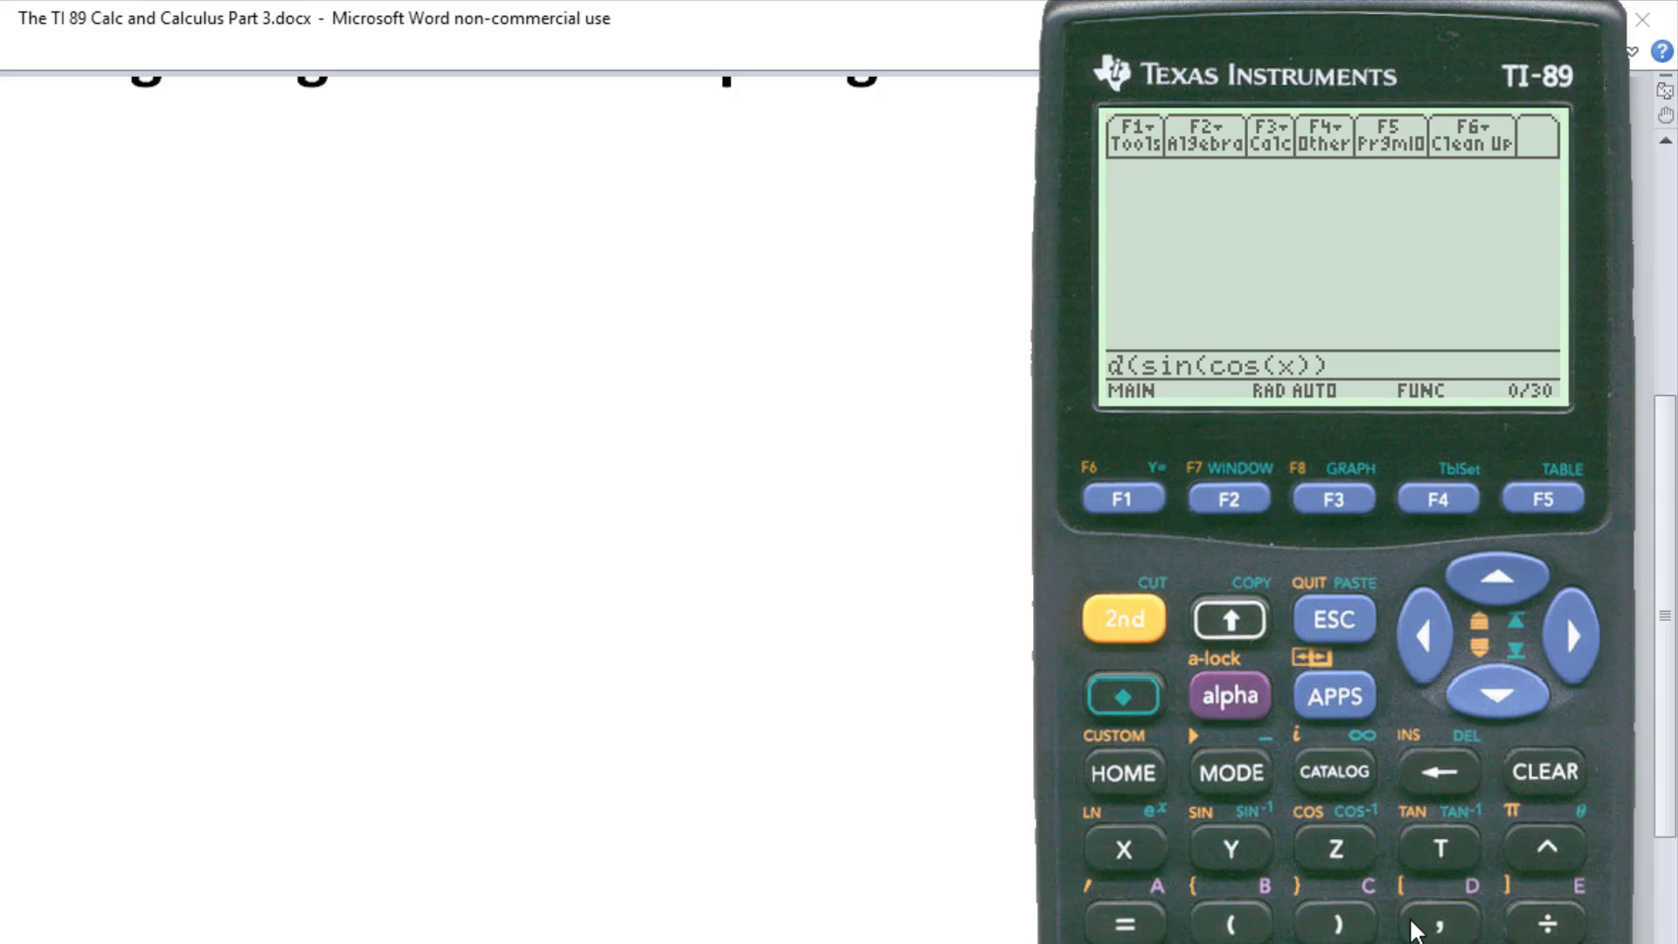
{"action": "type", "text": ","}
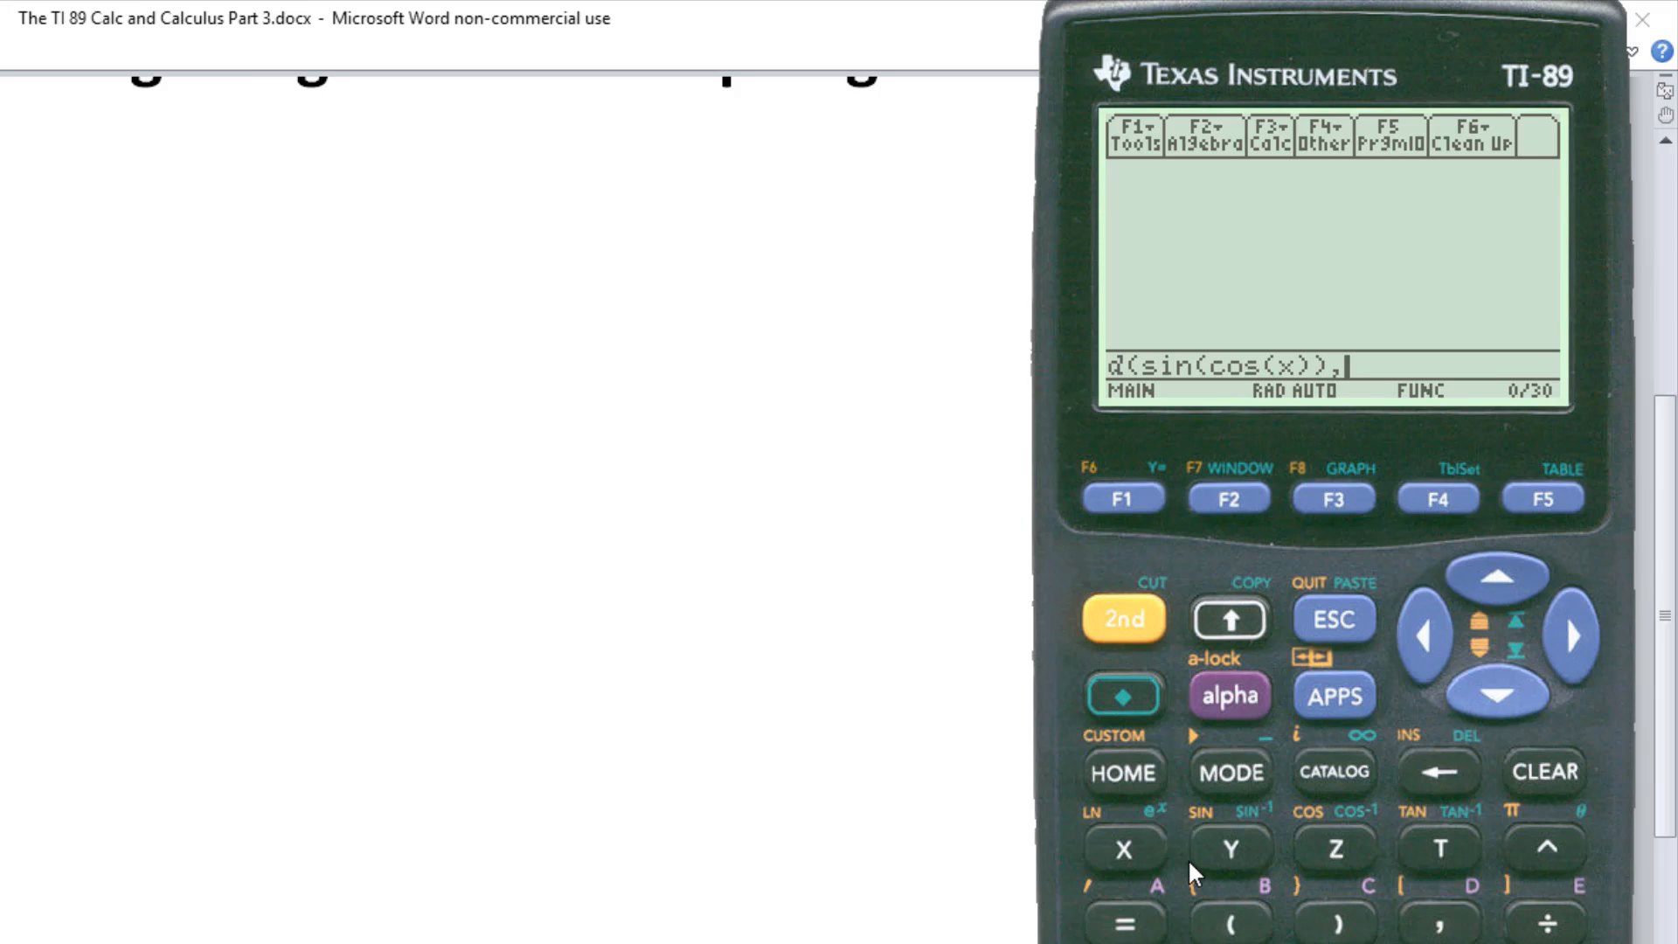
{"action": "left_click", "coordinate": [1122, 850]}
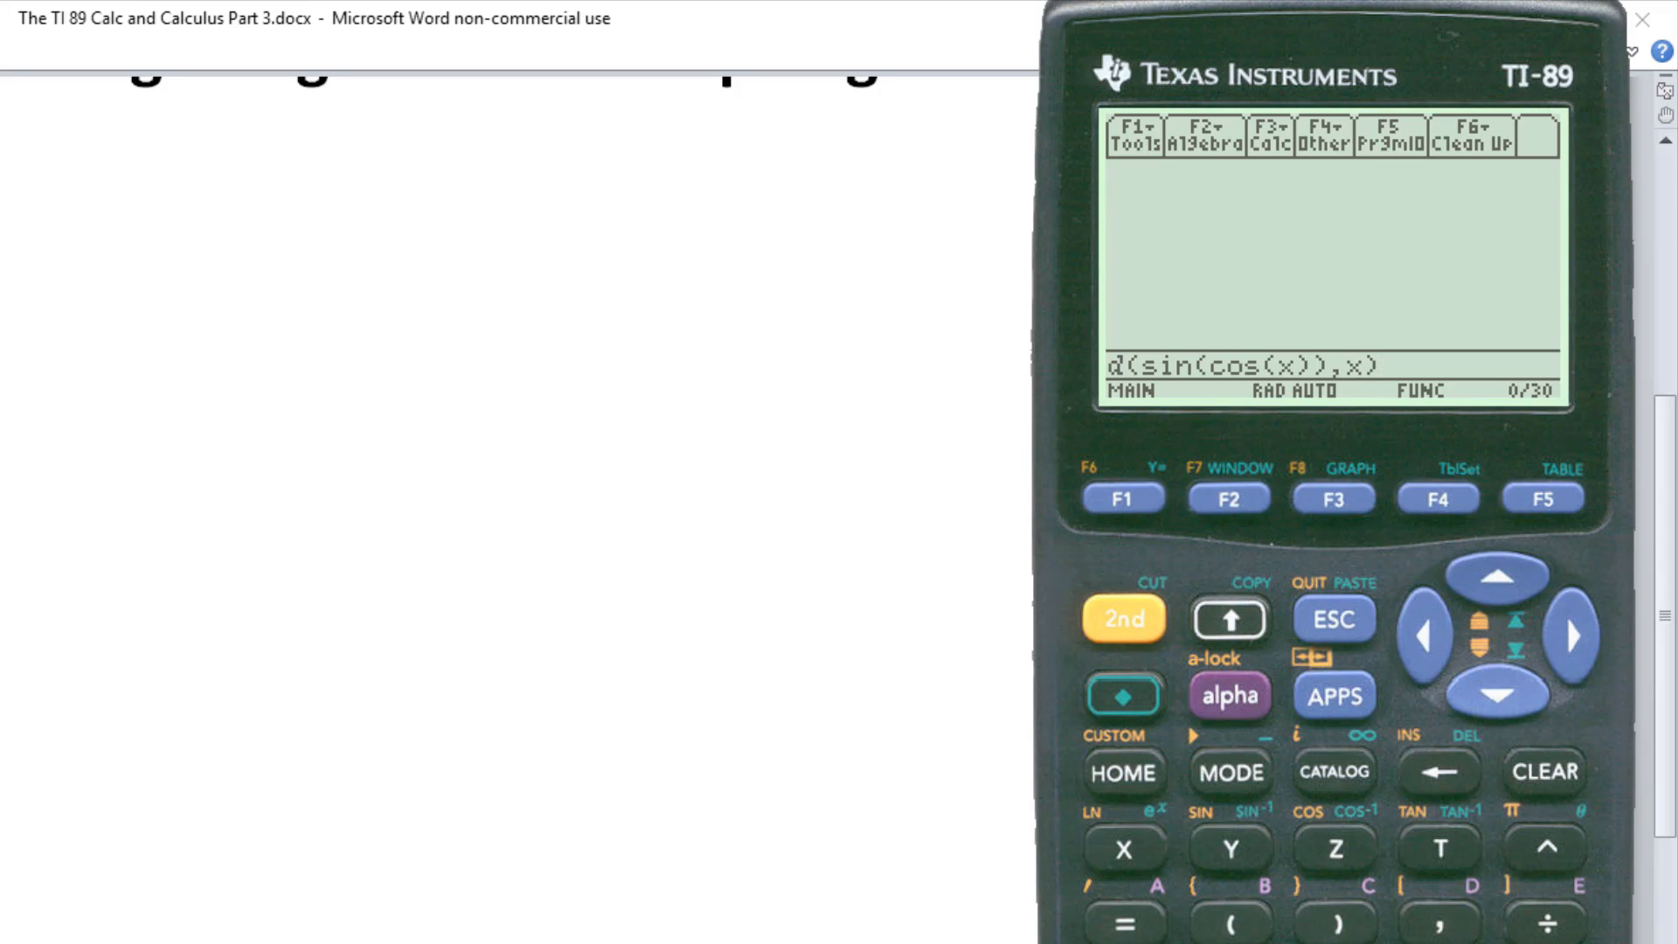
{"action": "key", "text": "Enter"}
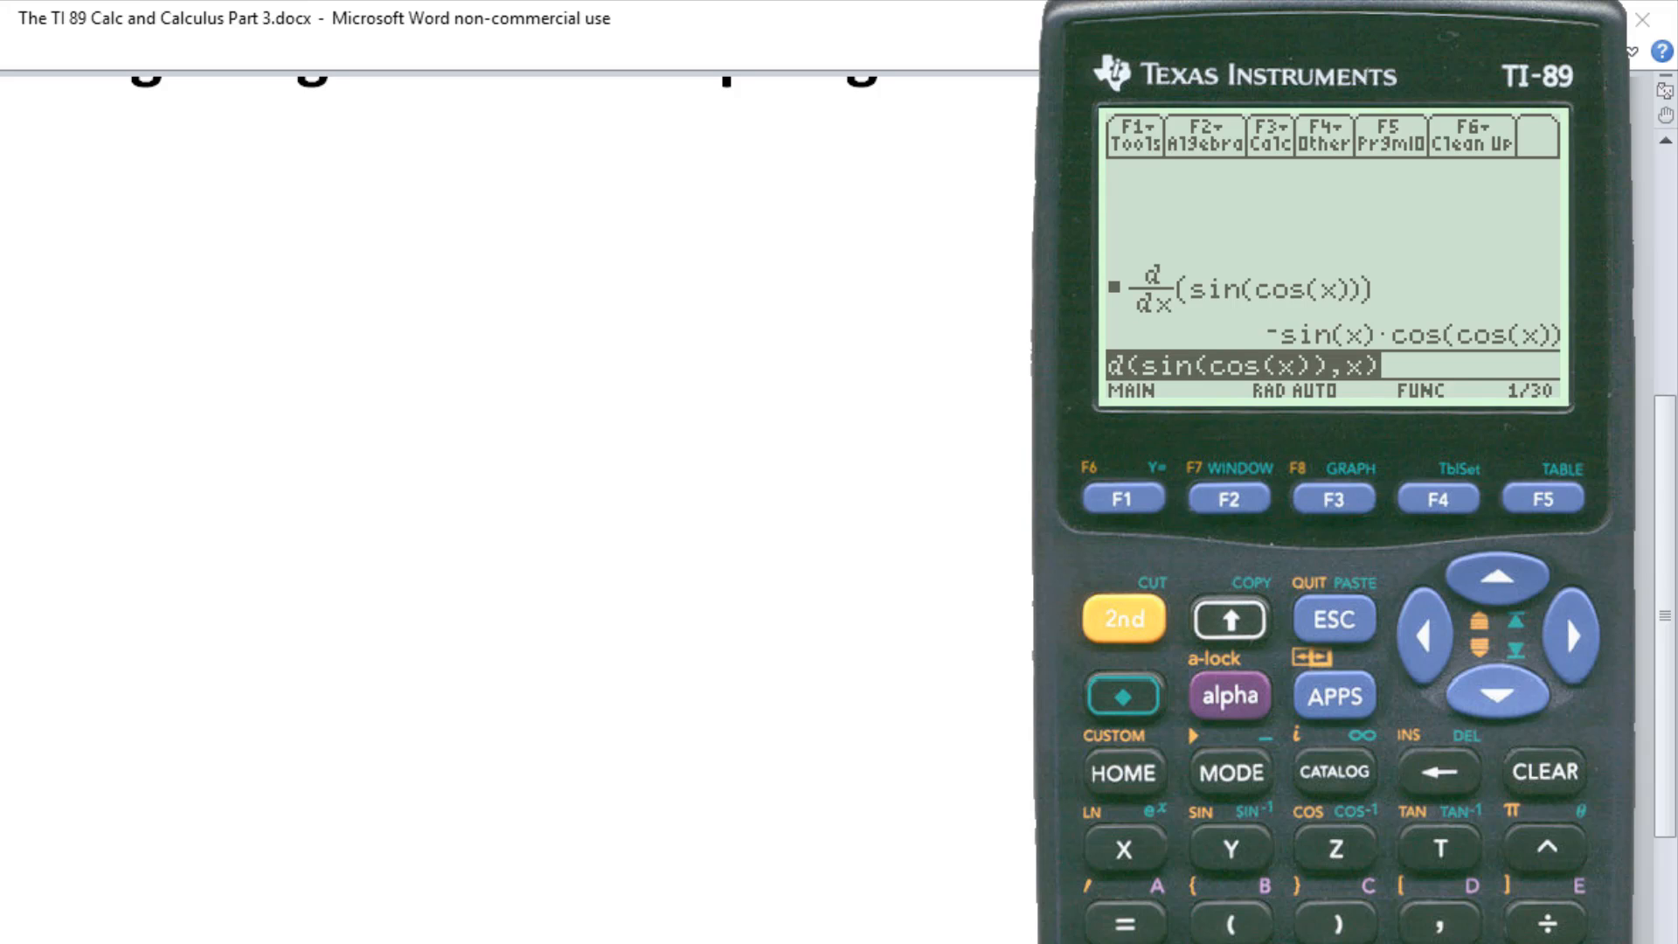
{"action": "mouse_move", "coordinate": [1164, 318]}
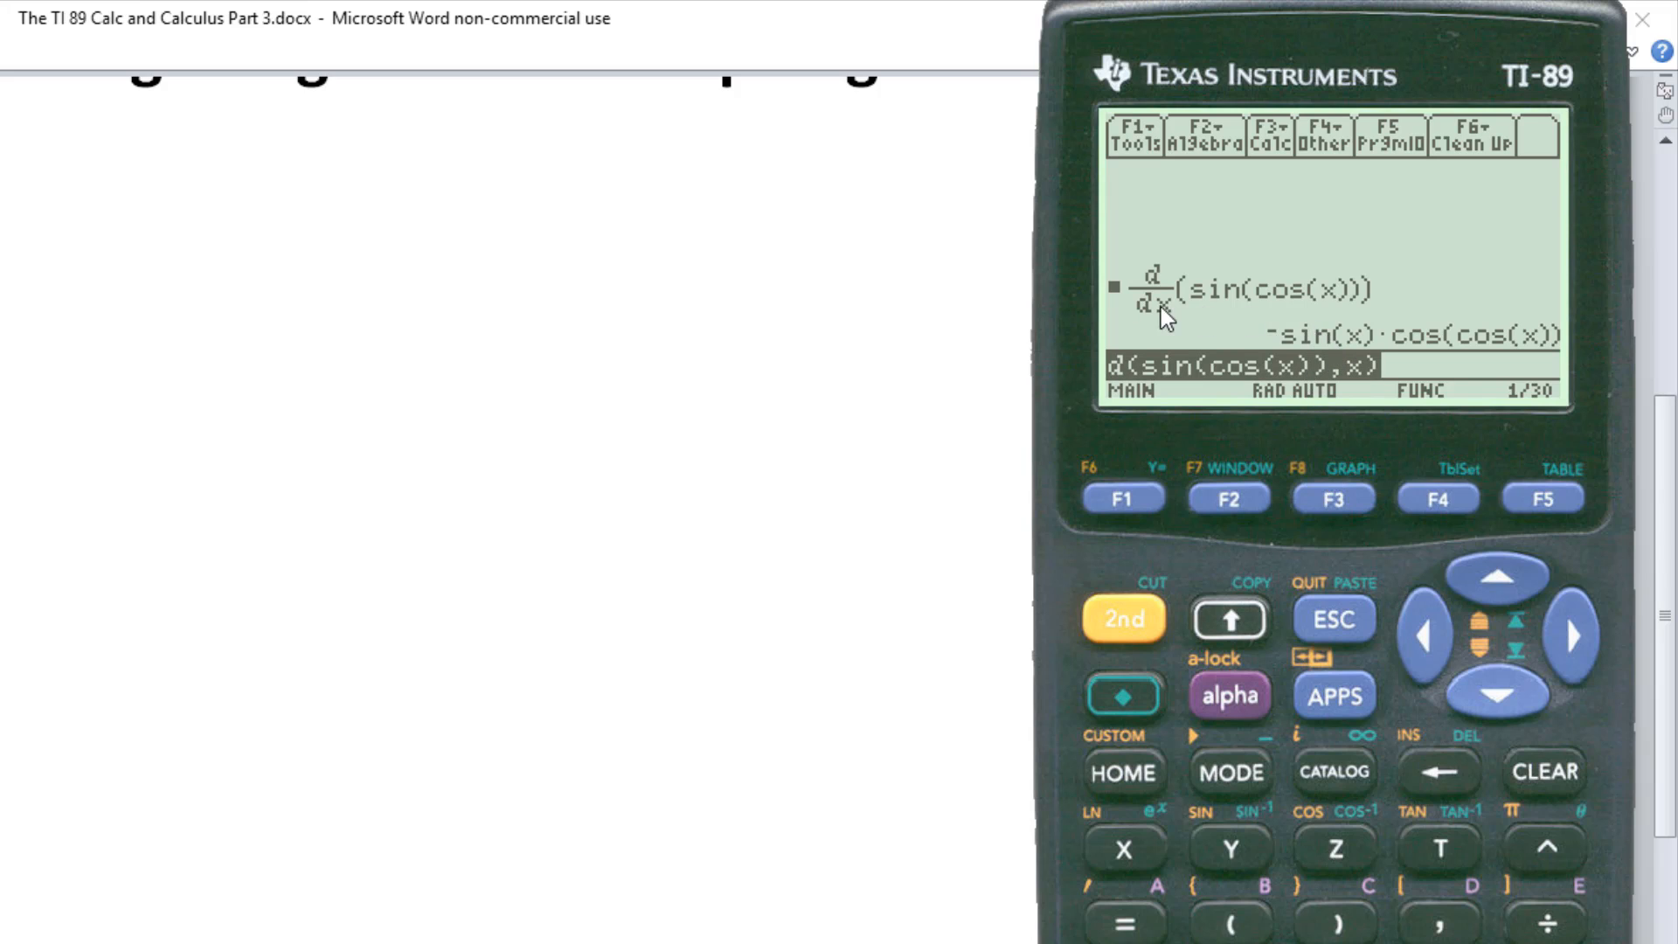
{"action": "mouse_move", "coordinate": [1281, 348]}
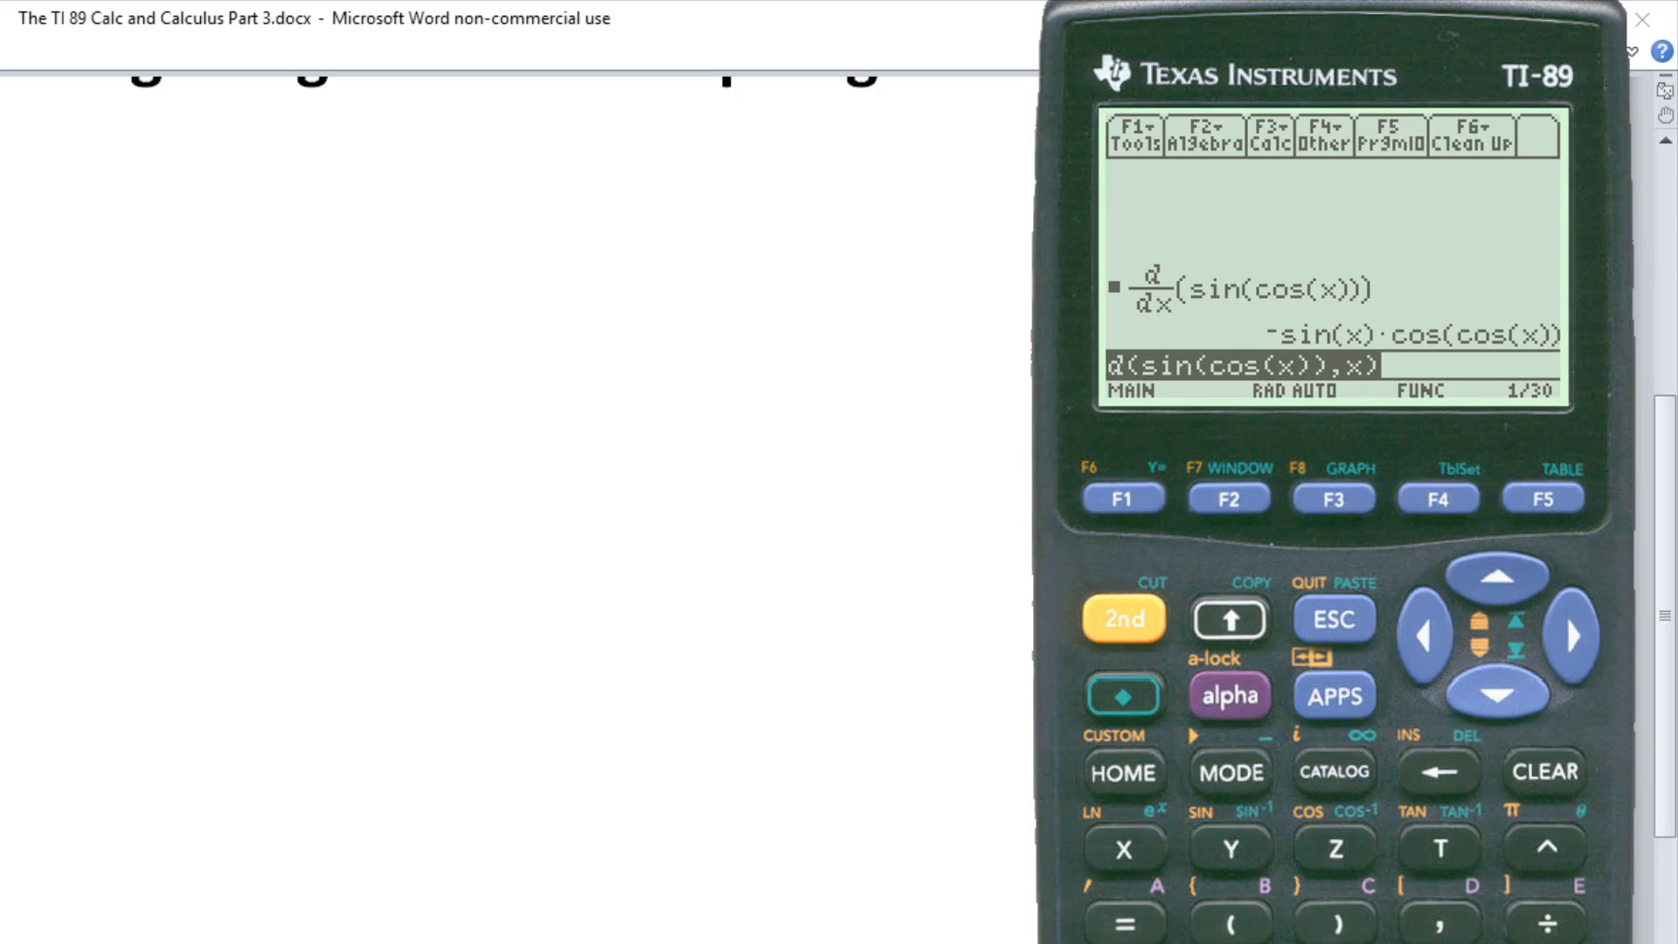
{"action": "mouse_move", "coordinate": [1323, 362]}
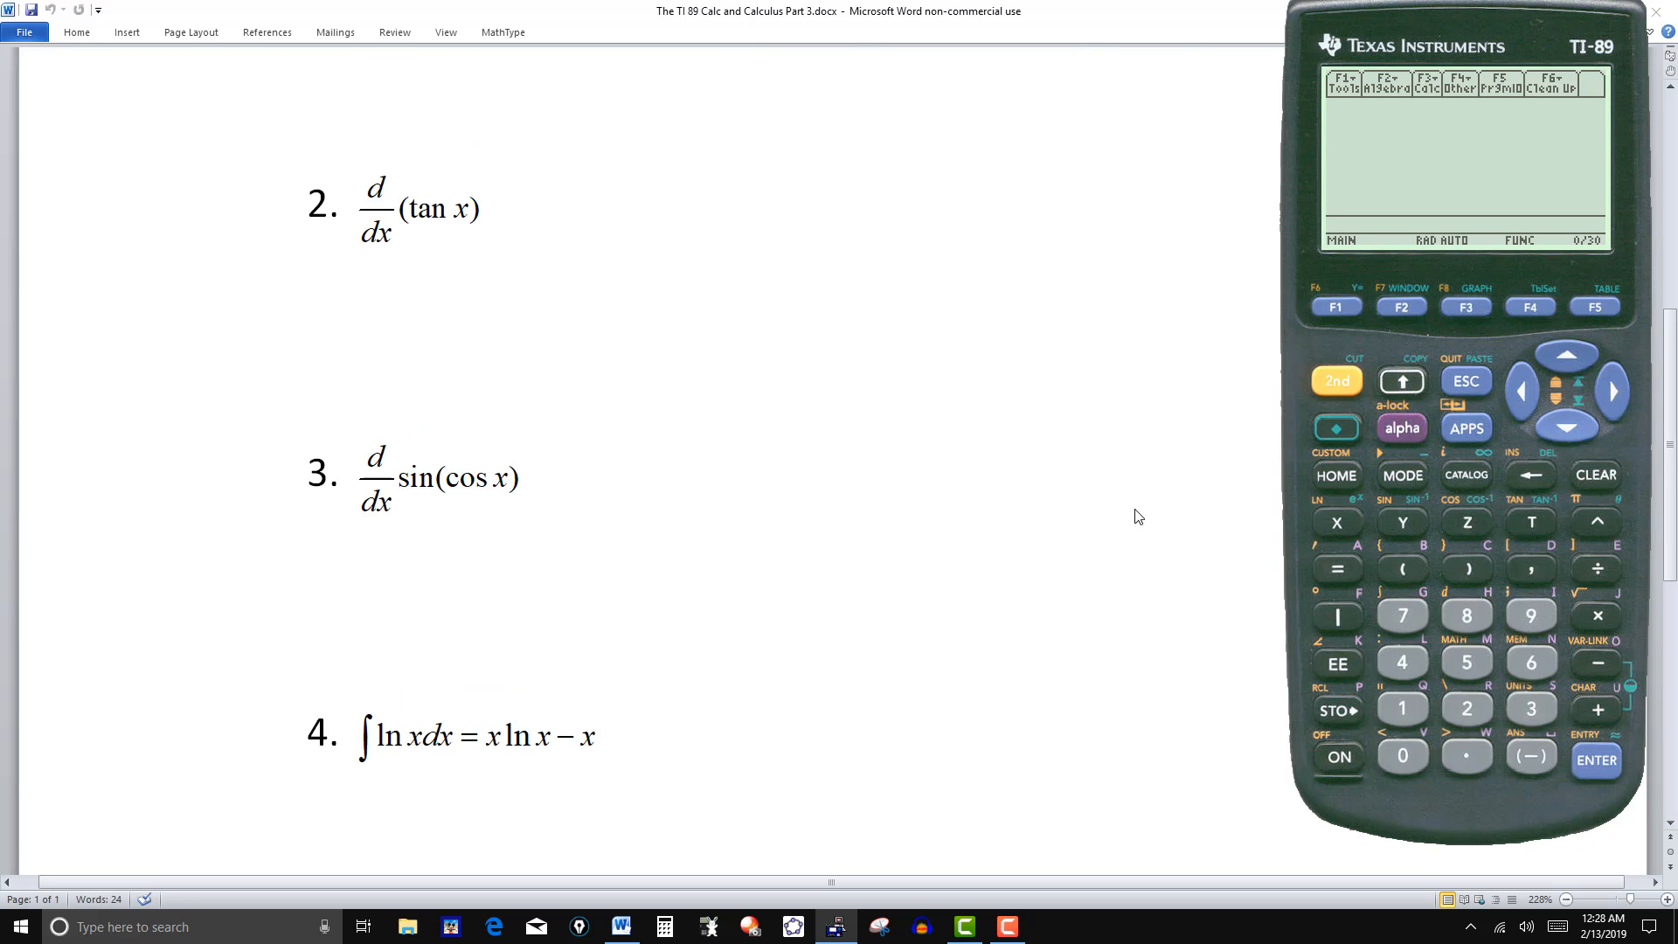
- Evaluate ∫(ln(x),x), returning x·ln(x) − x for problem 4
{"action": "scroll", "scroll_direction": "down", "scroll_amount": 3}
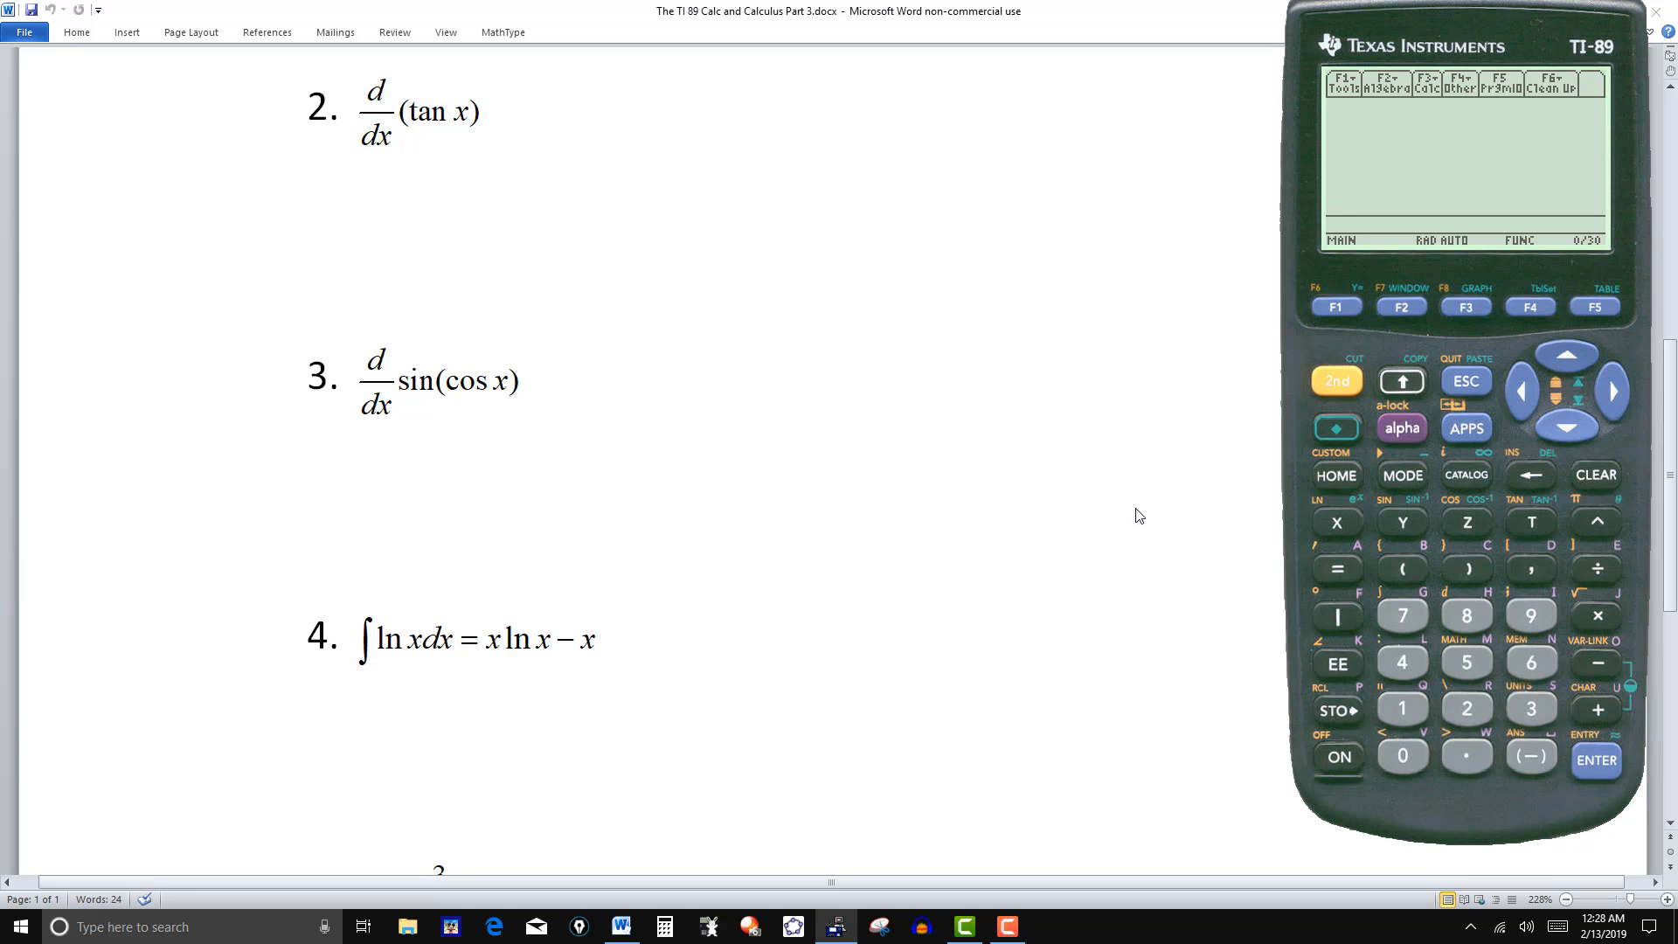
{"action": "mouse_move", "coordinate": [371, 586]}
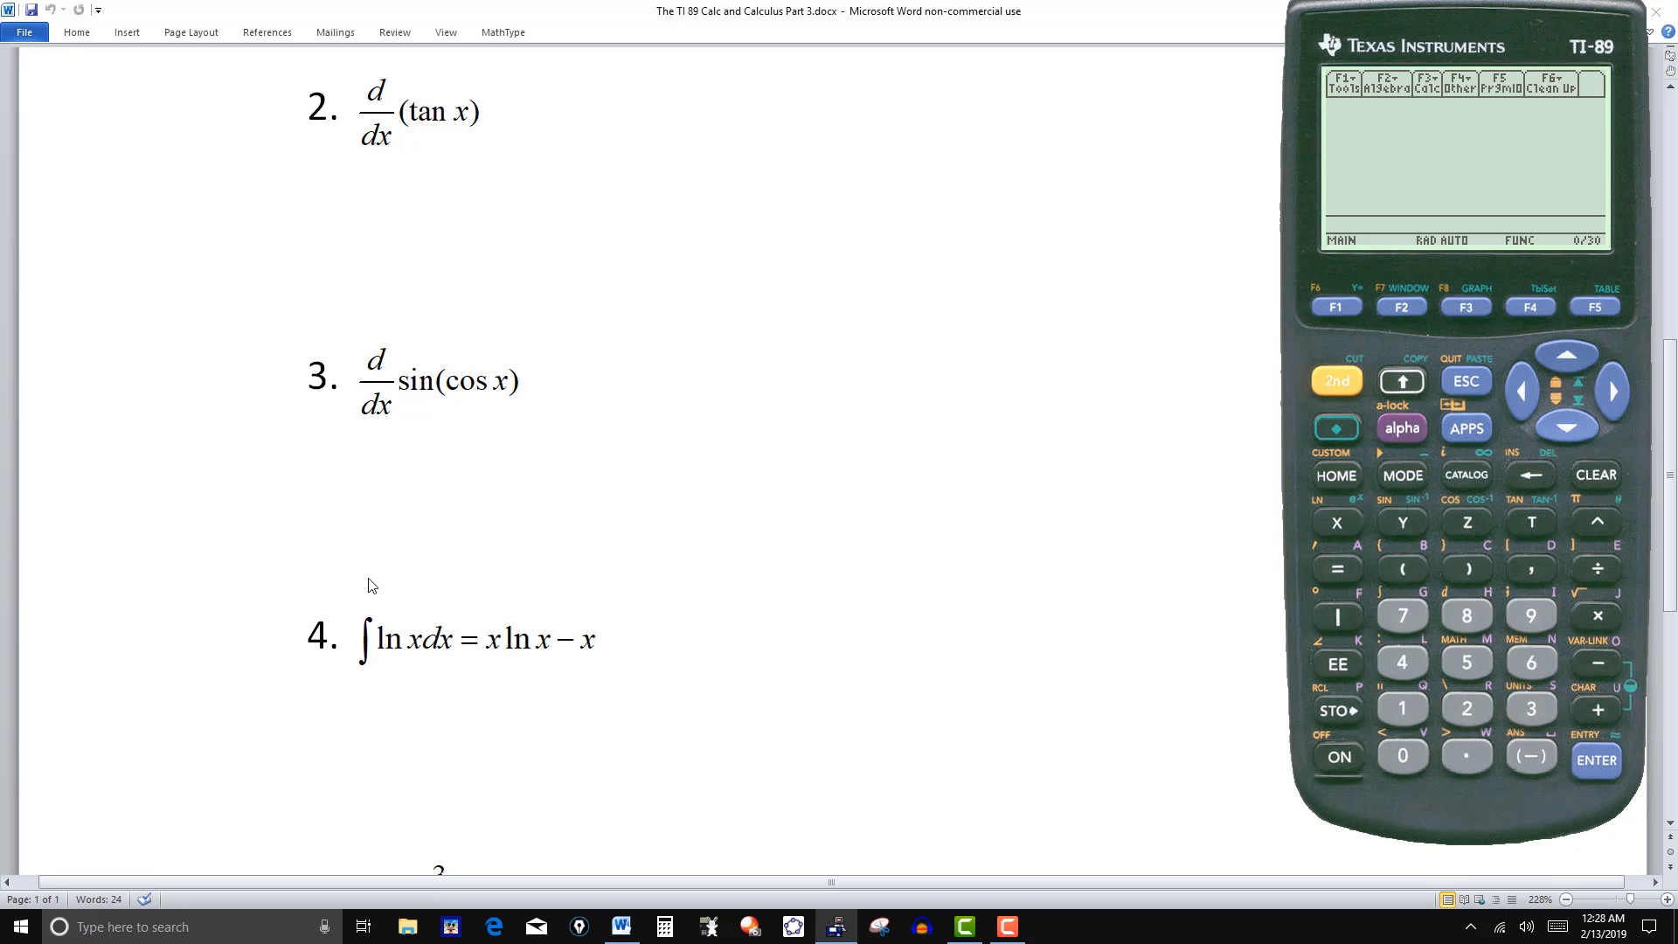
{"action": "mouse_move", "coordinate": [554, 566]}
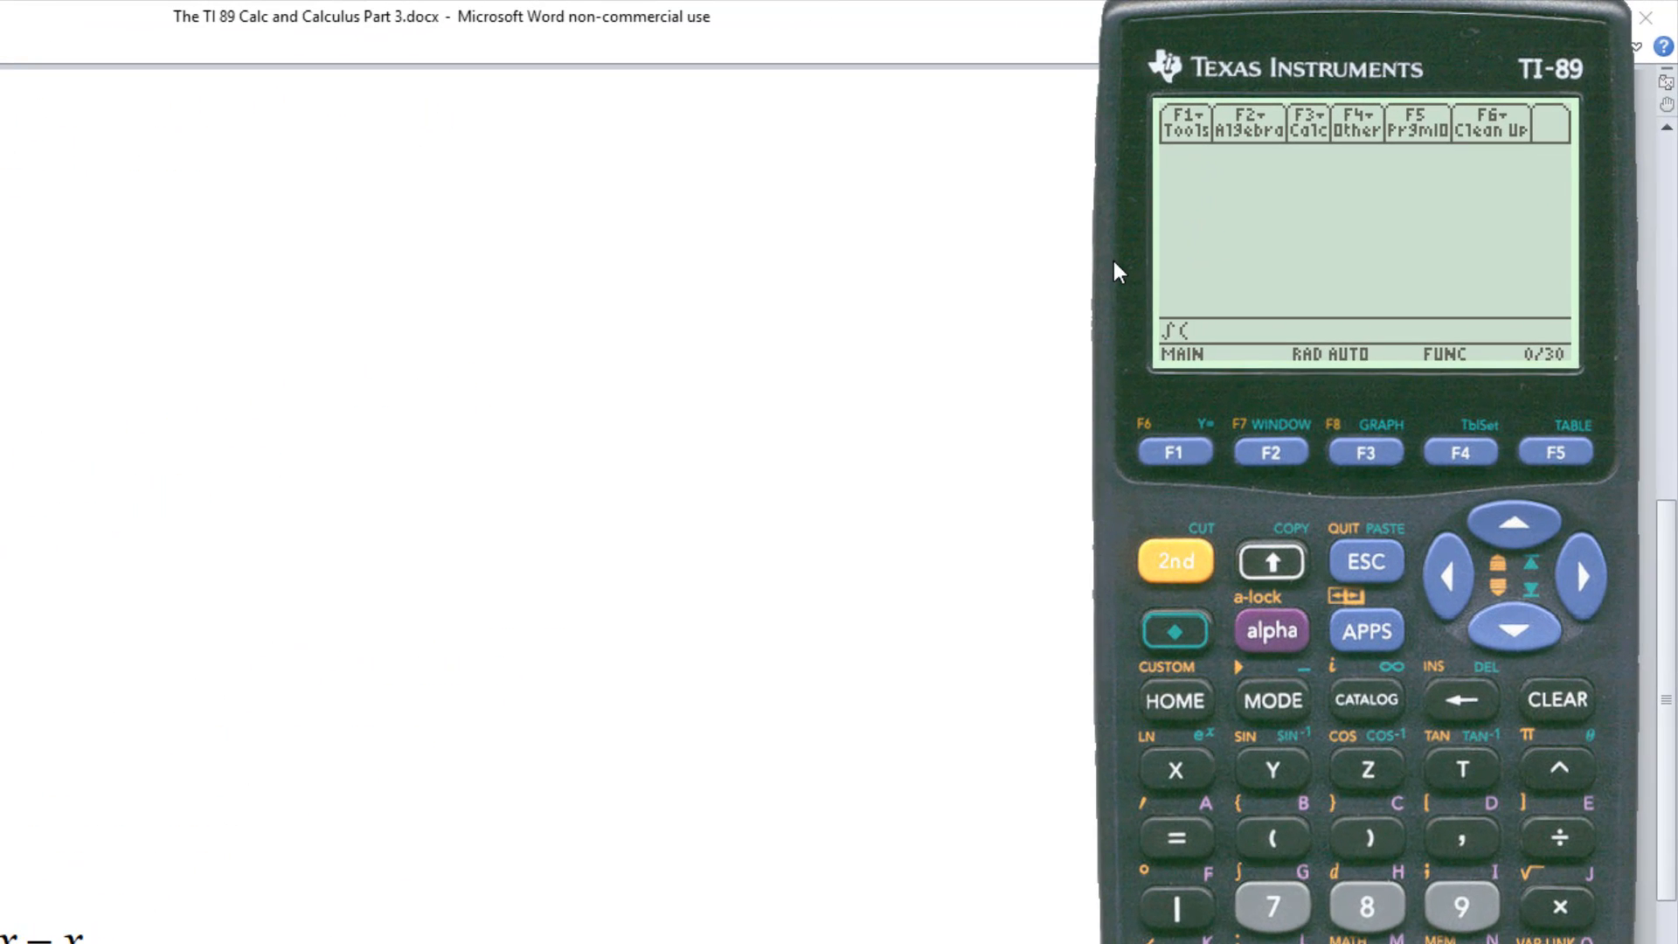
{"action": "mouse_move", "coordinate": [1201, 898]}
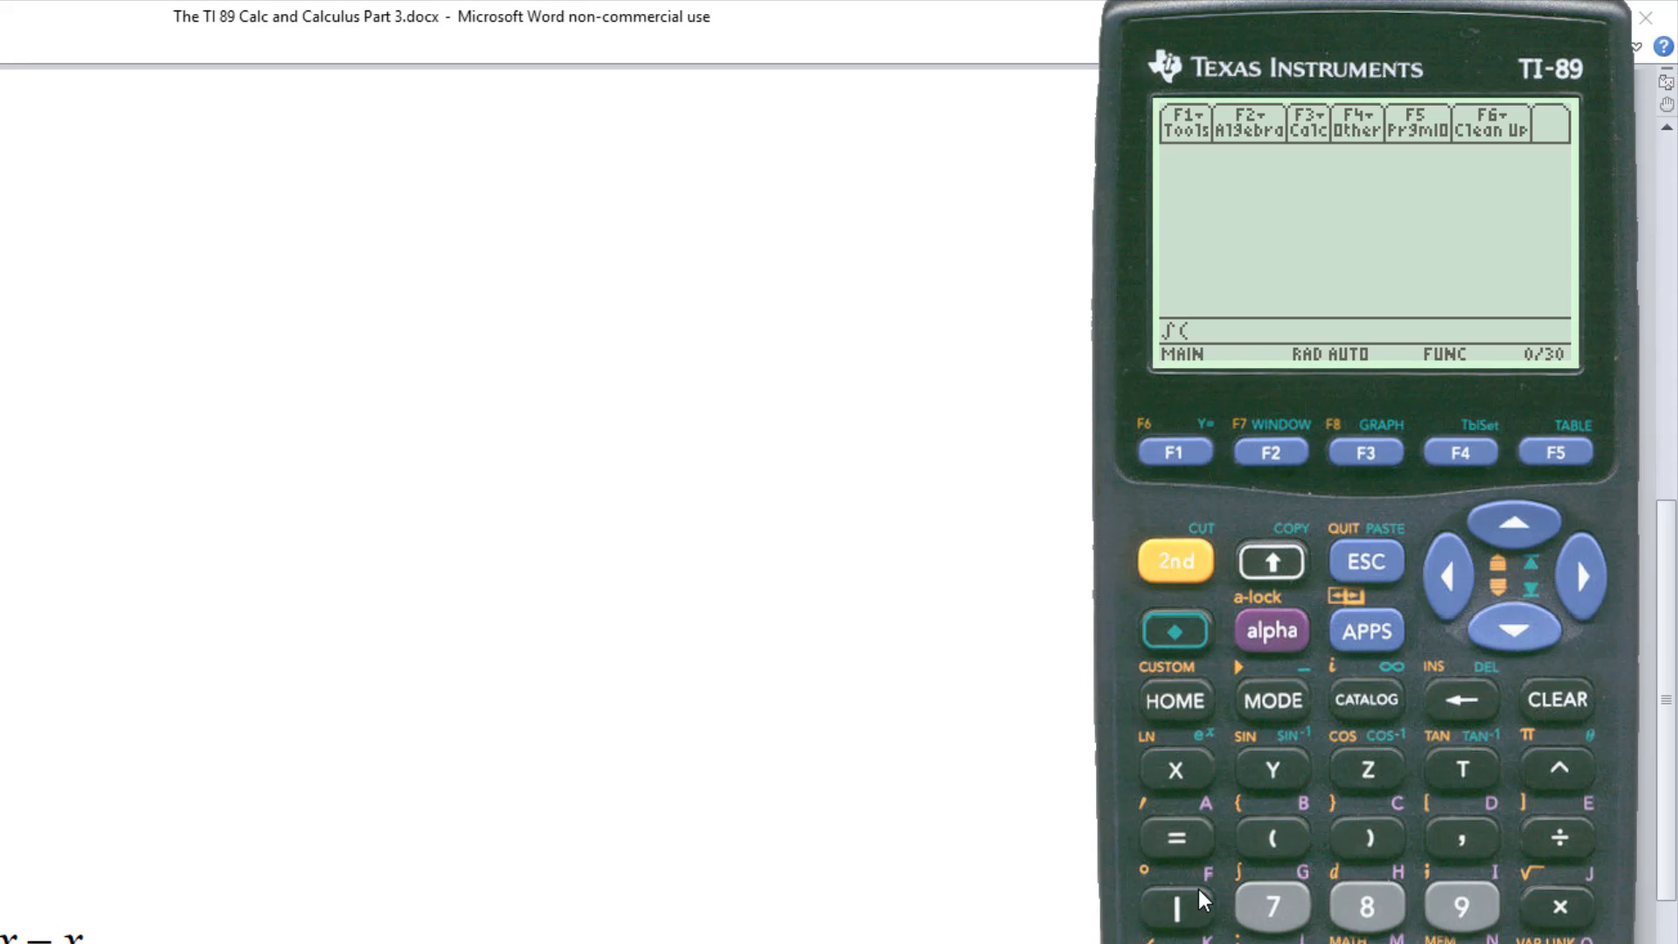
{"action": "left_click", "coordinate": [1174, 561]}
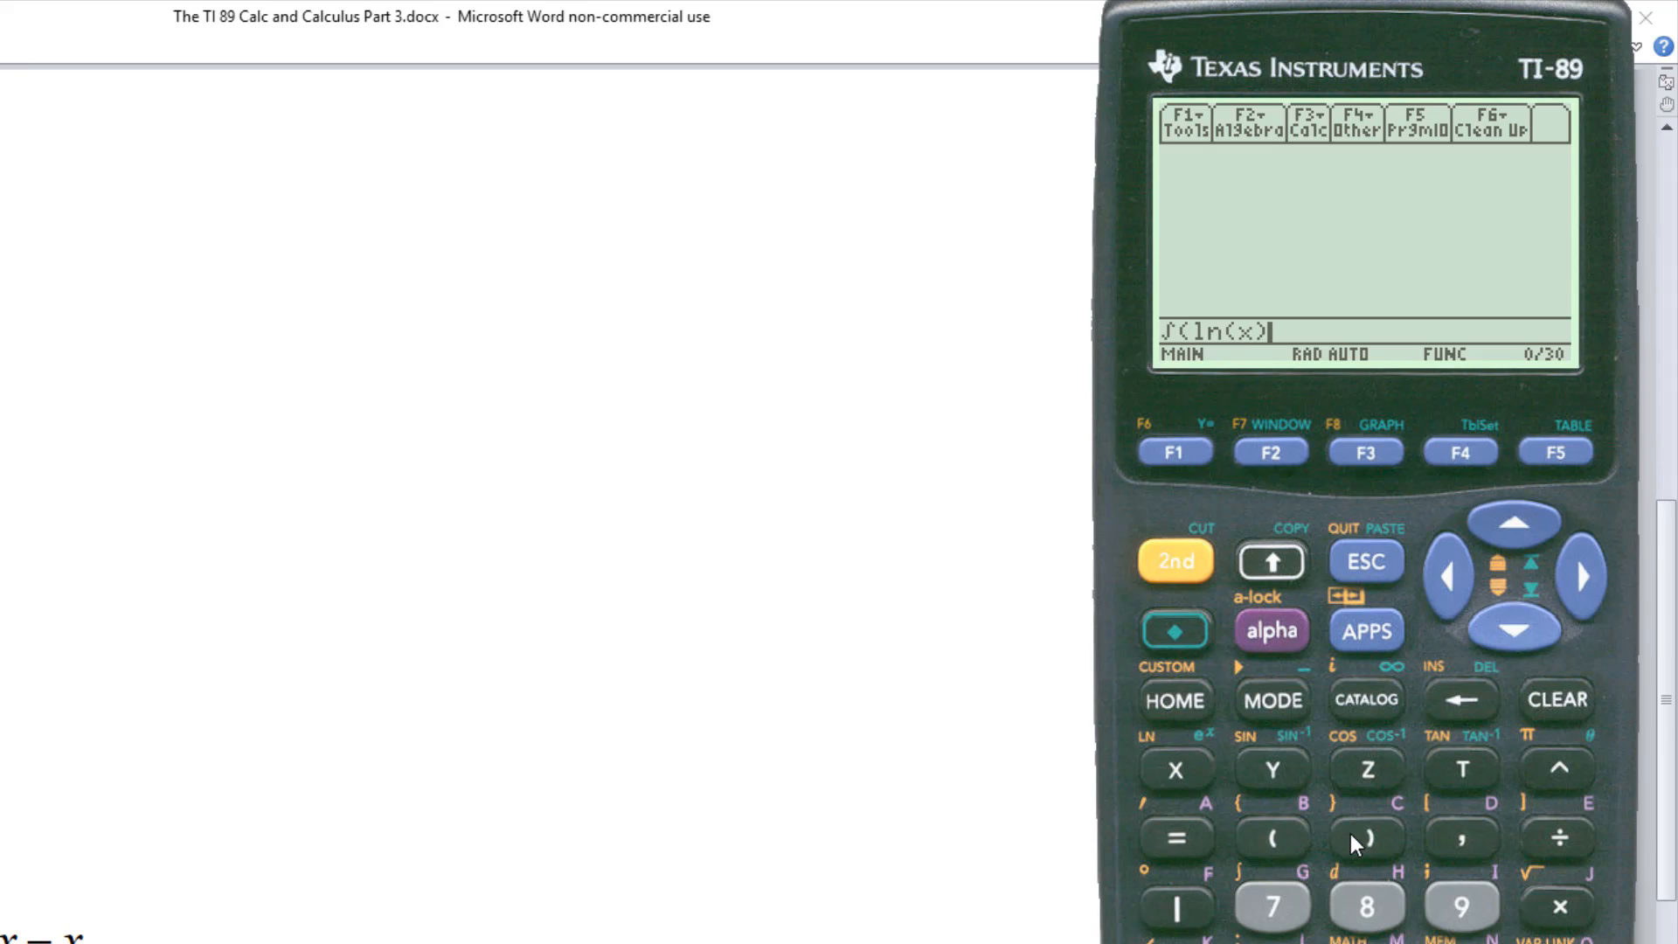
{"action": "mouse_move", "coordinate": [1452, 857]}
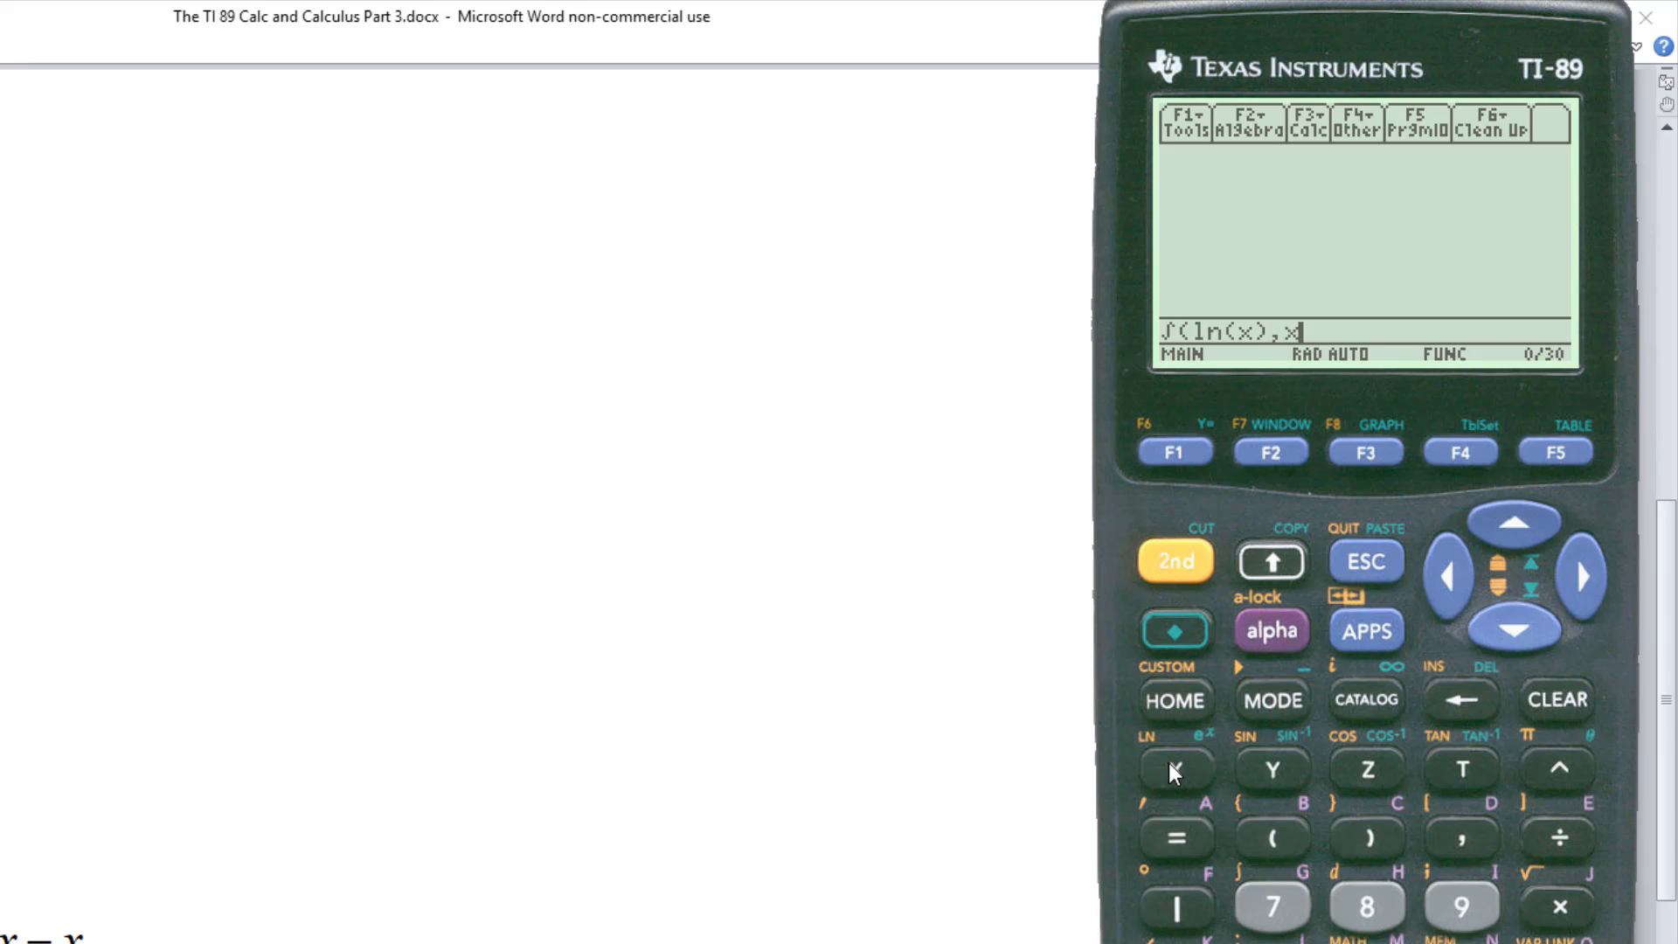
{"action": "left_click", "coordinate": [1365, 837]}
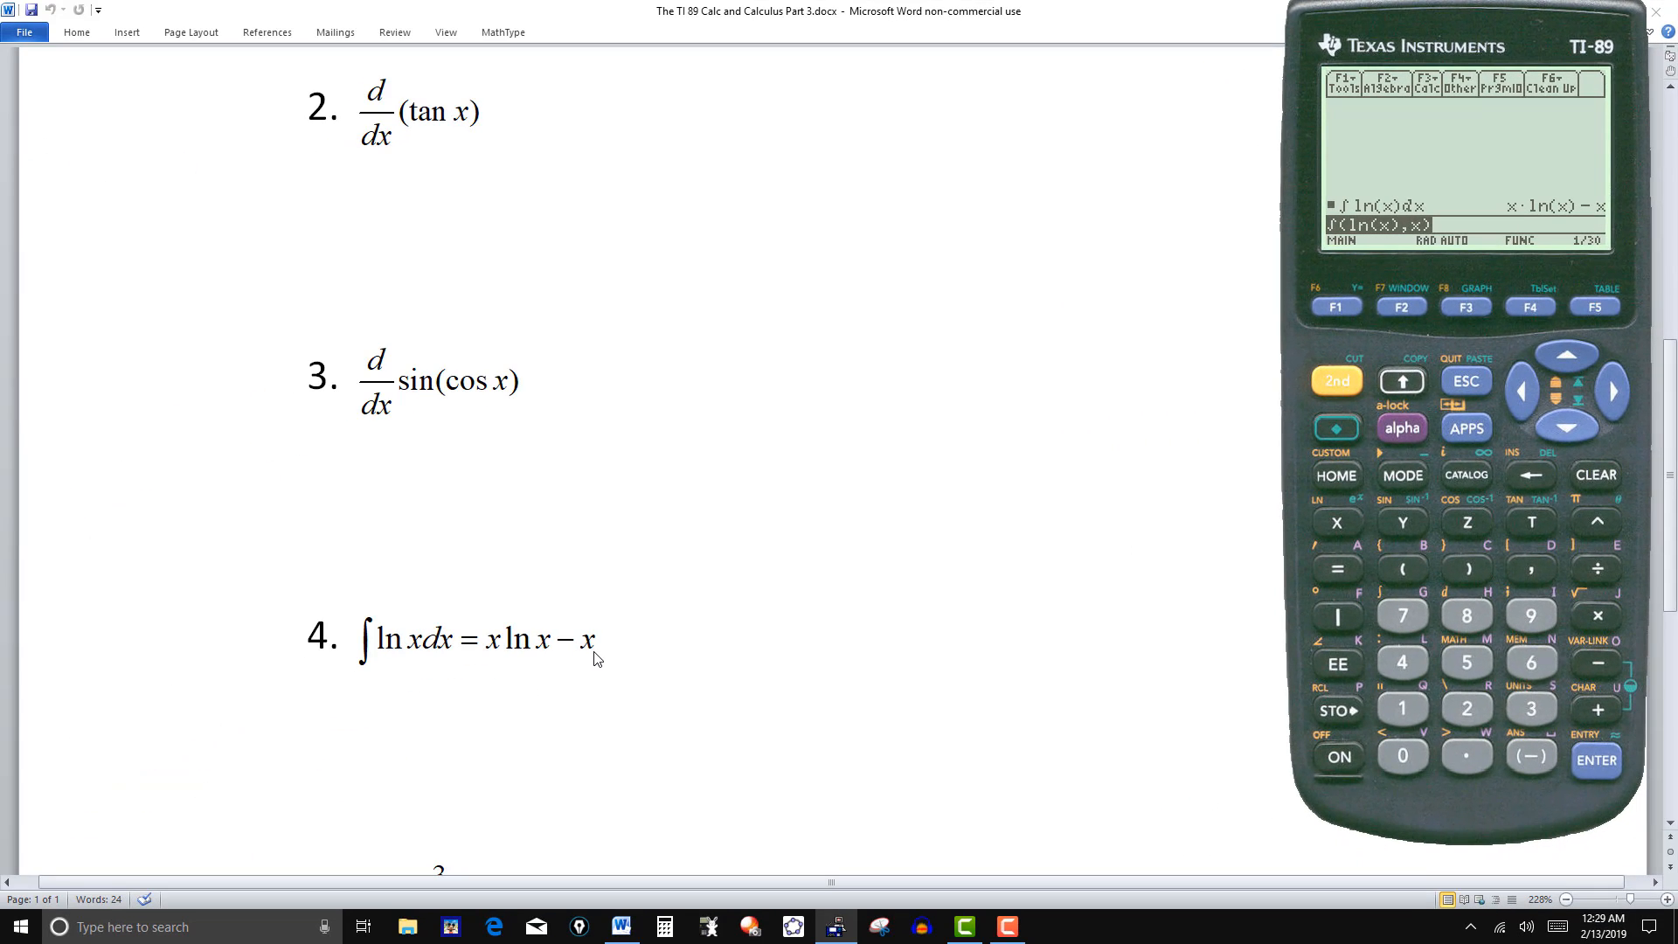
{"action": "mouse_move", "coordinate": [519, 657]}
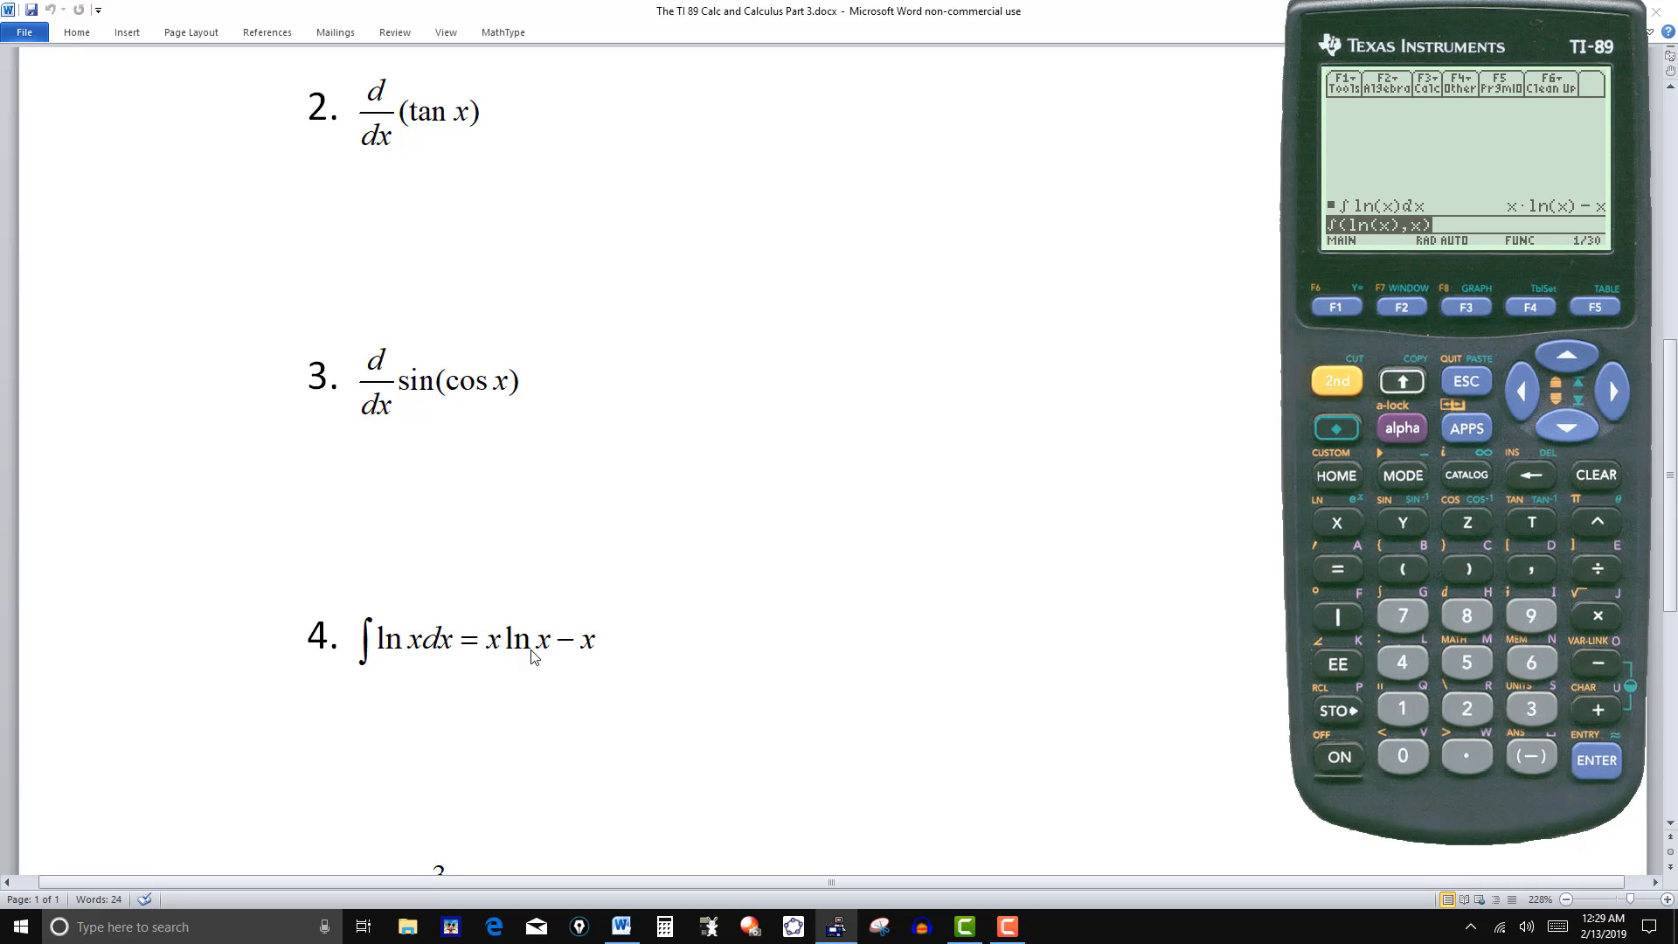
{"action": "mouse_move", "coordinate": [575, 658]}
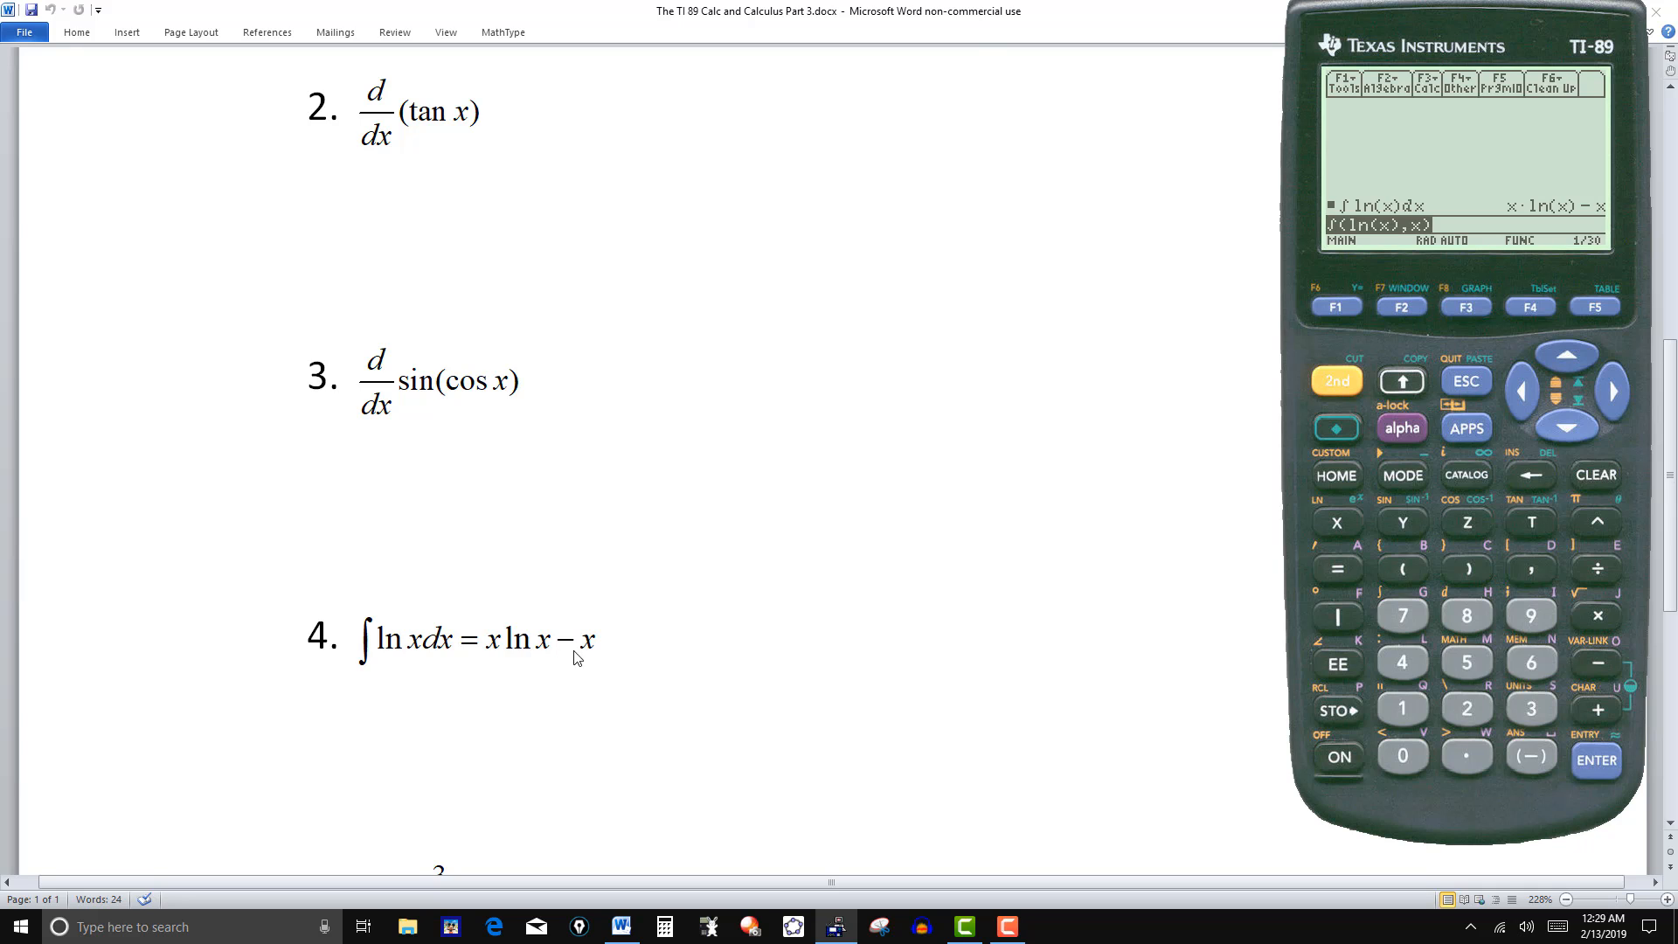
{"action": "mouse_move", "coordinate": [1521, 215]}
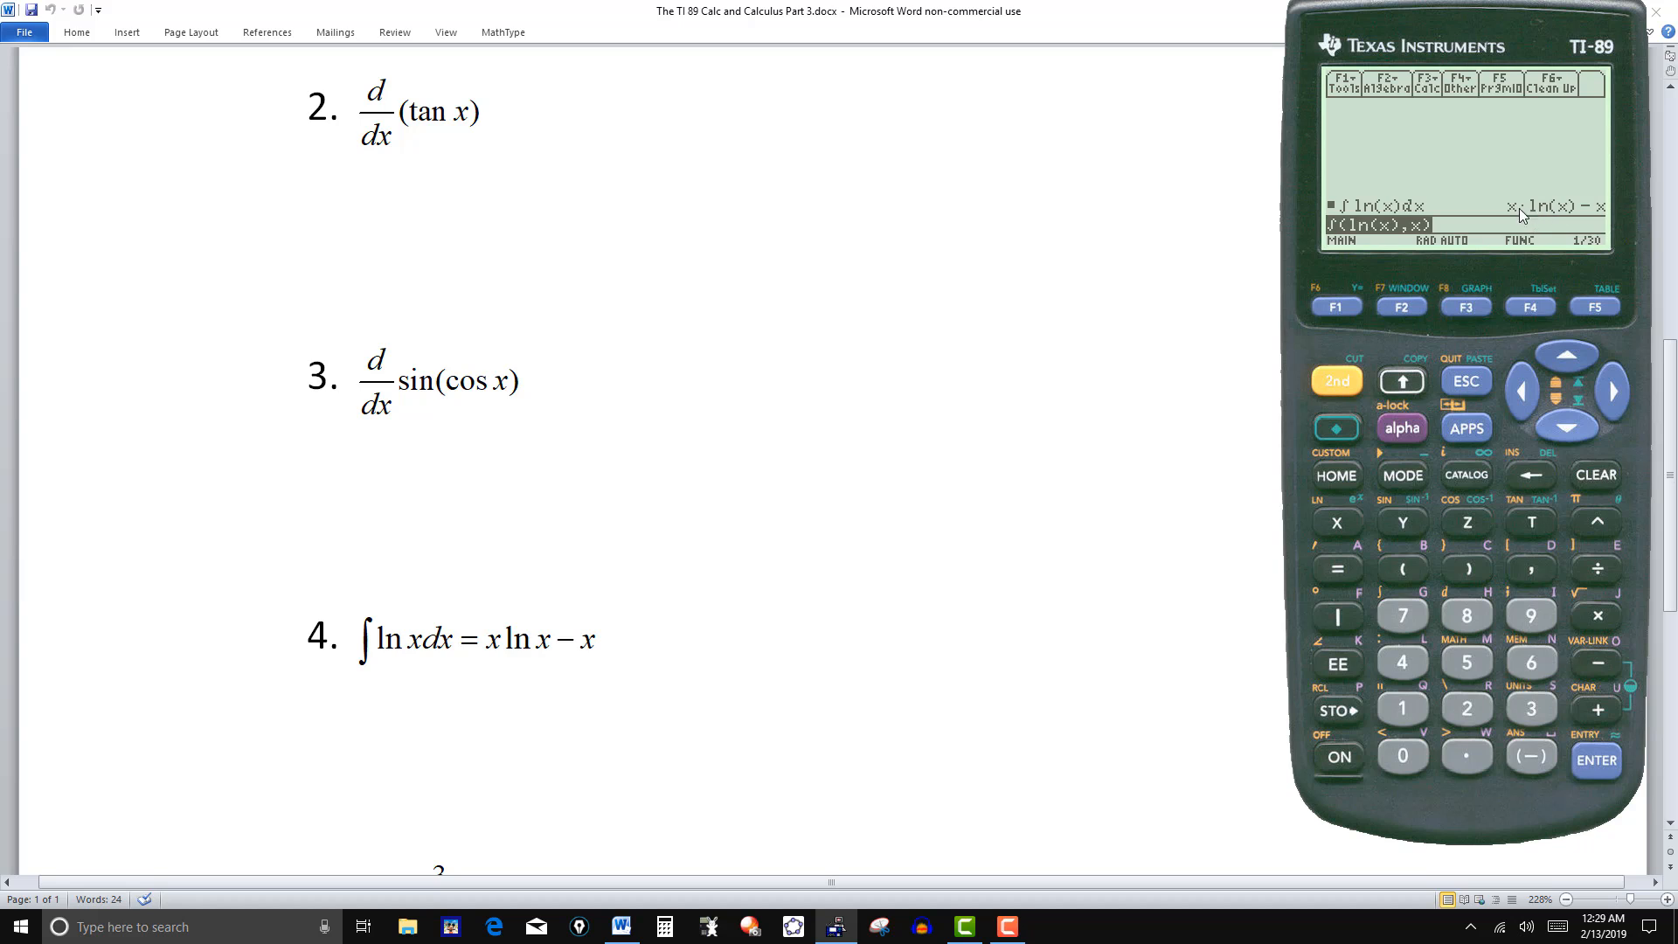
{"action": "mouse_move", "coordinate": [1549, 219]}
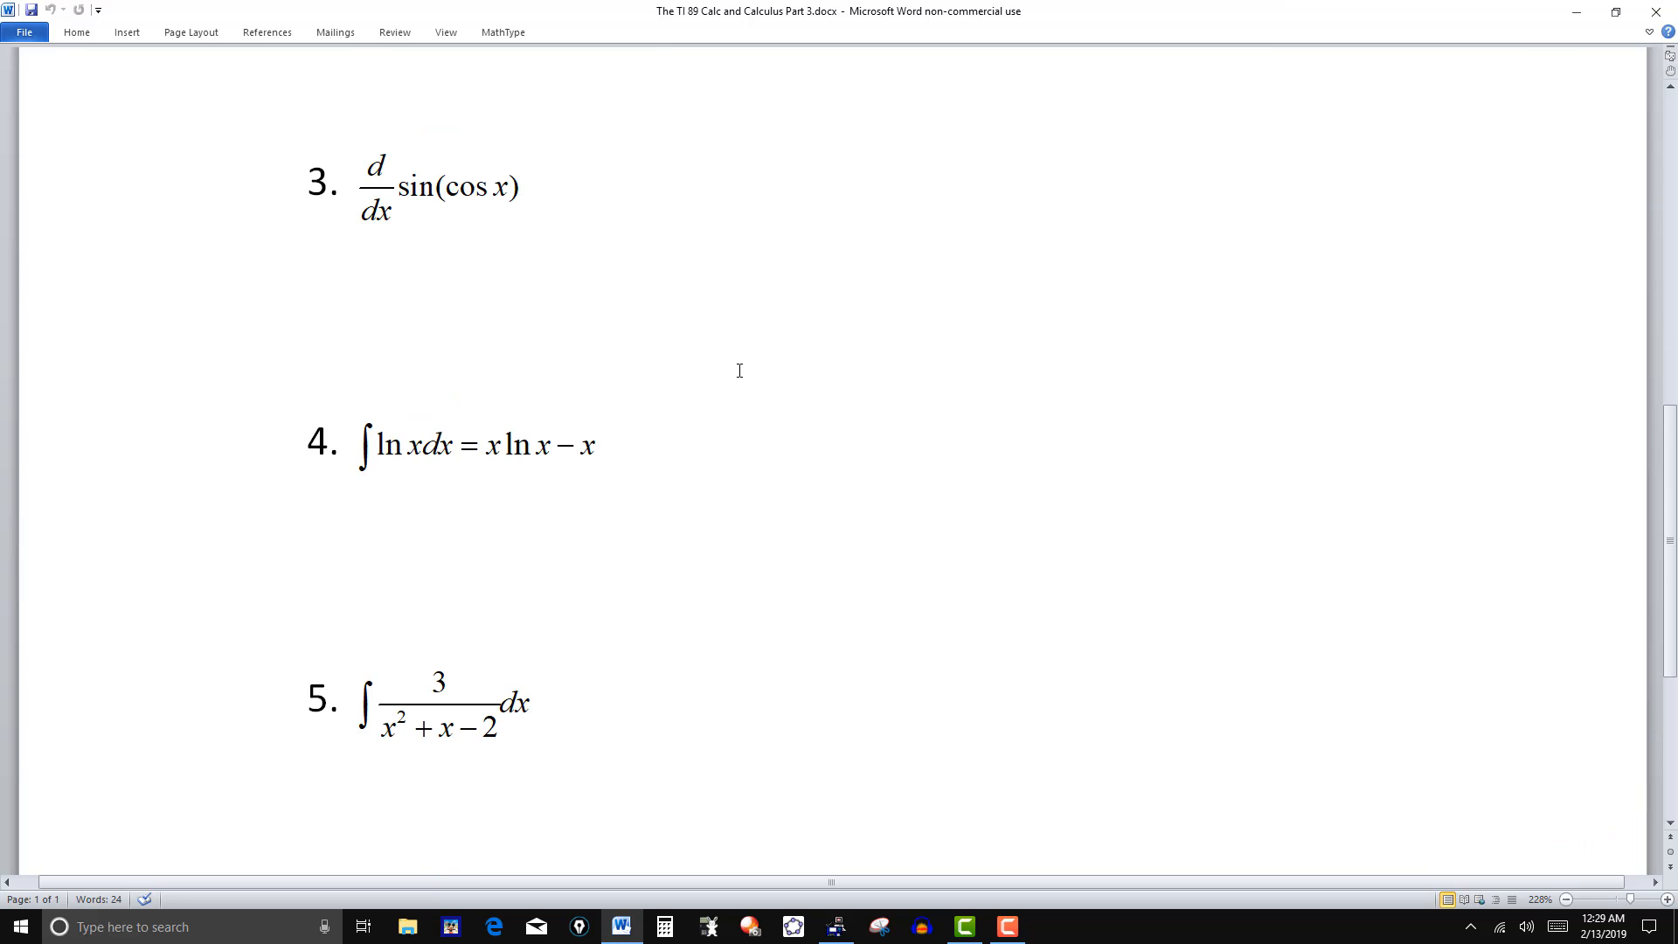
- Clear the home screen and start entering ∫(3/(x^2+ for problem 5
{"action": "left_click", "coordinate": [835, 927]}
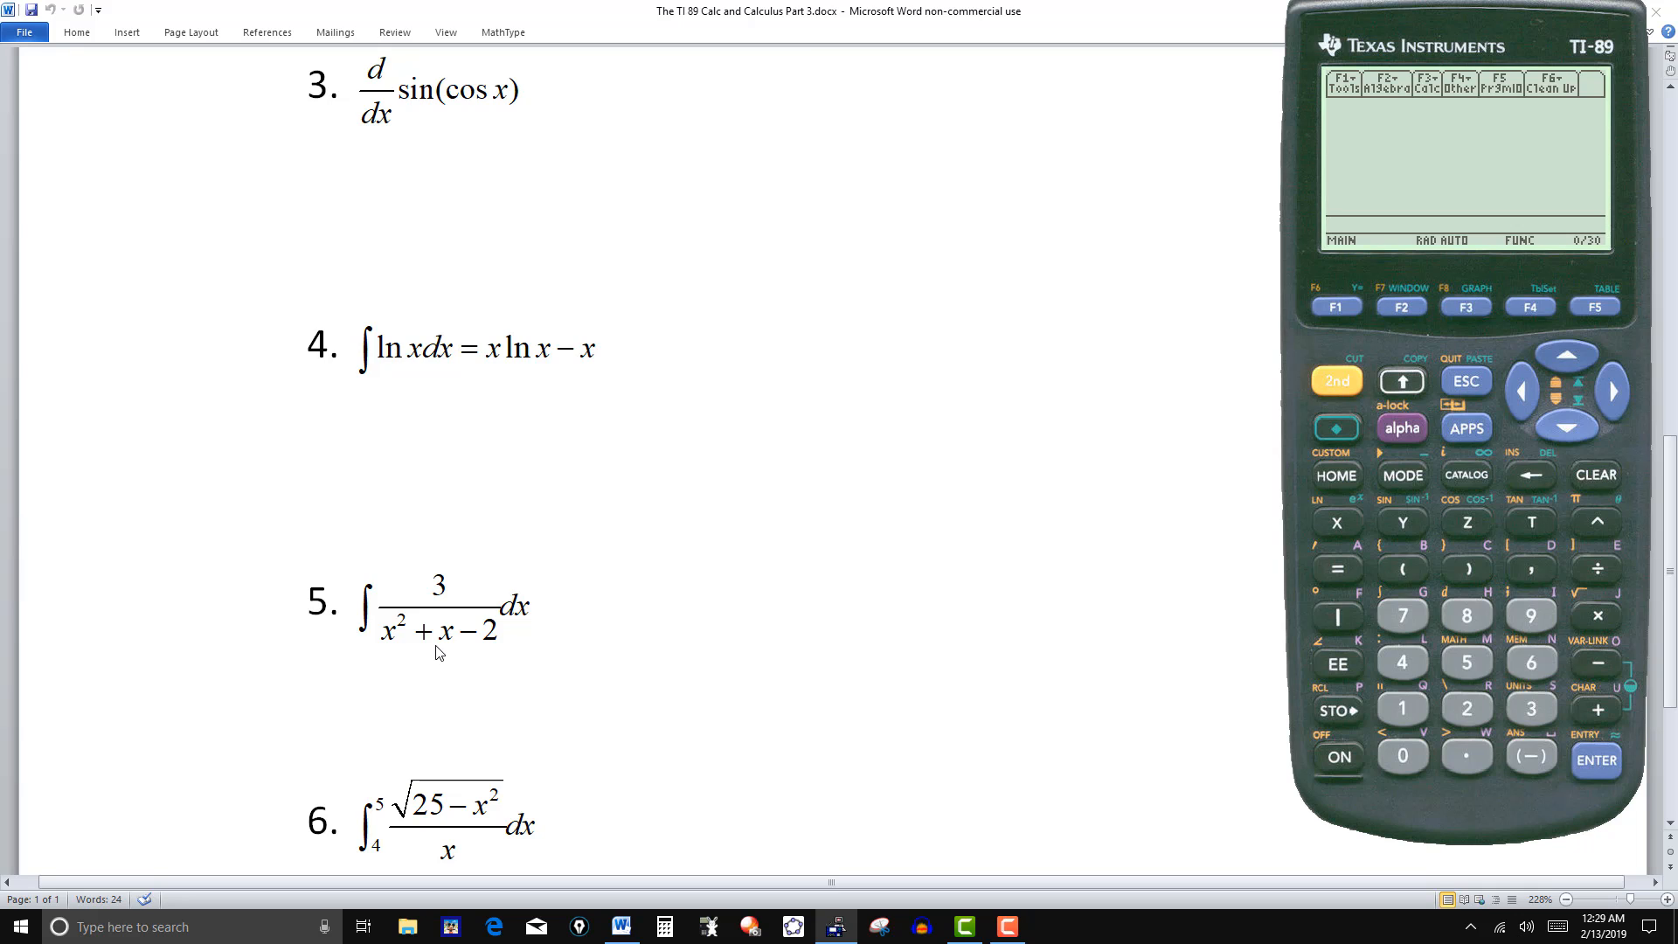
{"action": "mouse_move", "coordinate": [555, 638]}
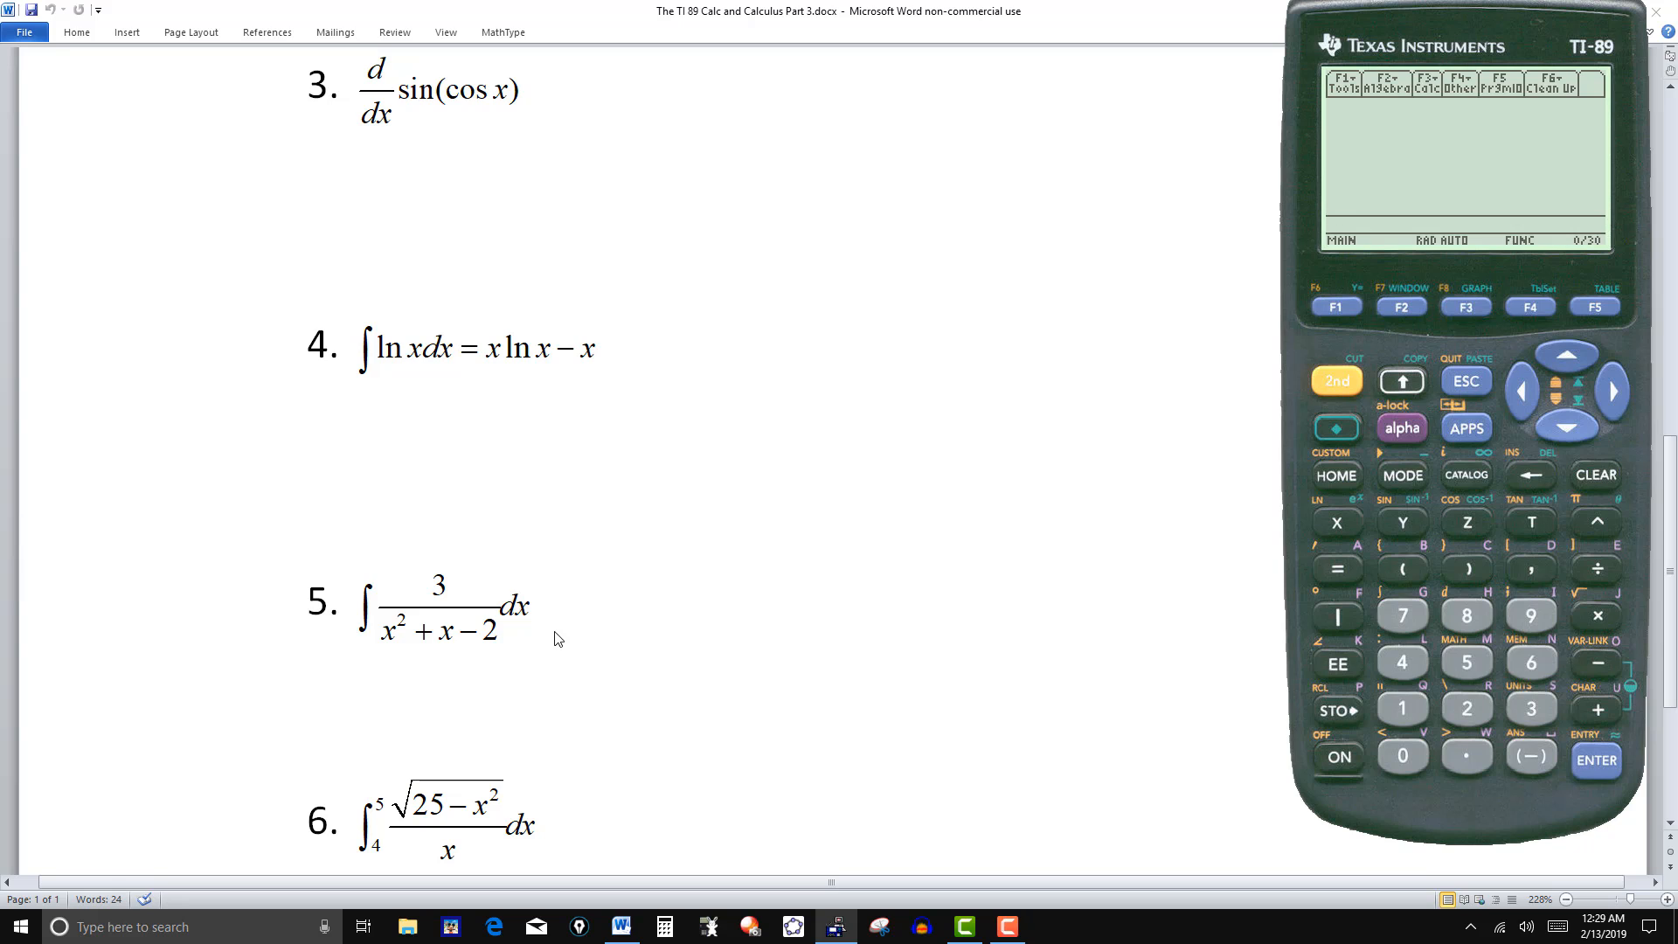
{"action": "mouse_move", "coordinate": [412, 575]}
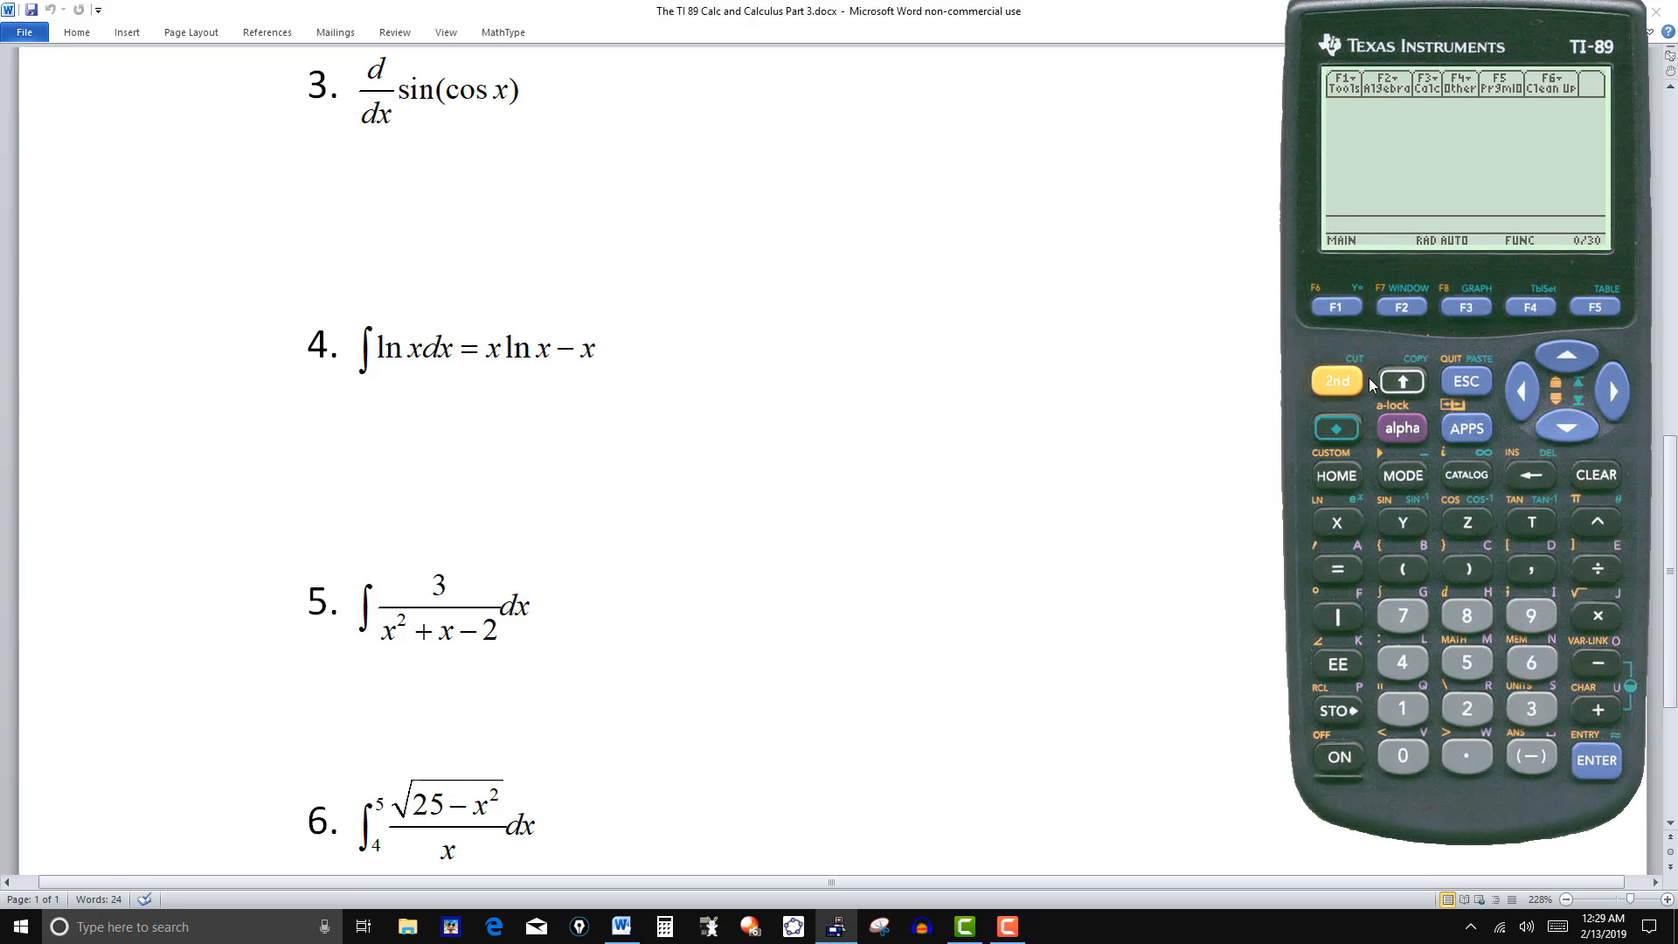
{"action": "left_click", "coordinate": [1425, 83]}
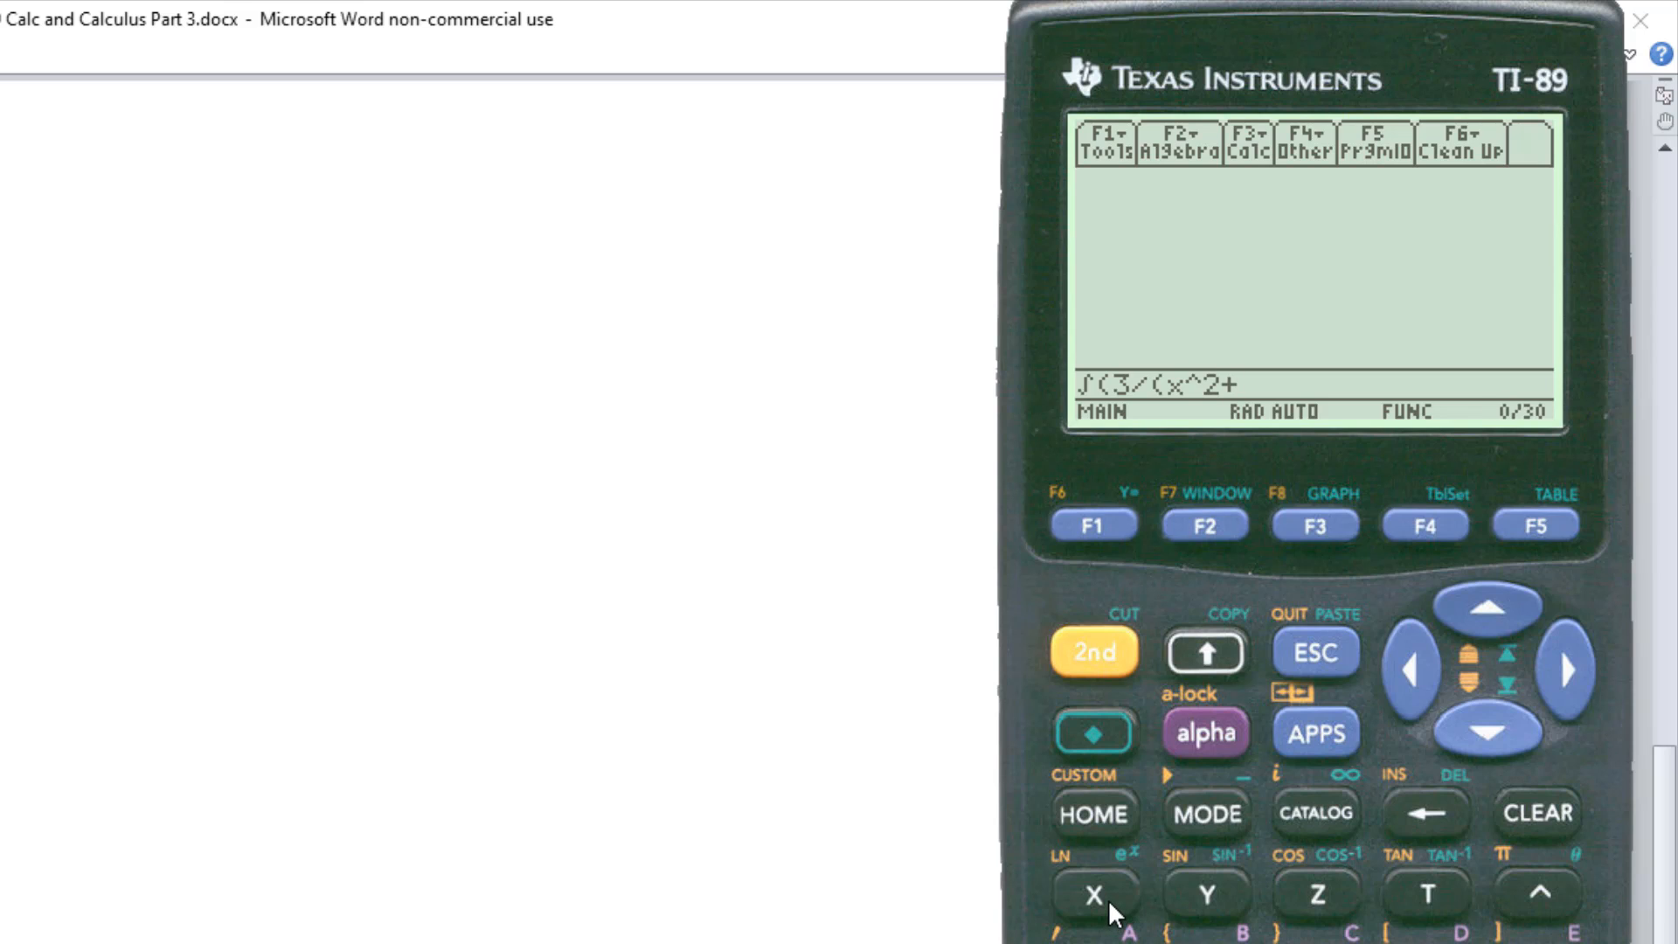
- Complete and evaluate ∫(3/(x^2+x-2),x), returning -ln(|x+2|/|x-1|)
{"action": "left_click", "coordinate": [1090, 893]}
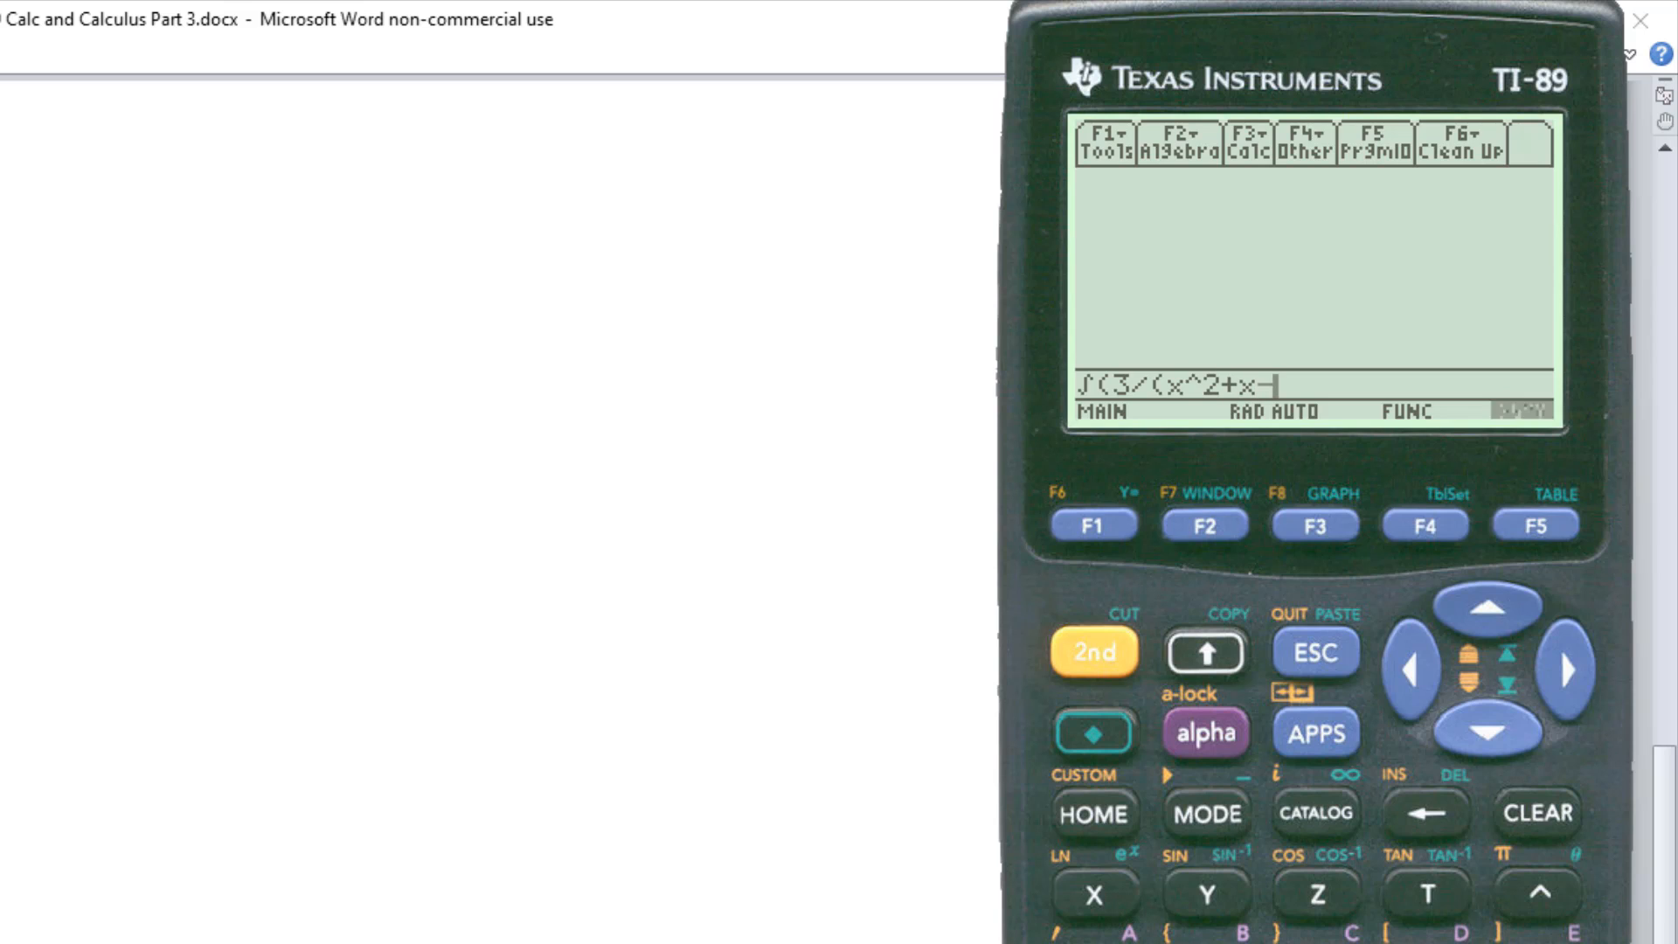
{"action": "type", "text": "2"}
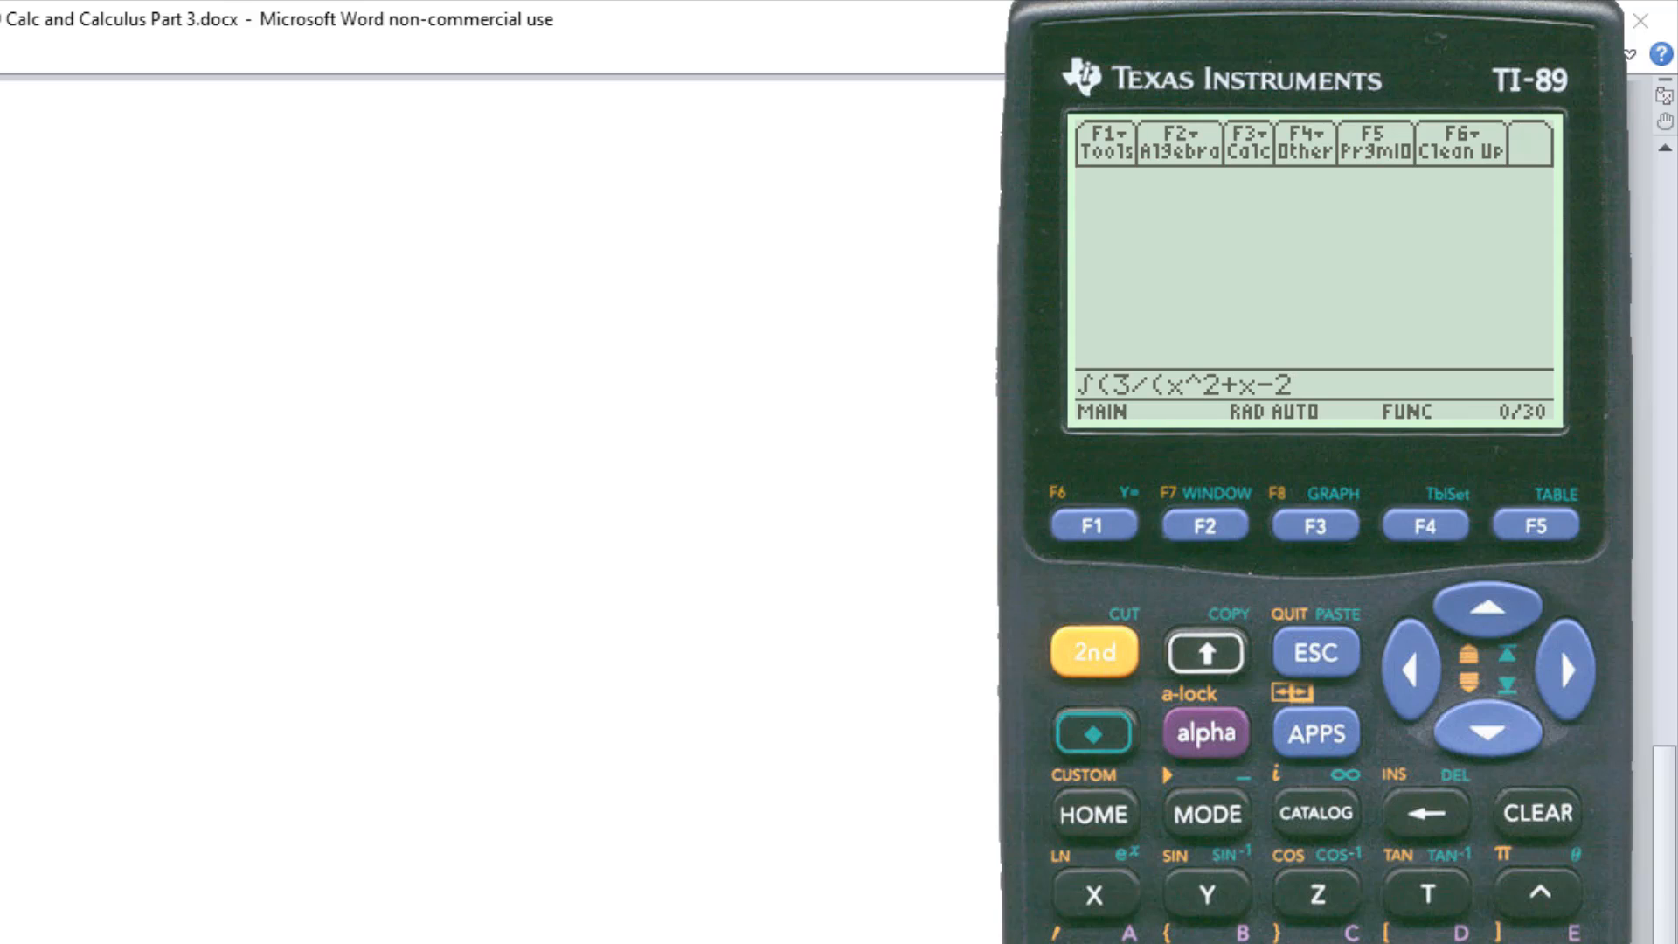
{"action": "type", "text": "),"}
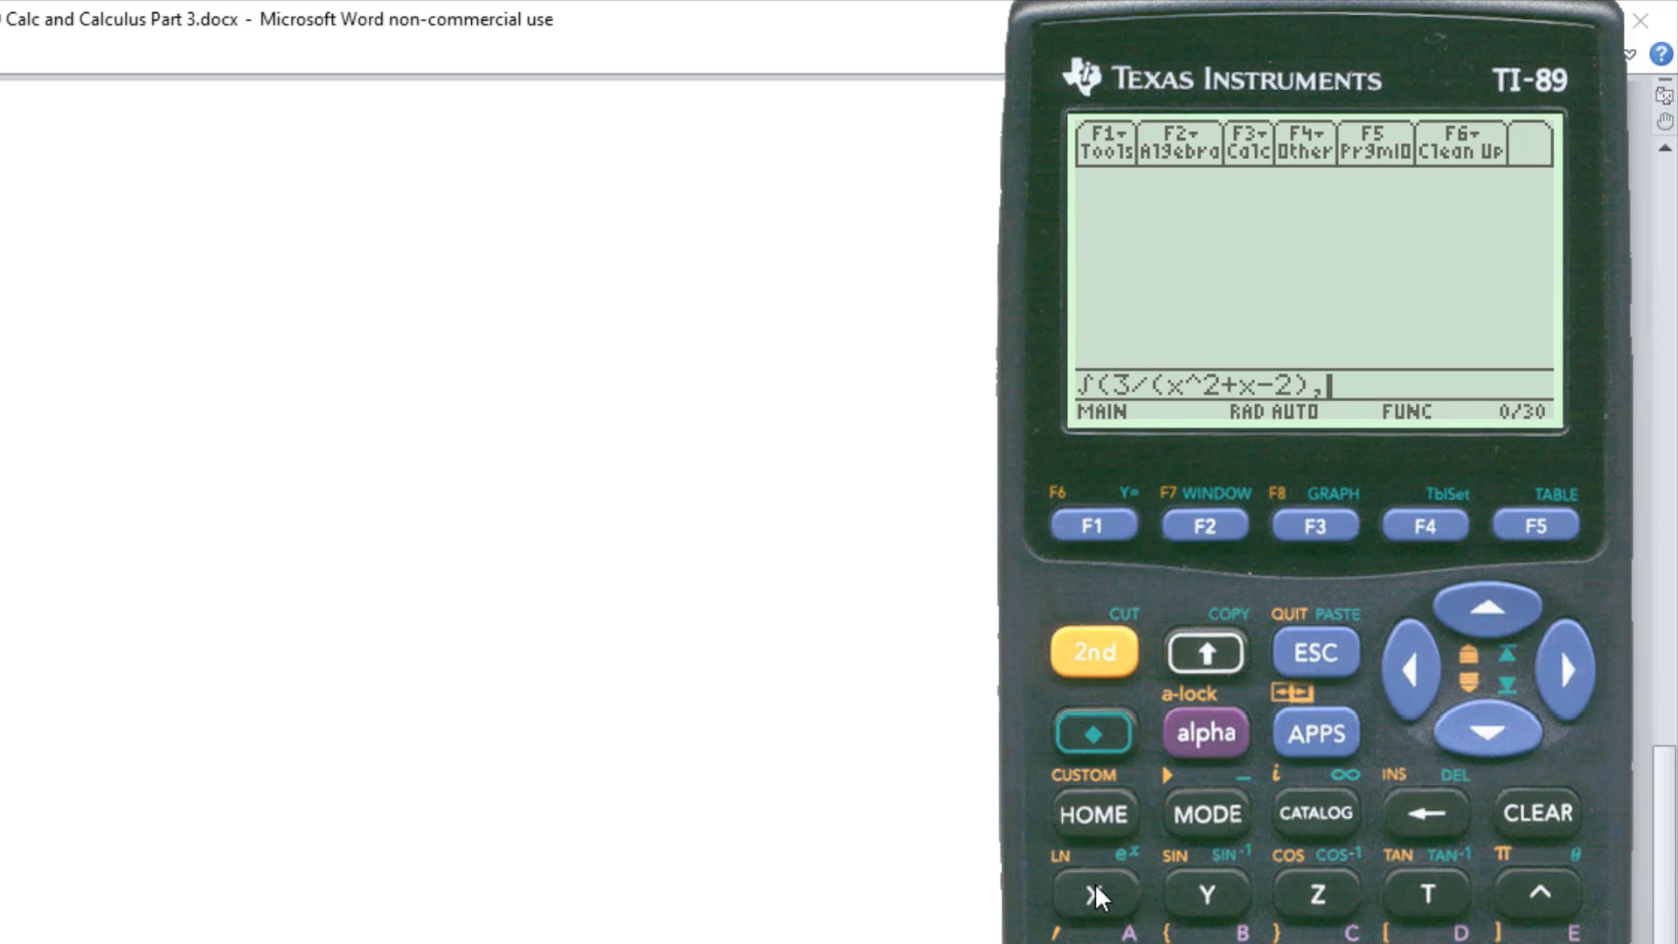
{"action": "left_click", "coordinate": [1090, 895]}
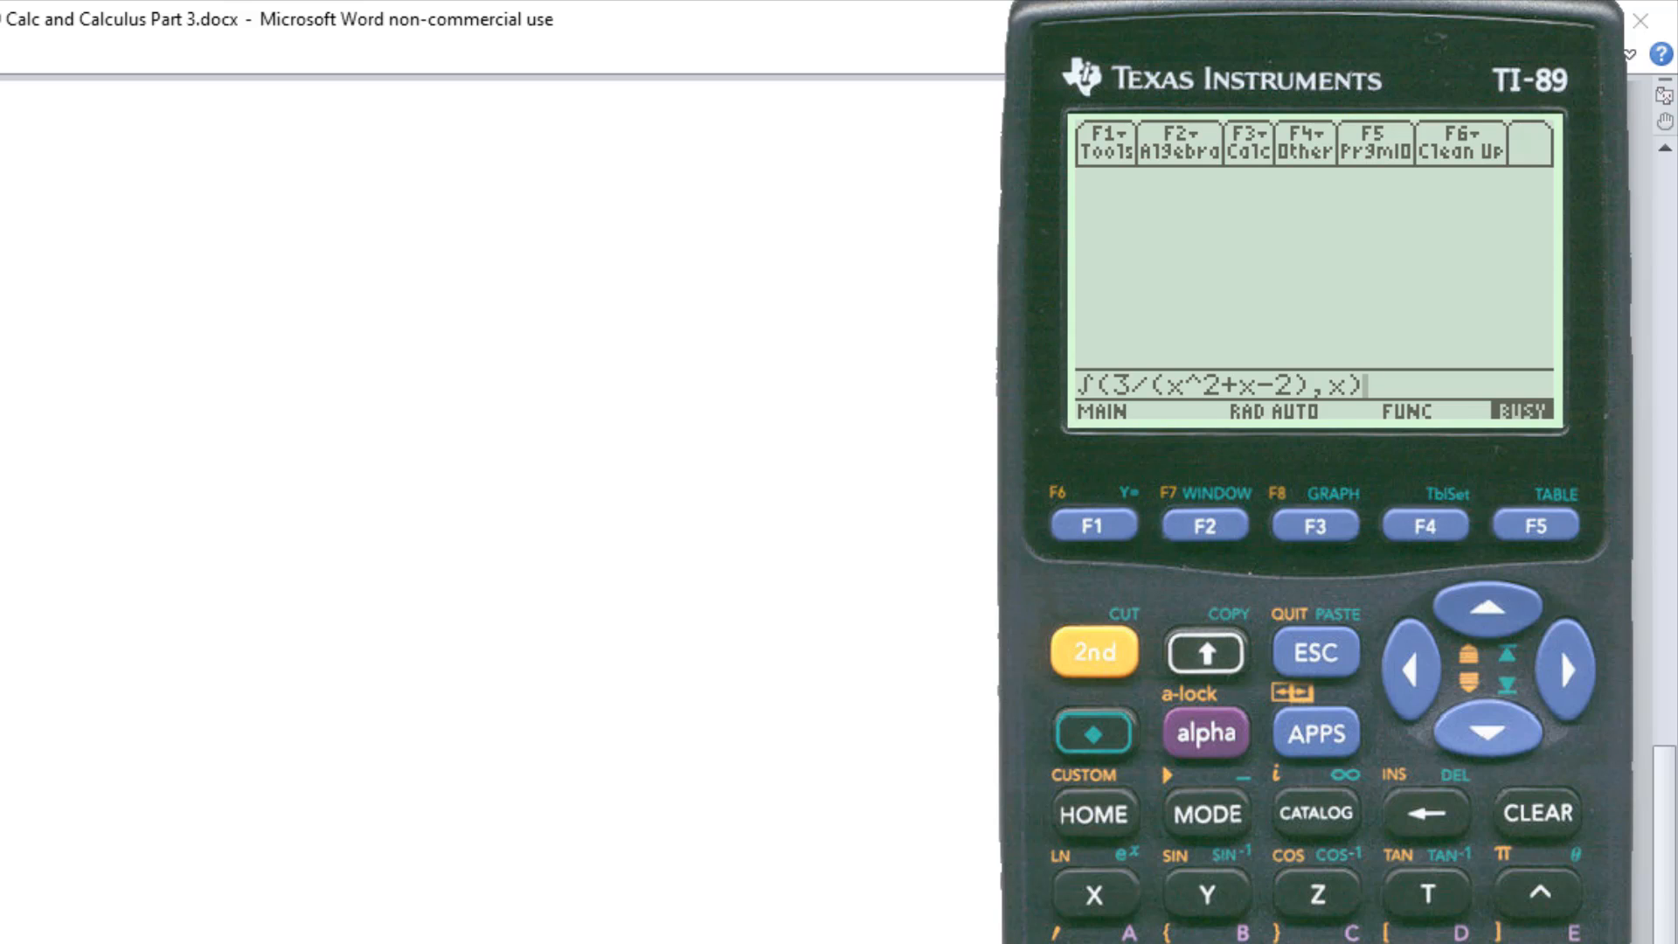
{"action": "key", "text": "enter"}
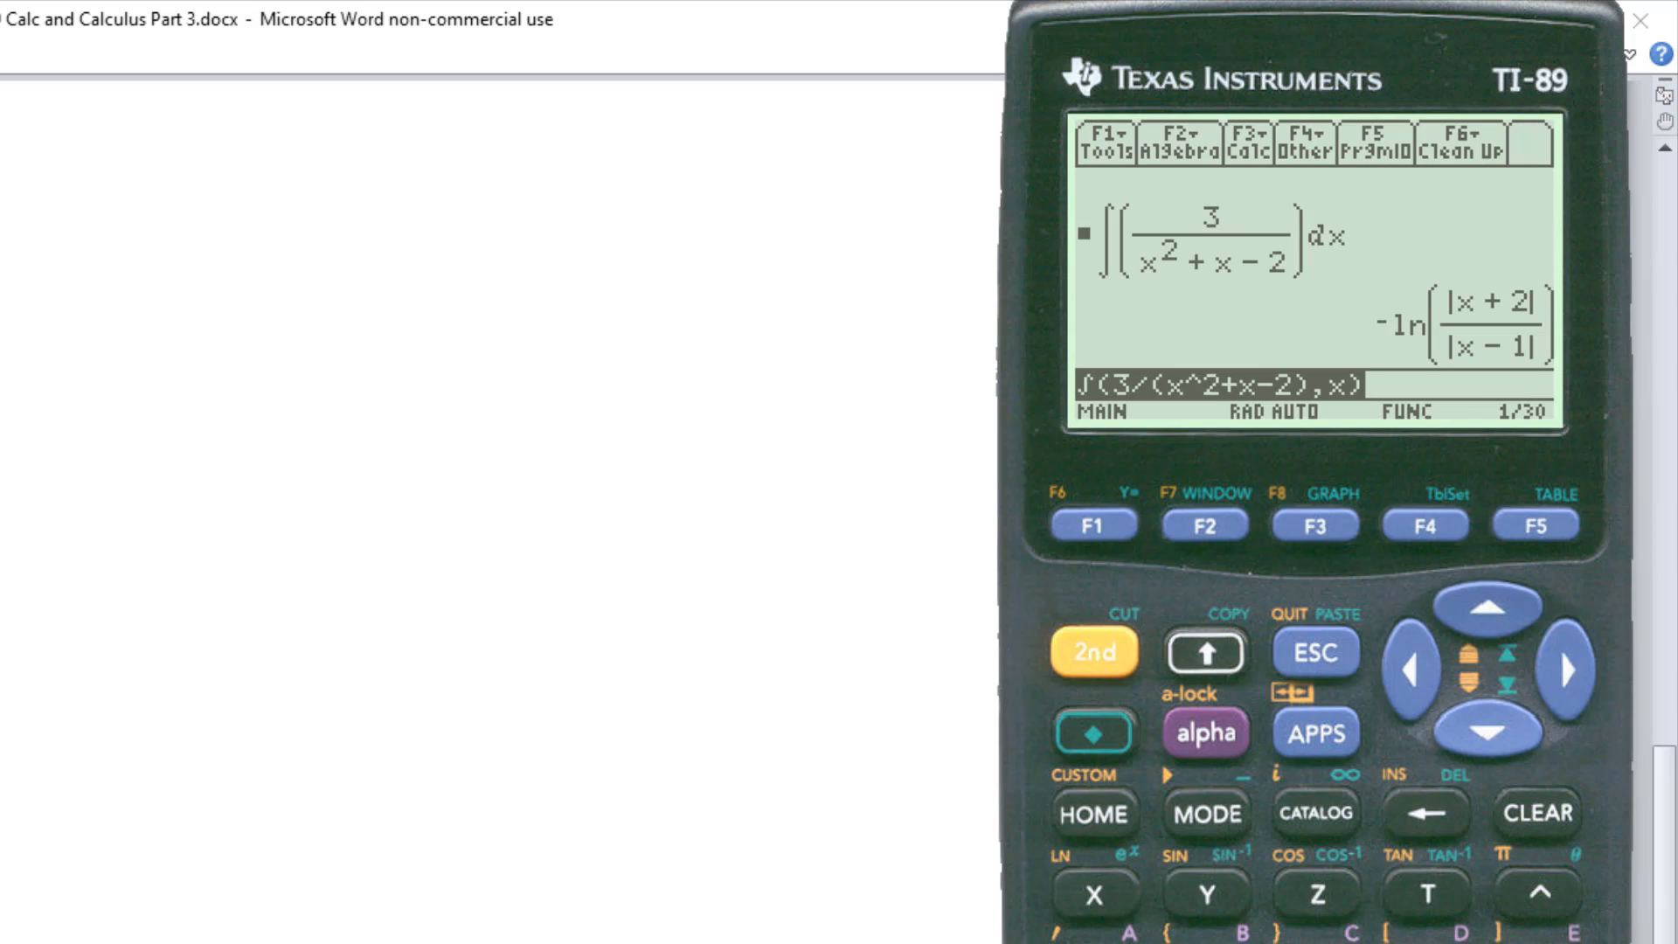
{"action": "mouse_move", "coordinate": [1381, 798]}
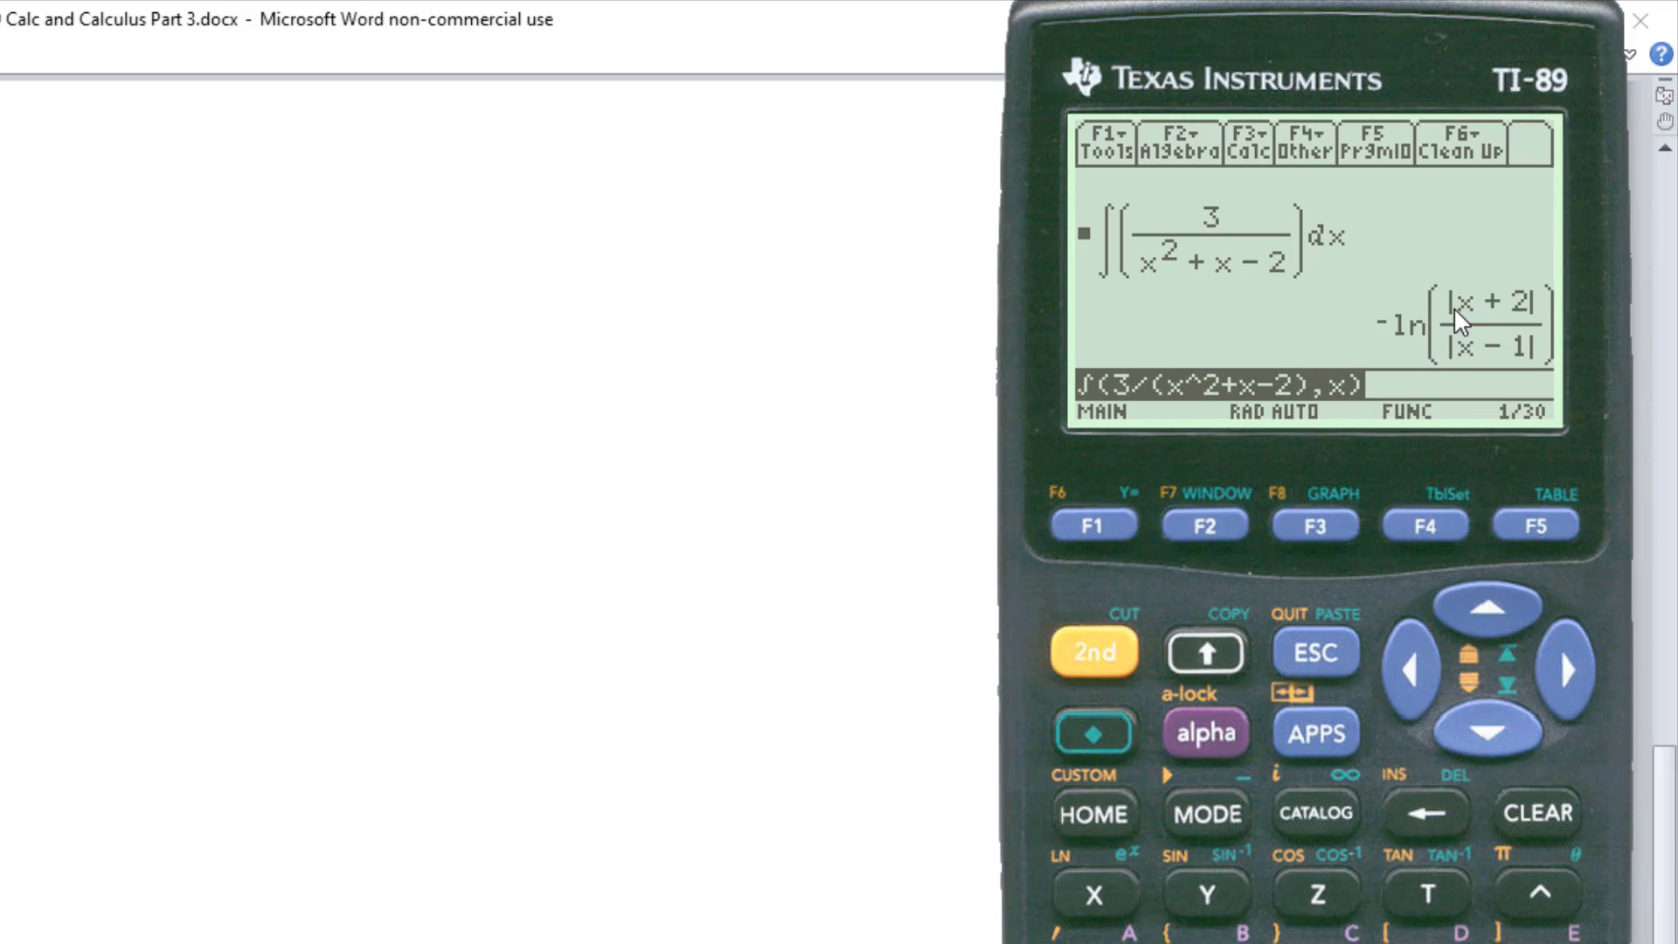
{"action": "mouse_move", "coordinate": [1513, 287]}
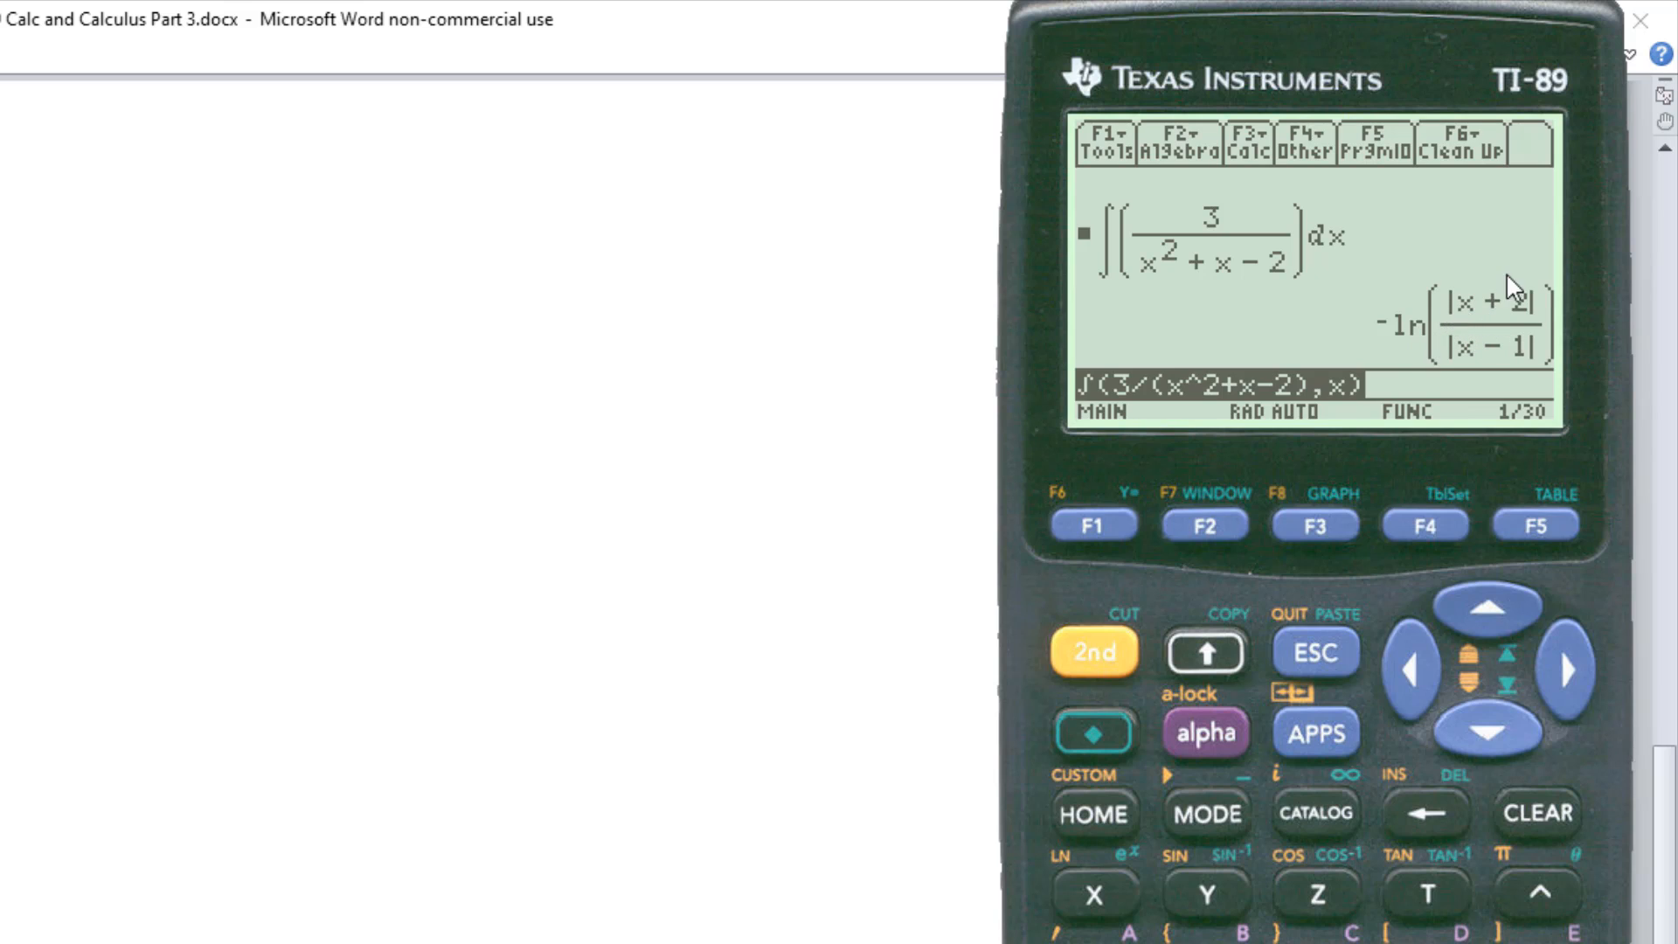
{"action": "mouse_move", "coordinate": [1503, 372]}
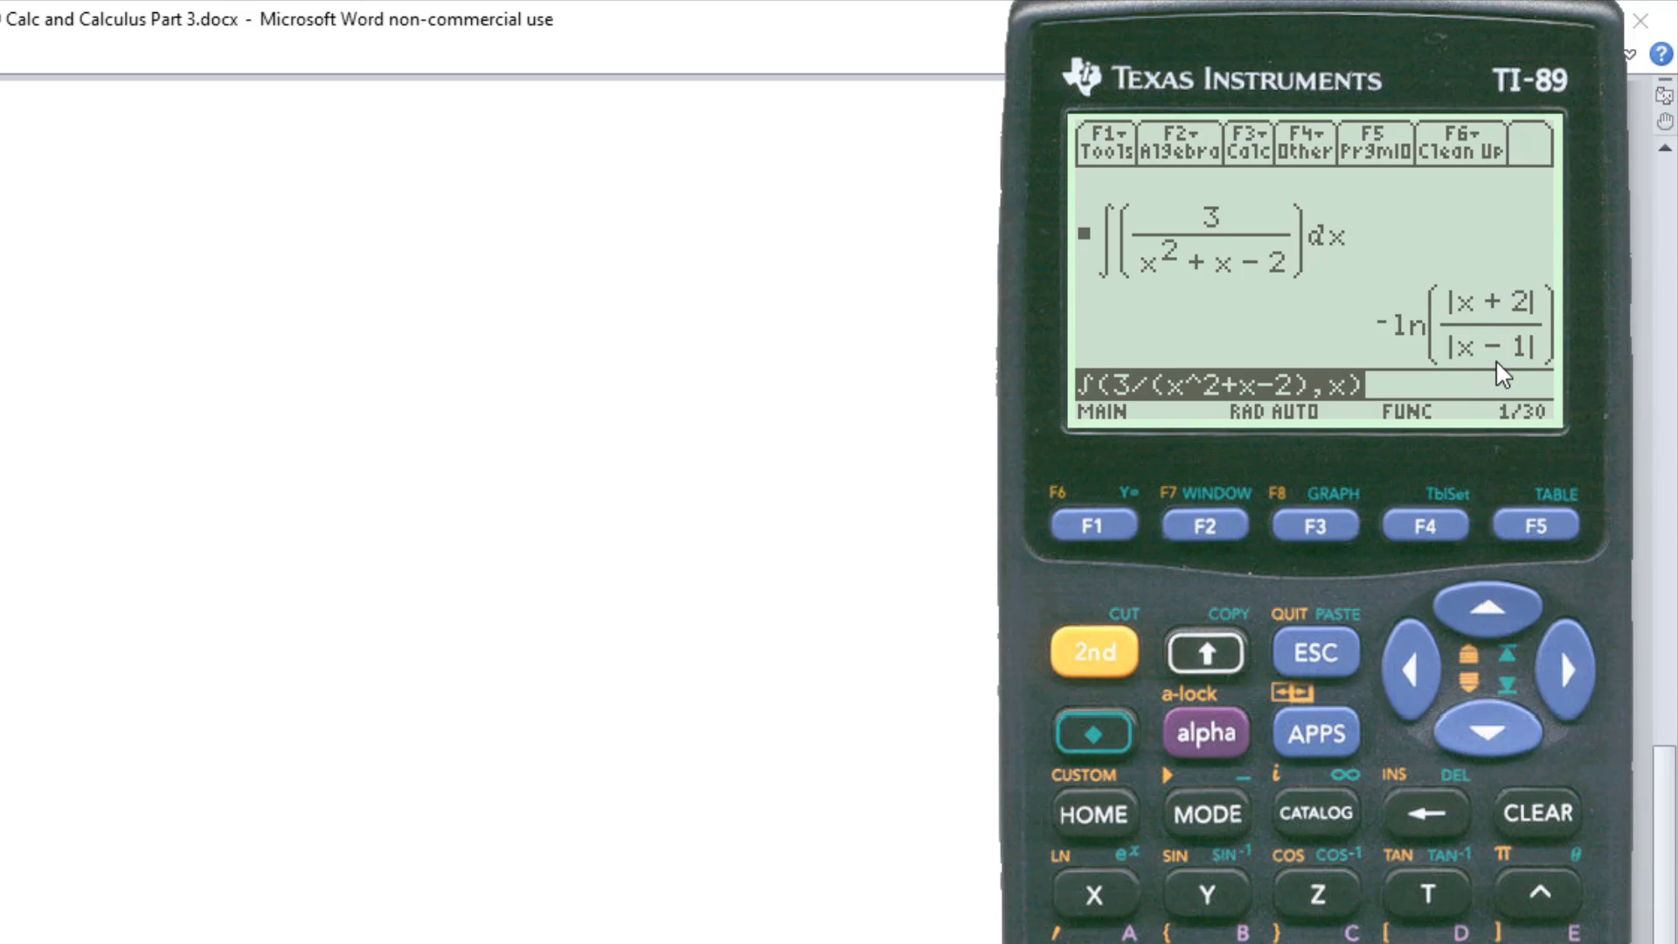
{"action": "mouse_move", "coordinate": [1531, 332]}
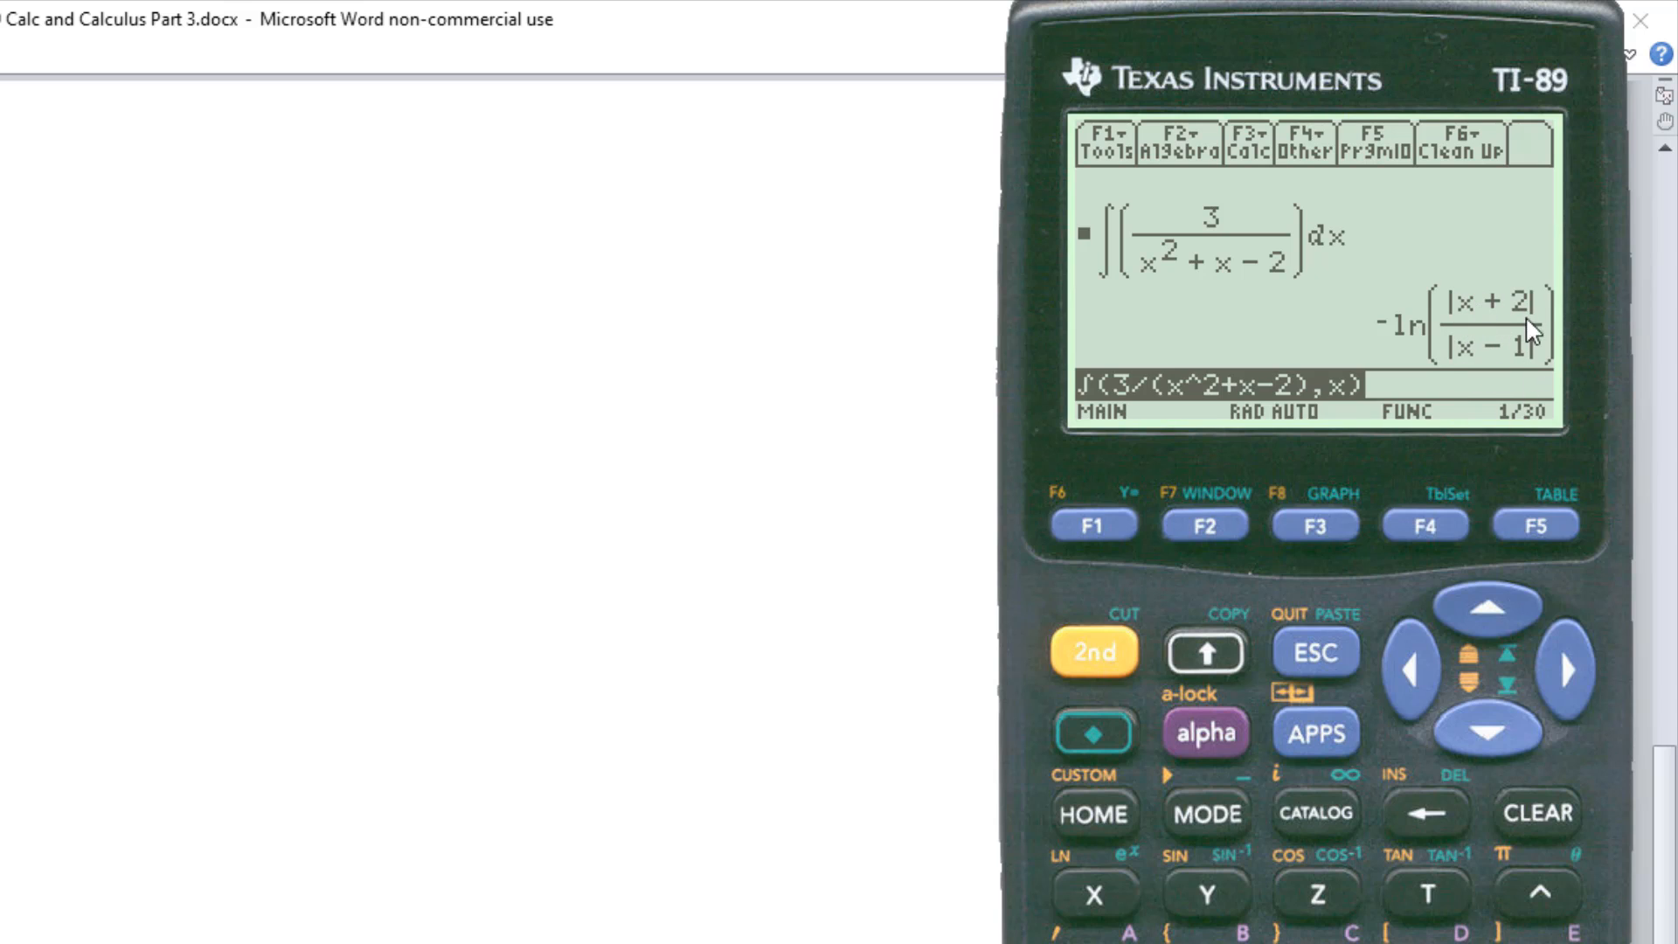
{"action": "mouse_move", "coordinate": [1578, 351]}
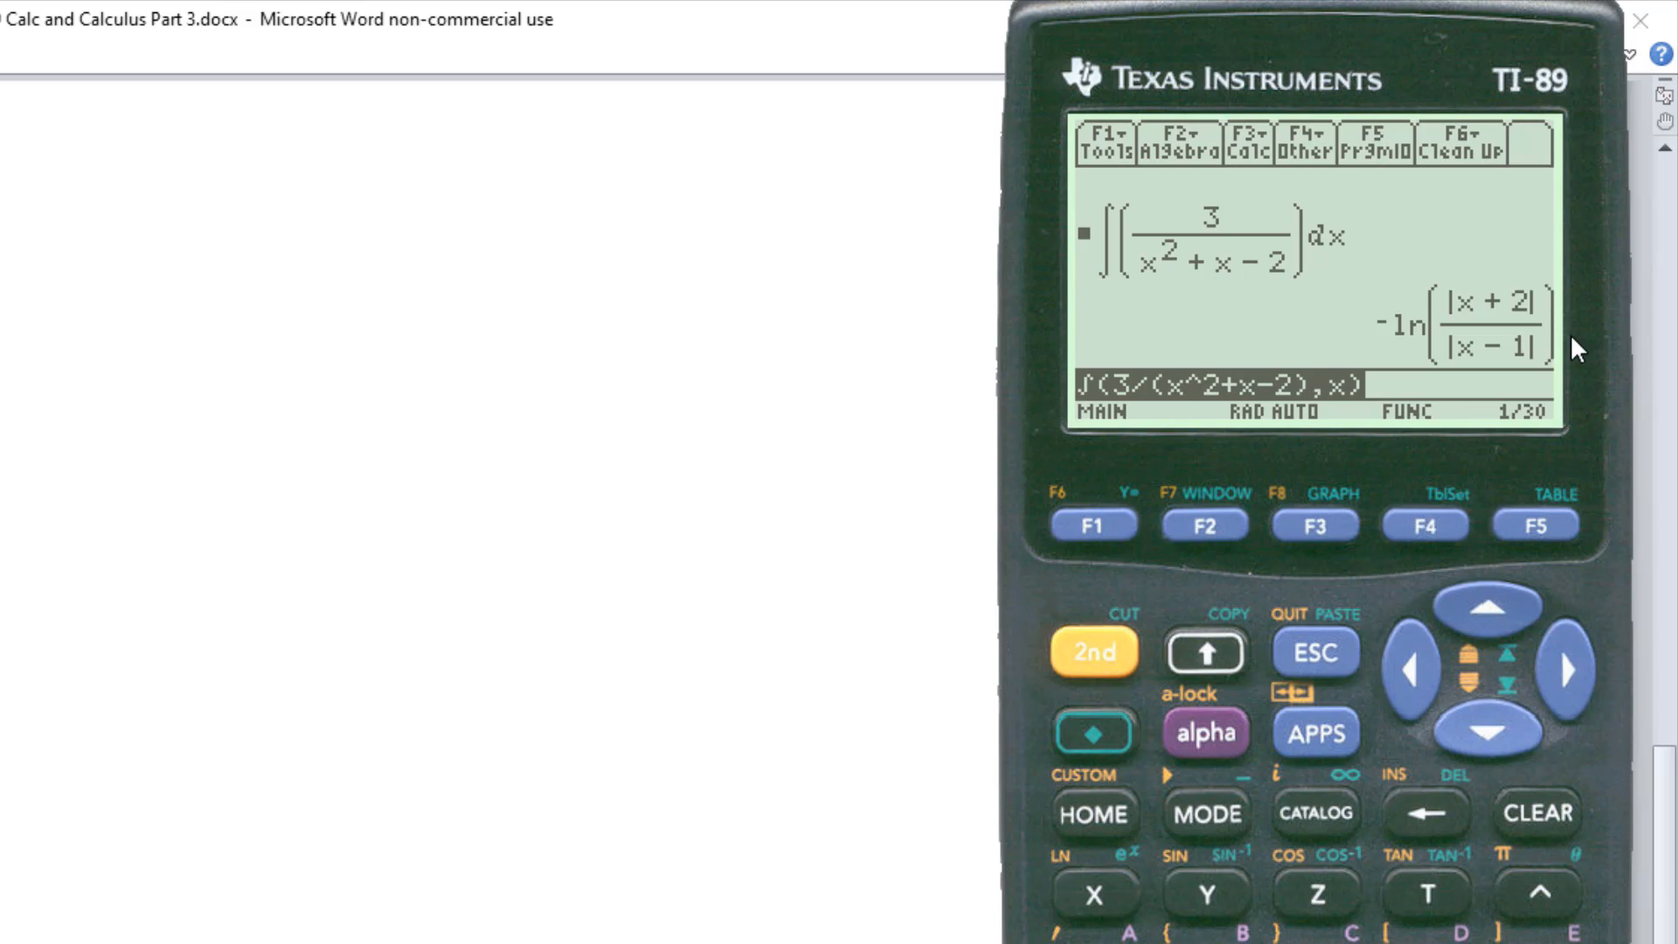
{"action": "mouse_move", "coordinate": [1527, 323]}
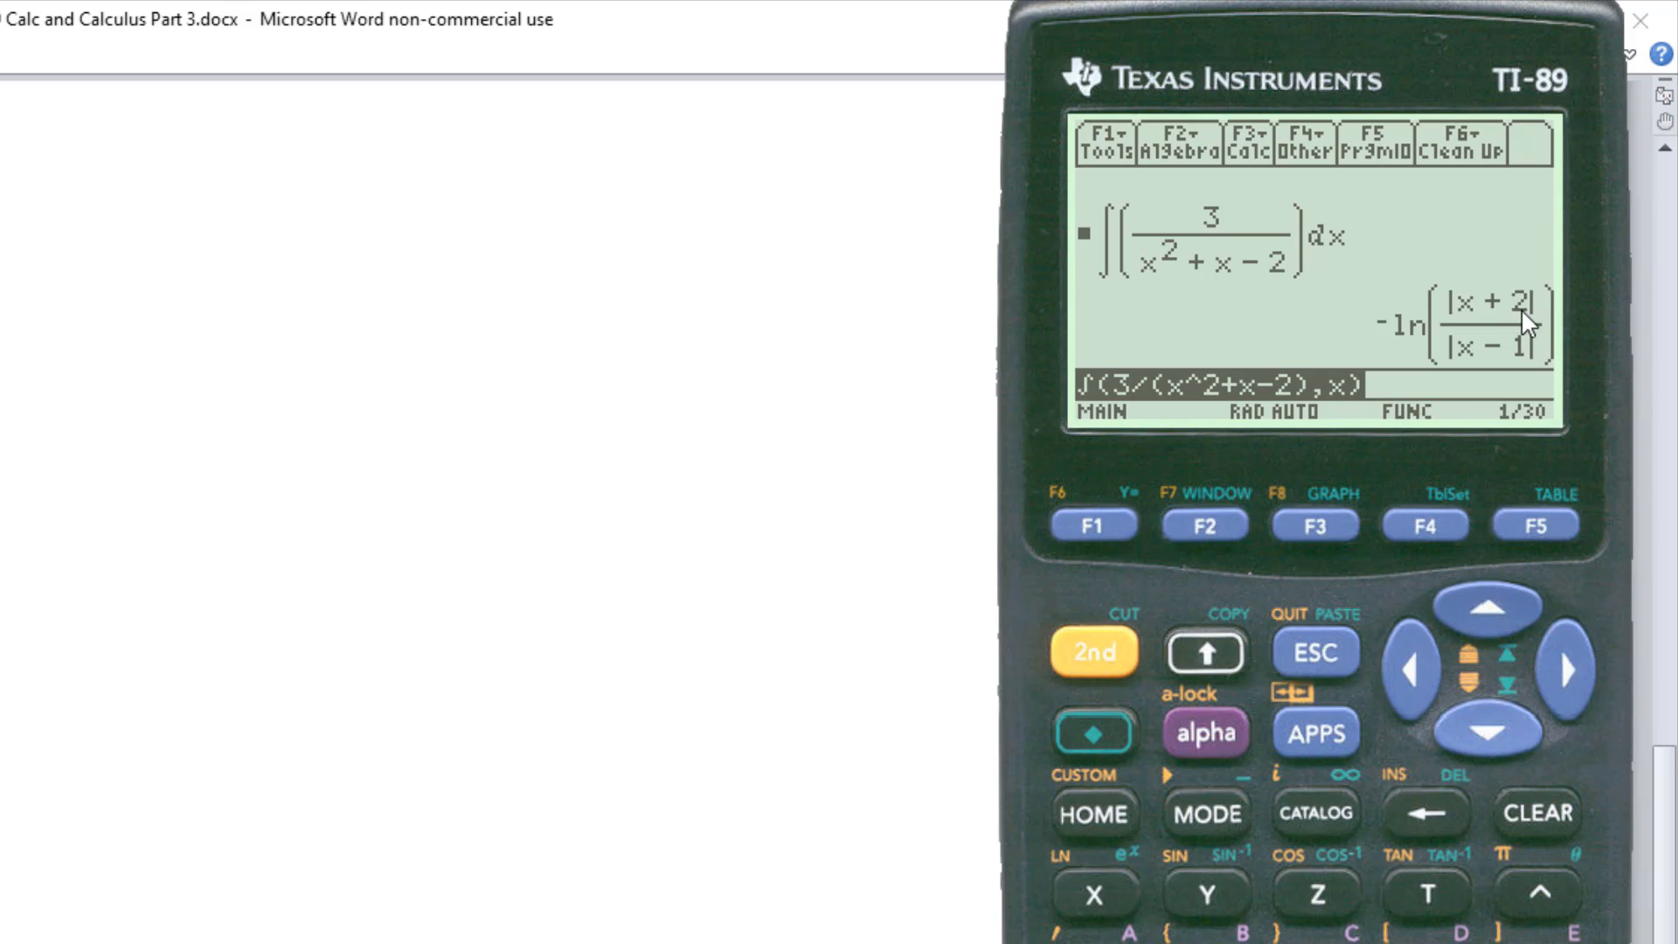
{"action": "mouse_move", "coordinate": [1442, 331]}
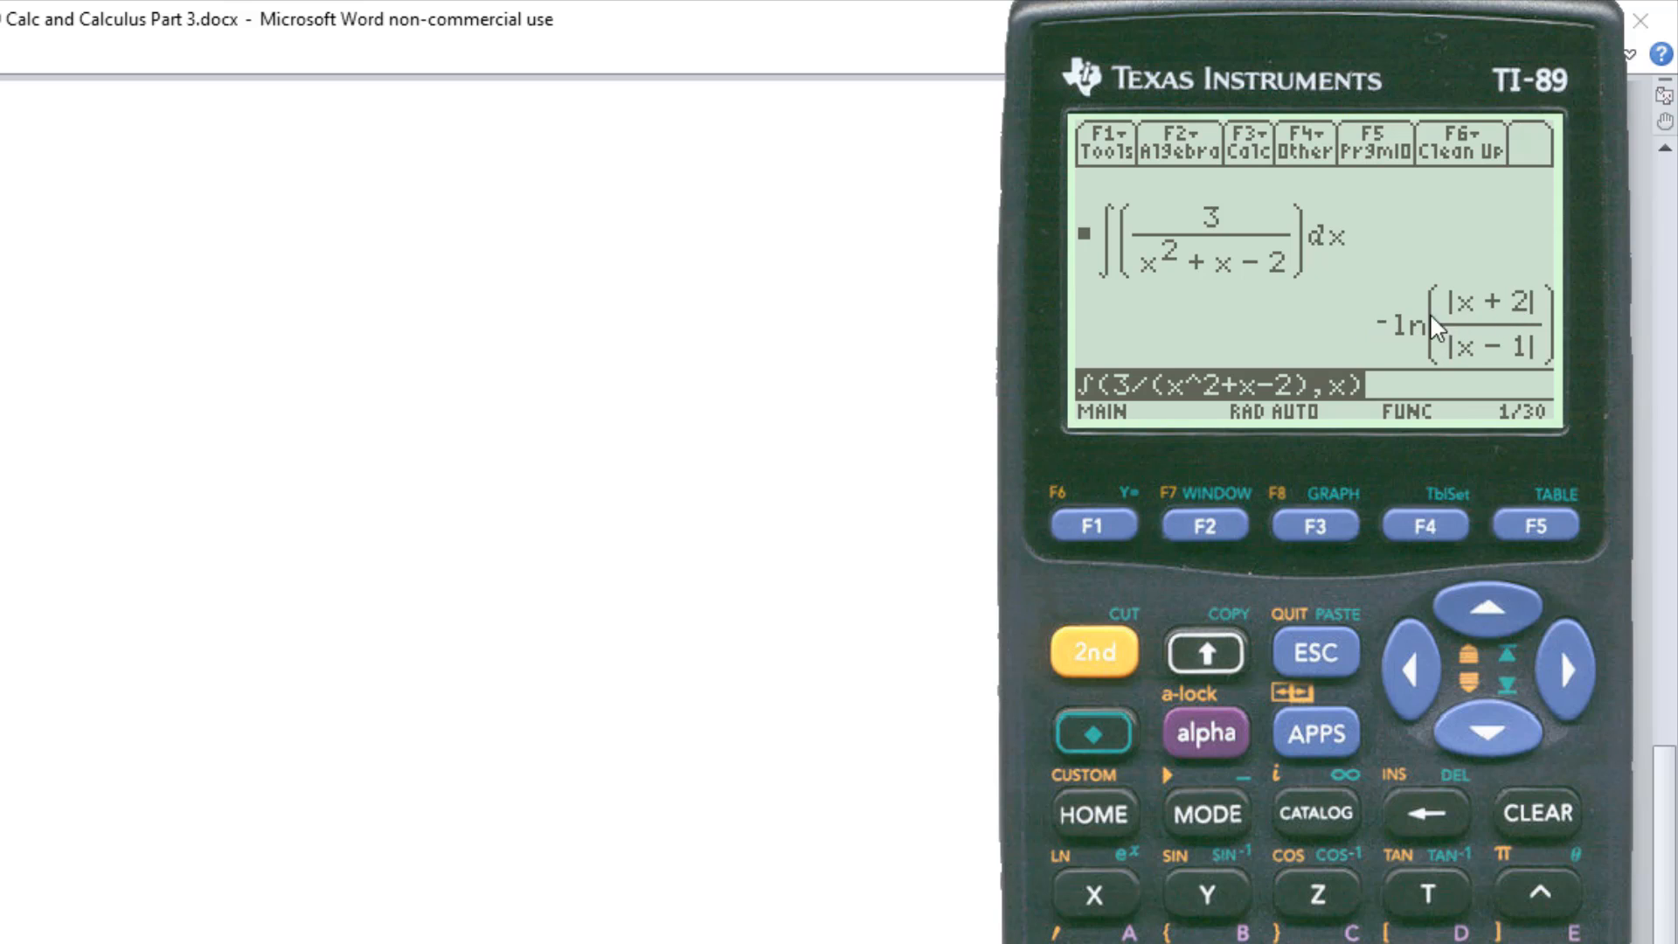
{"action": "mouse_move", "coordinate": [1513, 311]}
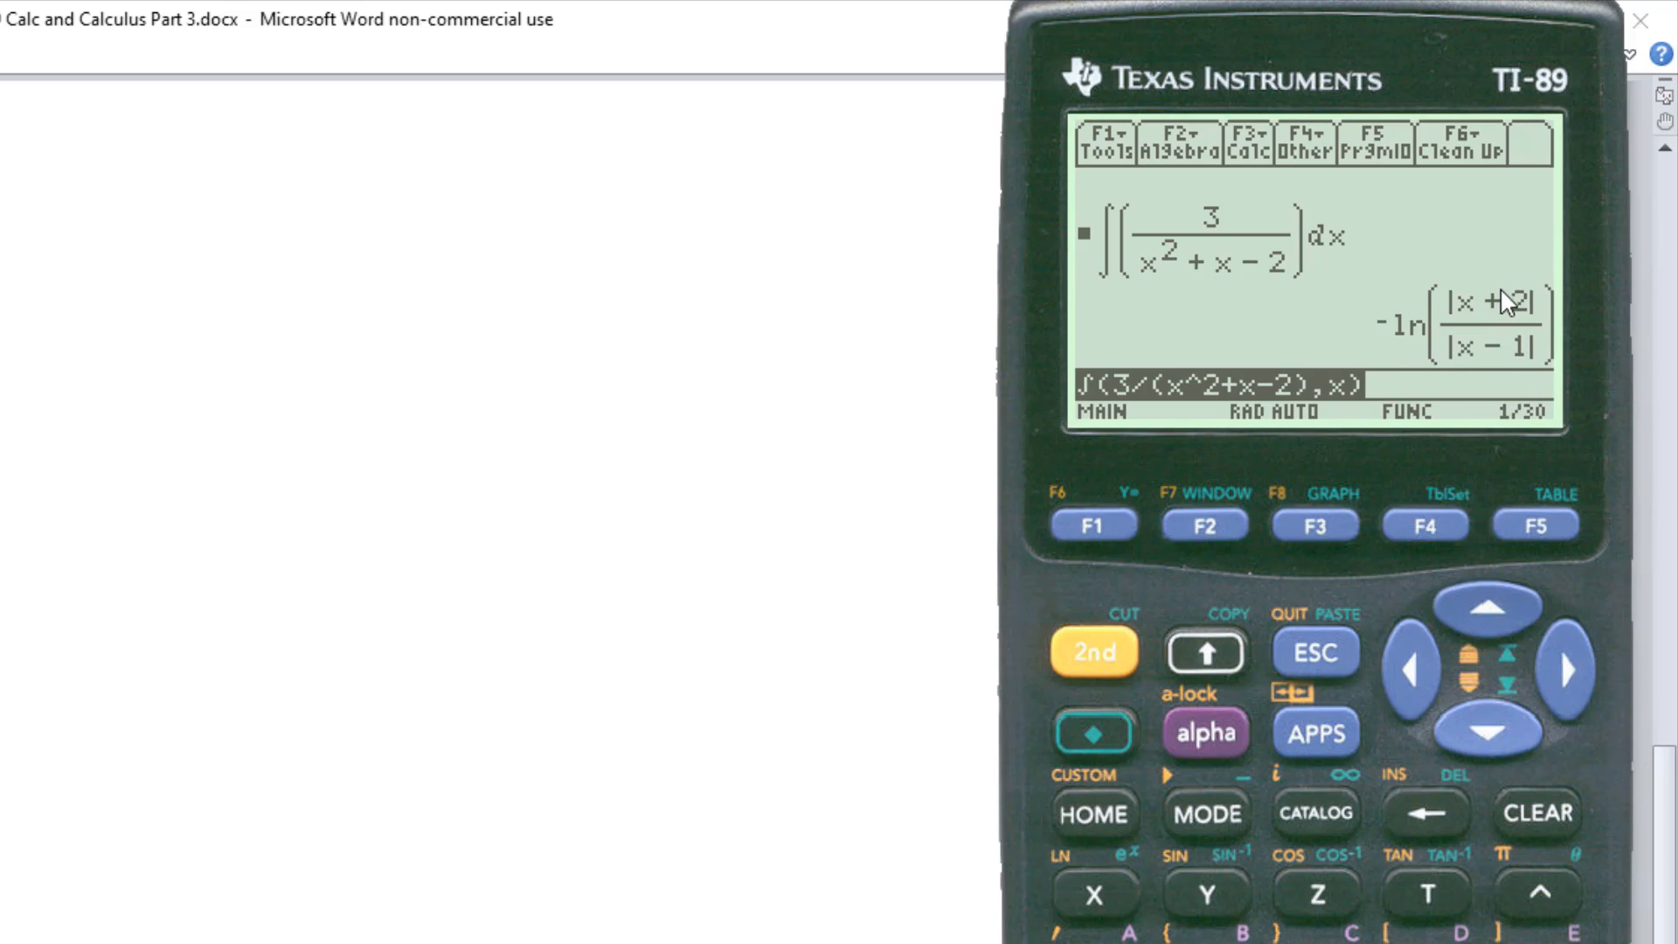
{"action": "mouse_move", "coordinate": [1510, 332]}
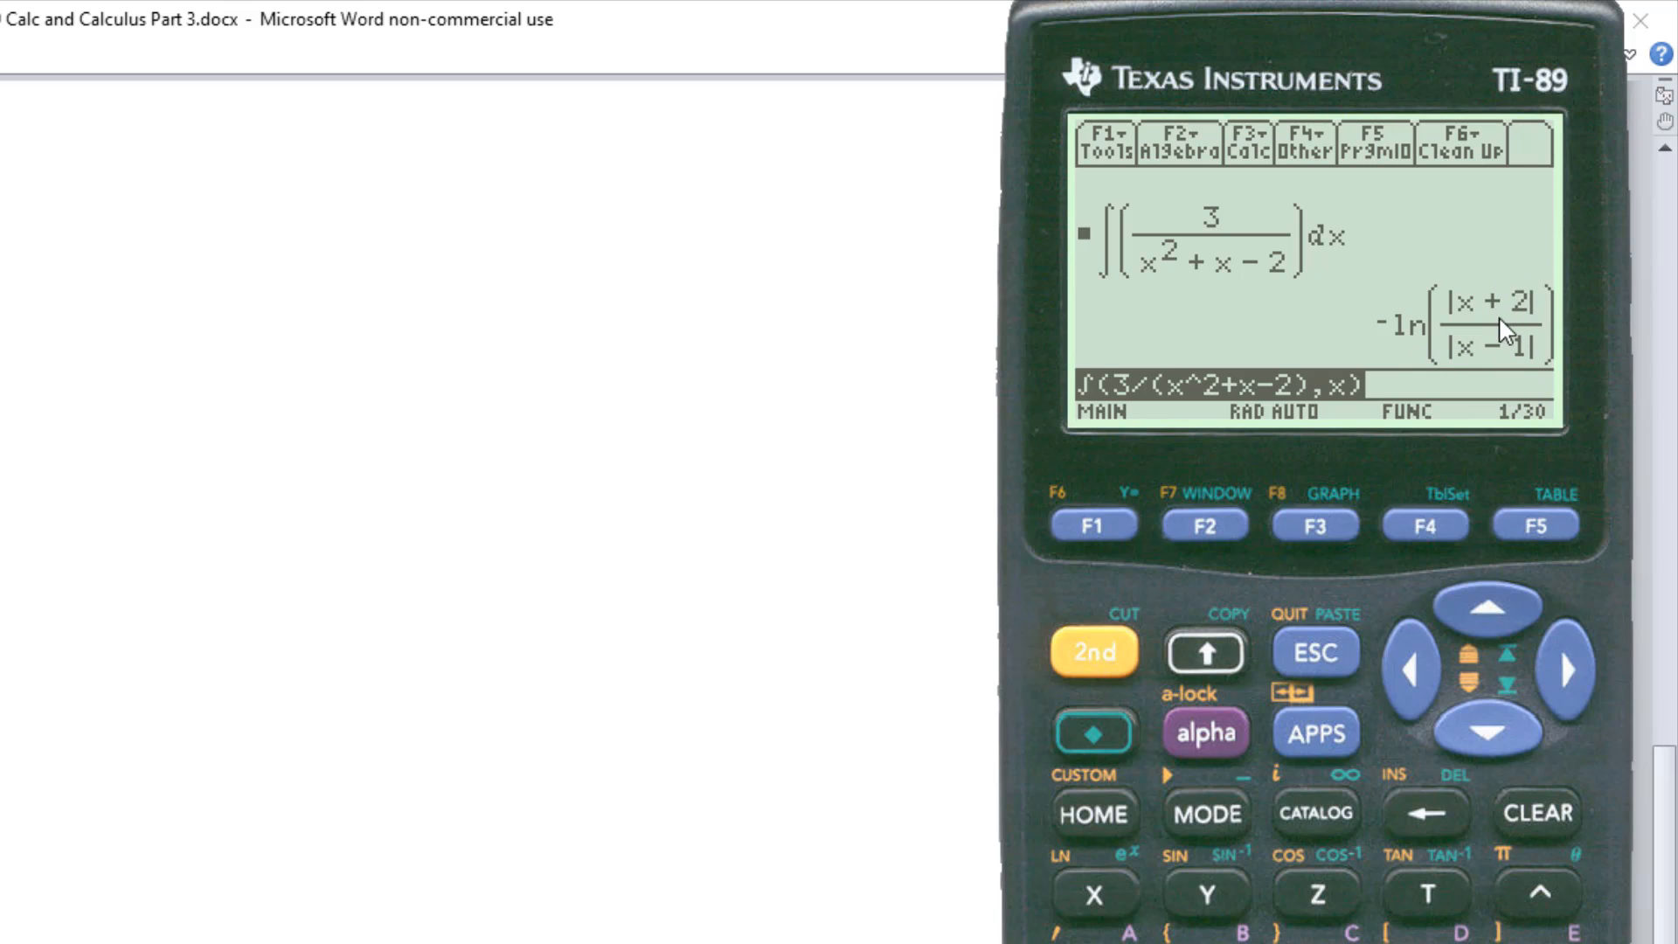
{"action": "mouse_move", "coordinate": [1517, 363]}
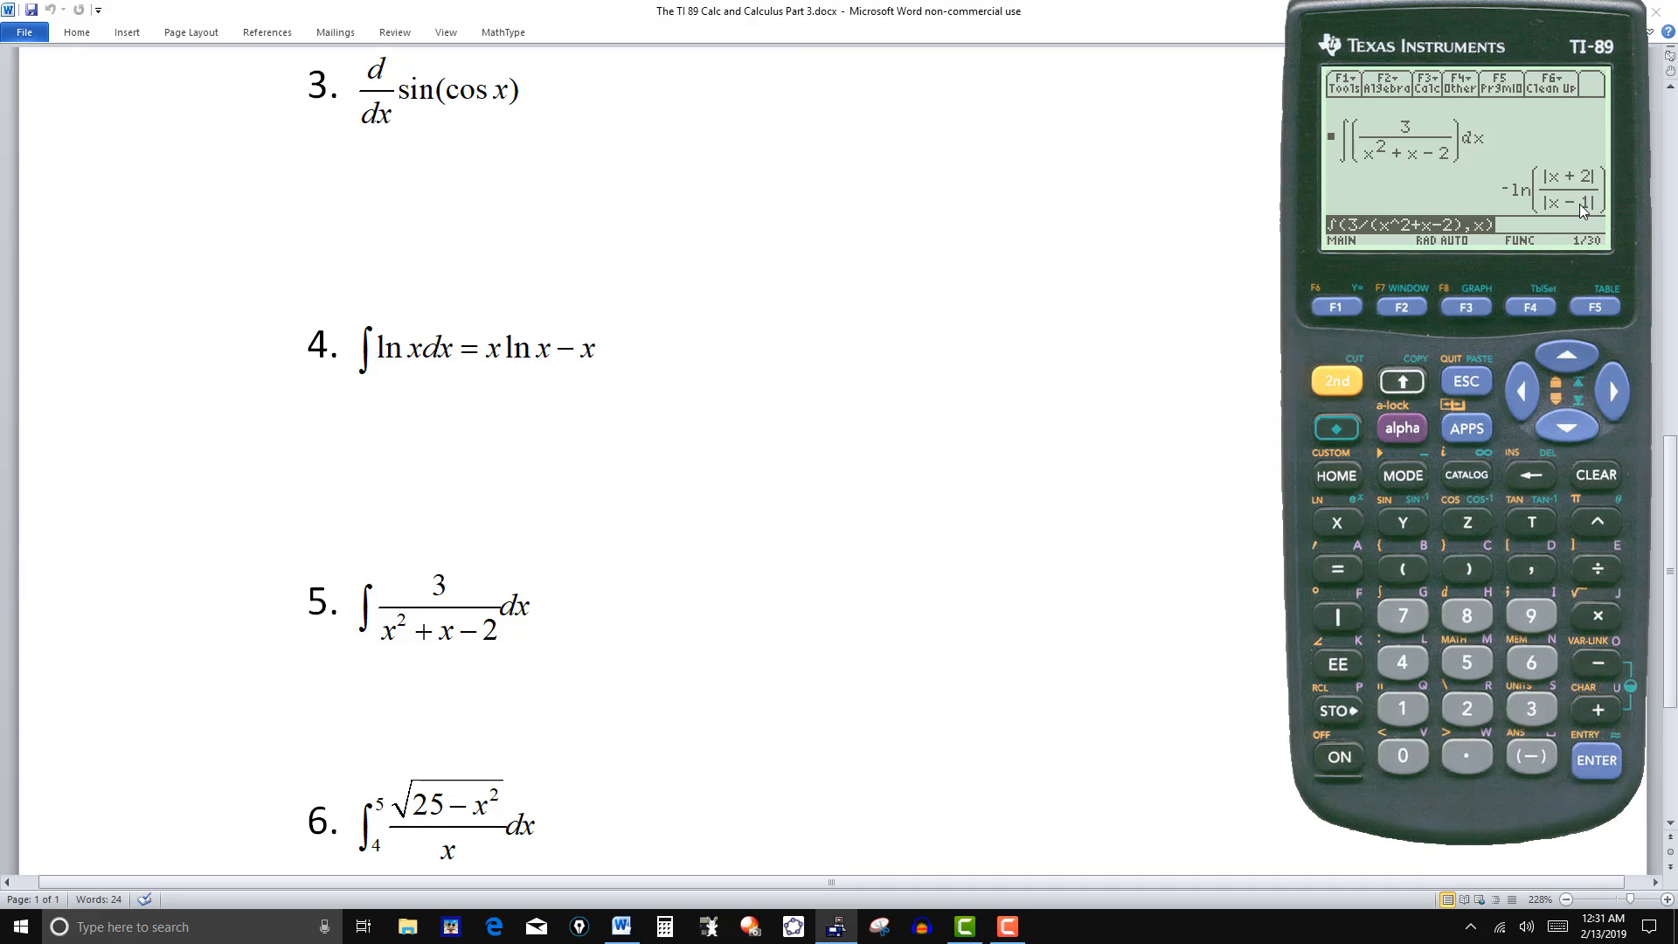
{"action": "mouse_move", "coordinate": [1632, 159]}
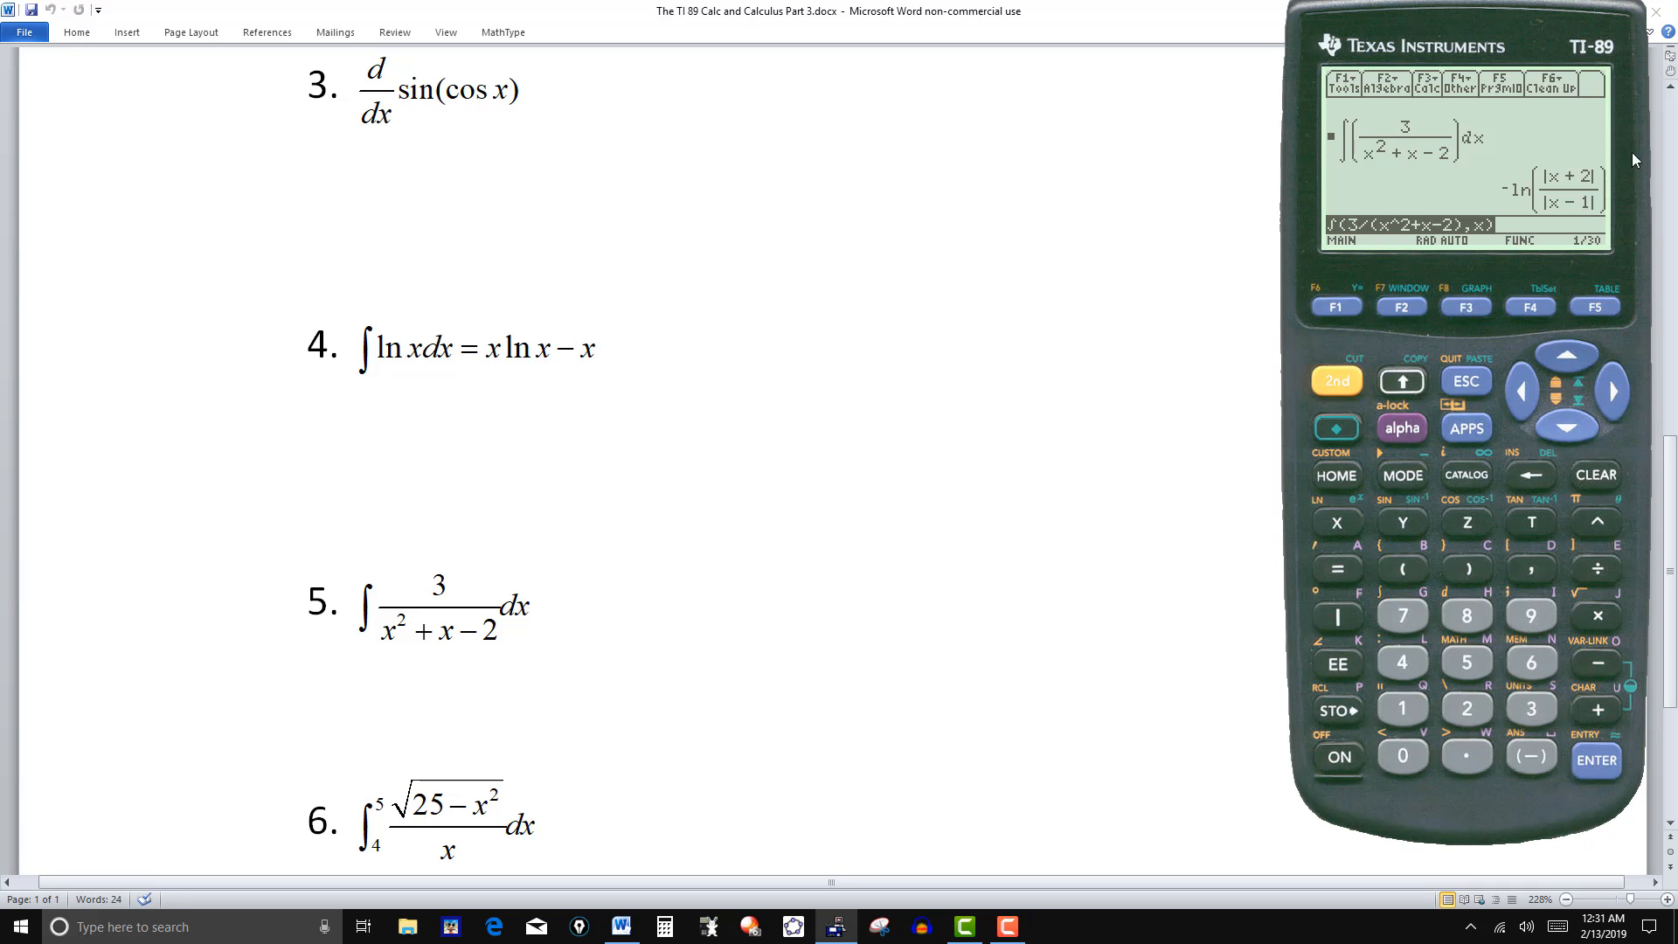
{"action": "mouse_move", "coordinate": [1561, 201]}
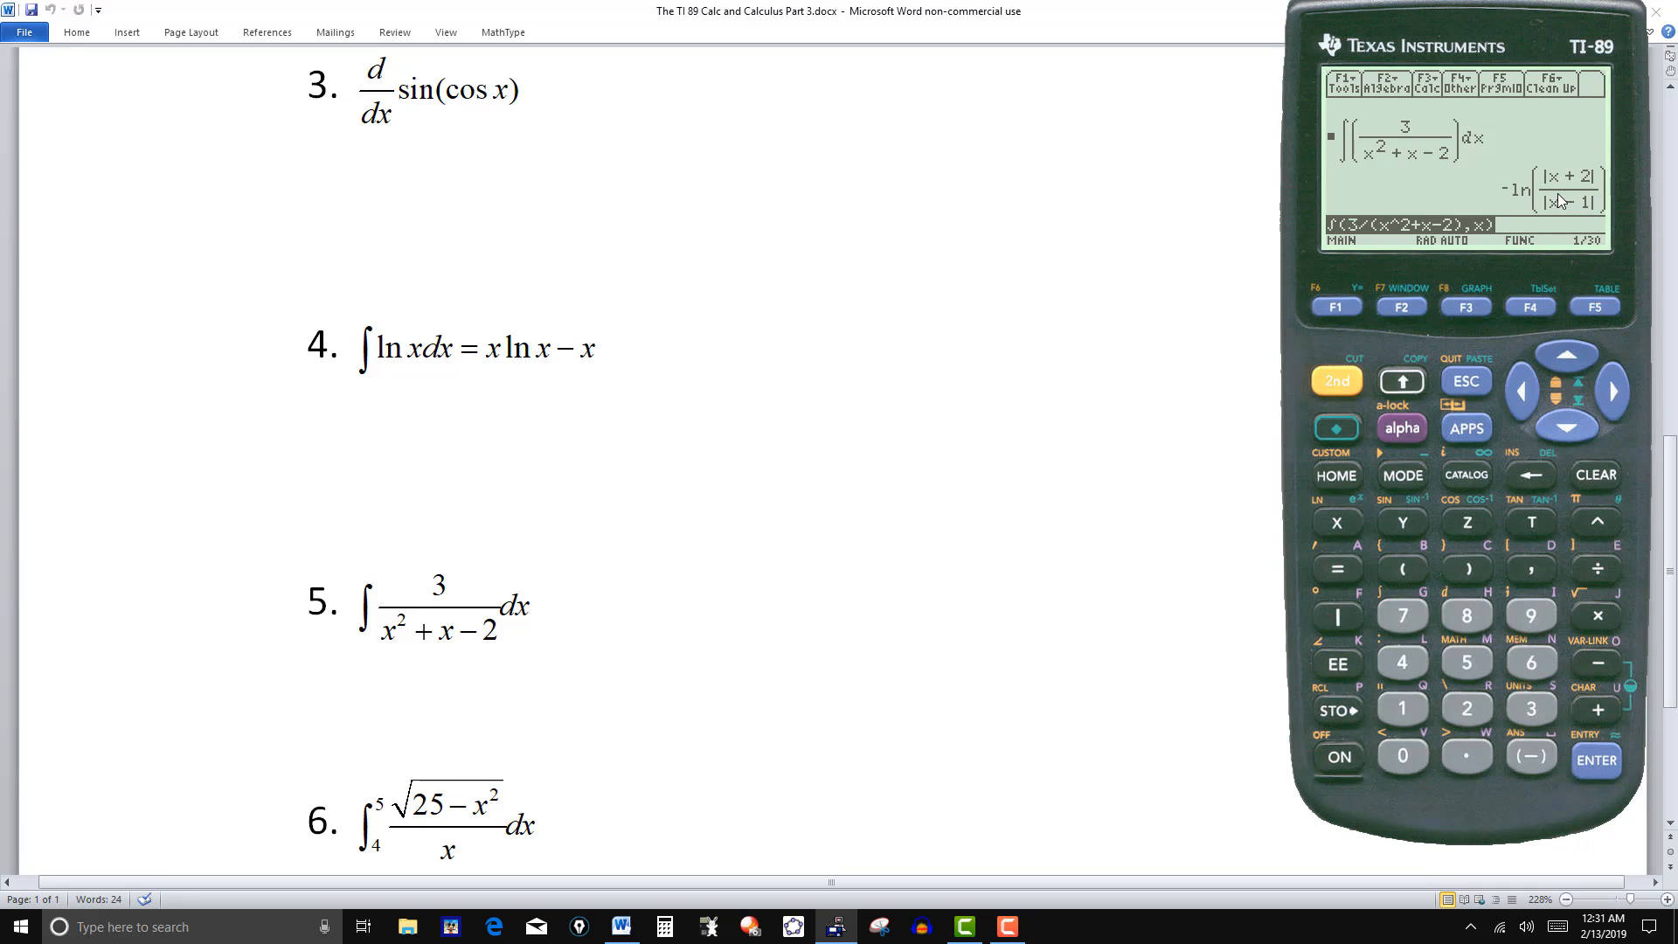
{"action": "mouse_move", "coordinate": [1554, 208]}
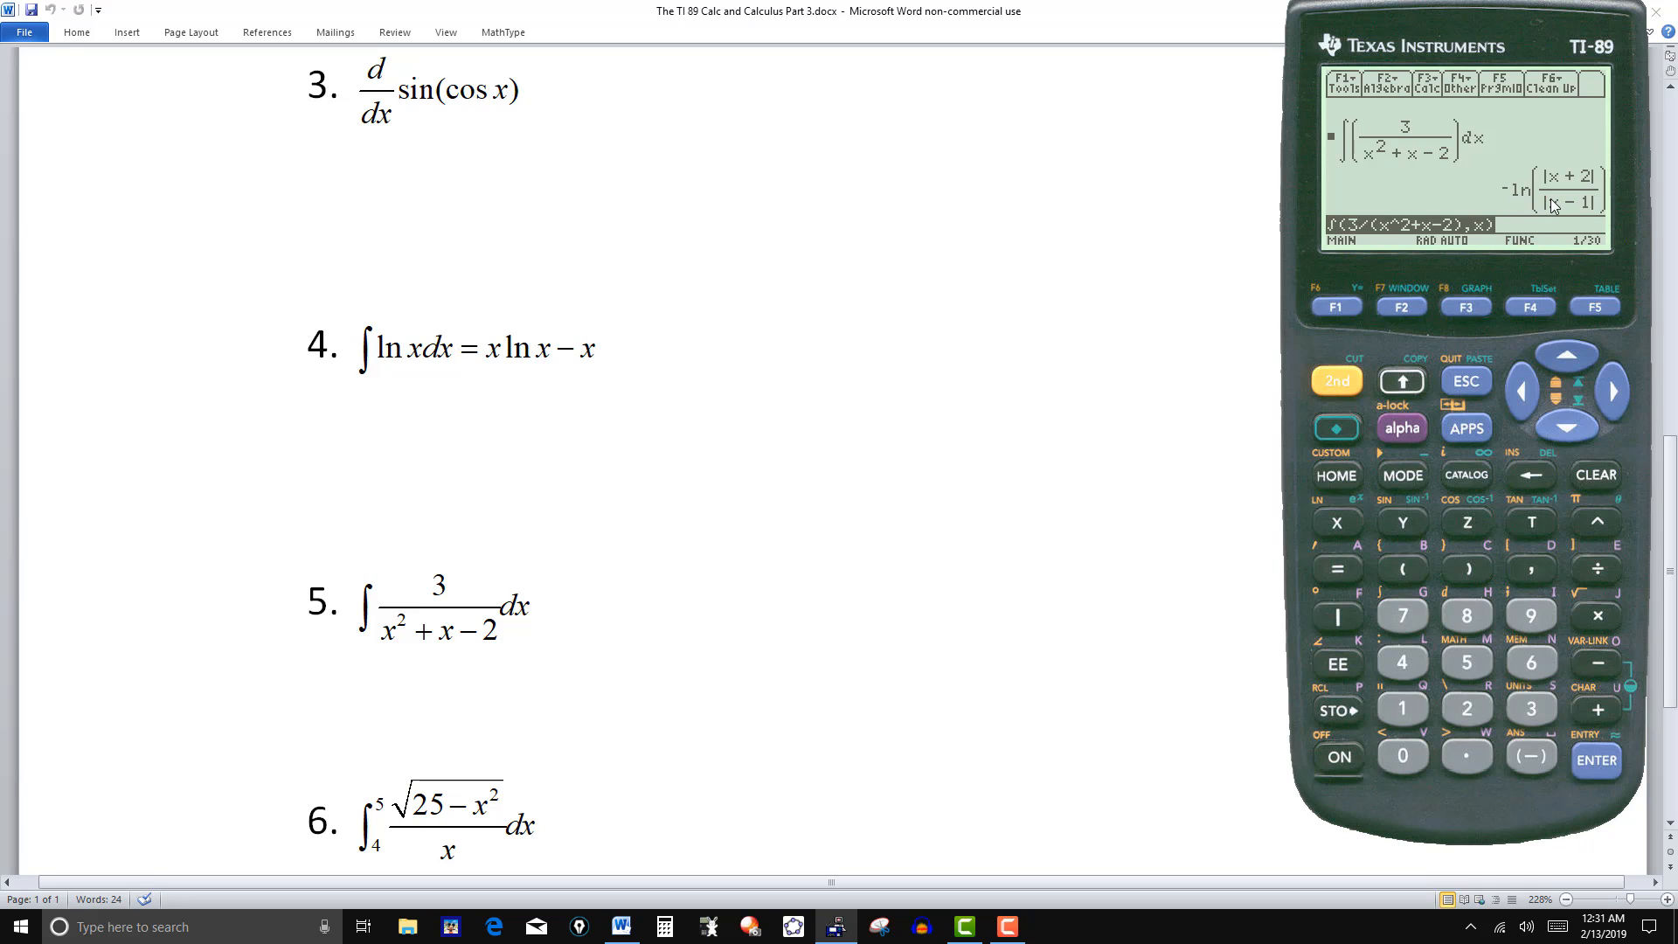
{"action": "mouse_move", "coordinate": [1524, 212]}
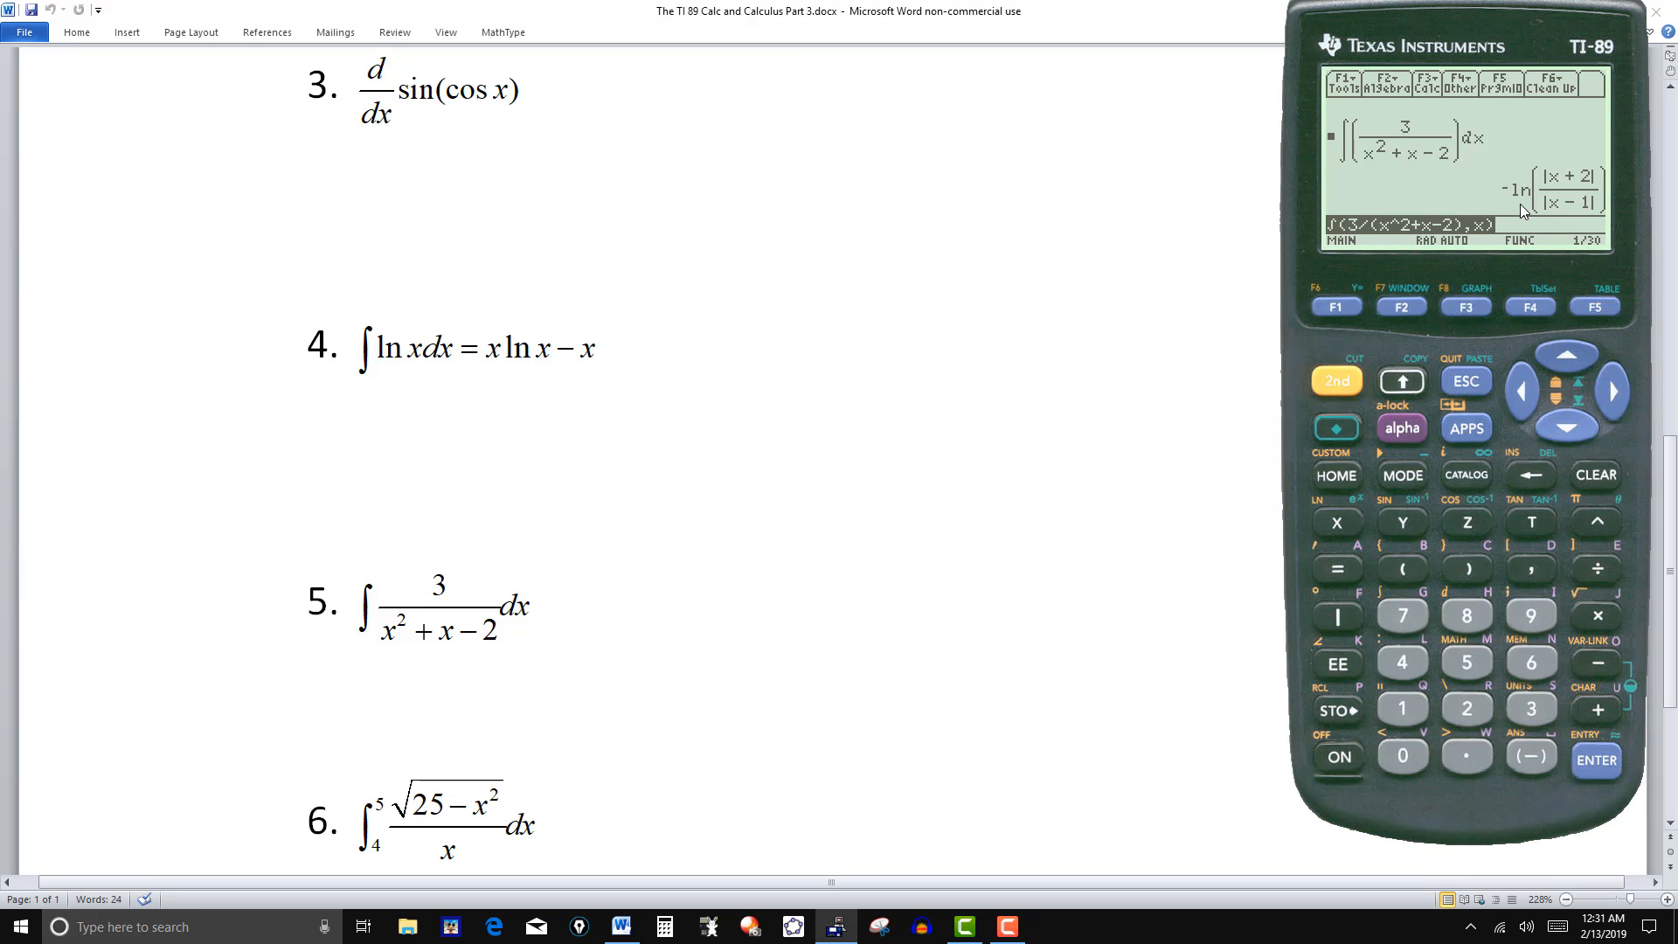
{"action": "mouse_move", "coordinate": [1574, 219]}
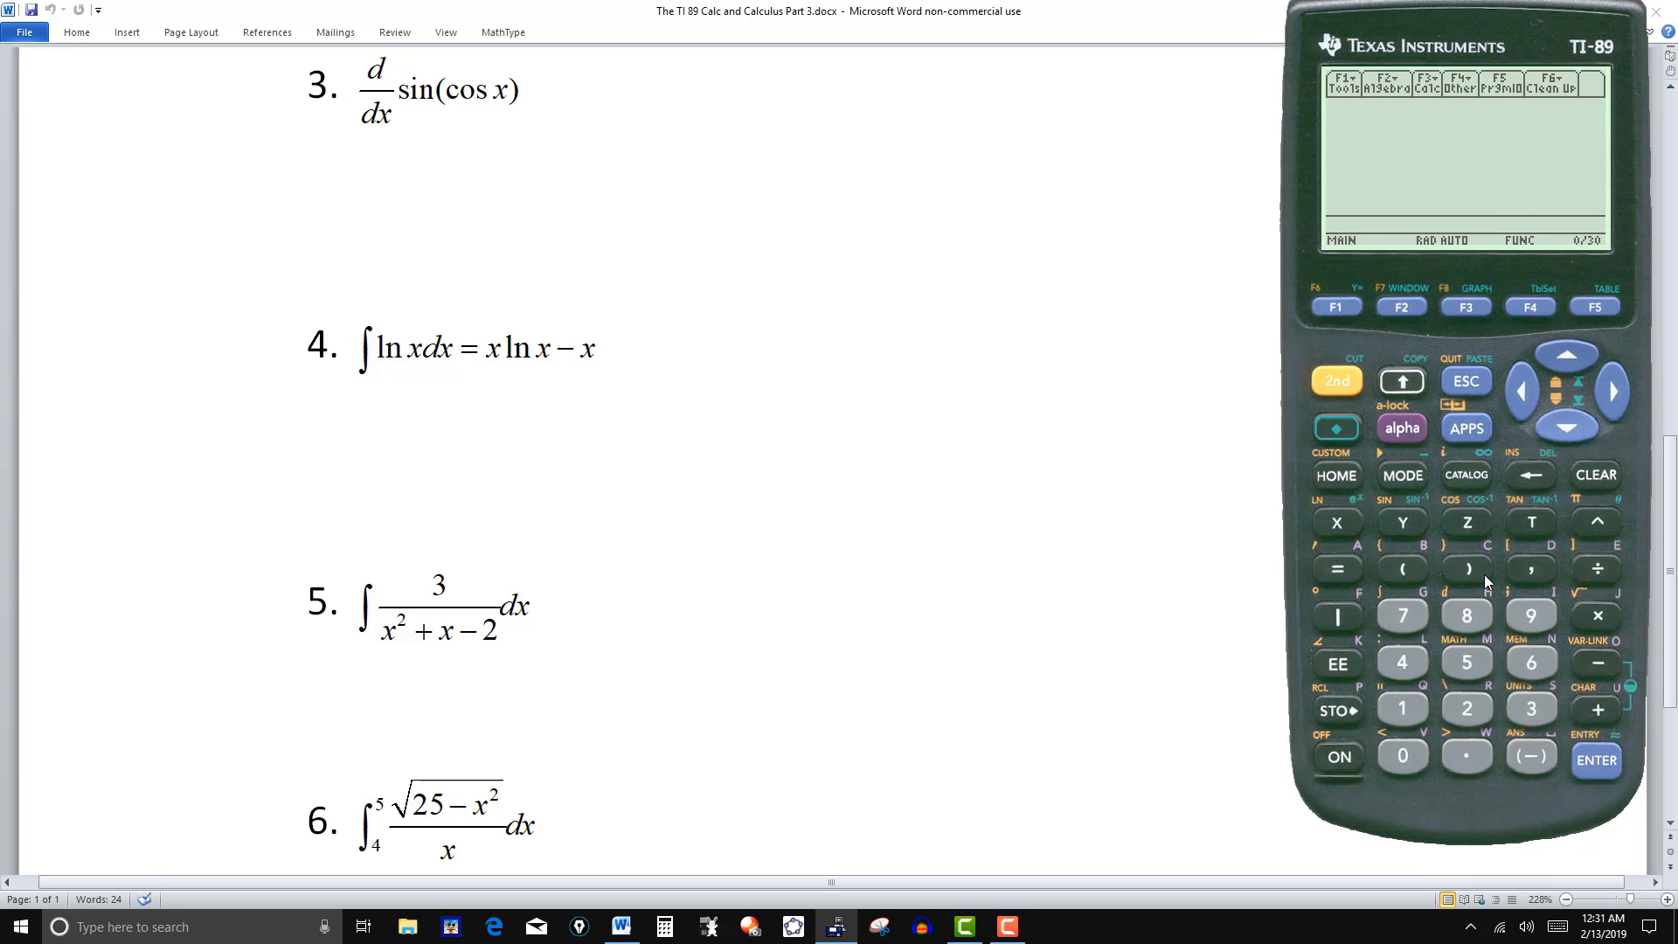
- Scroll the worksheet down until problem 6's definite integral is fully visible
{"action": "scroll", "scroll_direction": "down", "scroll_amount": 3}
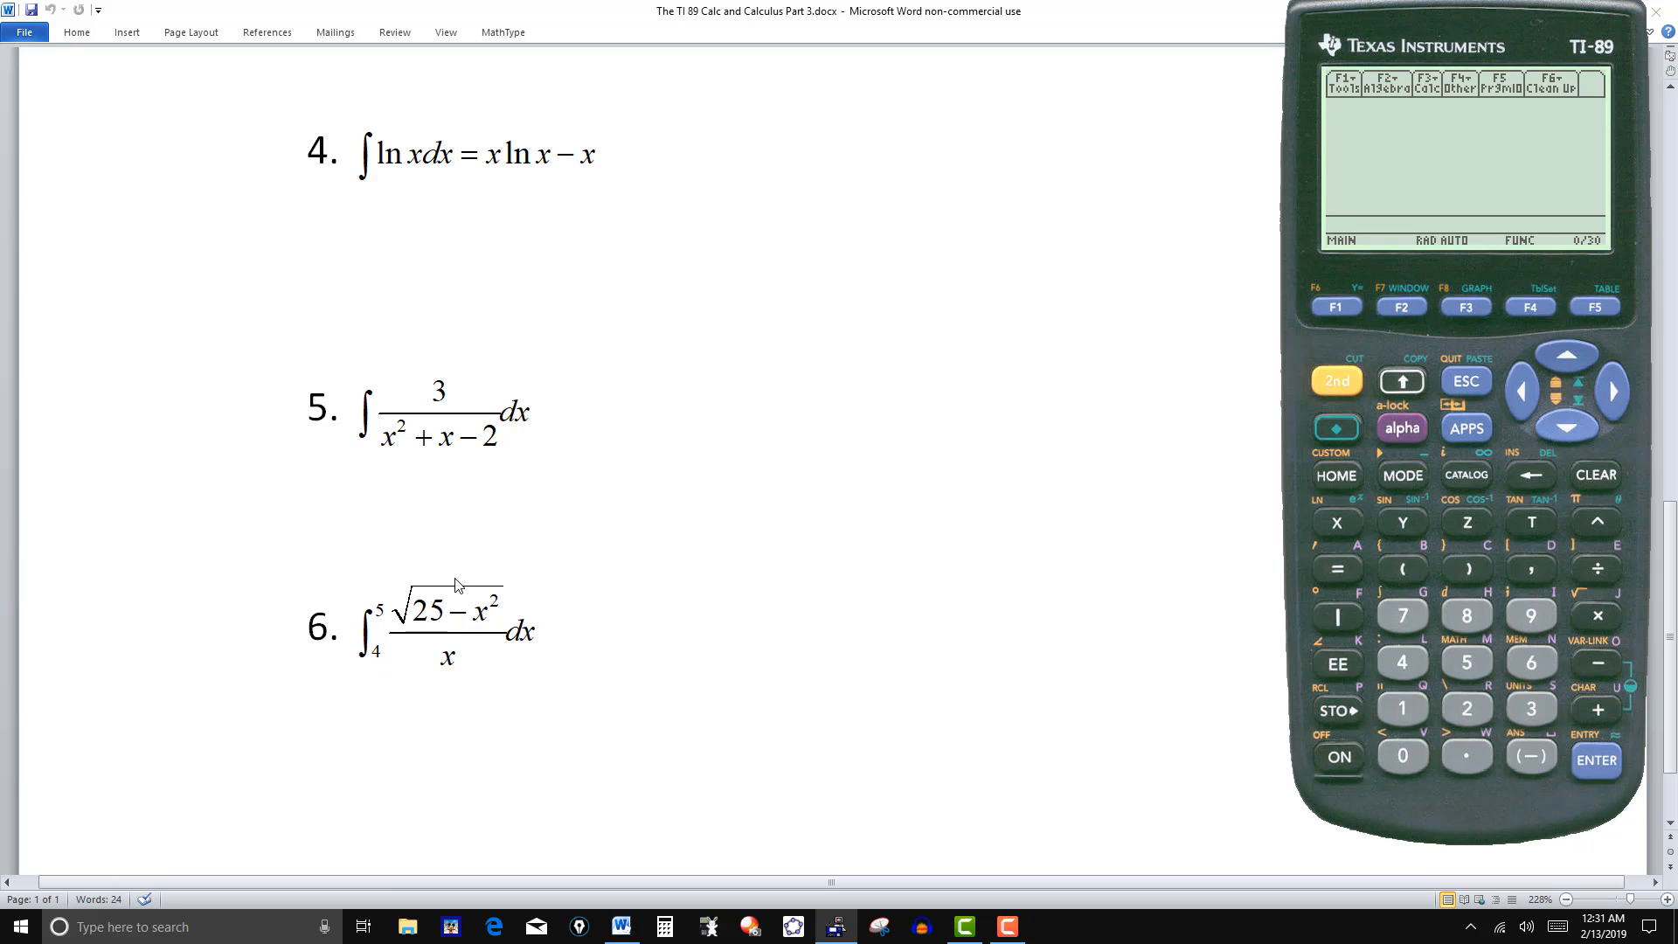
{"action": "mouse_move", "coordinate": [418, 566]}
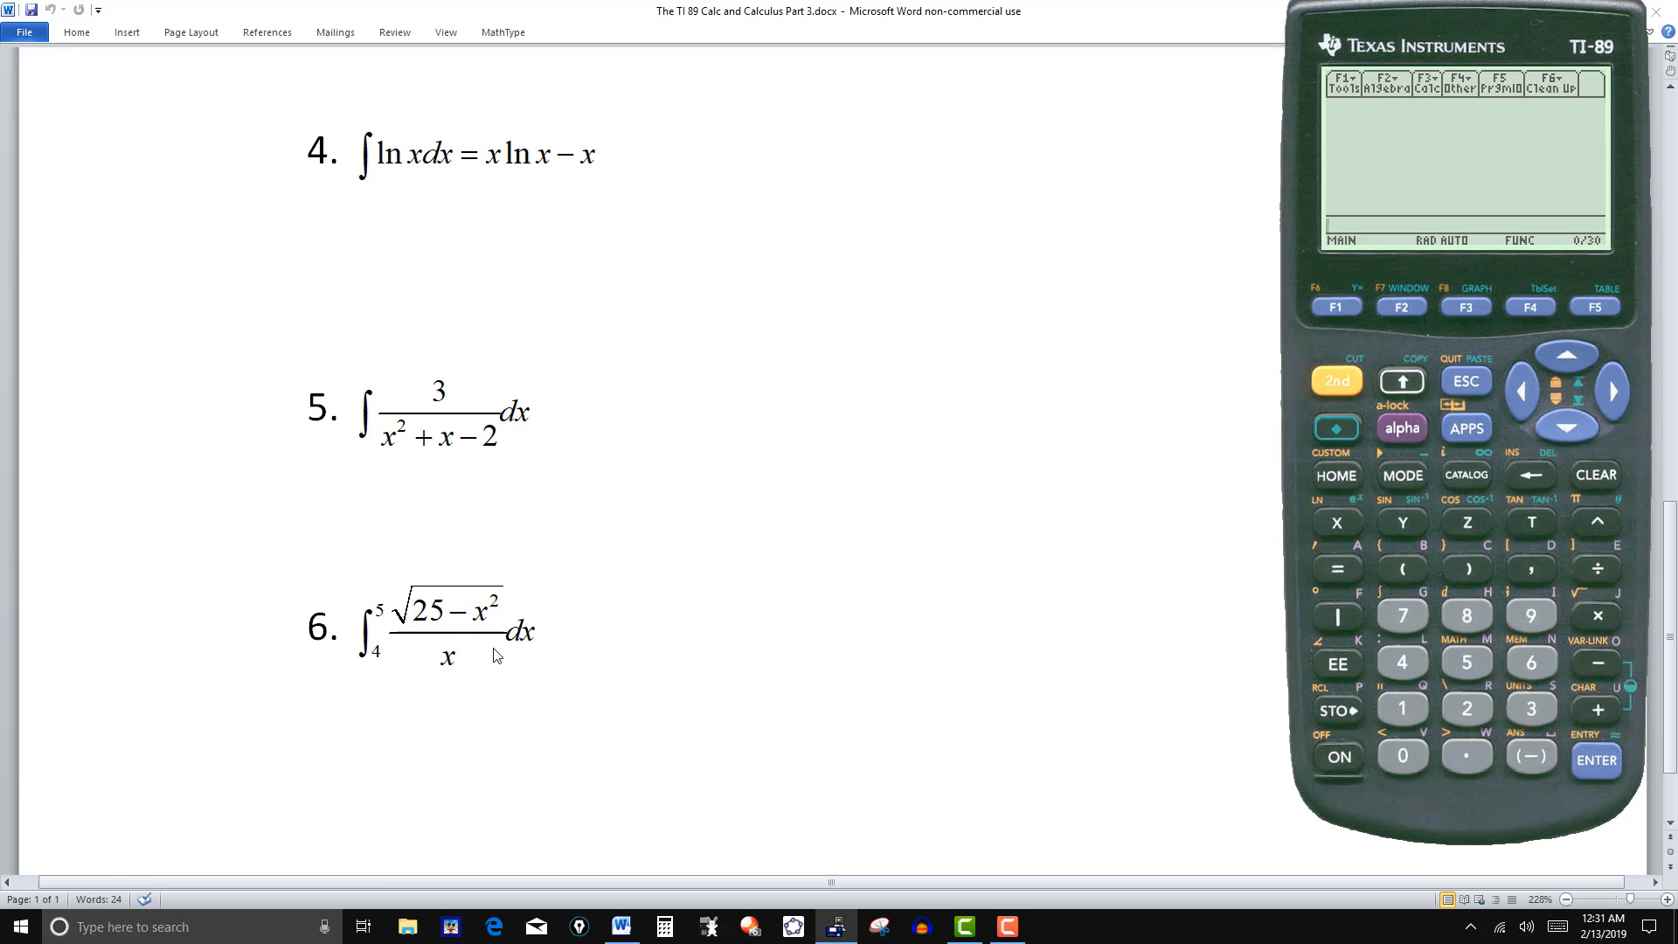
{"action": "mouse_move", "coordinate": [459, 636]}
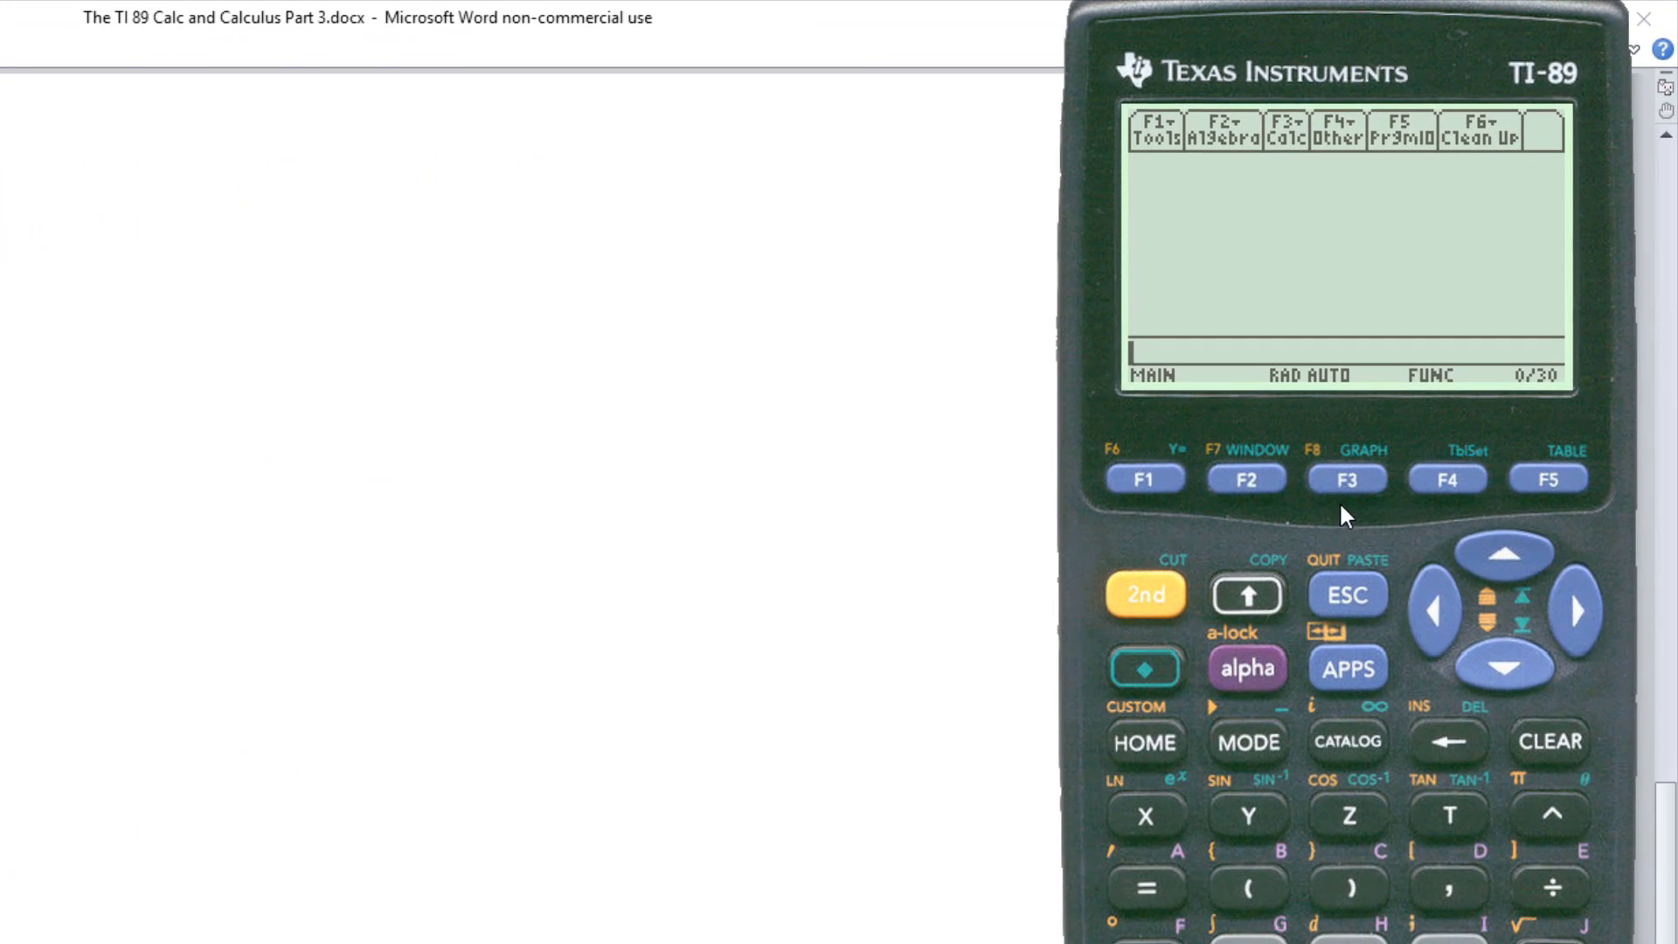
- Enter ∫(√(25−x^2) on the entry line as the start of problem 6
{"action": "left_click", "coordinate": [1284, 131]}
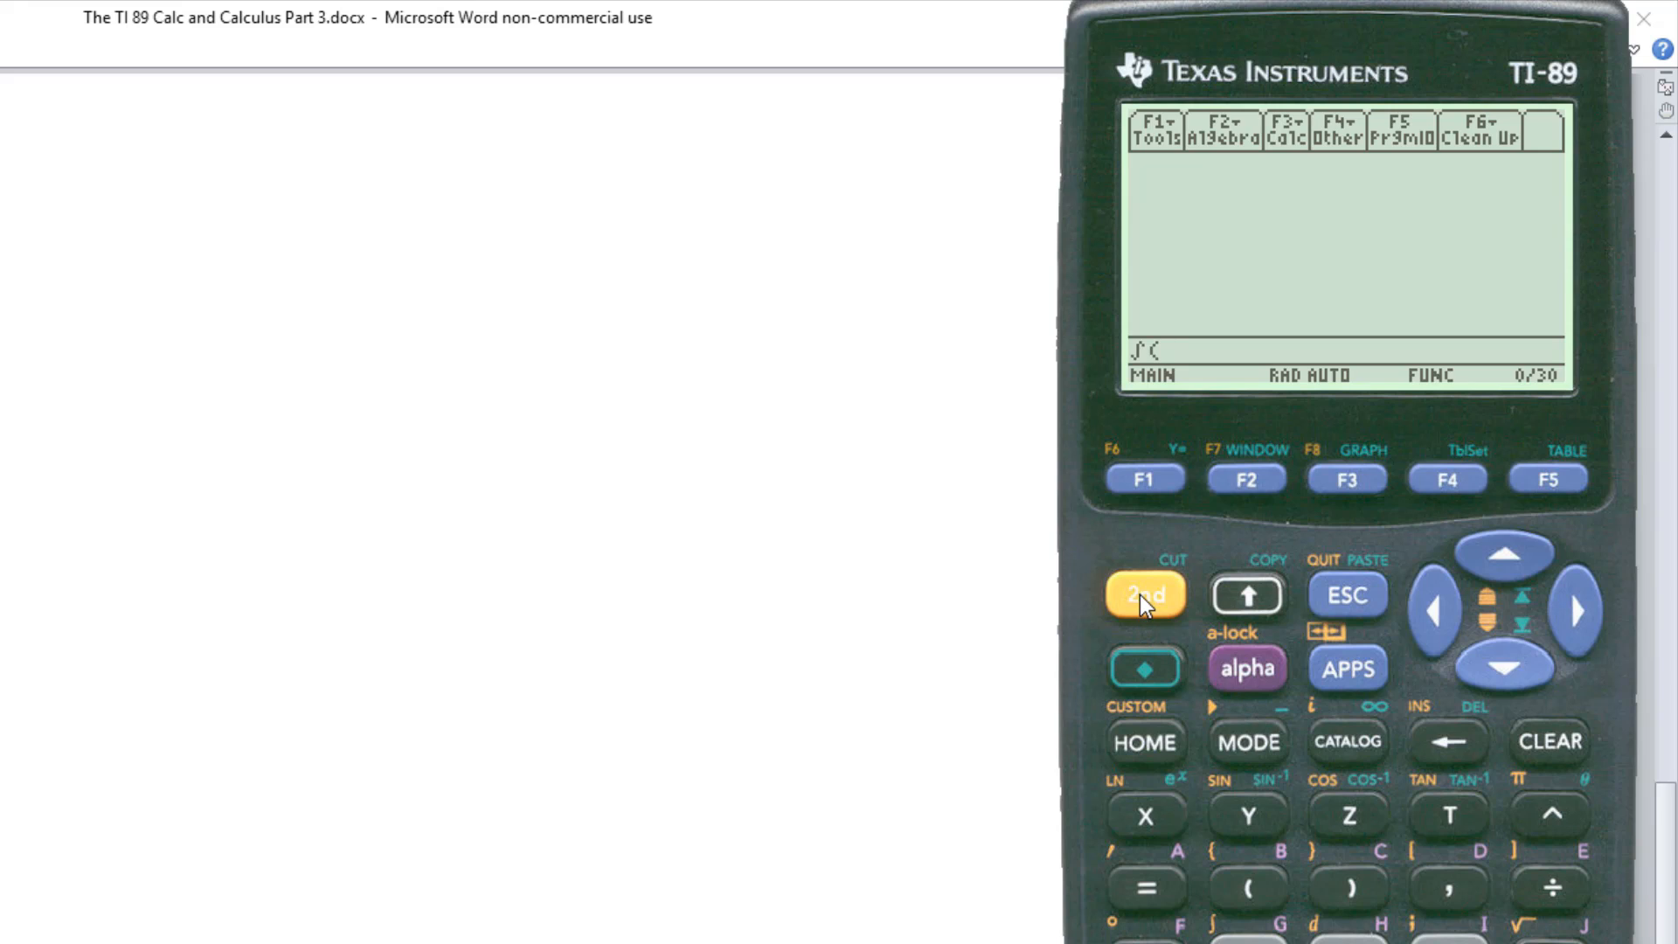
{"action": "left_click", "coordinate": [1143, 594]}
{"action": "type", "text": "√("}
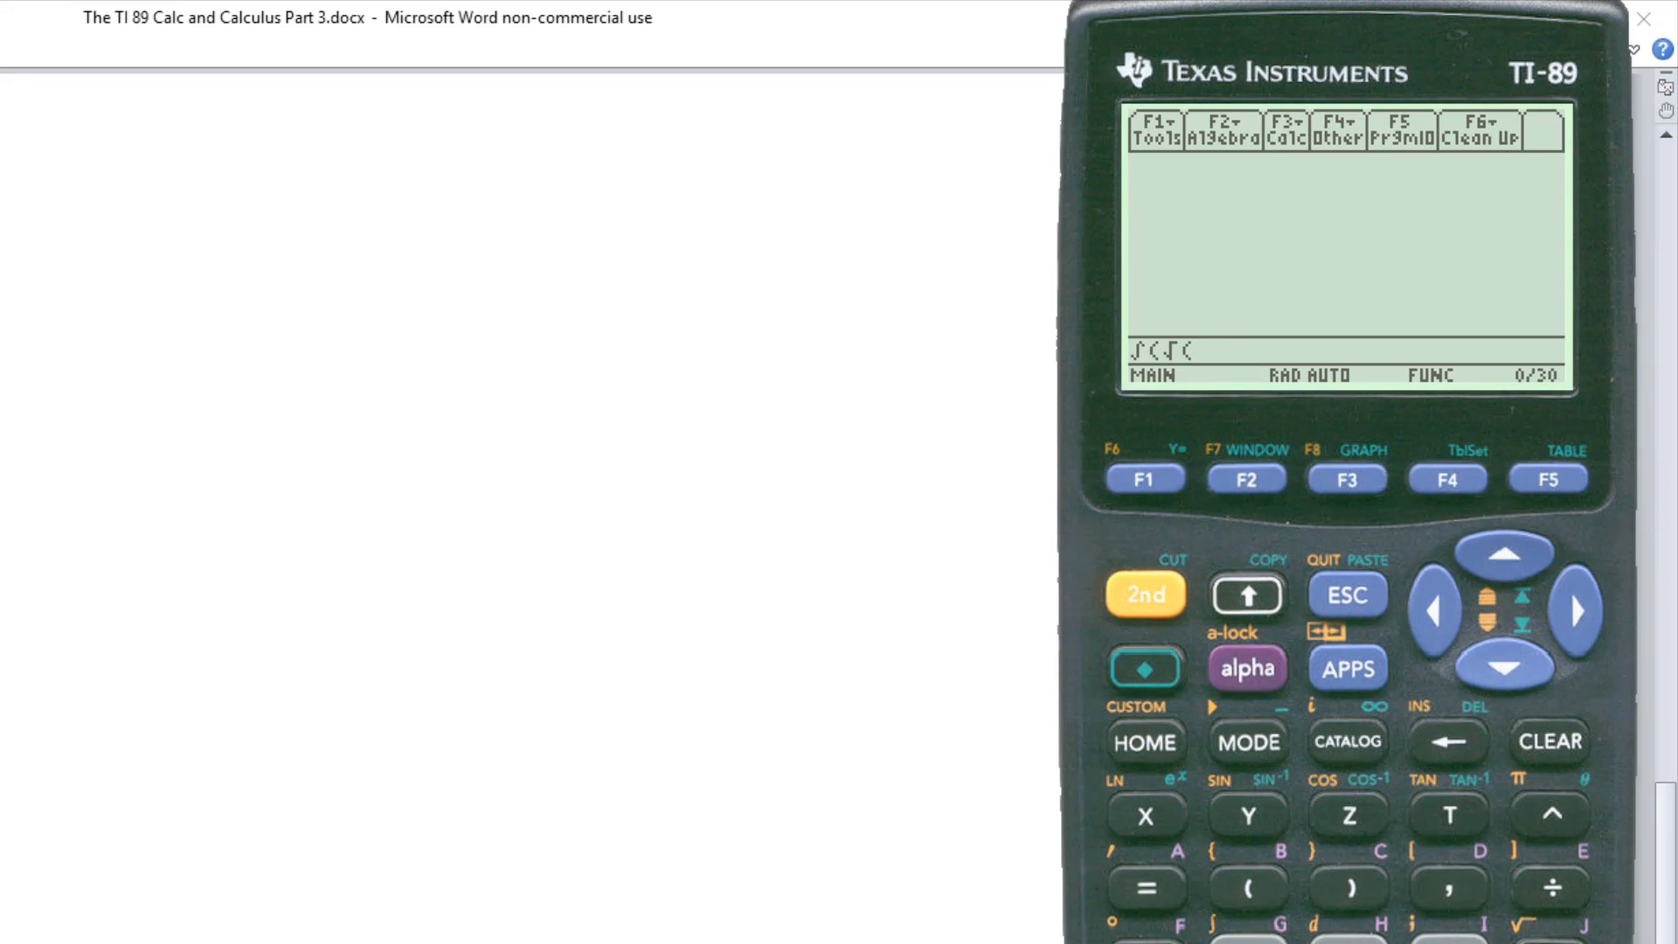
{"action": "type", "text": "25-"}
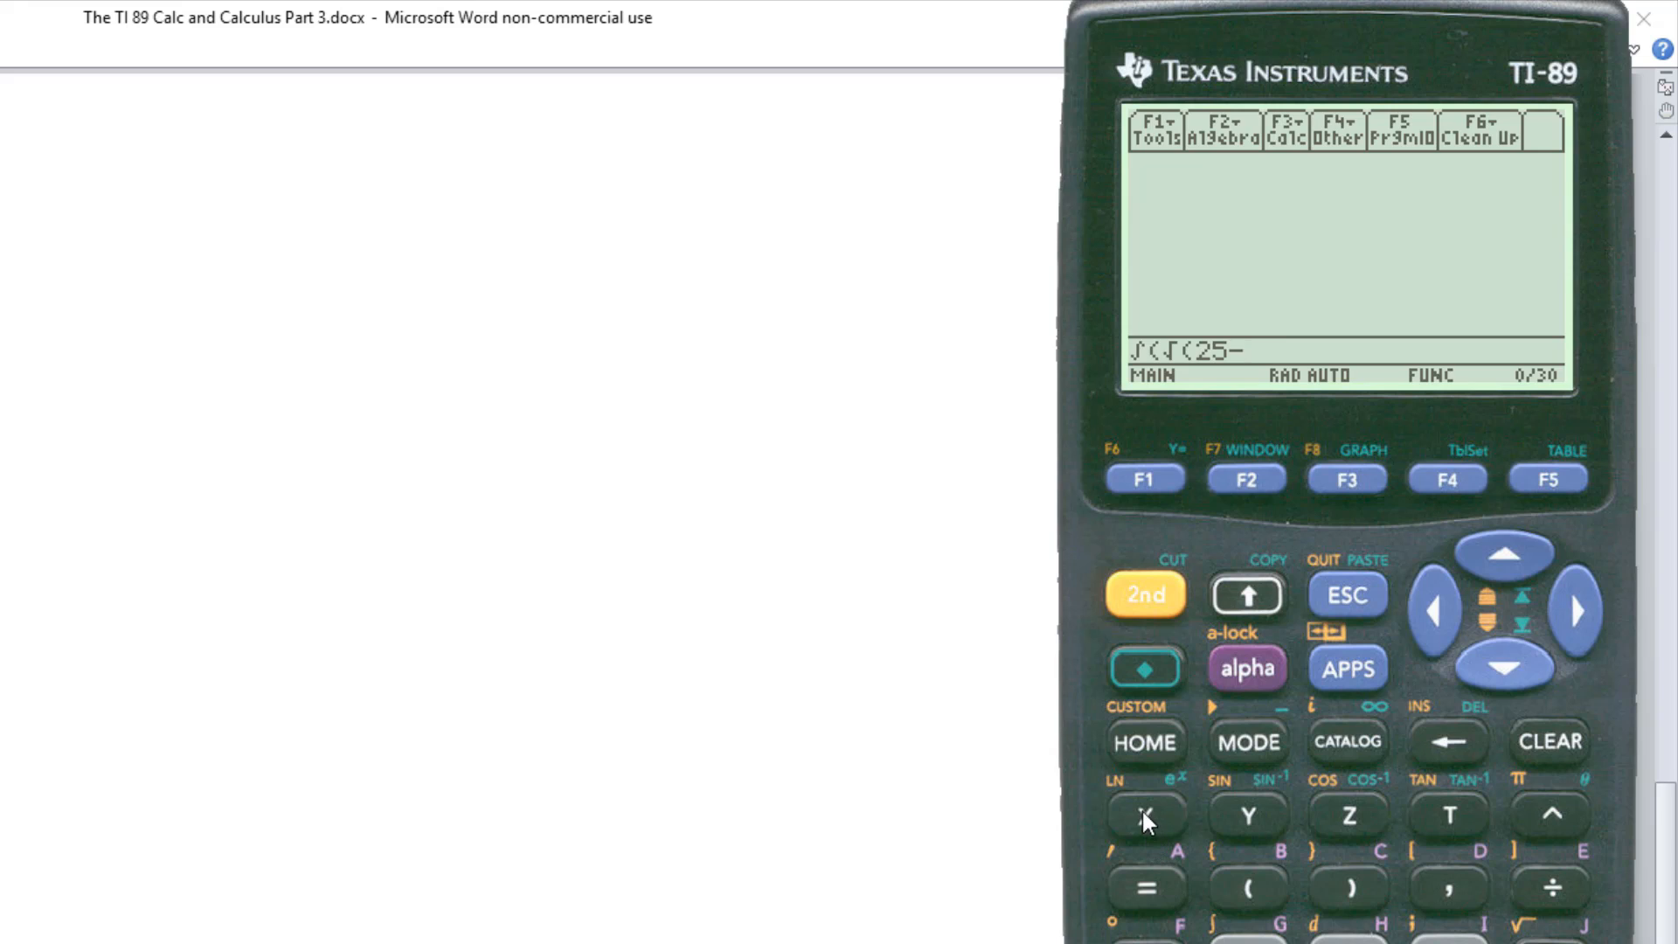
{"action": "left_click", "coordinate": [1143, 816]}
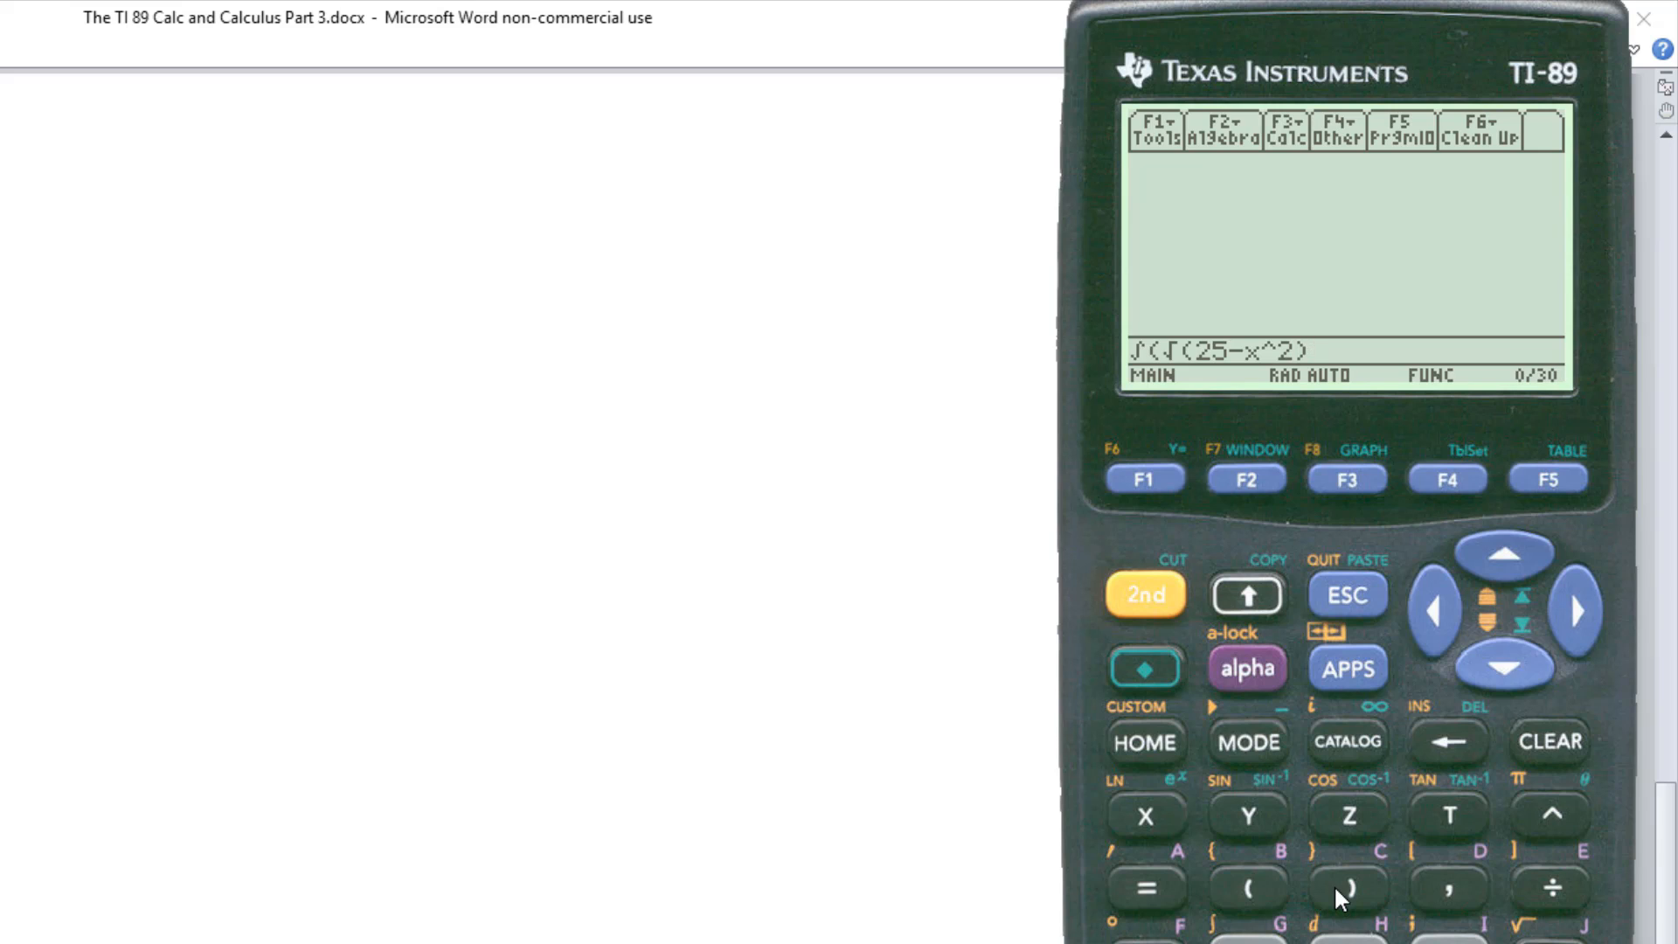
{"action": "mouse_move", "coordinate": [1552, 902]}
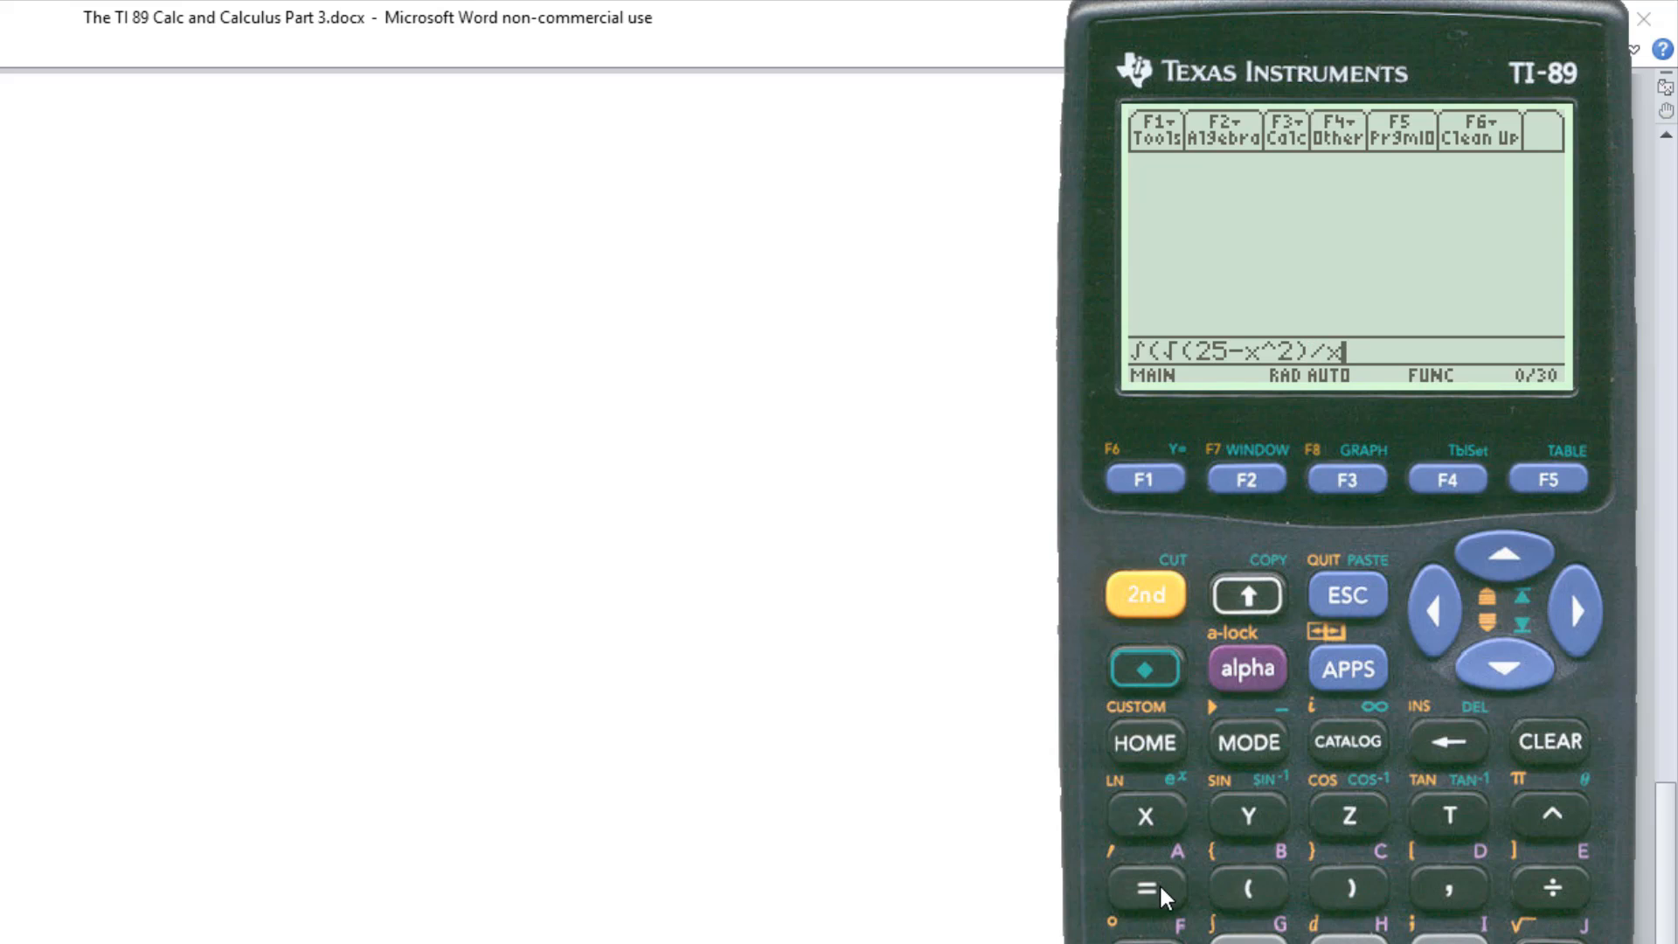
{"action": "mouse_move", "coordinate": [1314, 872]}
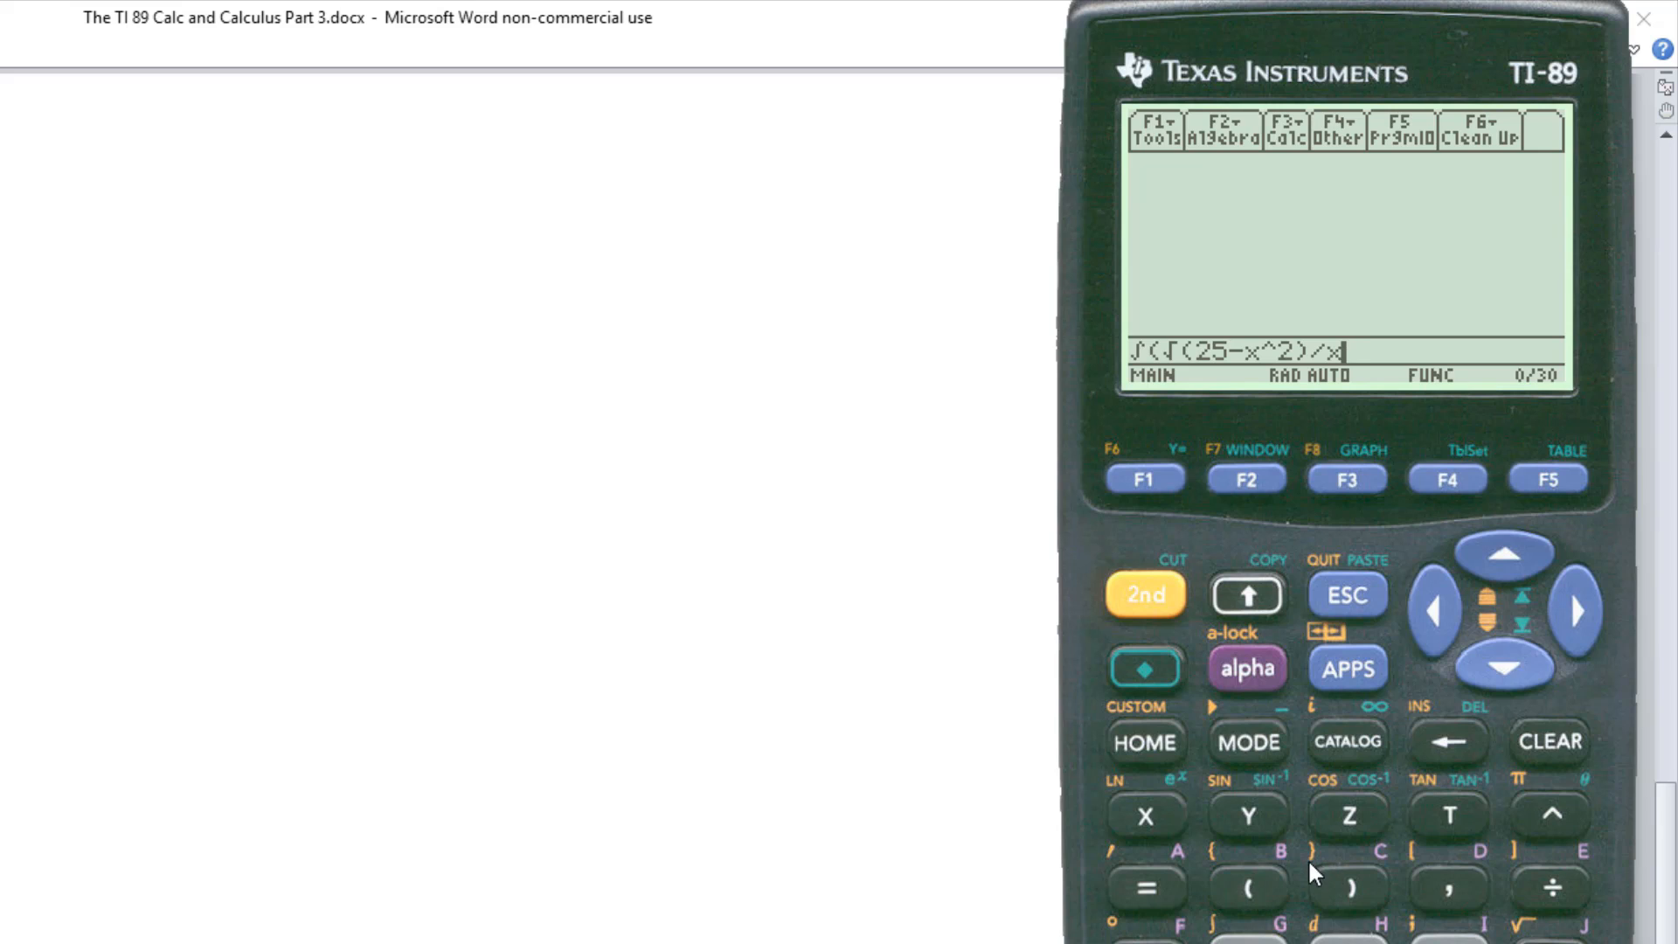
{"action": "mouse_move", "coordinate": [1446, 900]}
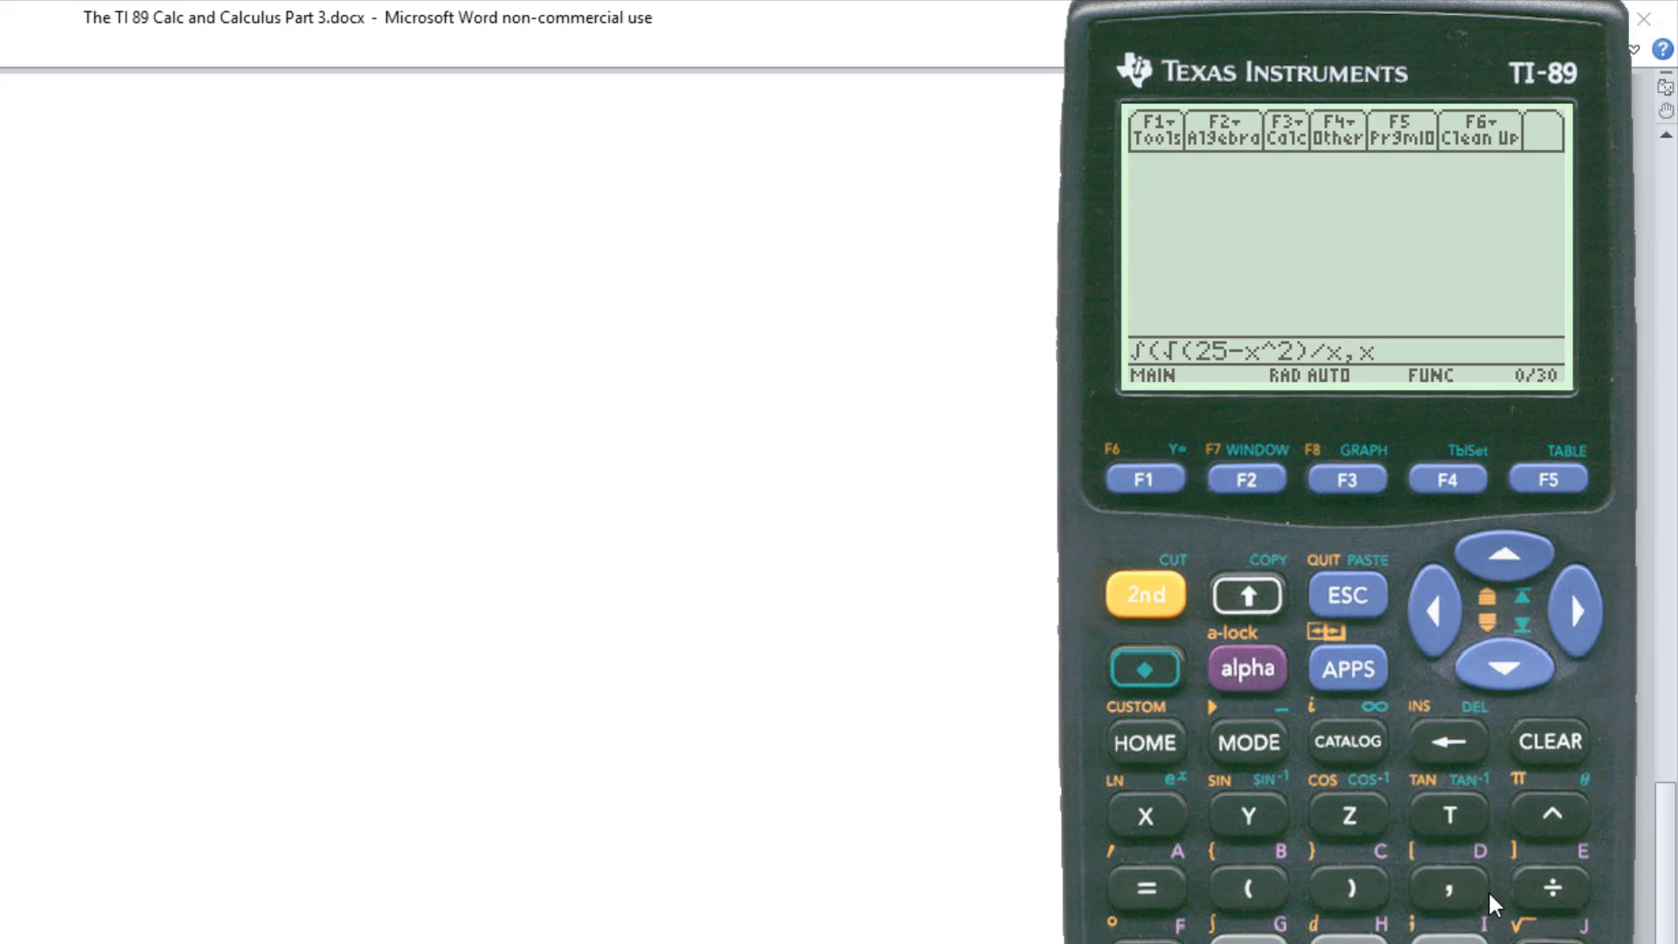
{"action": "mouse_move", "coordinate": [1451, 897]}
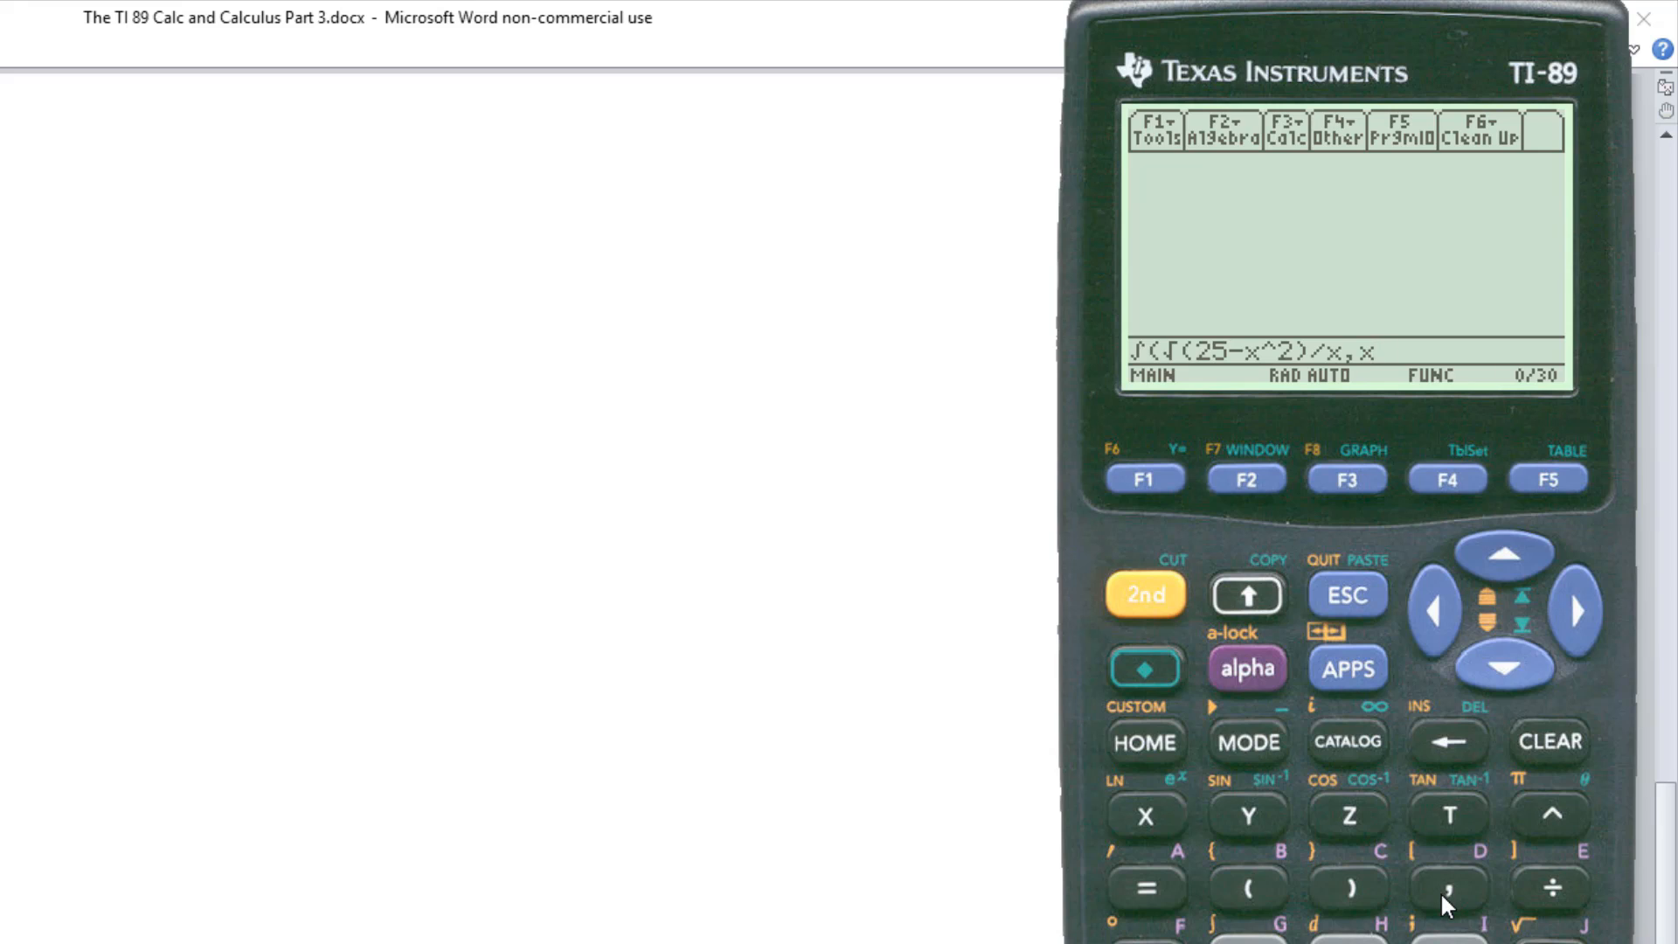
- Complete the limits 4 to 5 and evaluate ∫(√(25−x^2)/x,x,4,5), returning 5·ln(2)−3
{"action": "type", "text": ",4"}
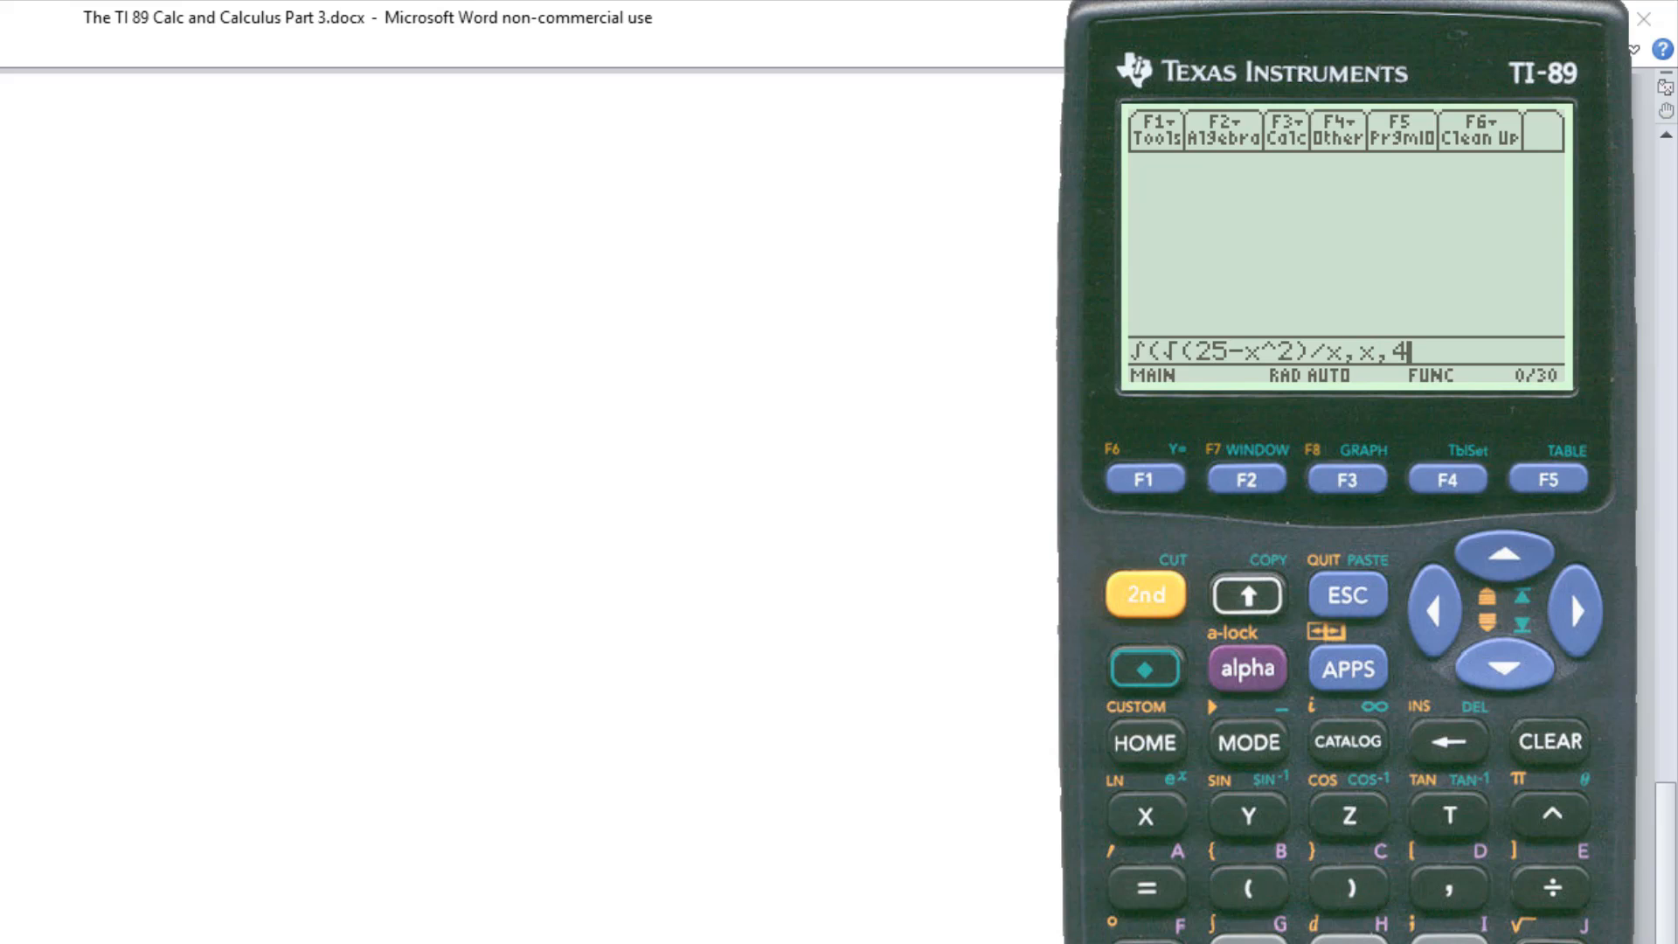
{"action": "type", "text": ","}
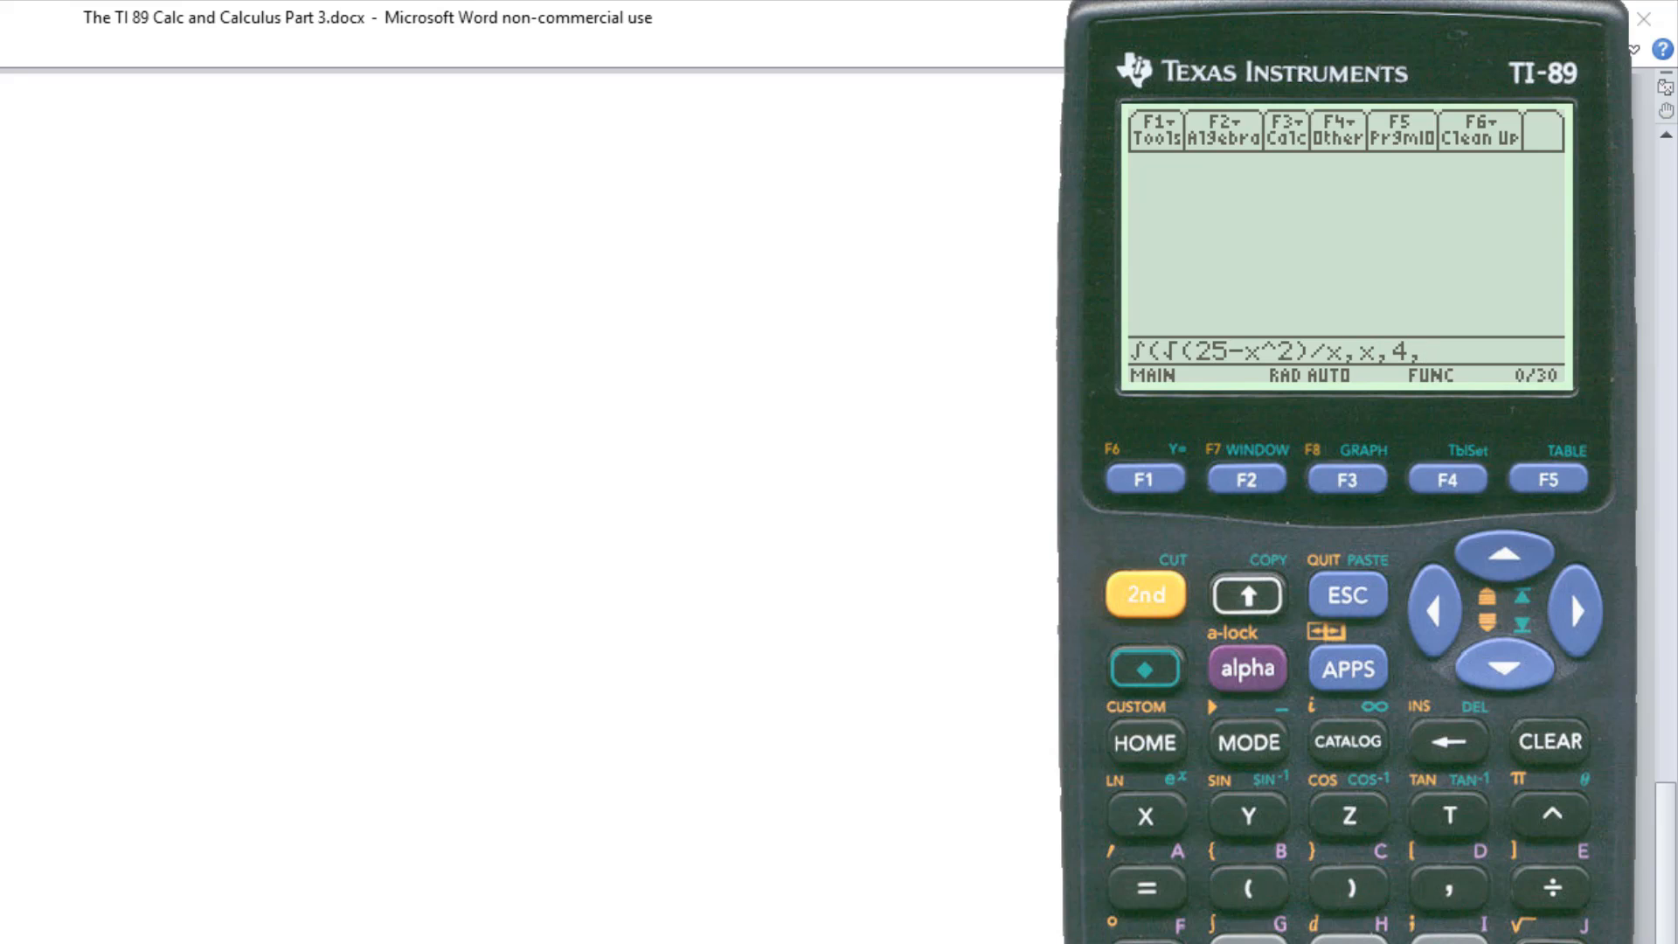
{"action": "type", "text": "5"}
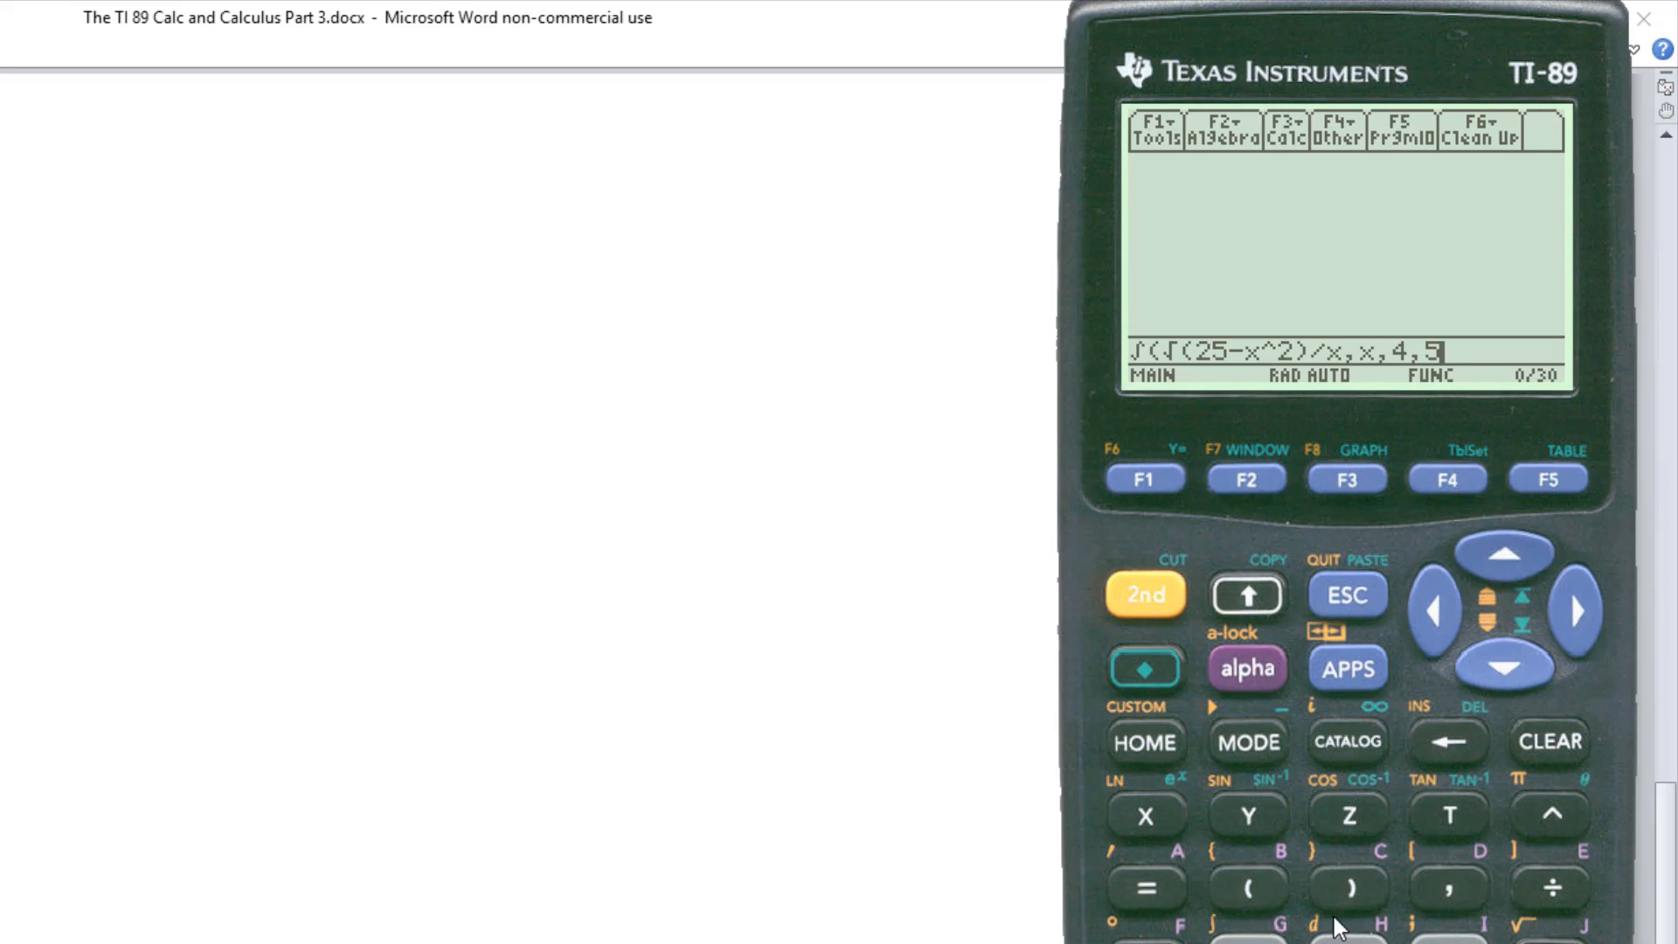
{"action": "mouse_move", "coordinate": [1352, 901]}
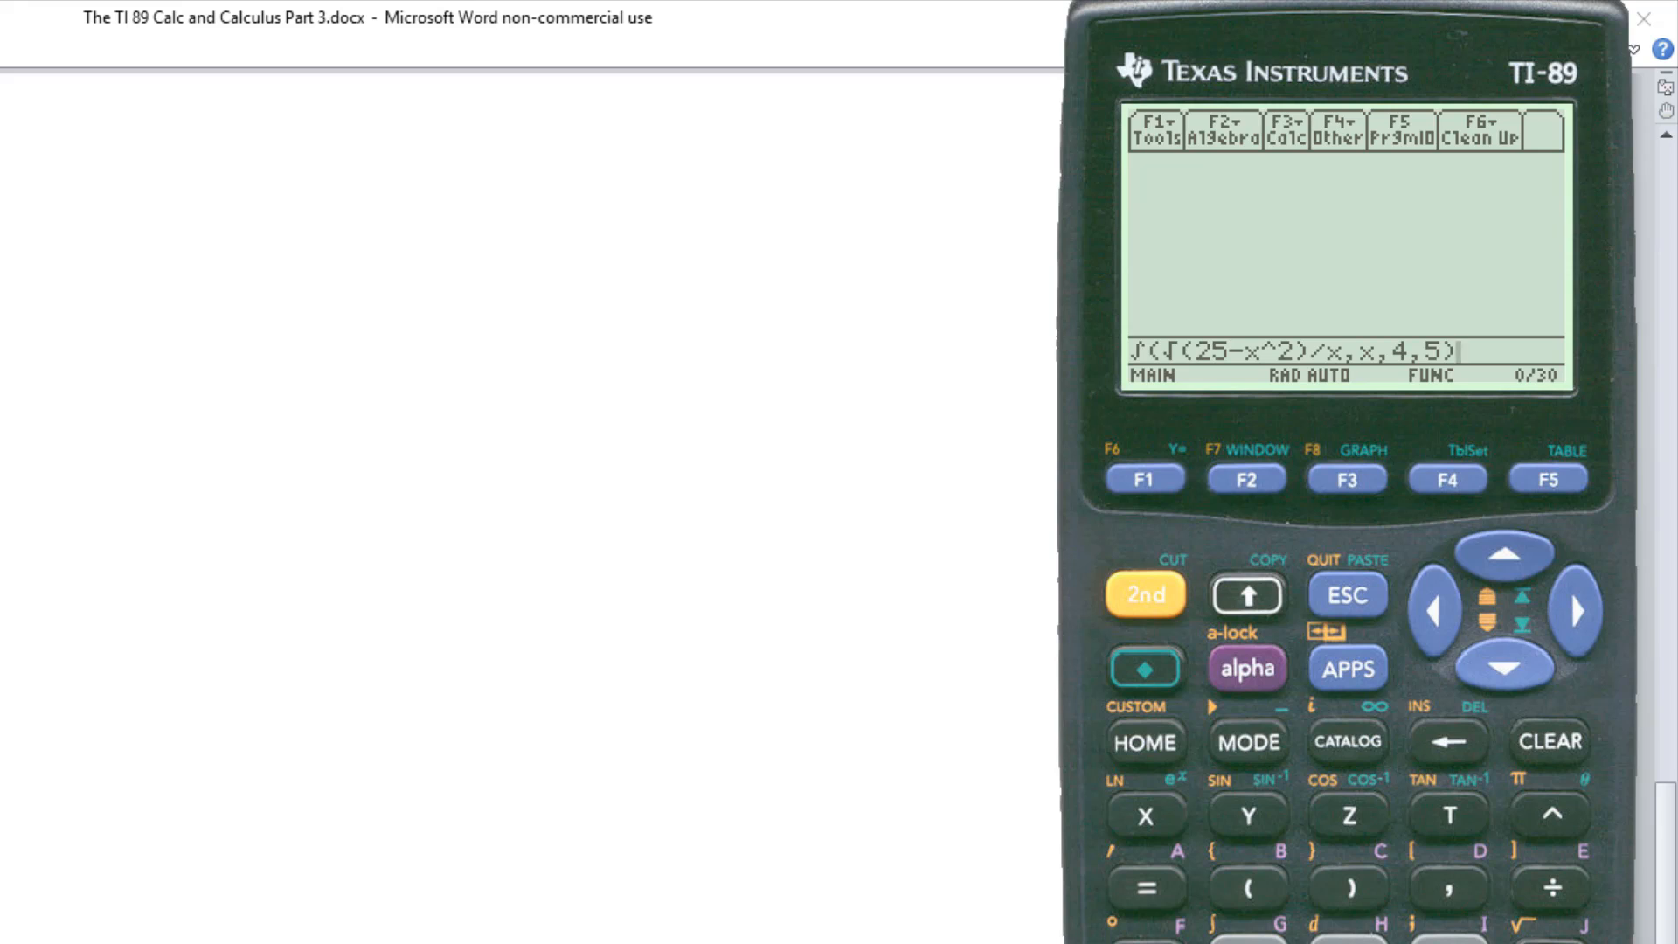
{"action": "key", "text": "enter"}
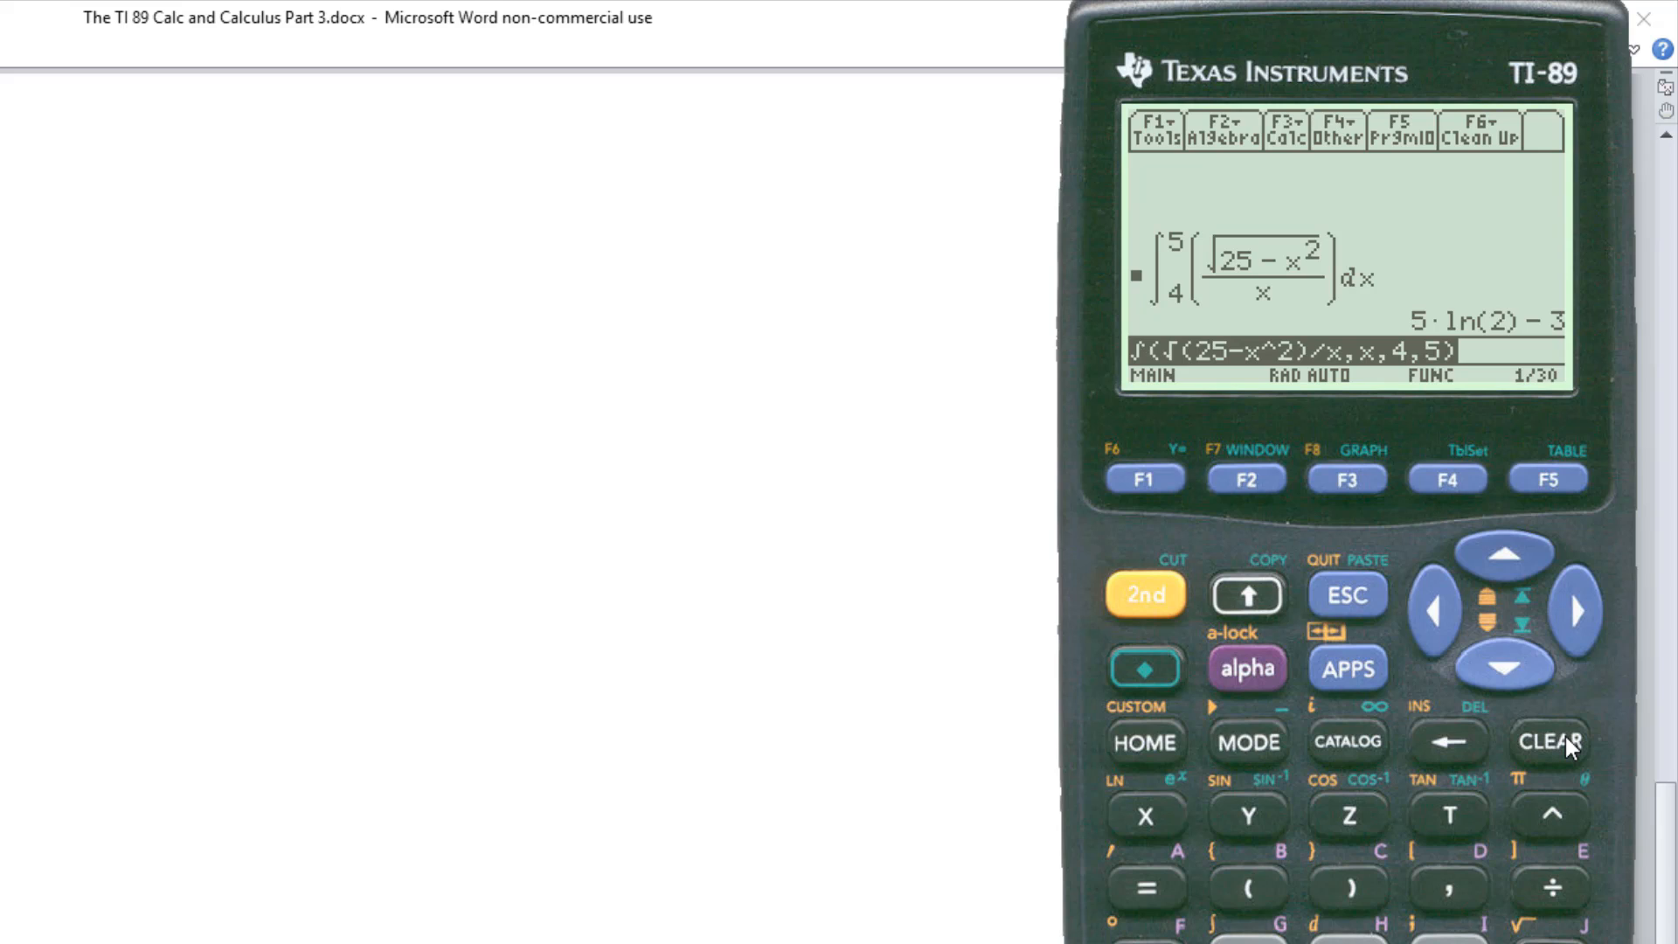
{"action": "mouse_move", "coordinate": [1561, 747]}
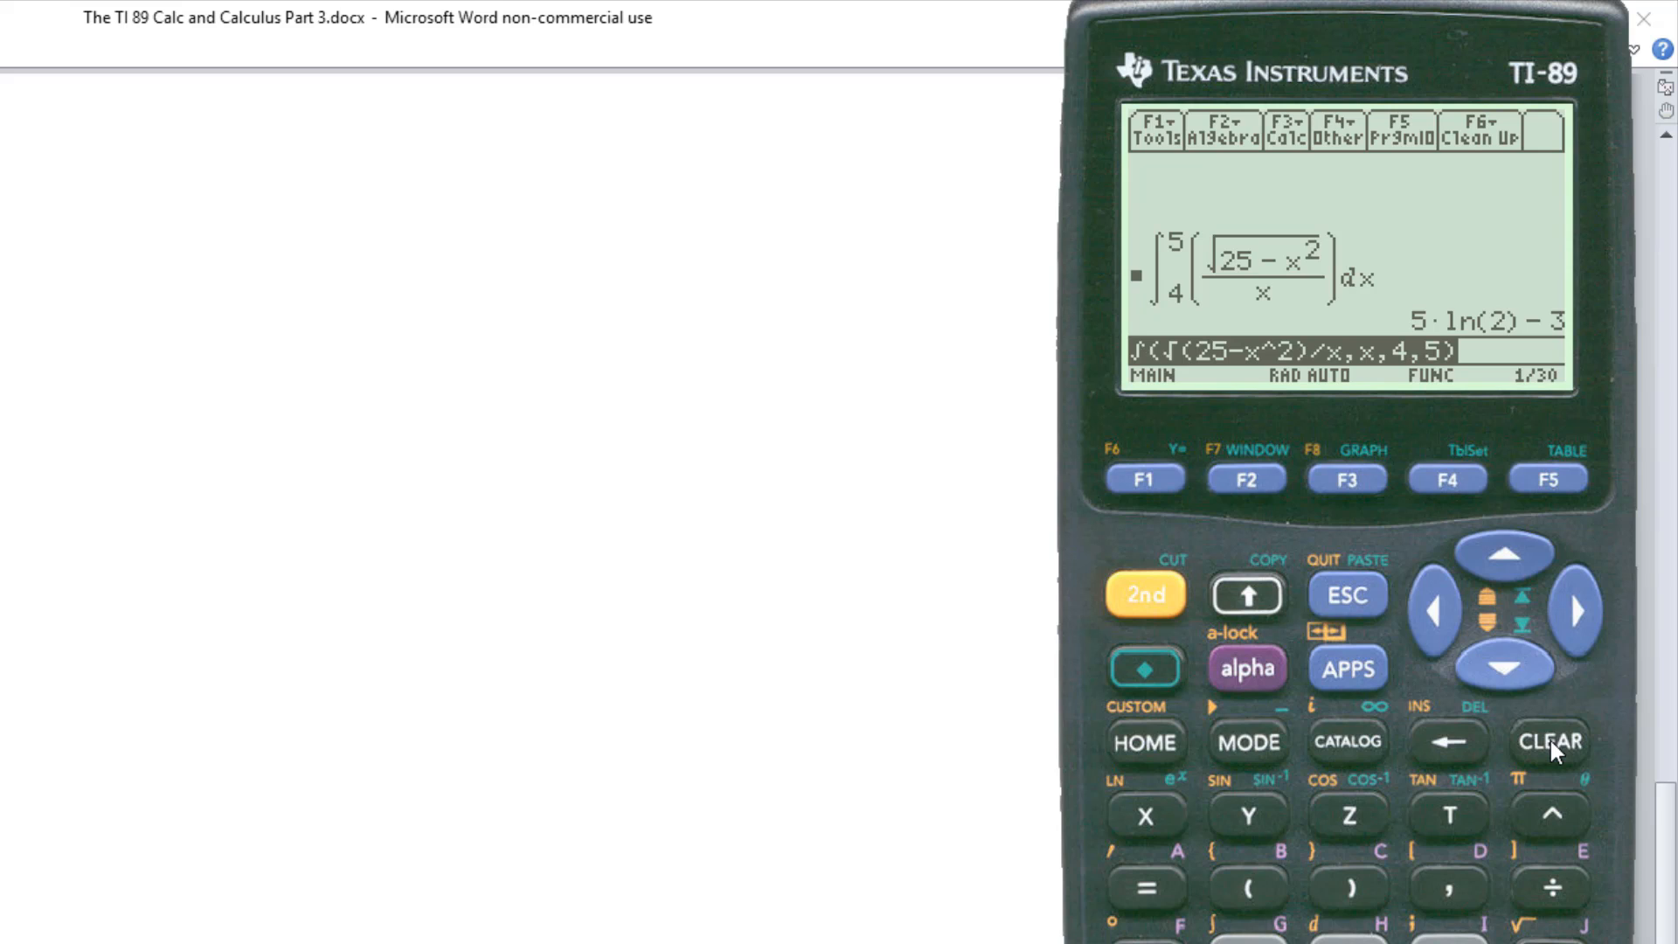
- Clear the entry line once the result 5·ln(2)−3 appears in the history
{"action": "left_click", "coordinate": [1547, 741]}
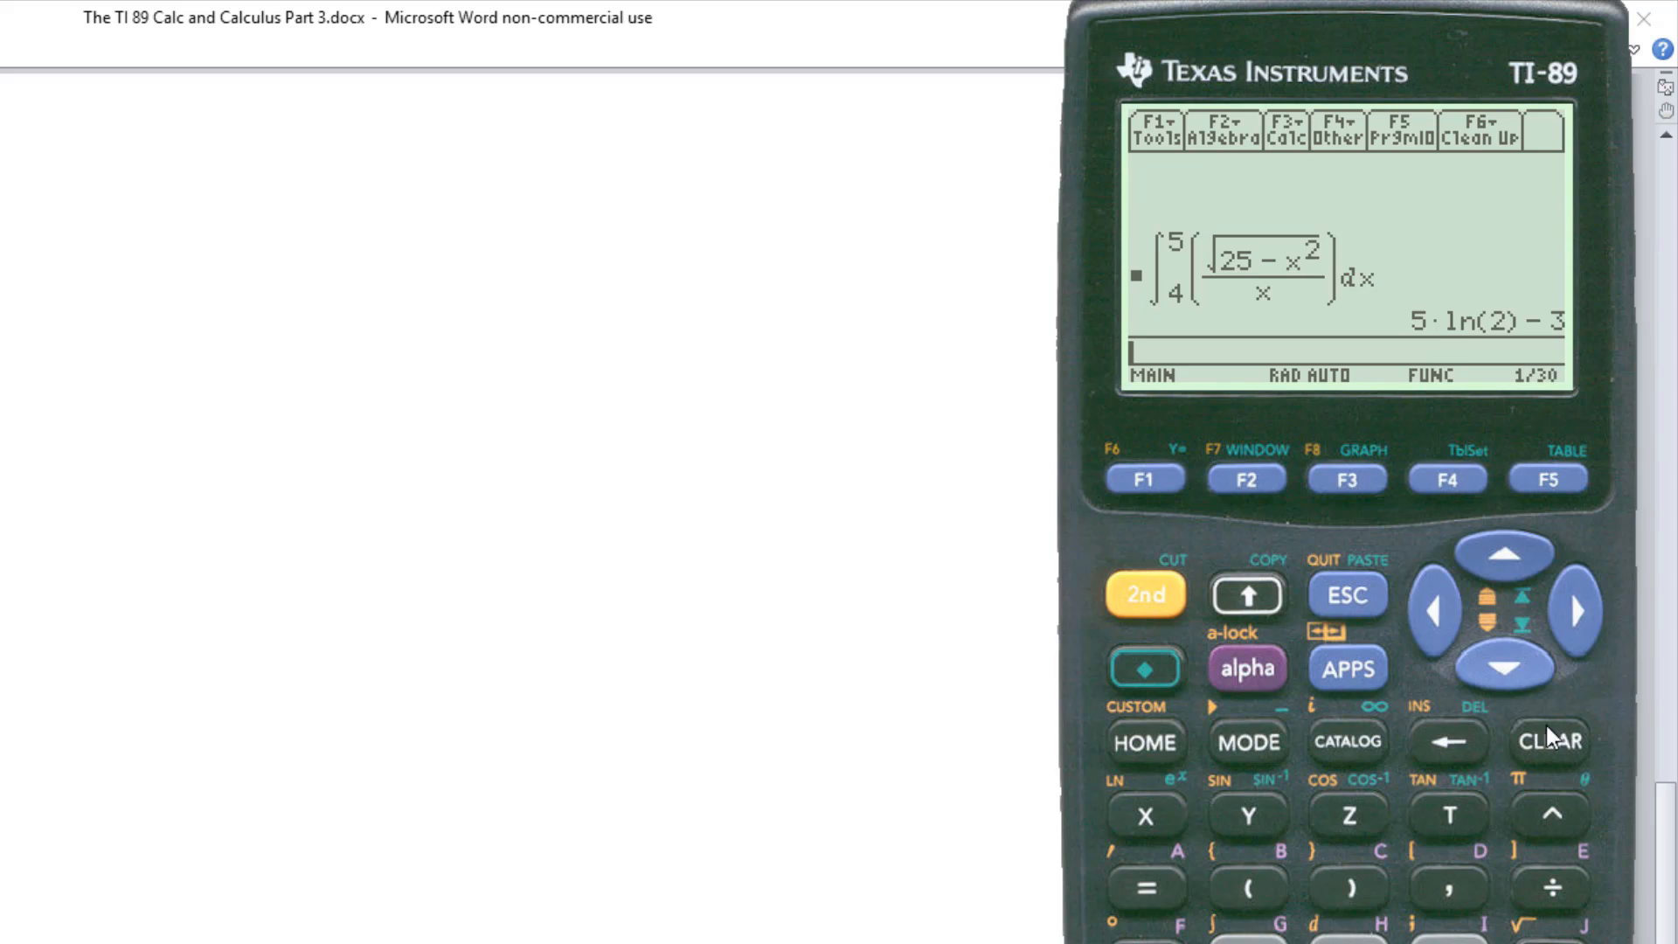